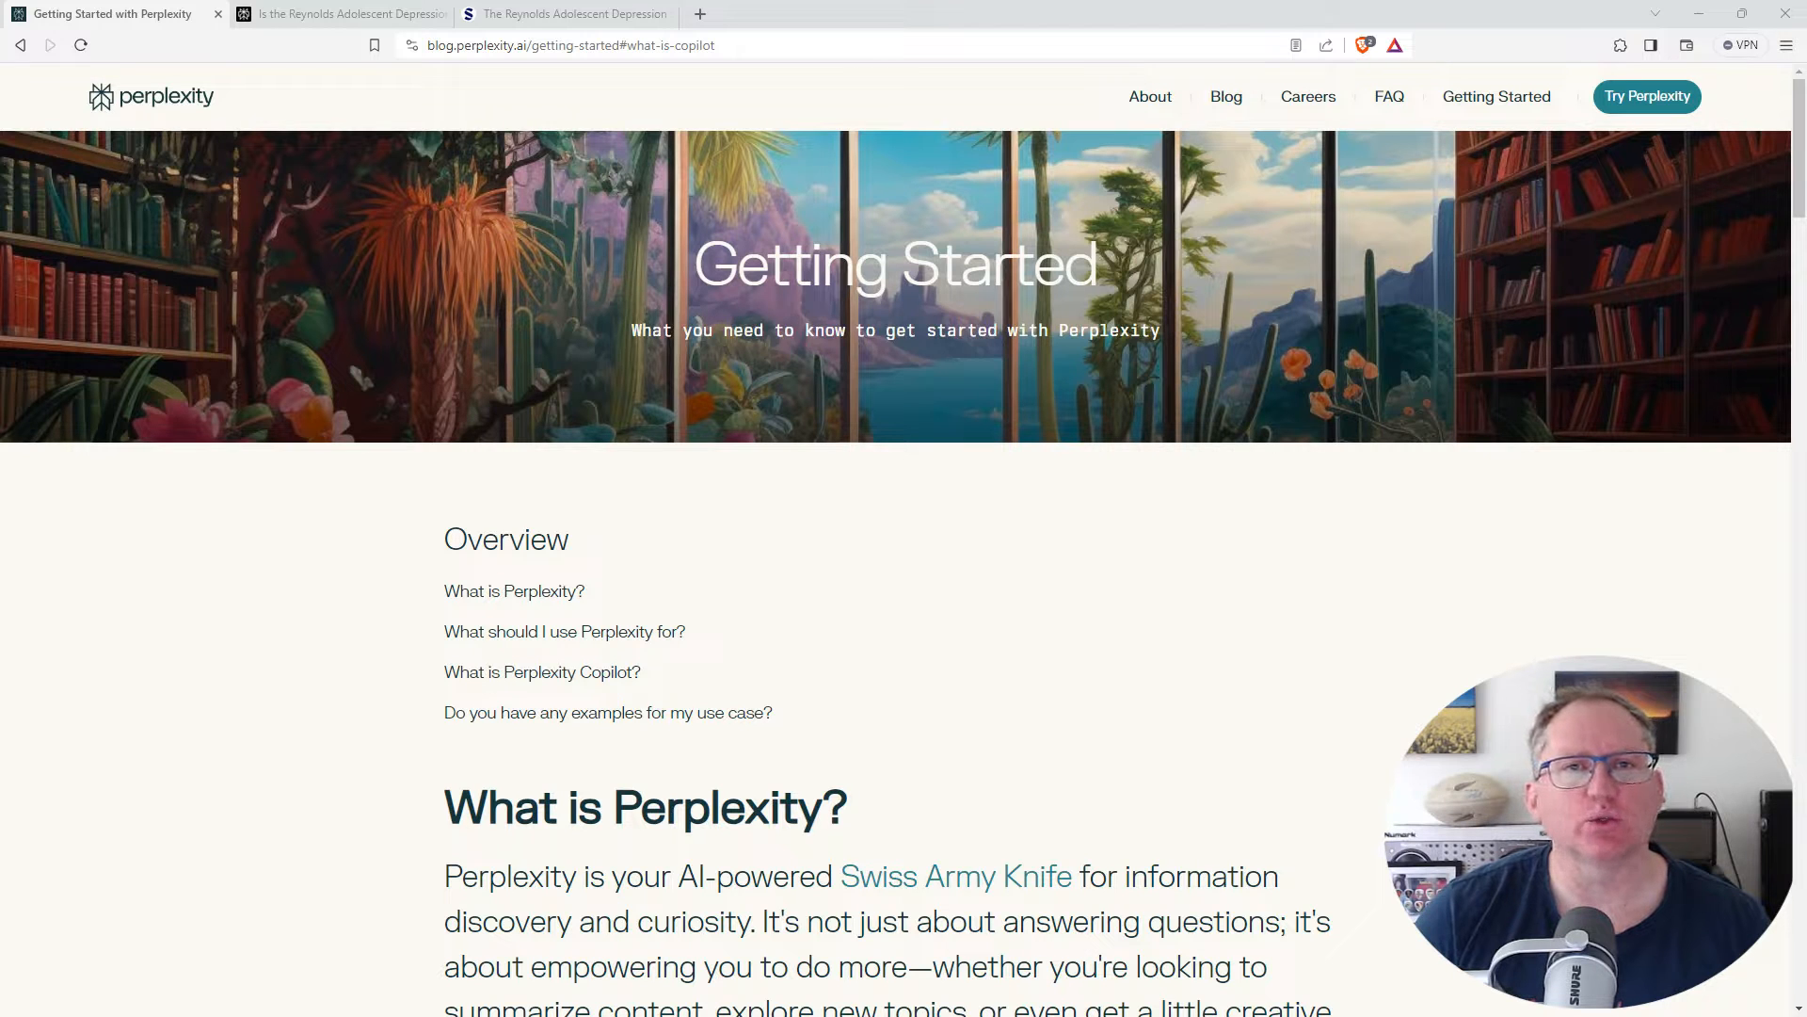
- Return to the Perplexity home page, check the Focus source options, and switch Copilot on
scroll("down", 3)
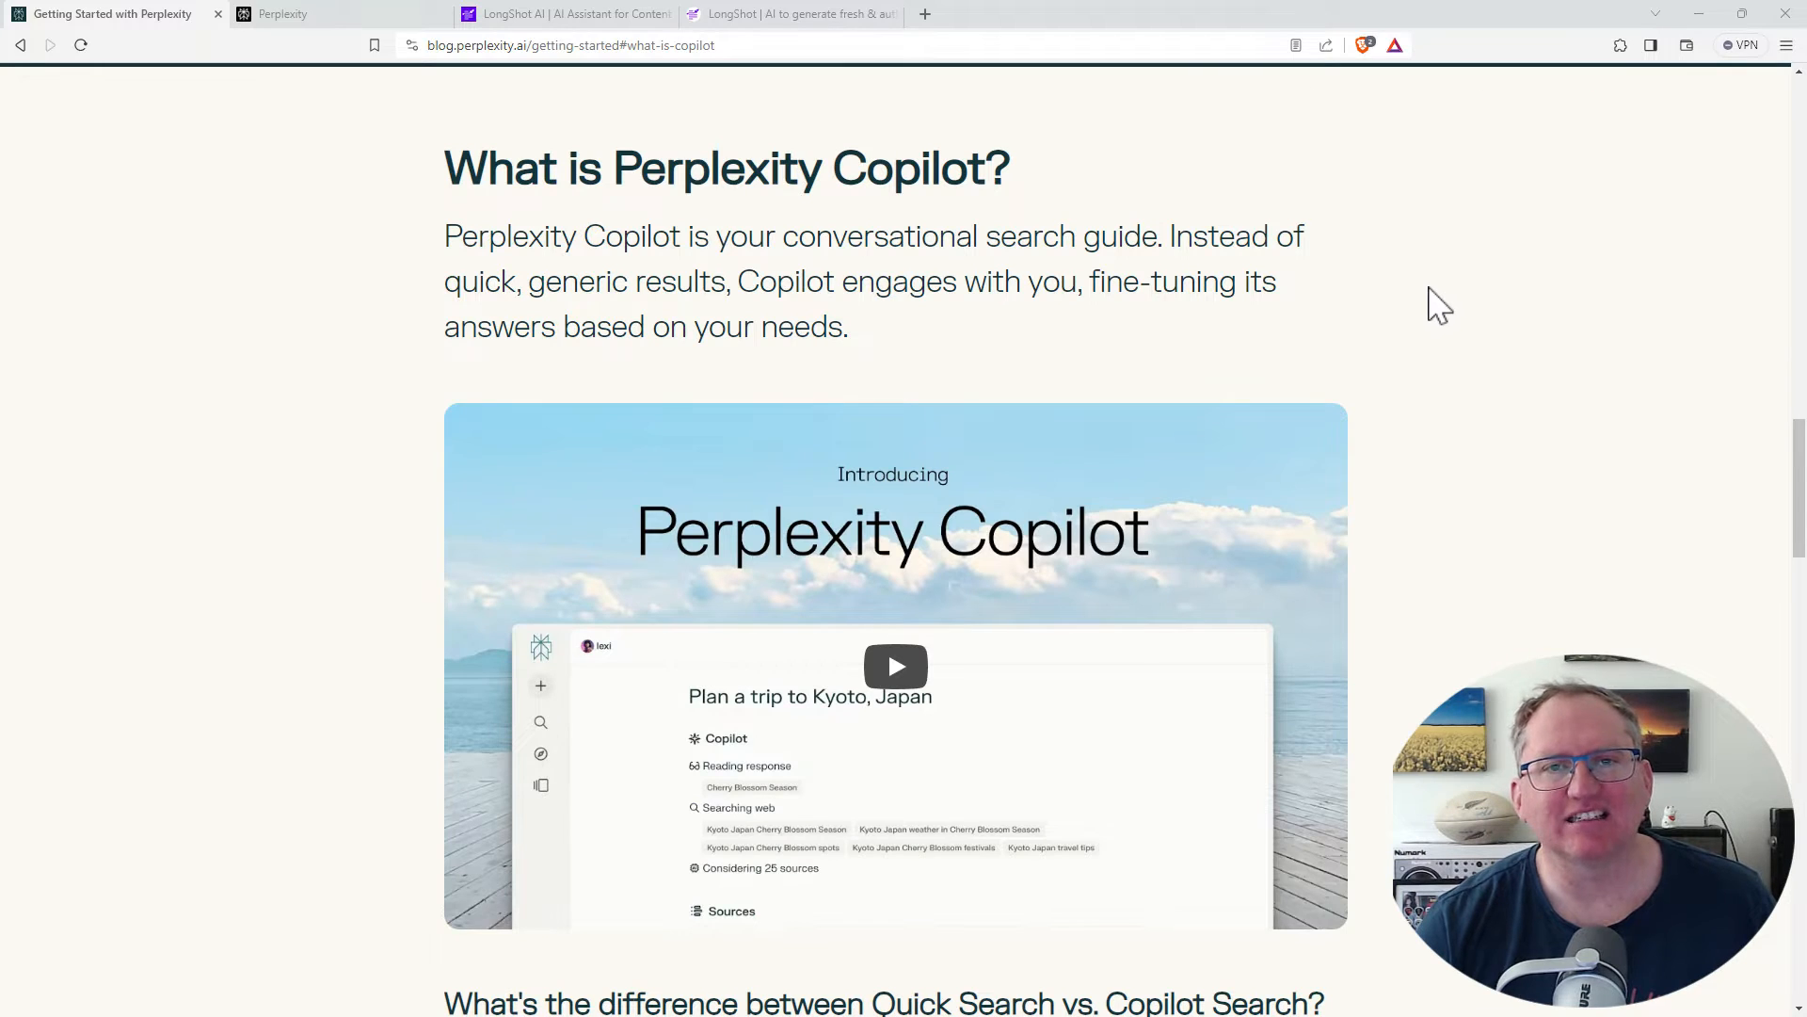
mouse_move(1542, 334)
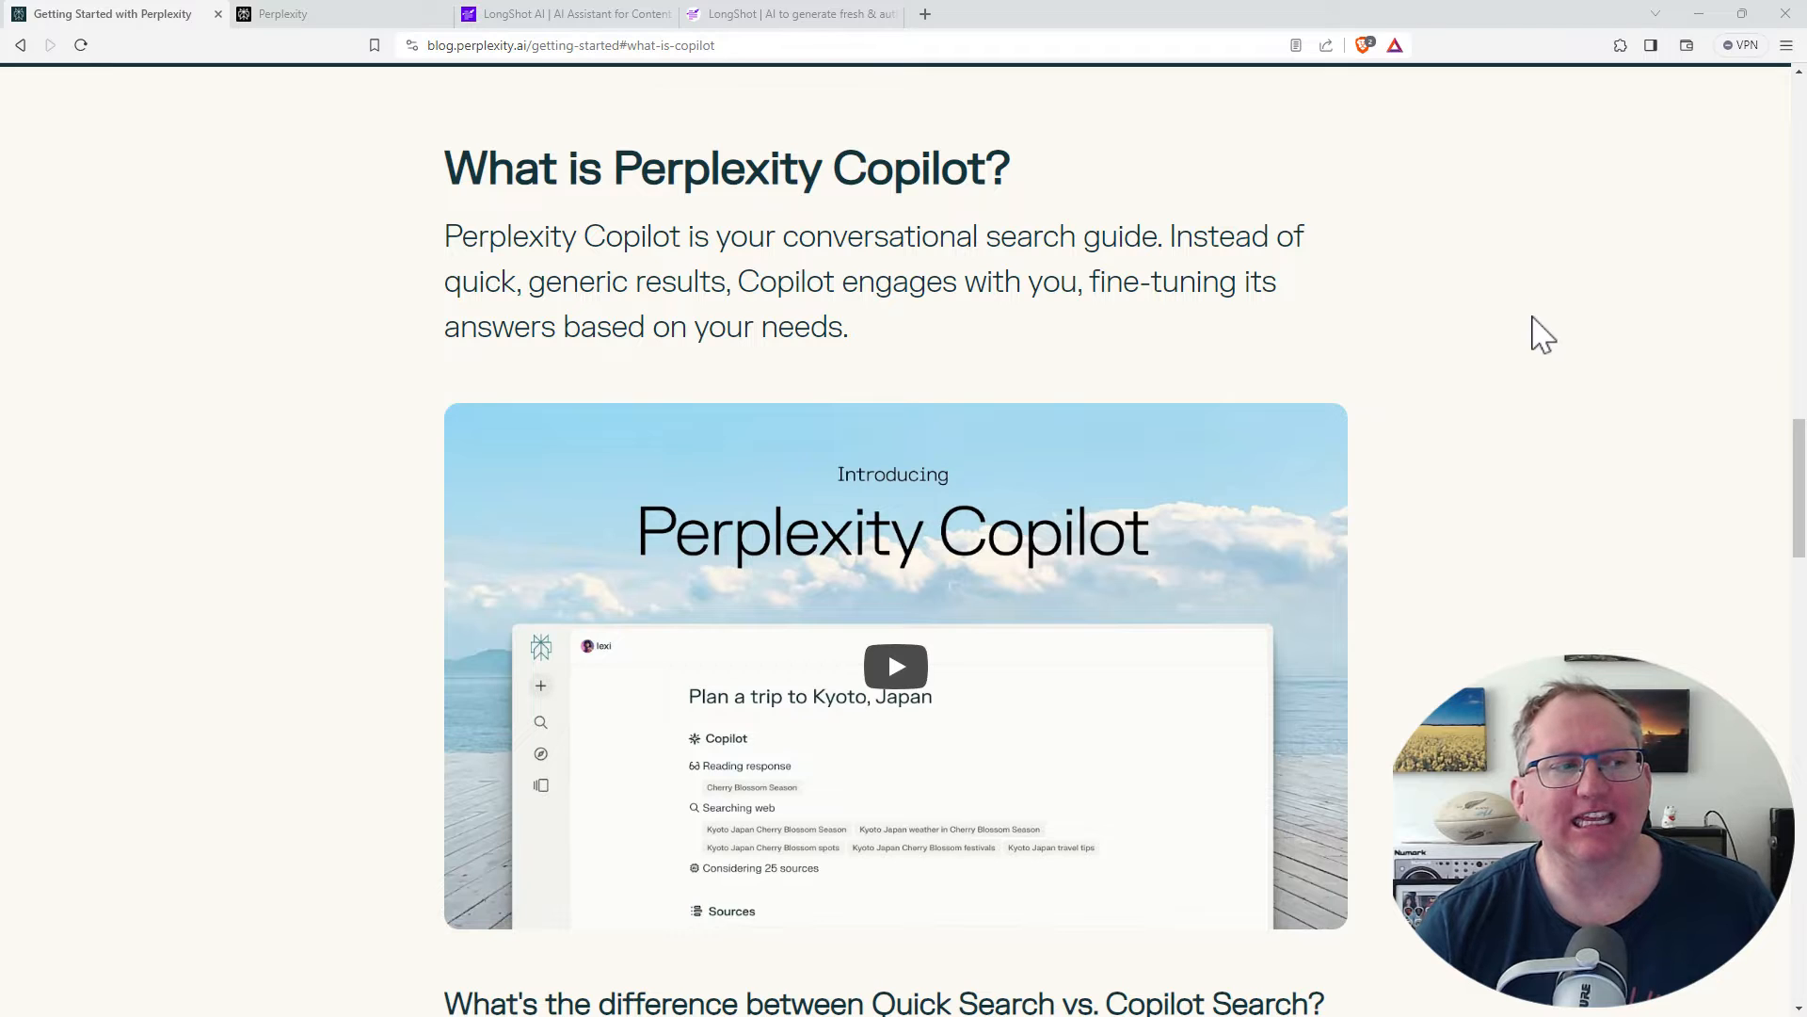
mouse_move(1499, 327)
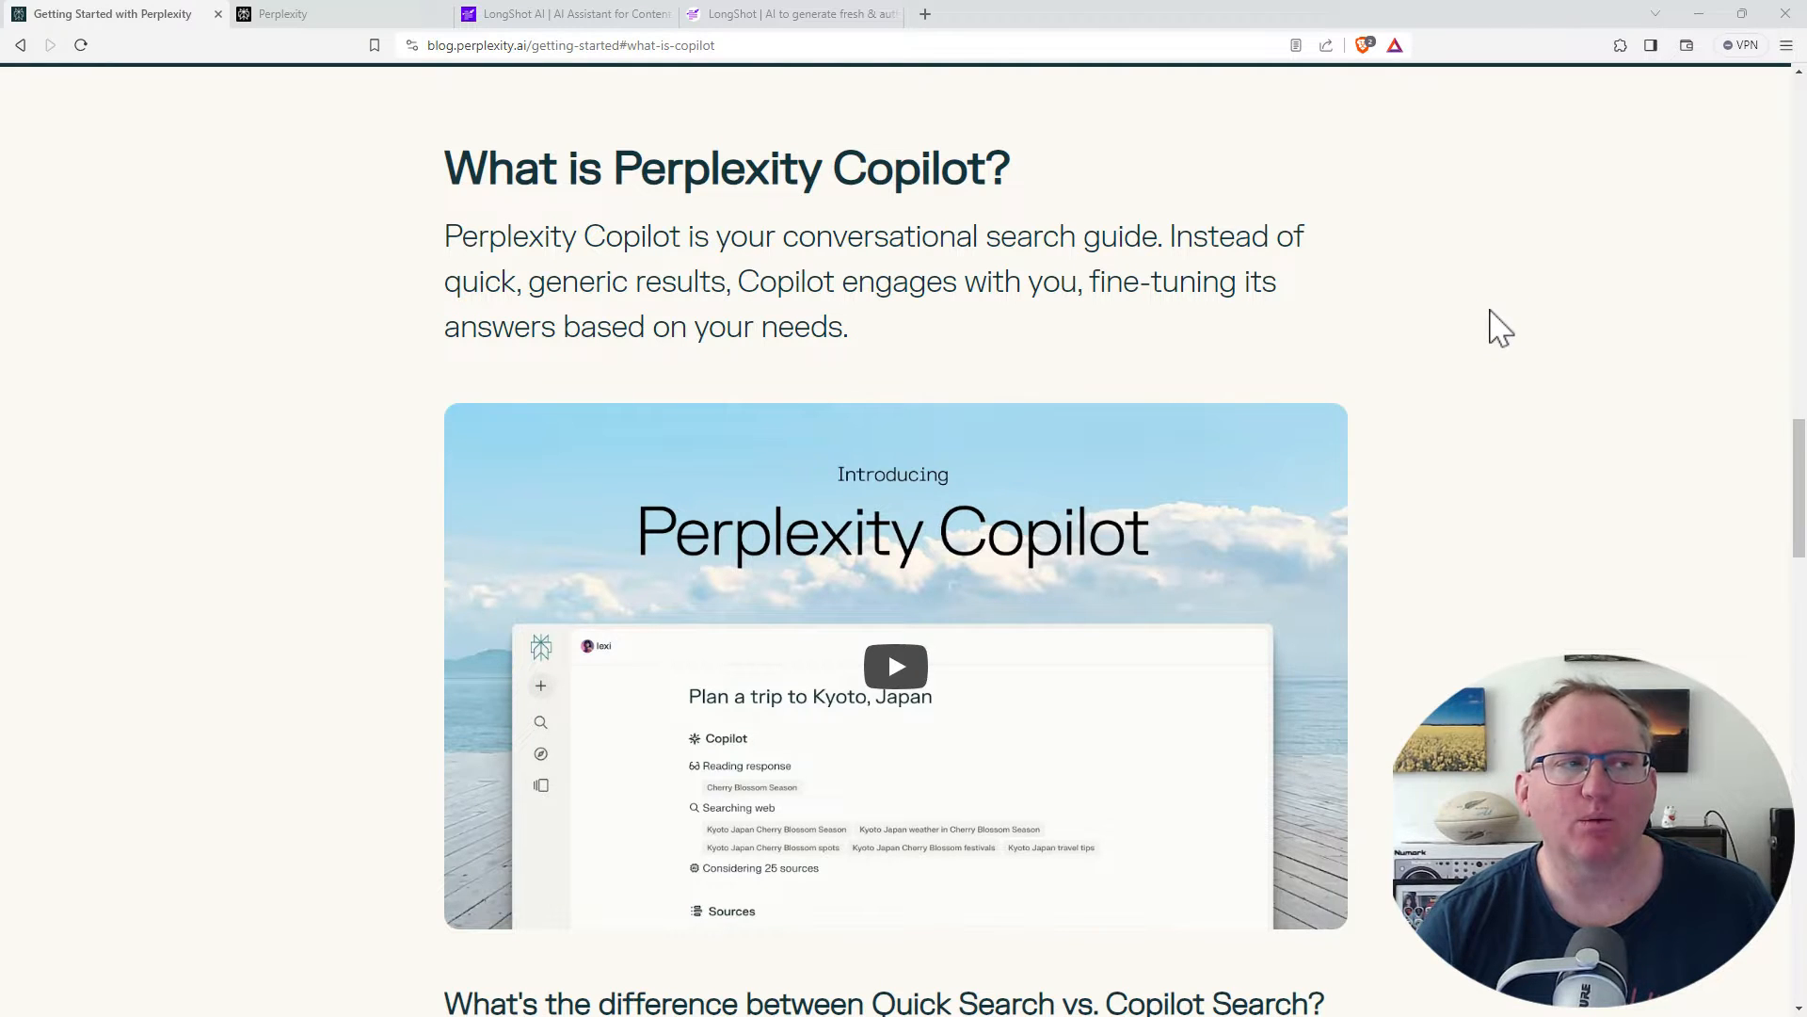
mouse_move(1513, 341)
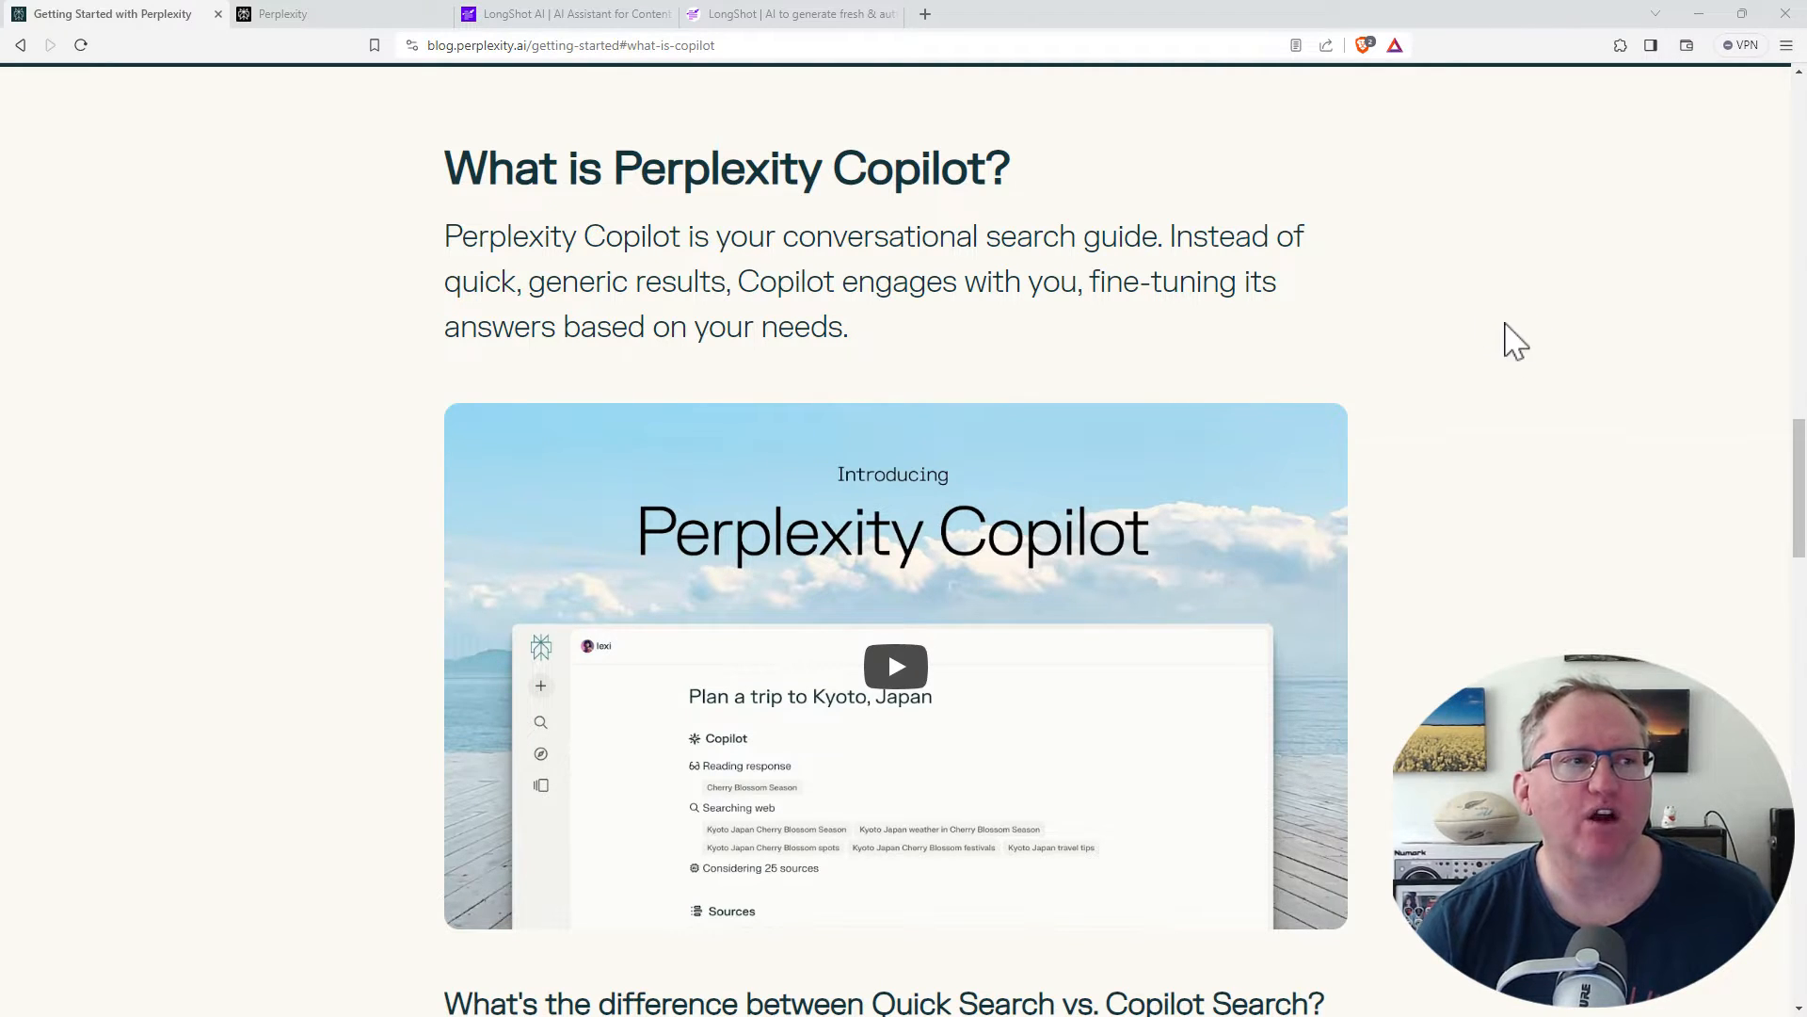
scroll("down", 3)
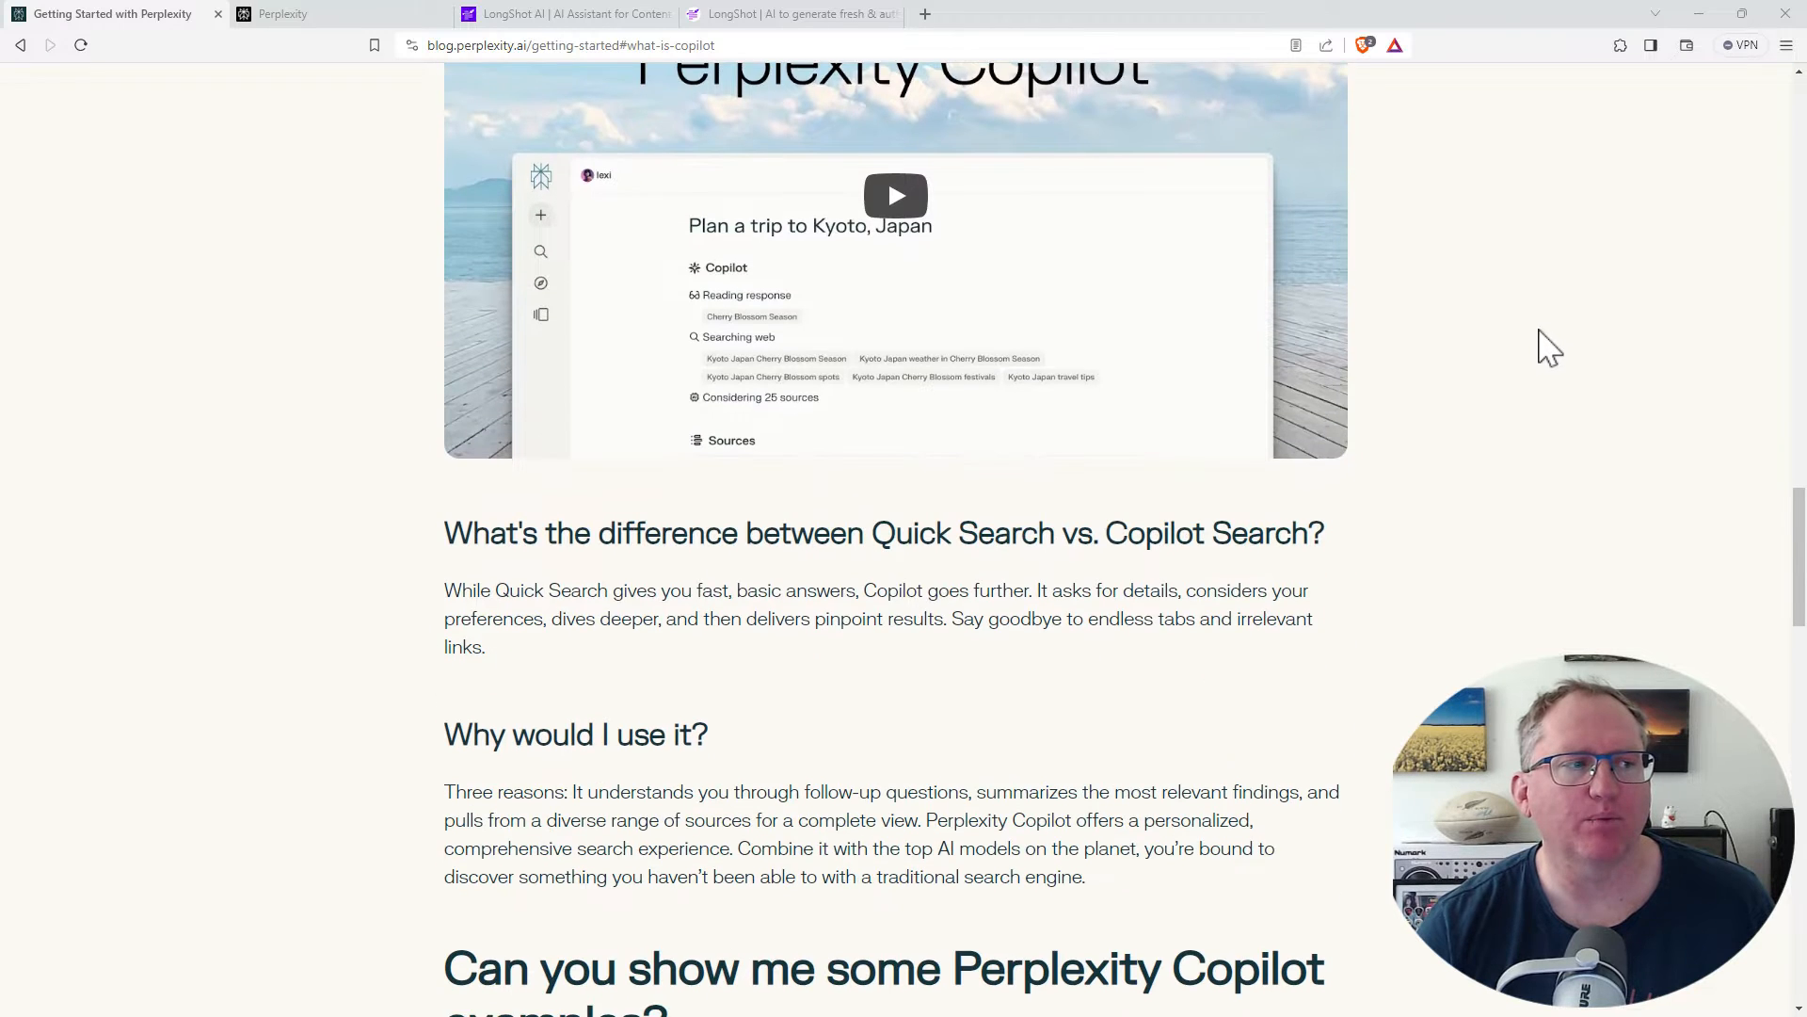
scroll("down", 3)
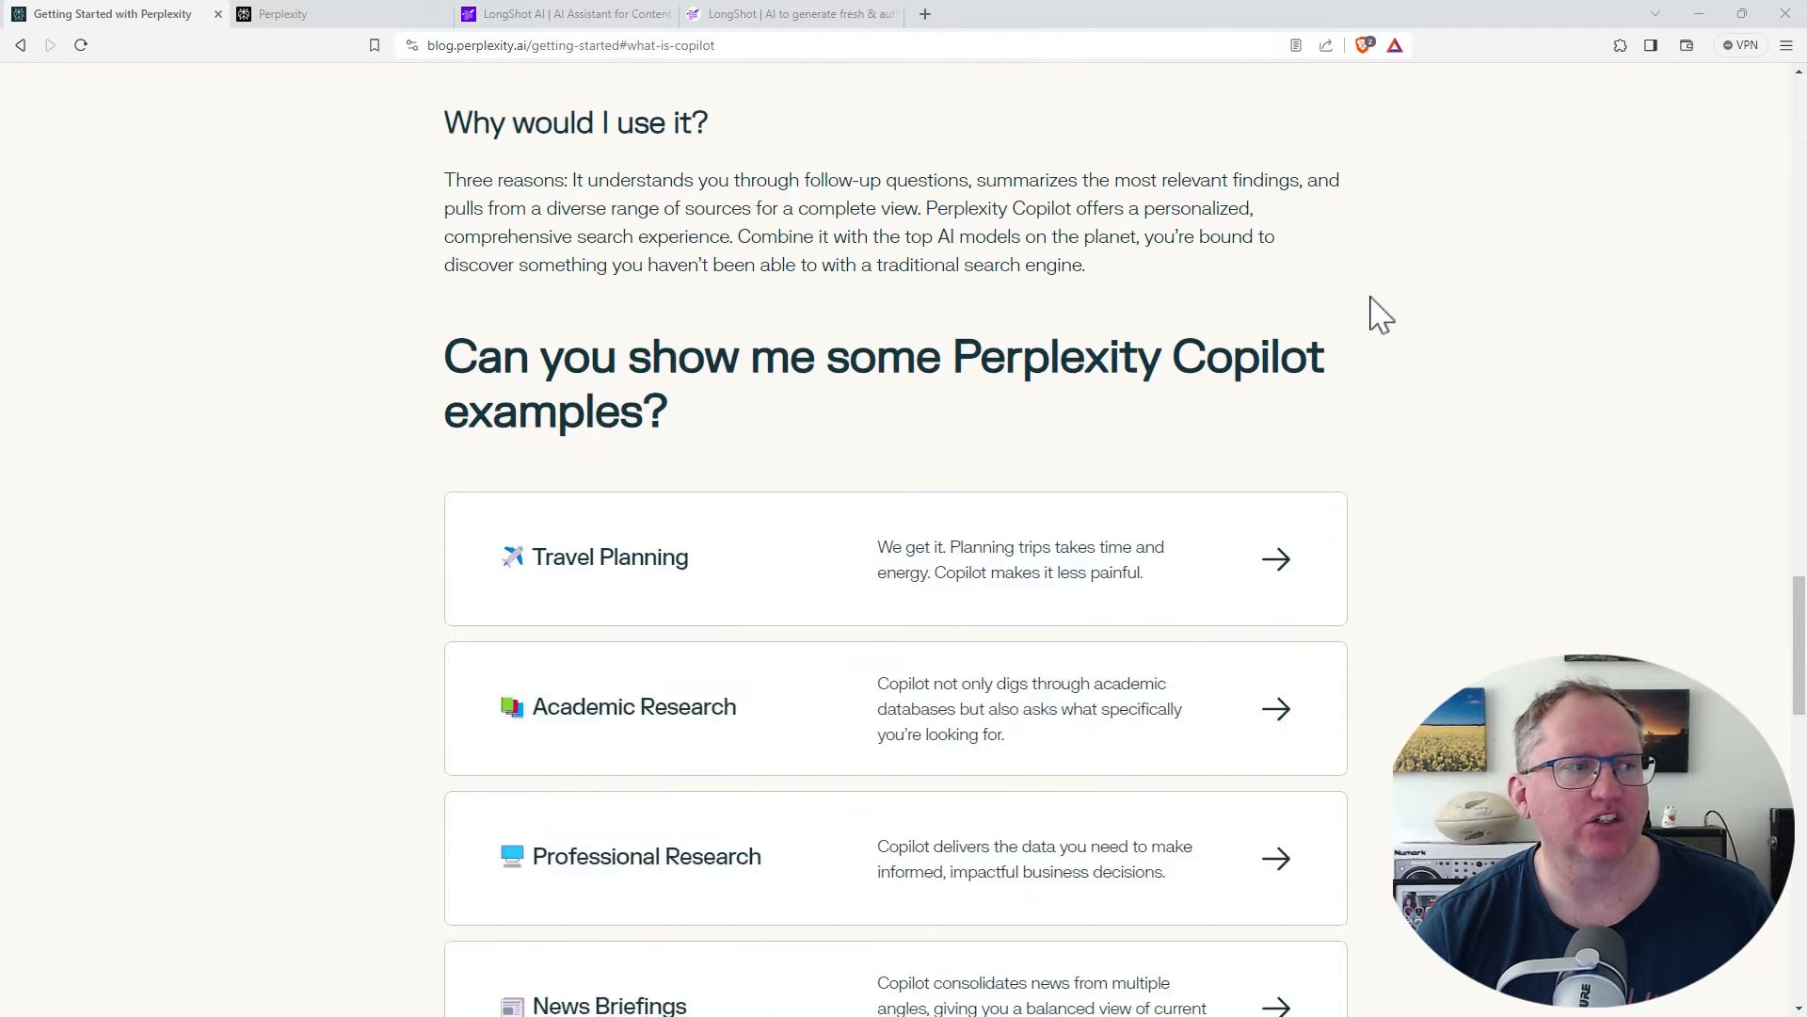
scroll("down", 3)
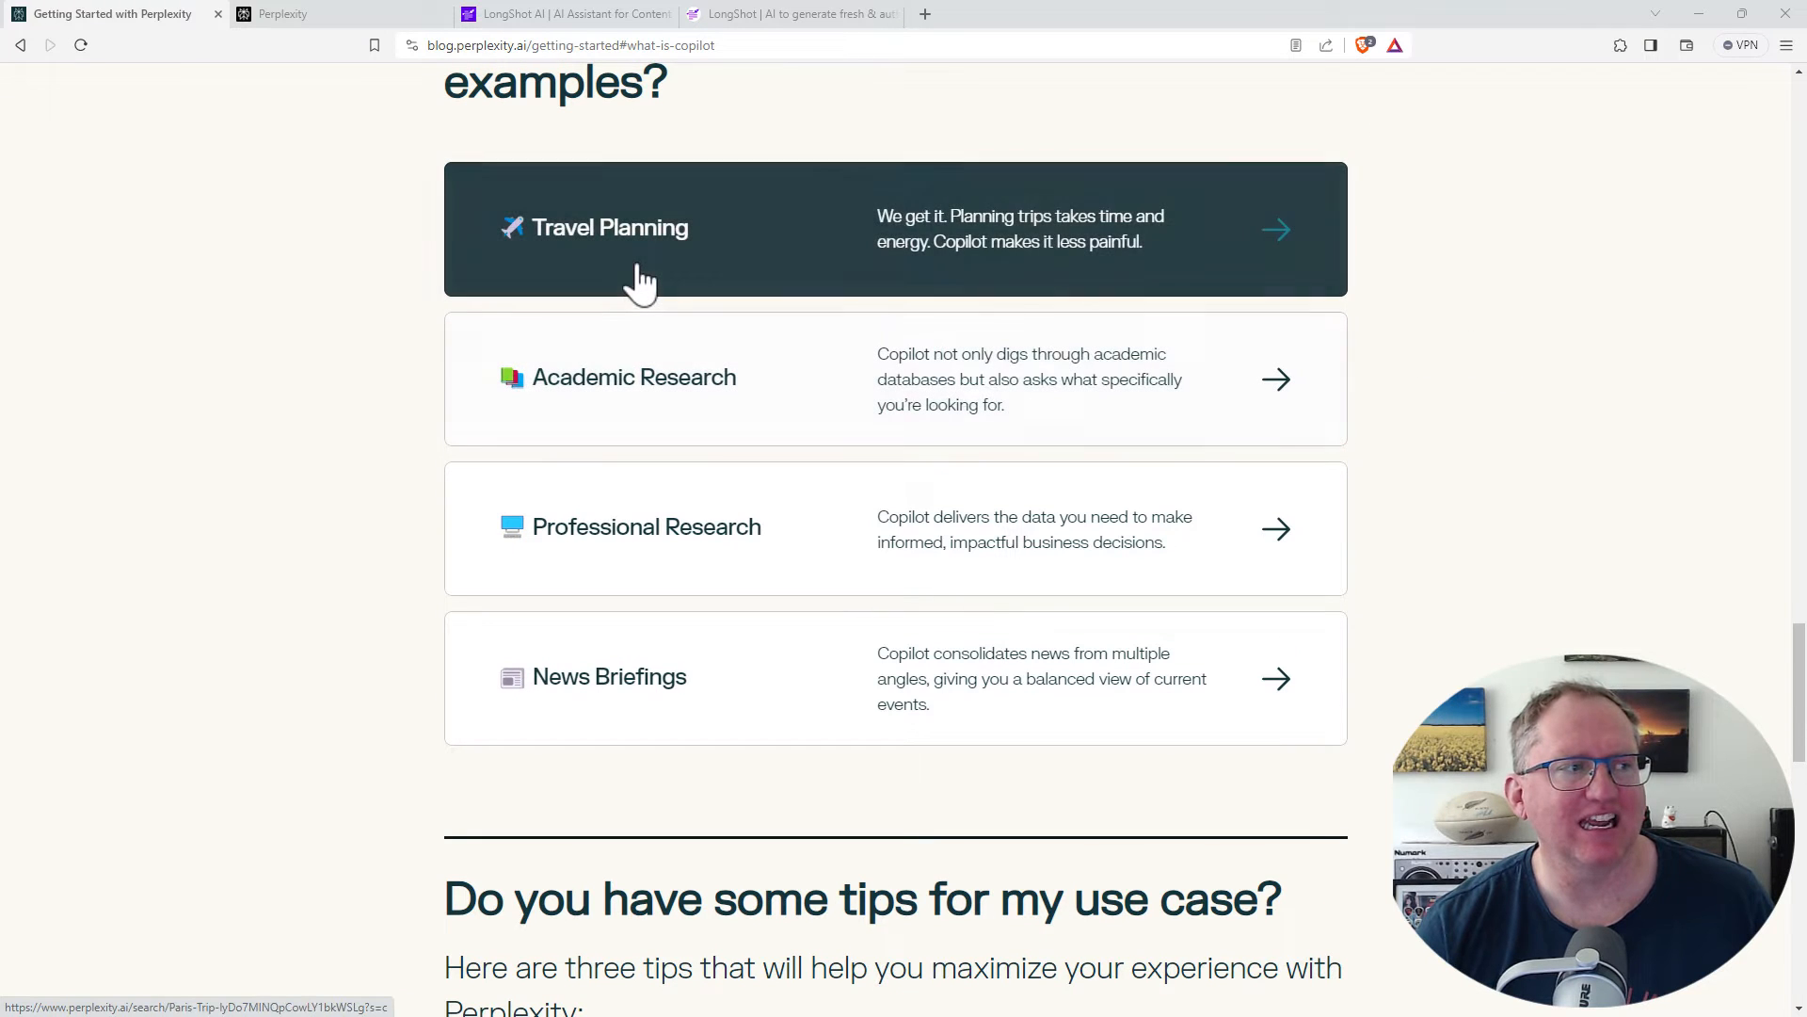
mouse_move(607, 432)
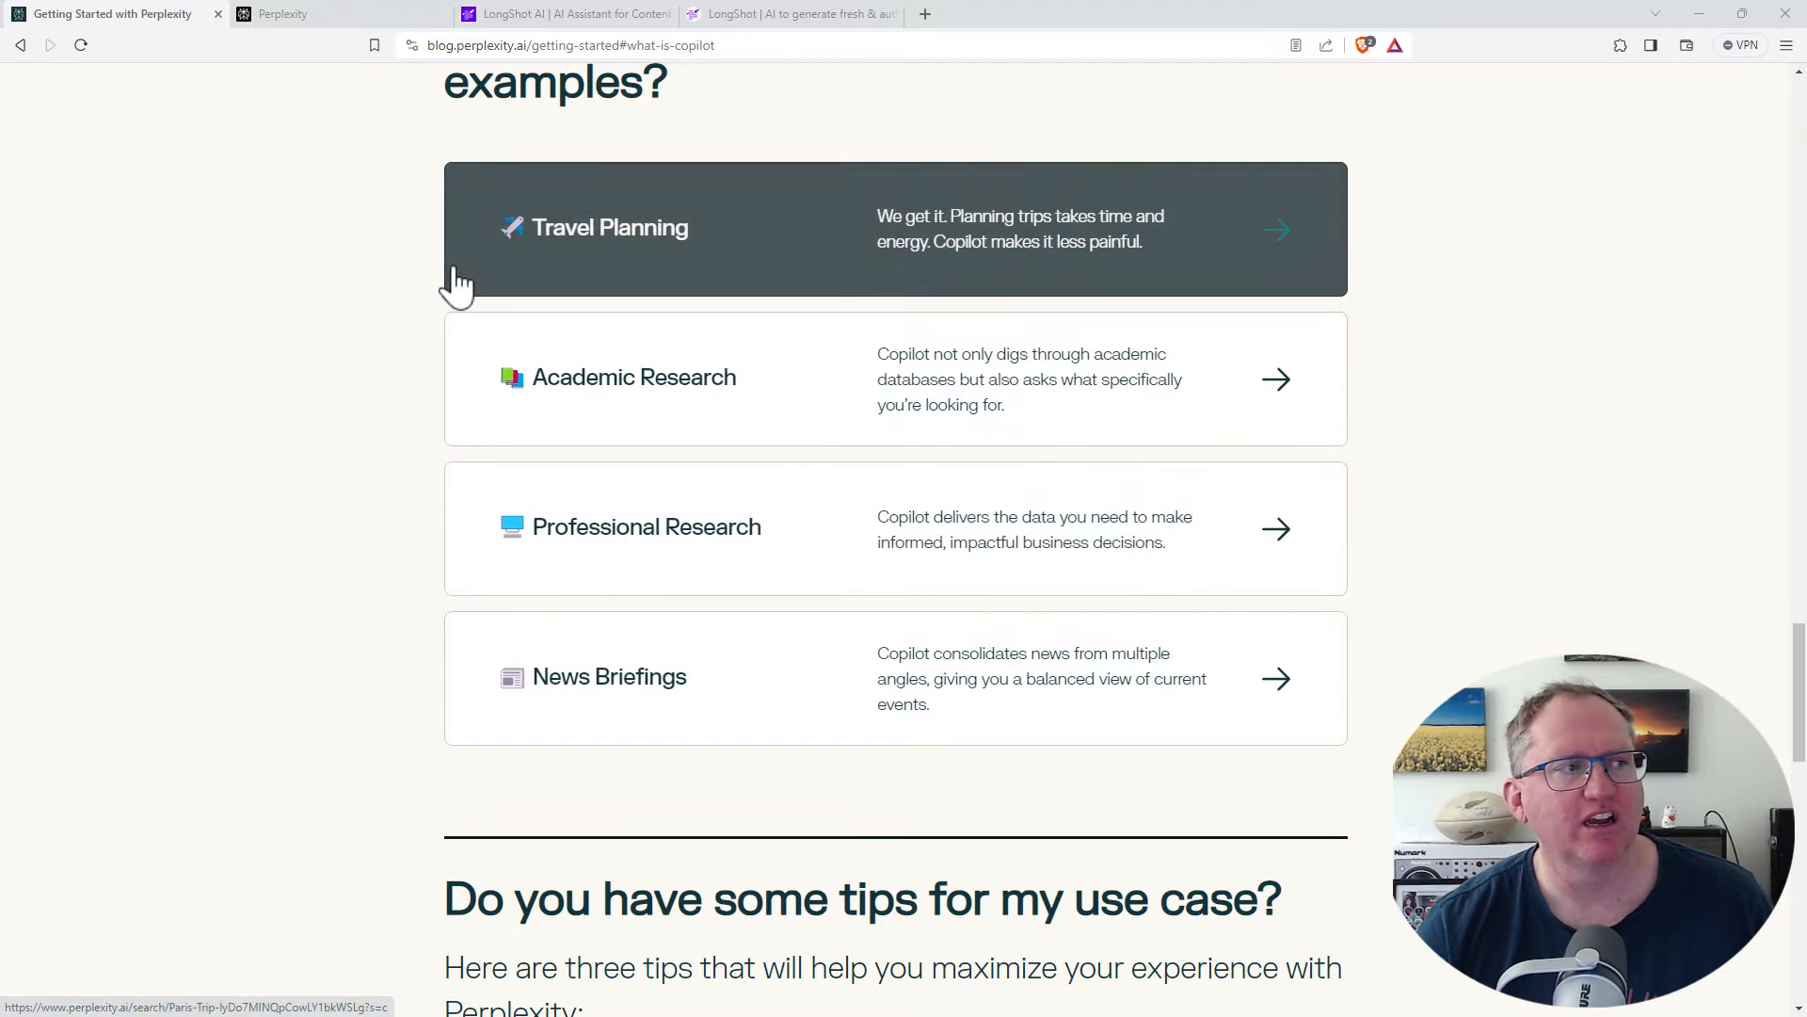
mouse_move(311, 549)
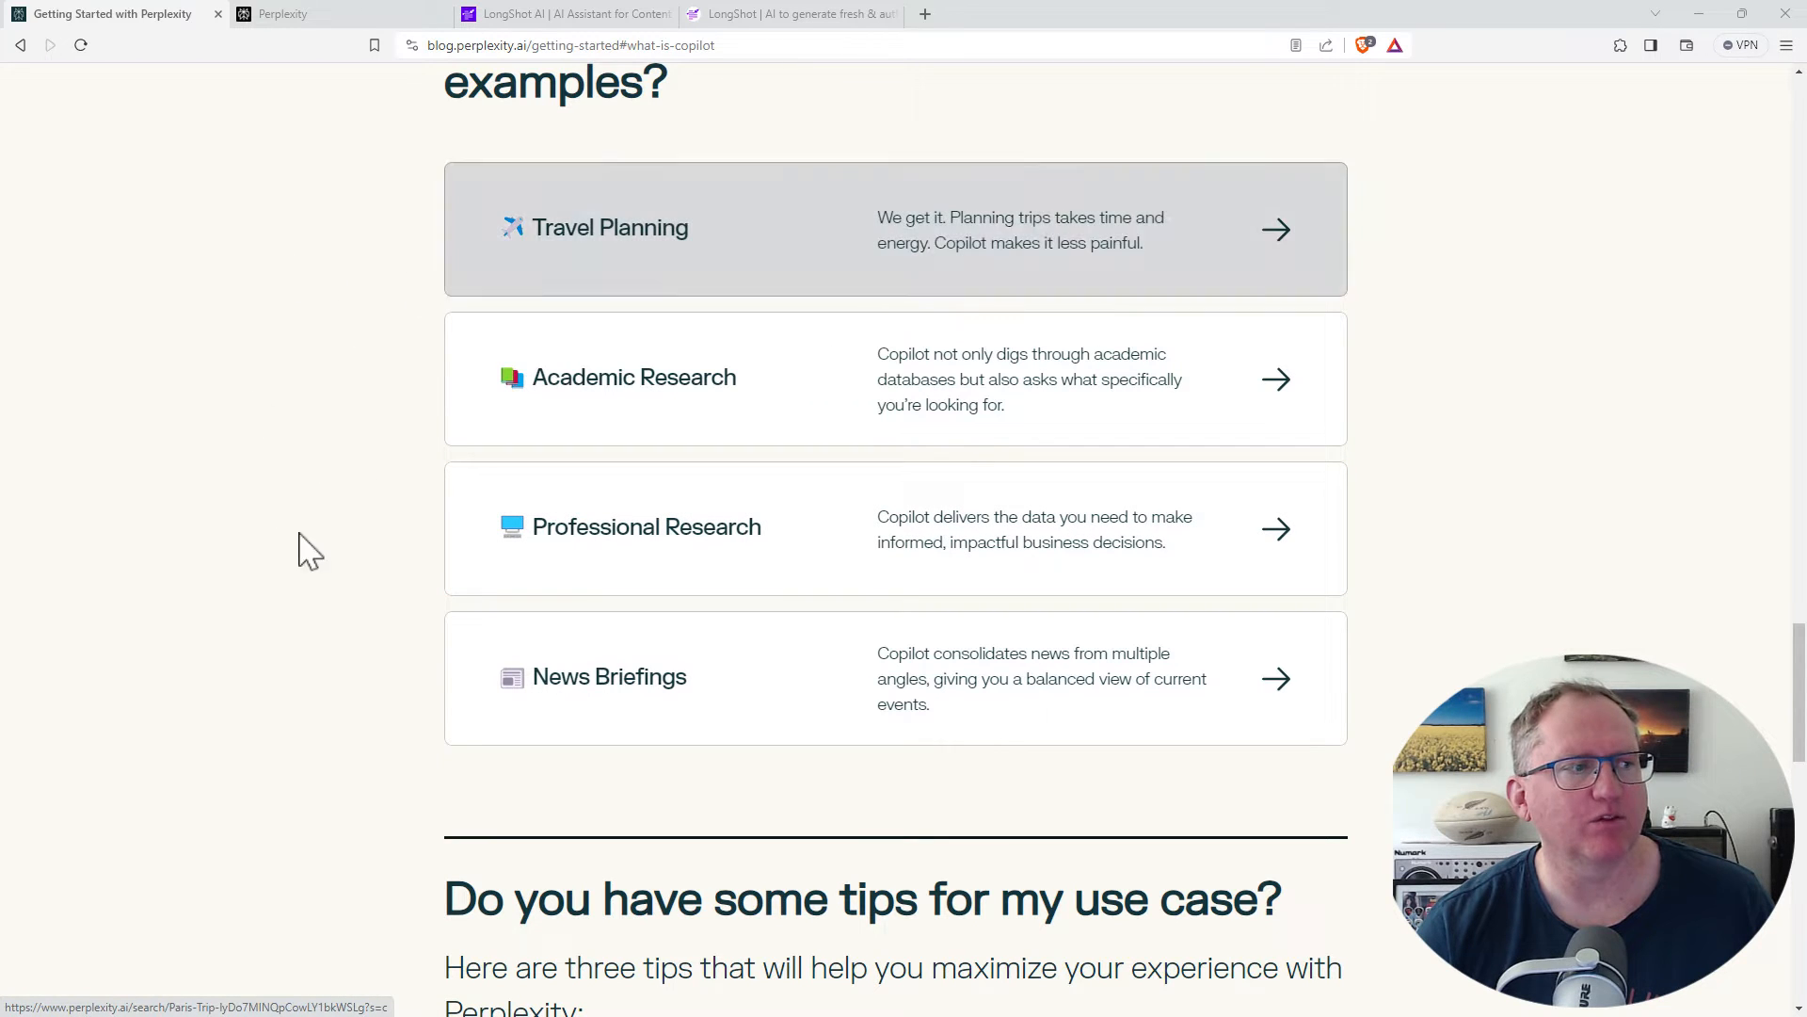
mouse_move(205, 380)
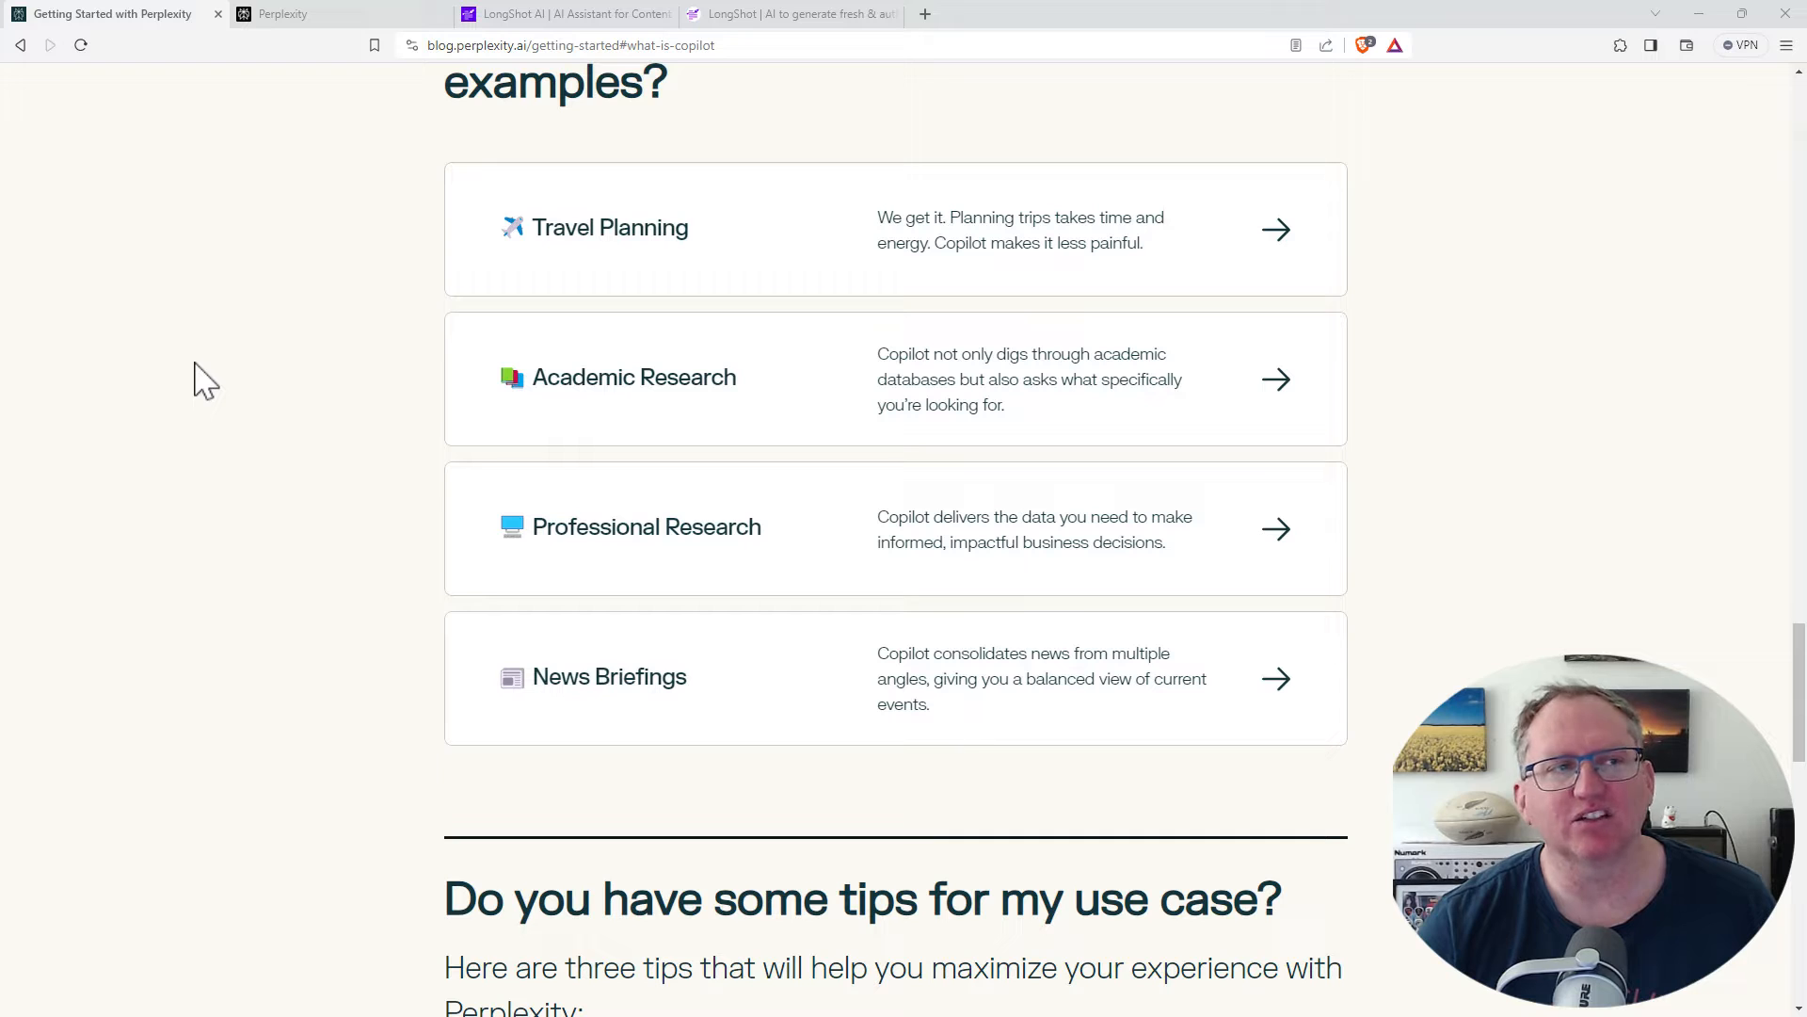
left_click(282, 14)
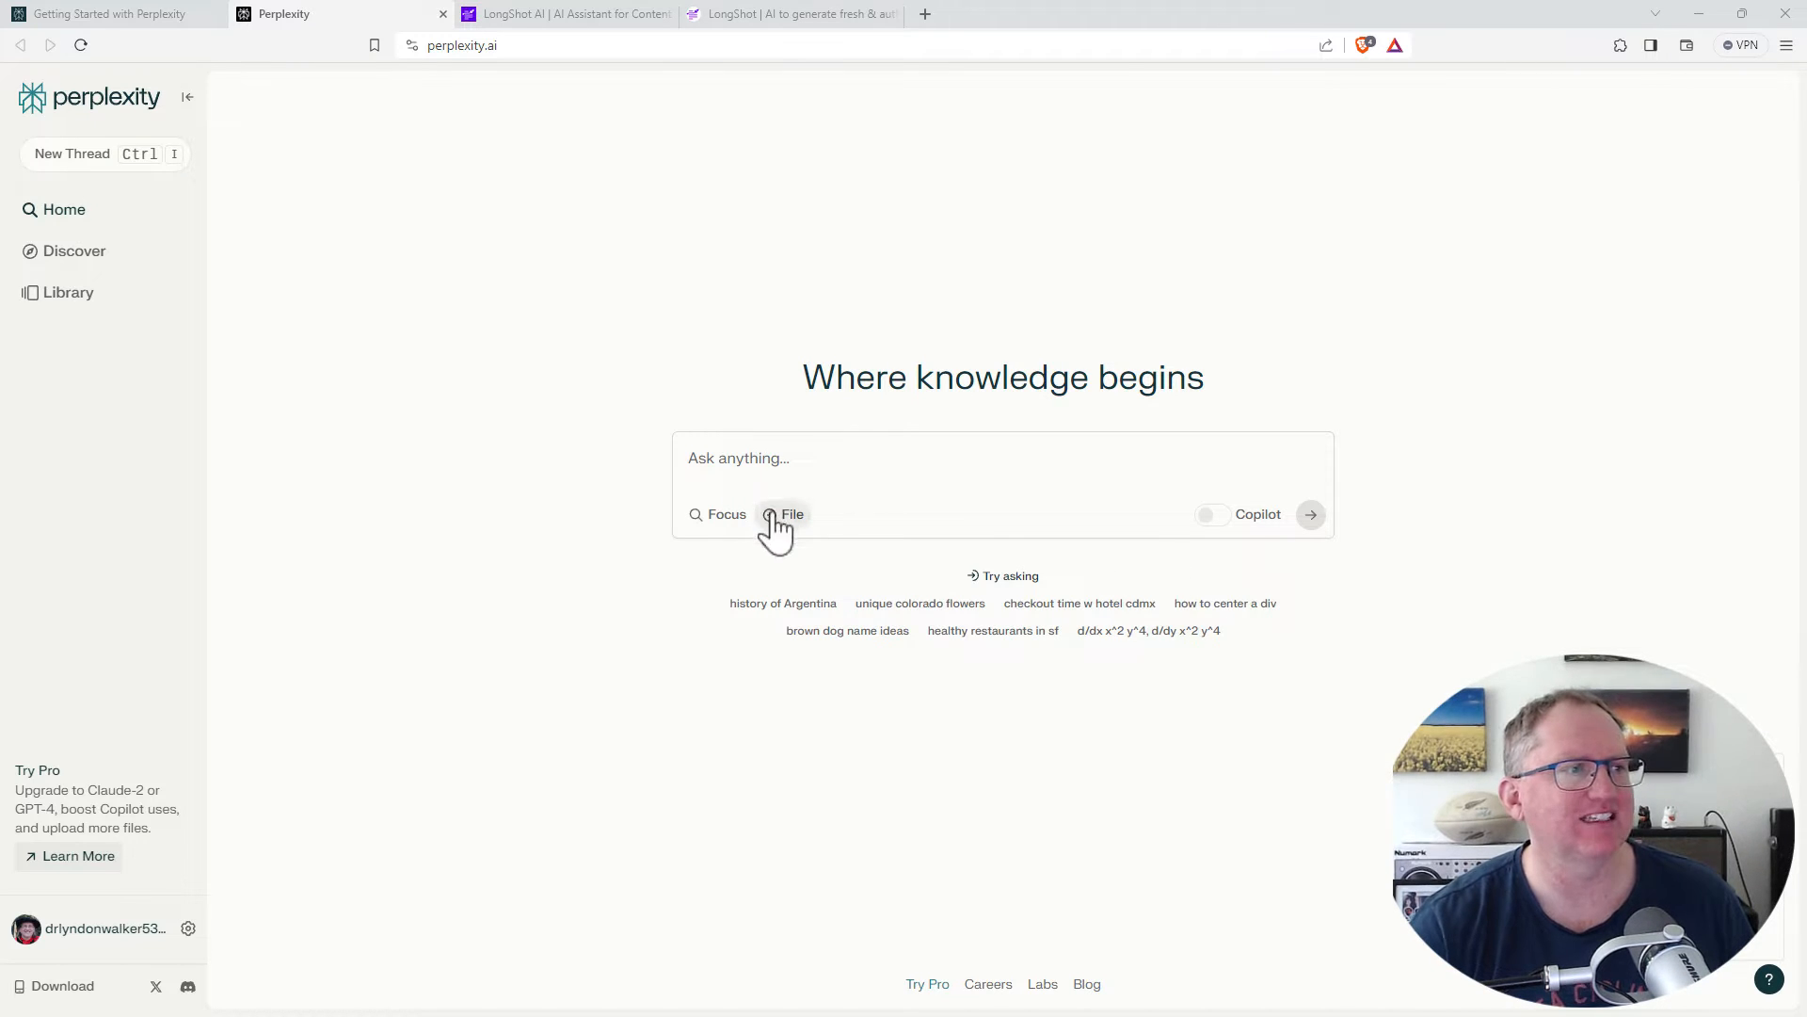
mouse_move(792, 514)
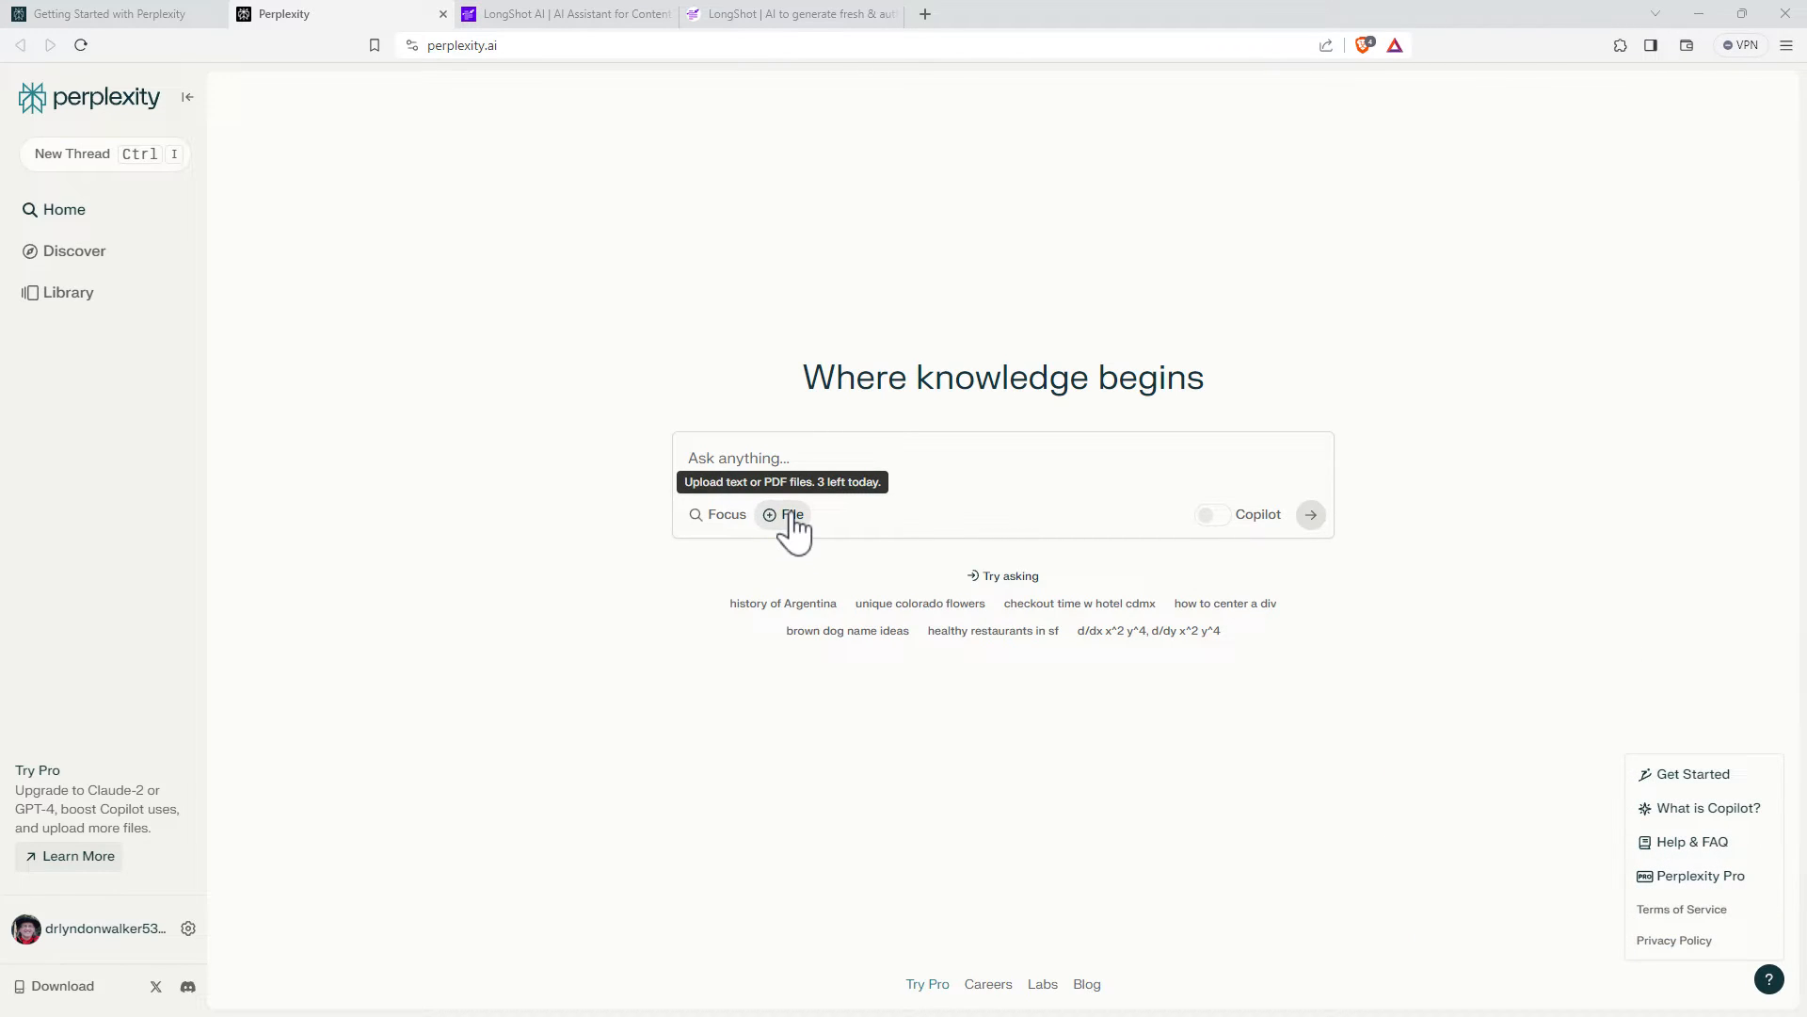
mouse_move(719, 520)
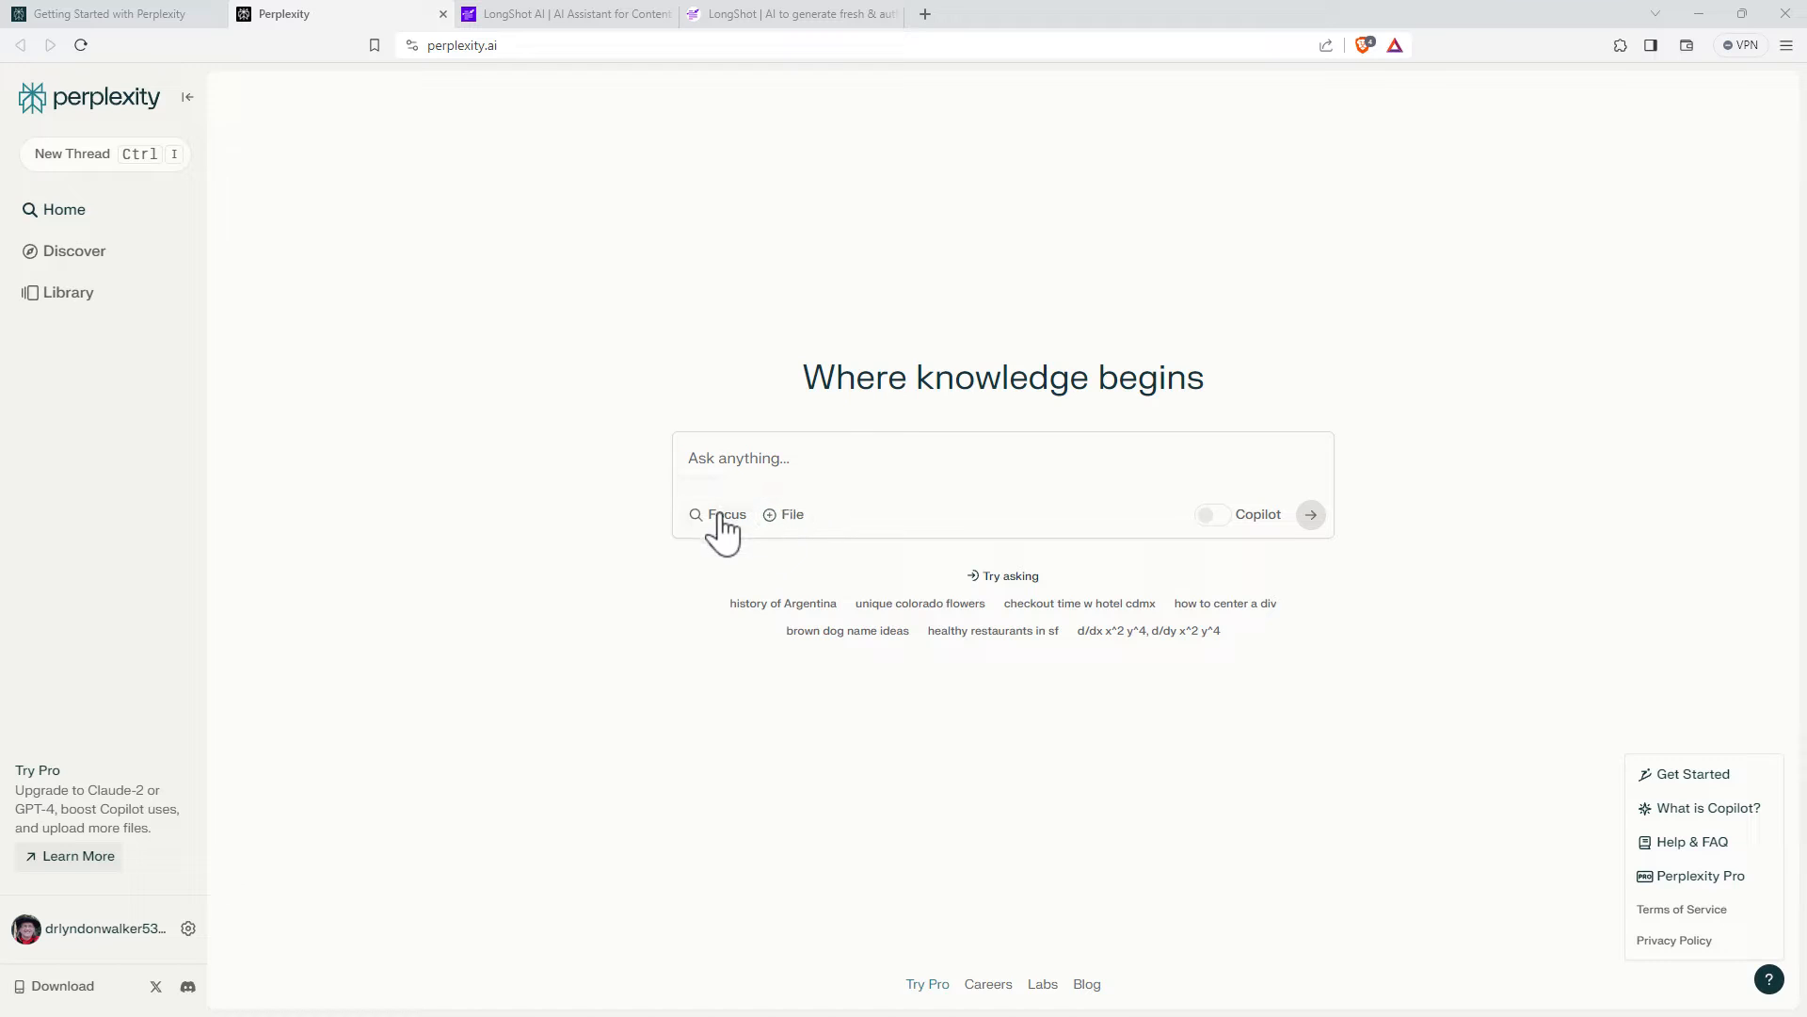
left_click(718, 514)
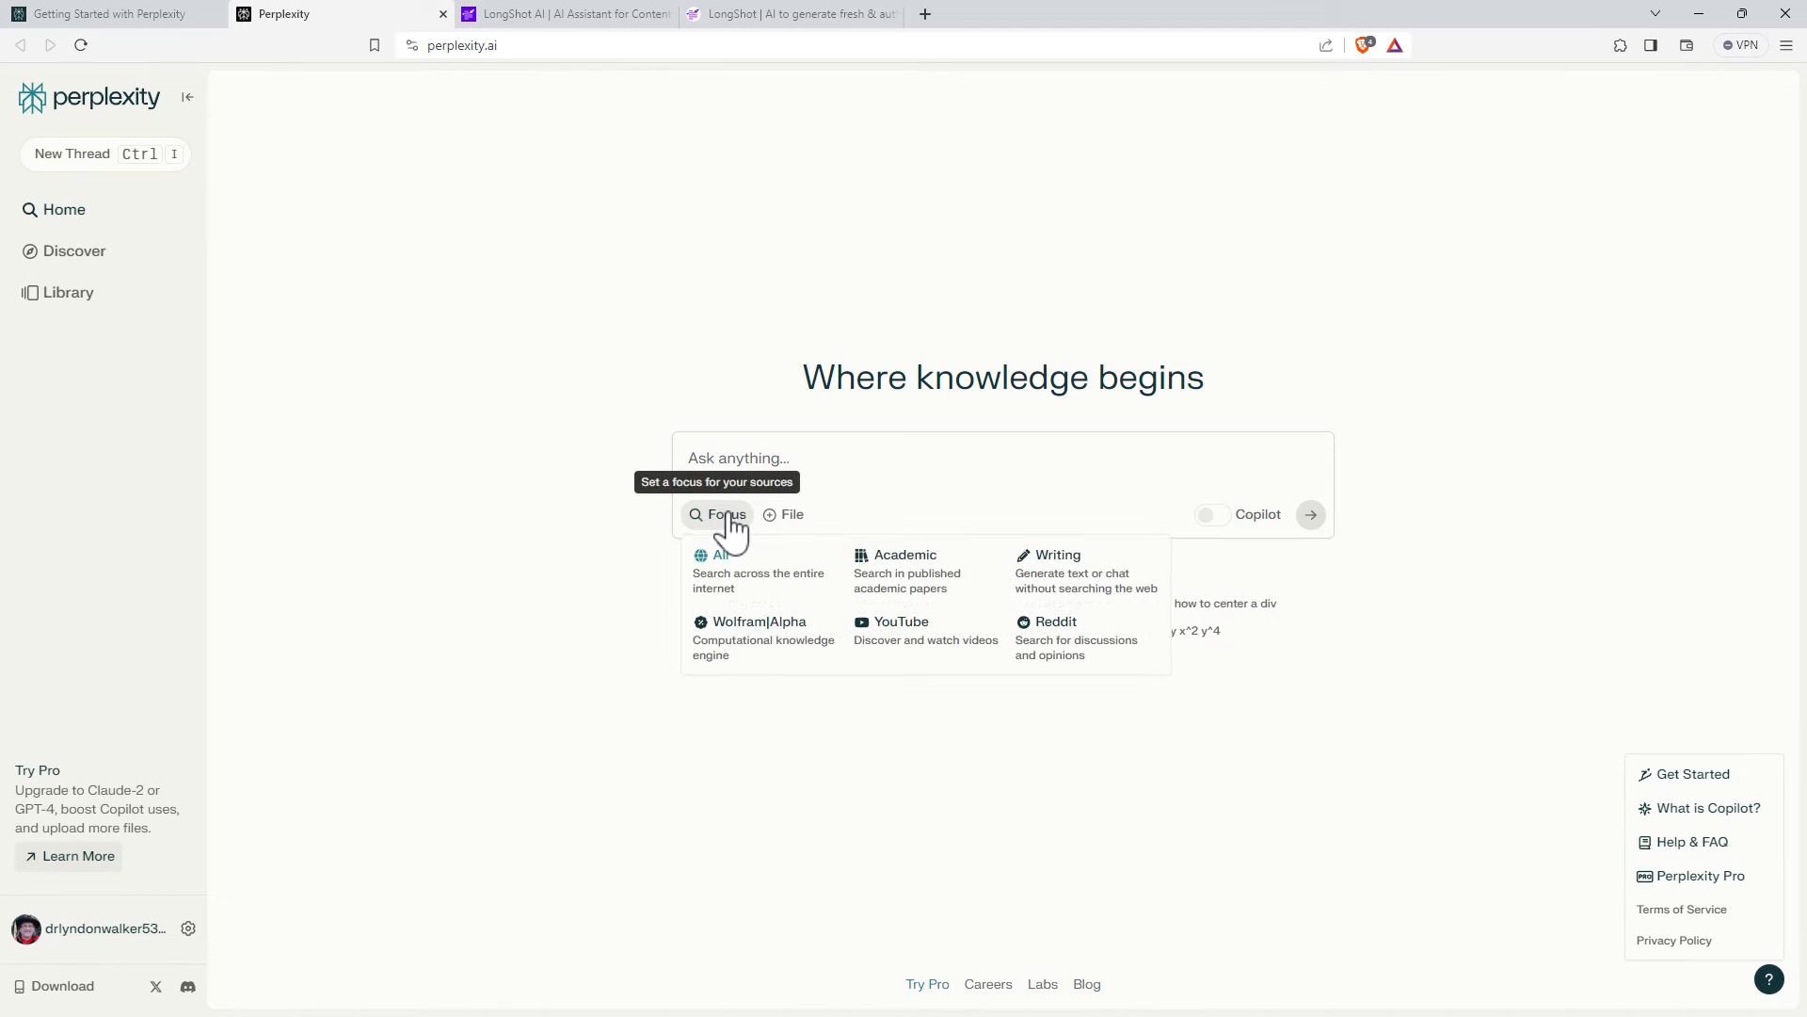
mouse_move(755, 640)
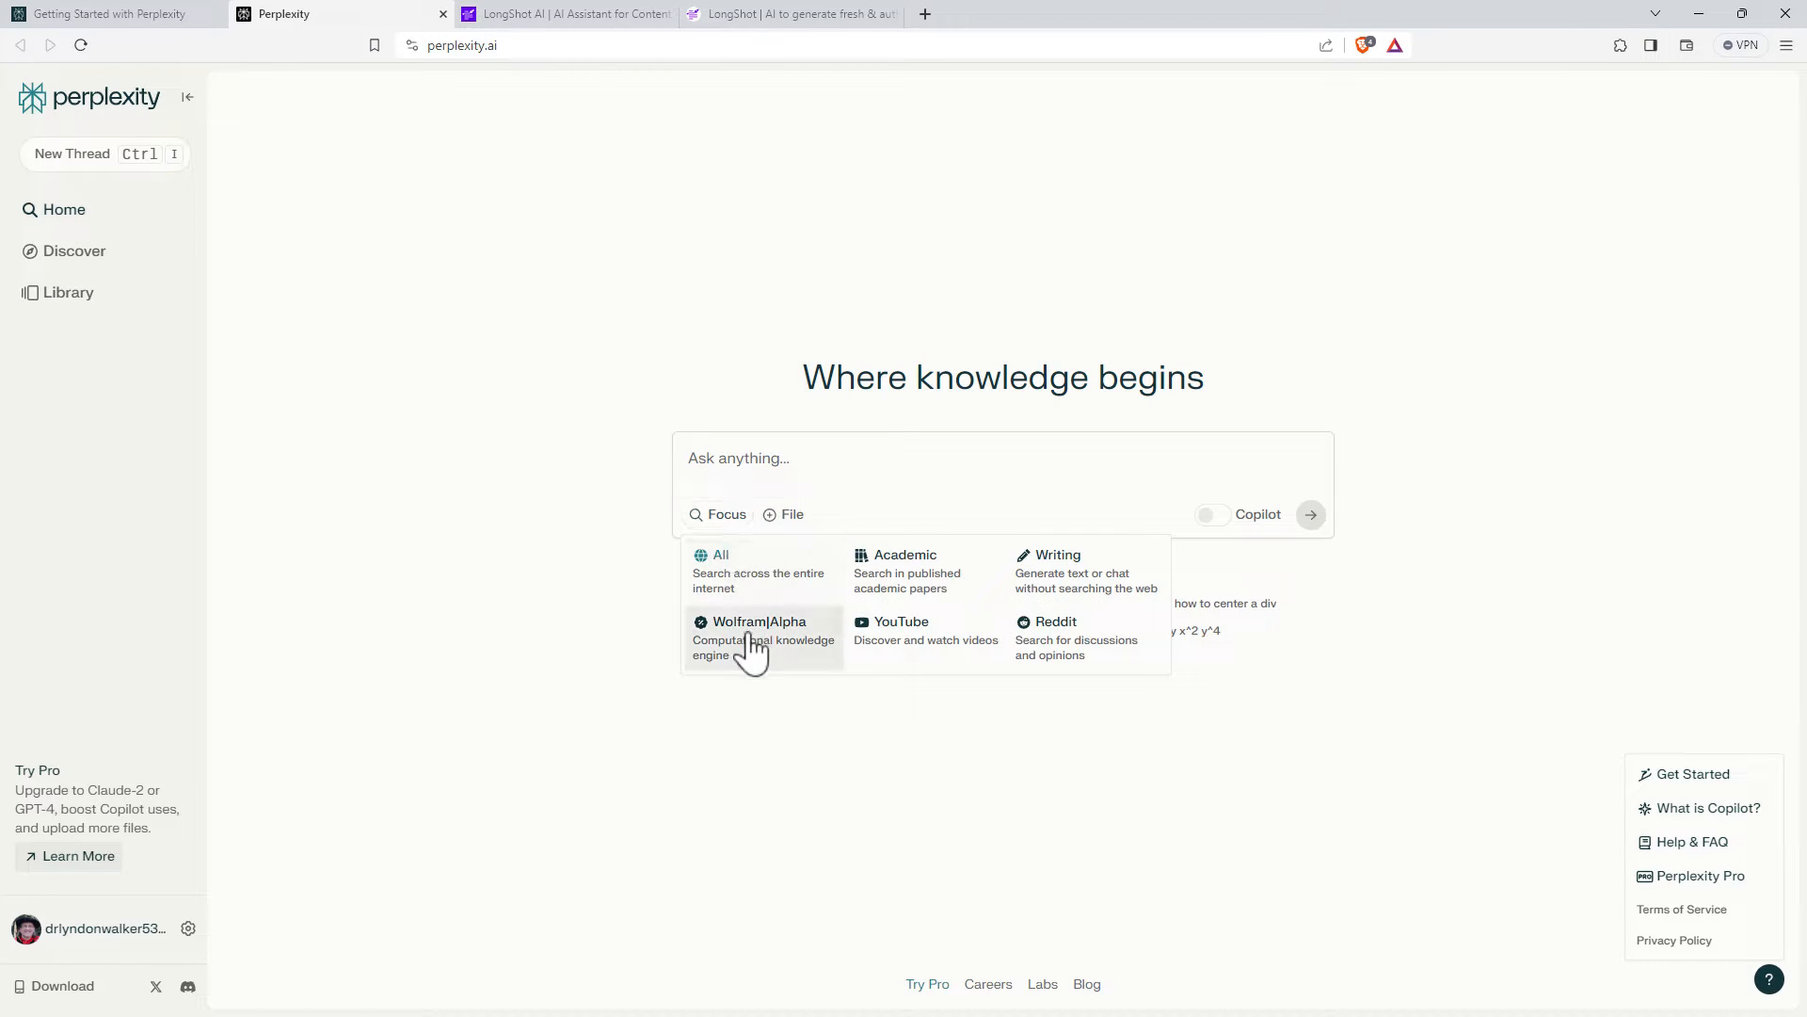
mouse_move(908, 571)
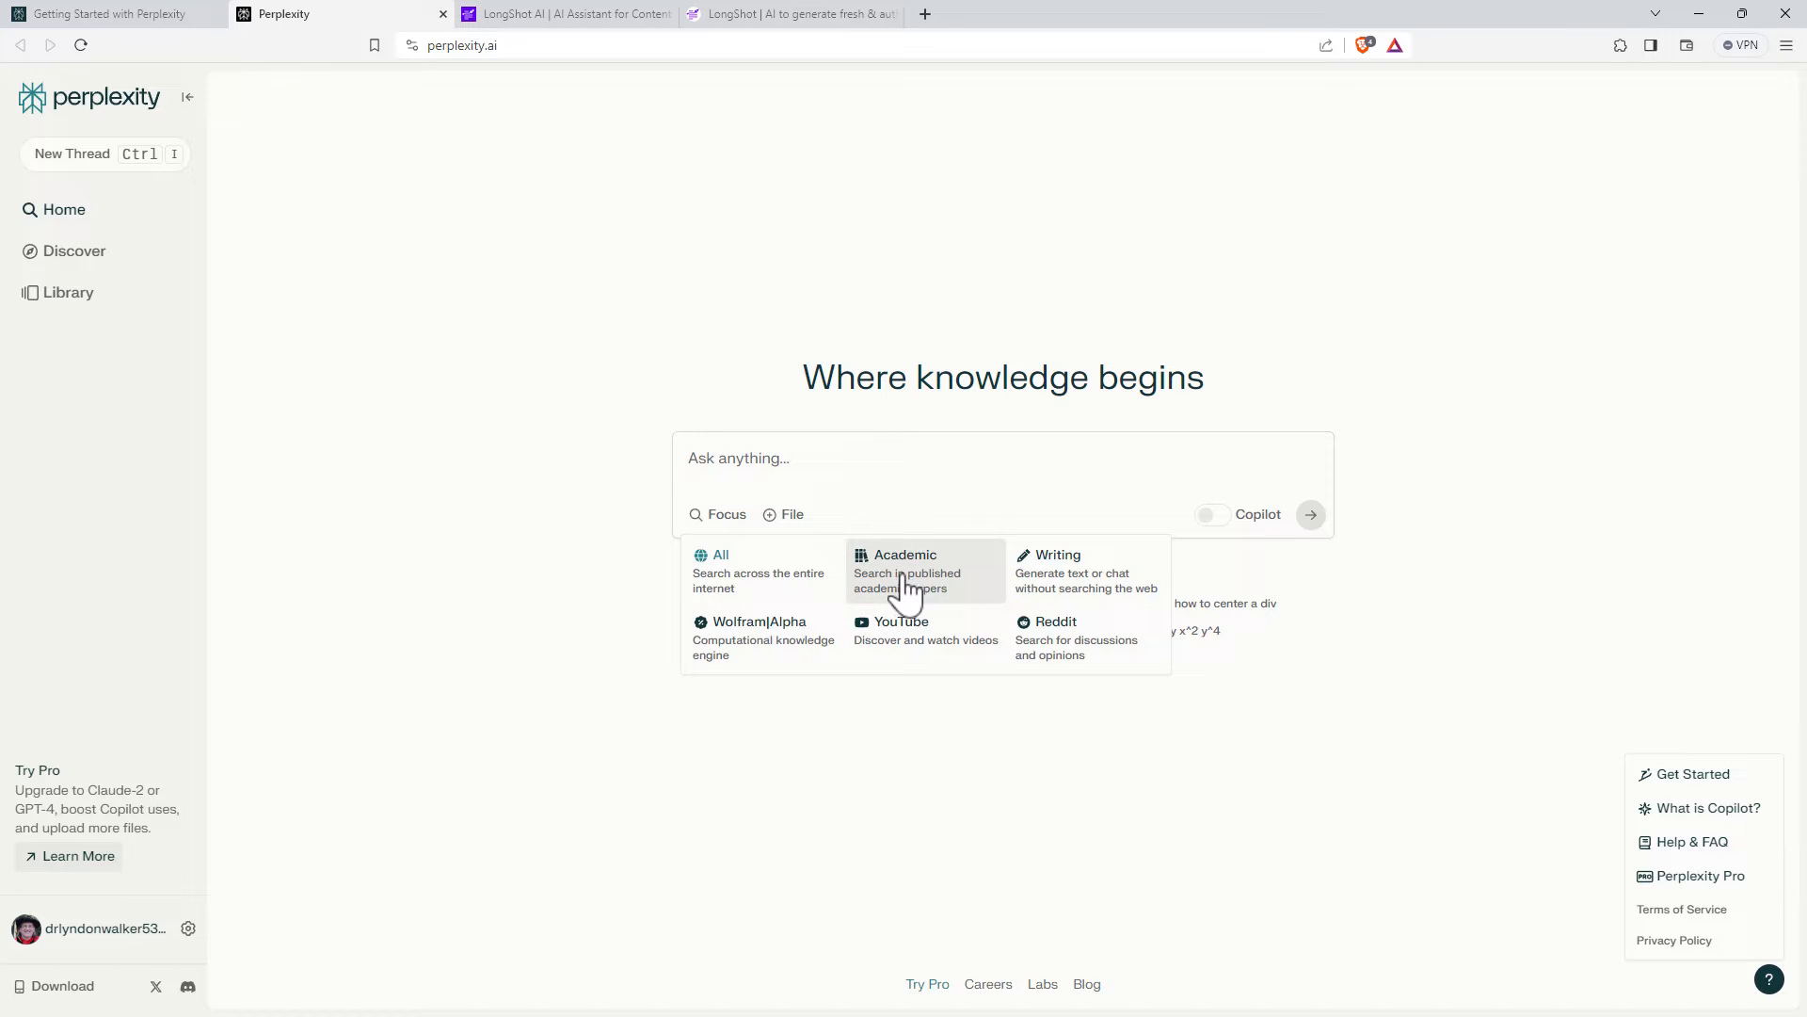
mouse_move(755, 646)
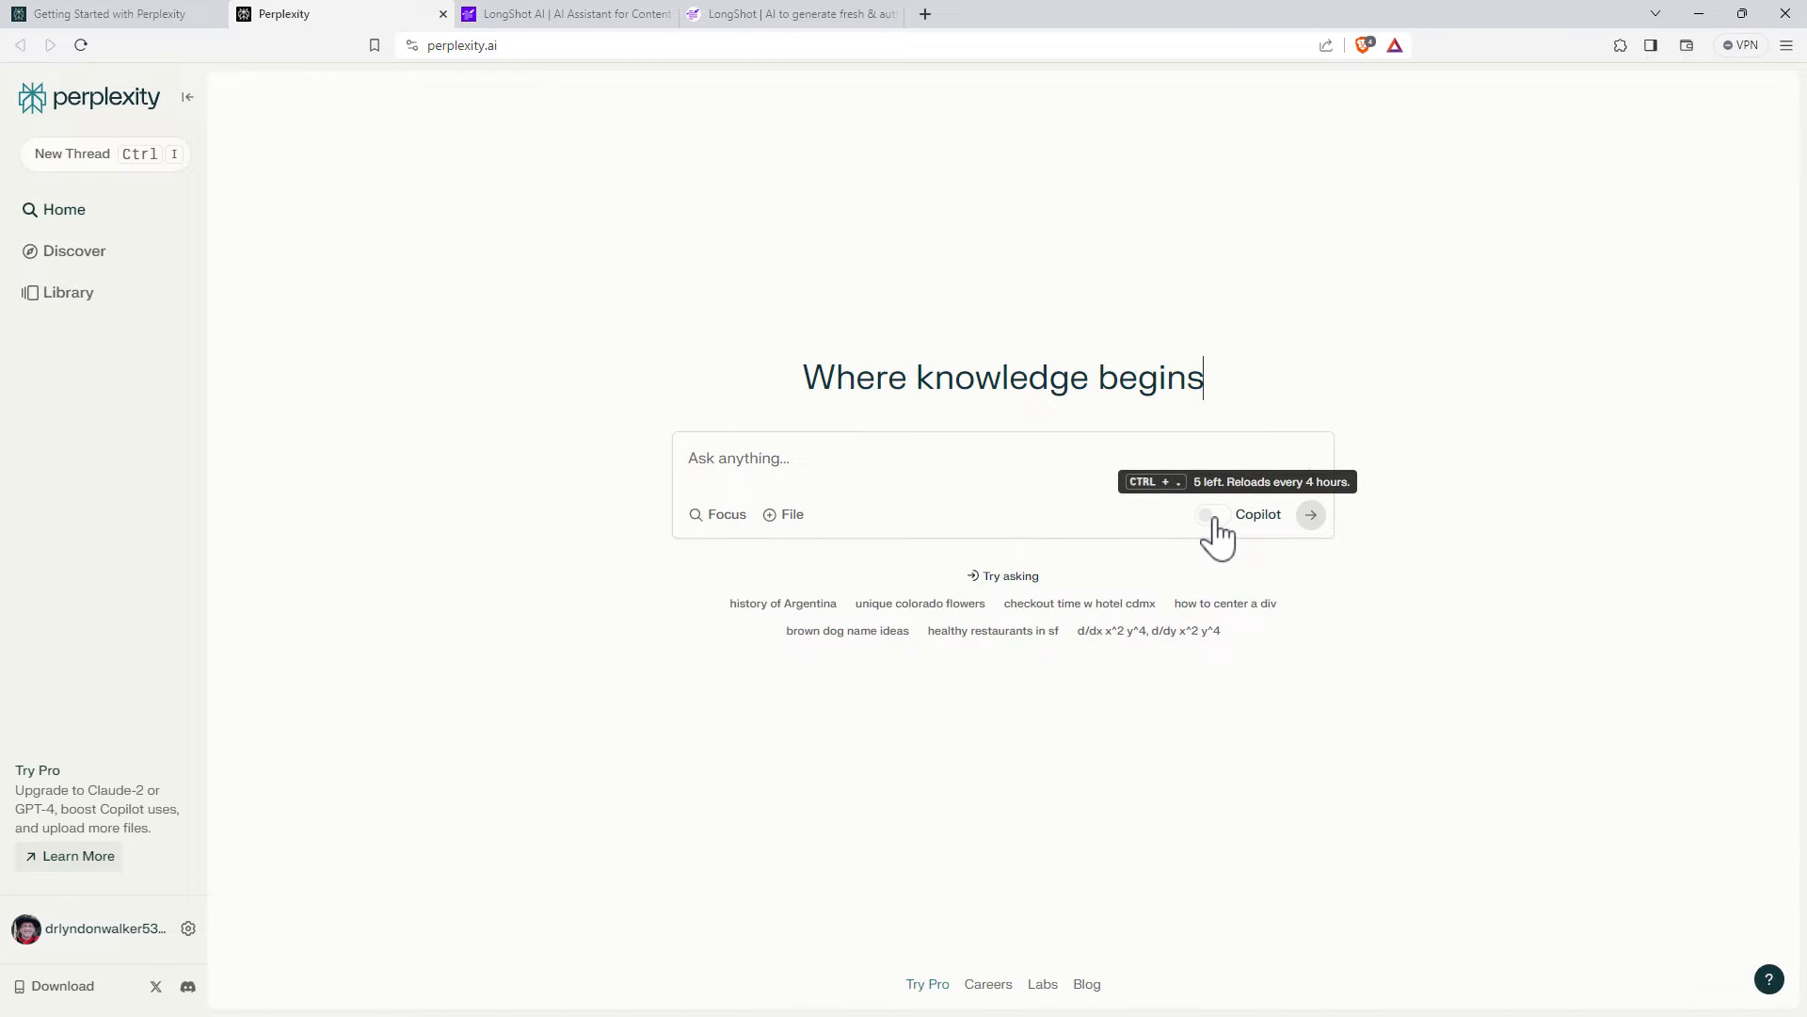
mouse_move(1233, 530)
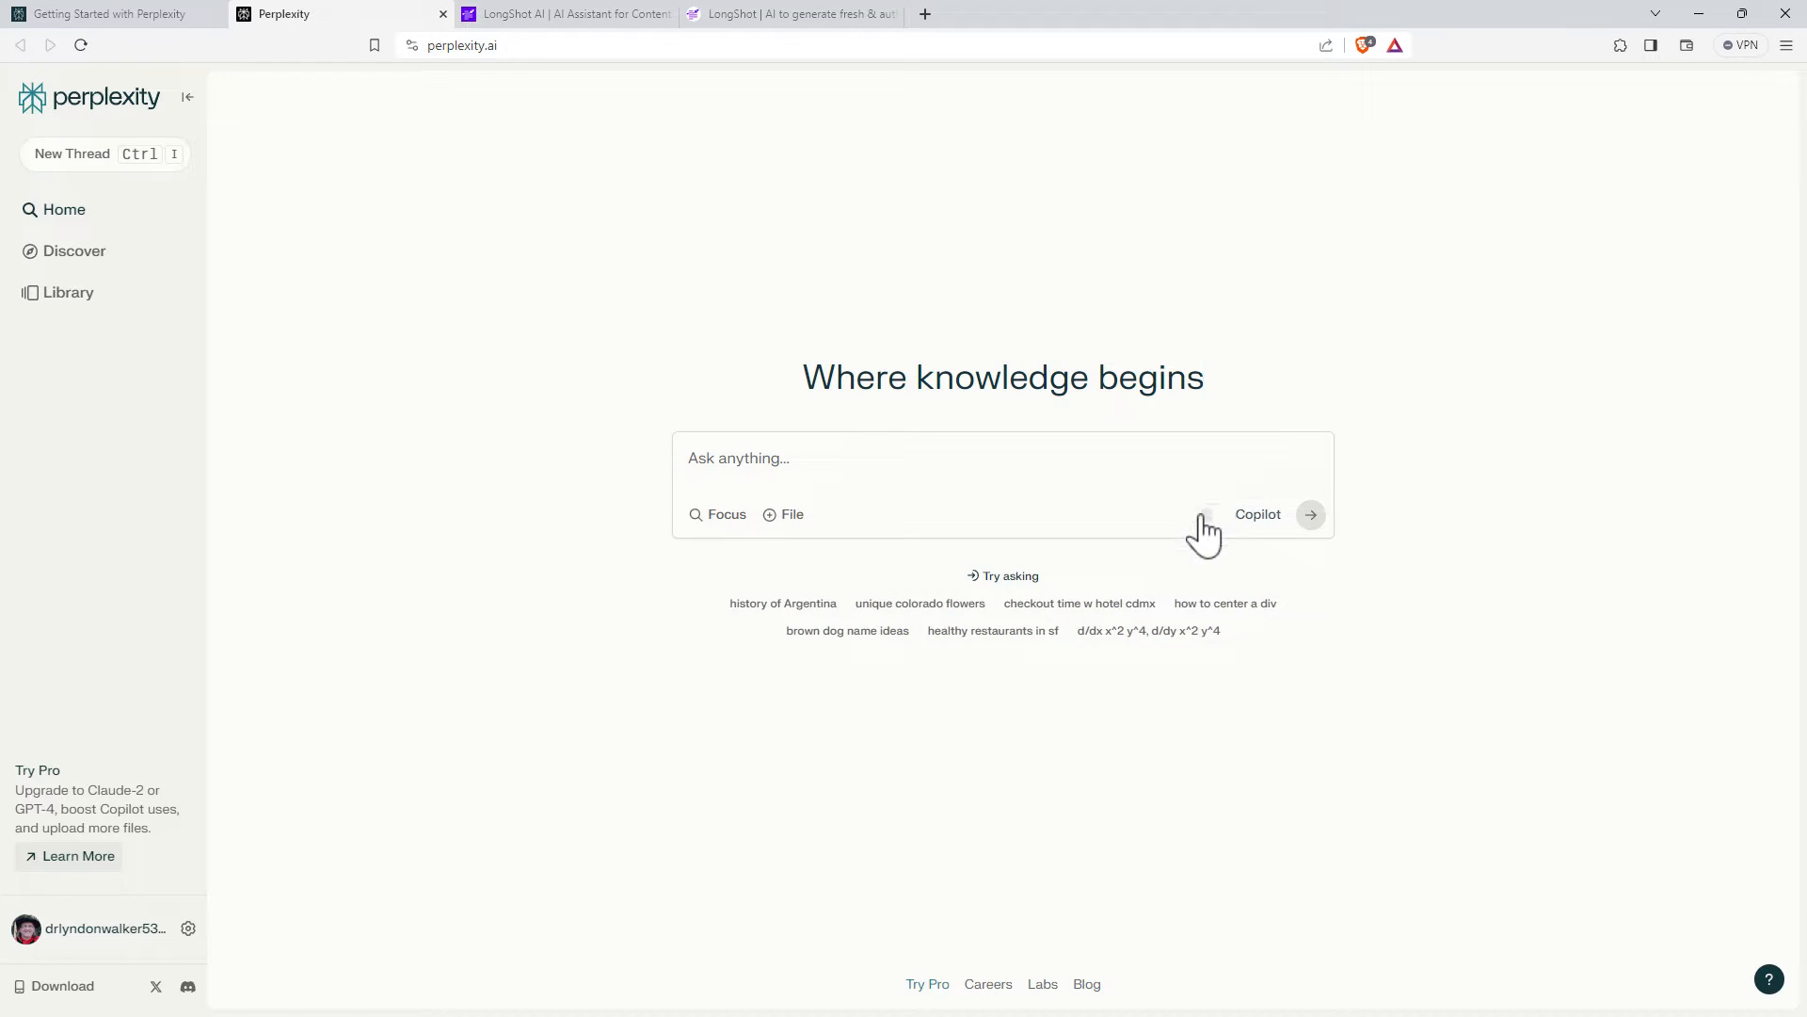
mouse_move(1207, 514)
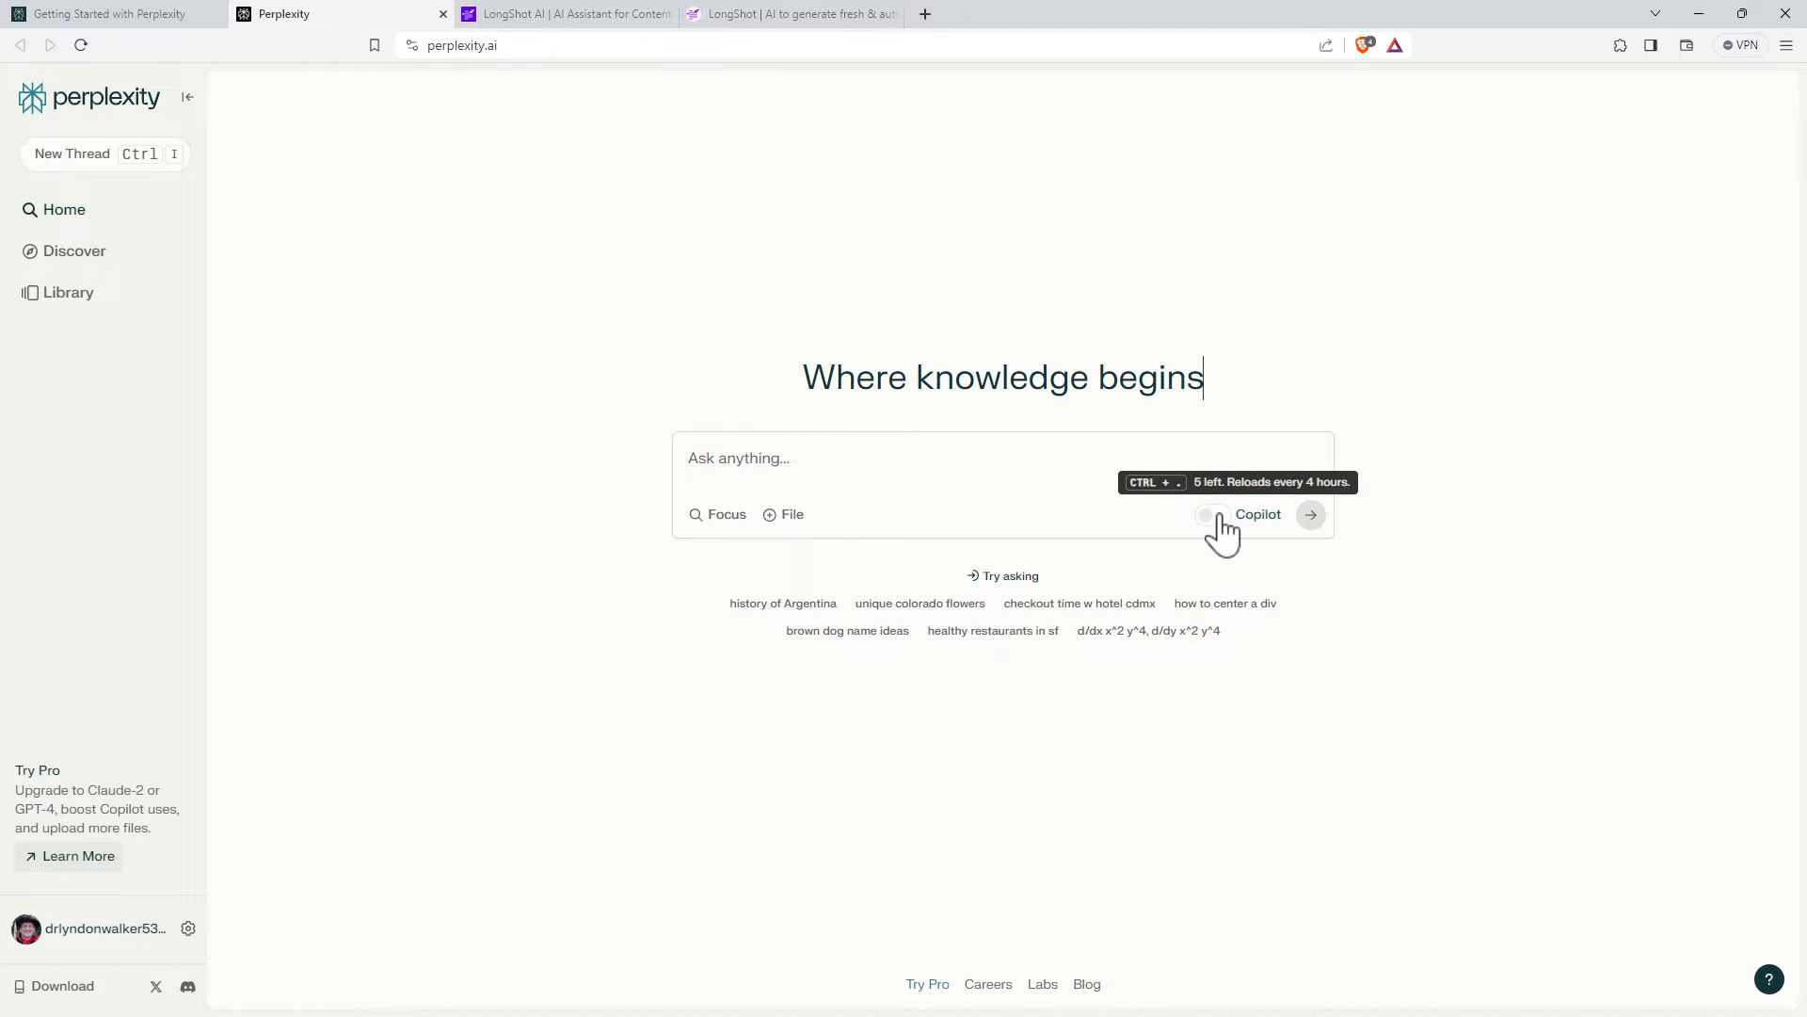
left_click(1218, 514)
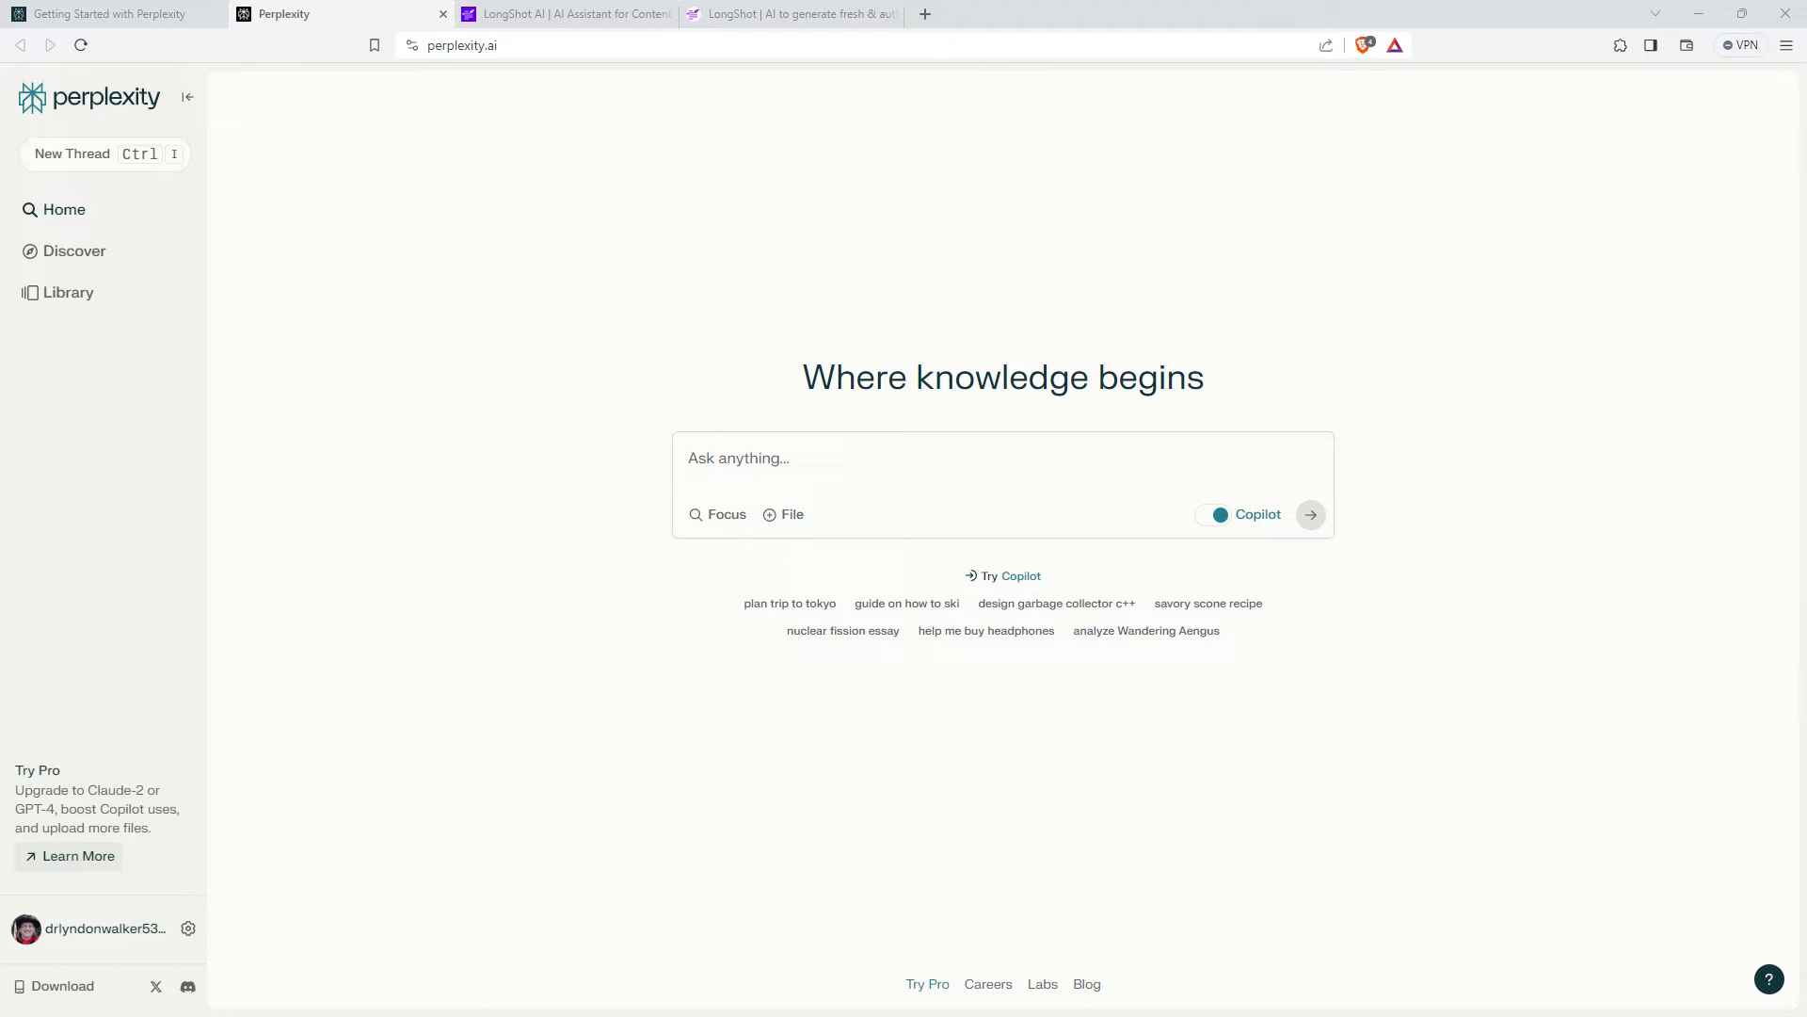
- Submit 'Does creatine increase muscle growth?' to Copilot
left_click(806, 458)
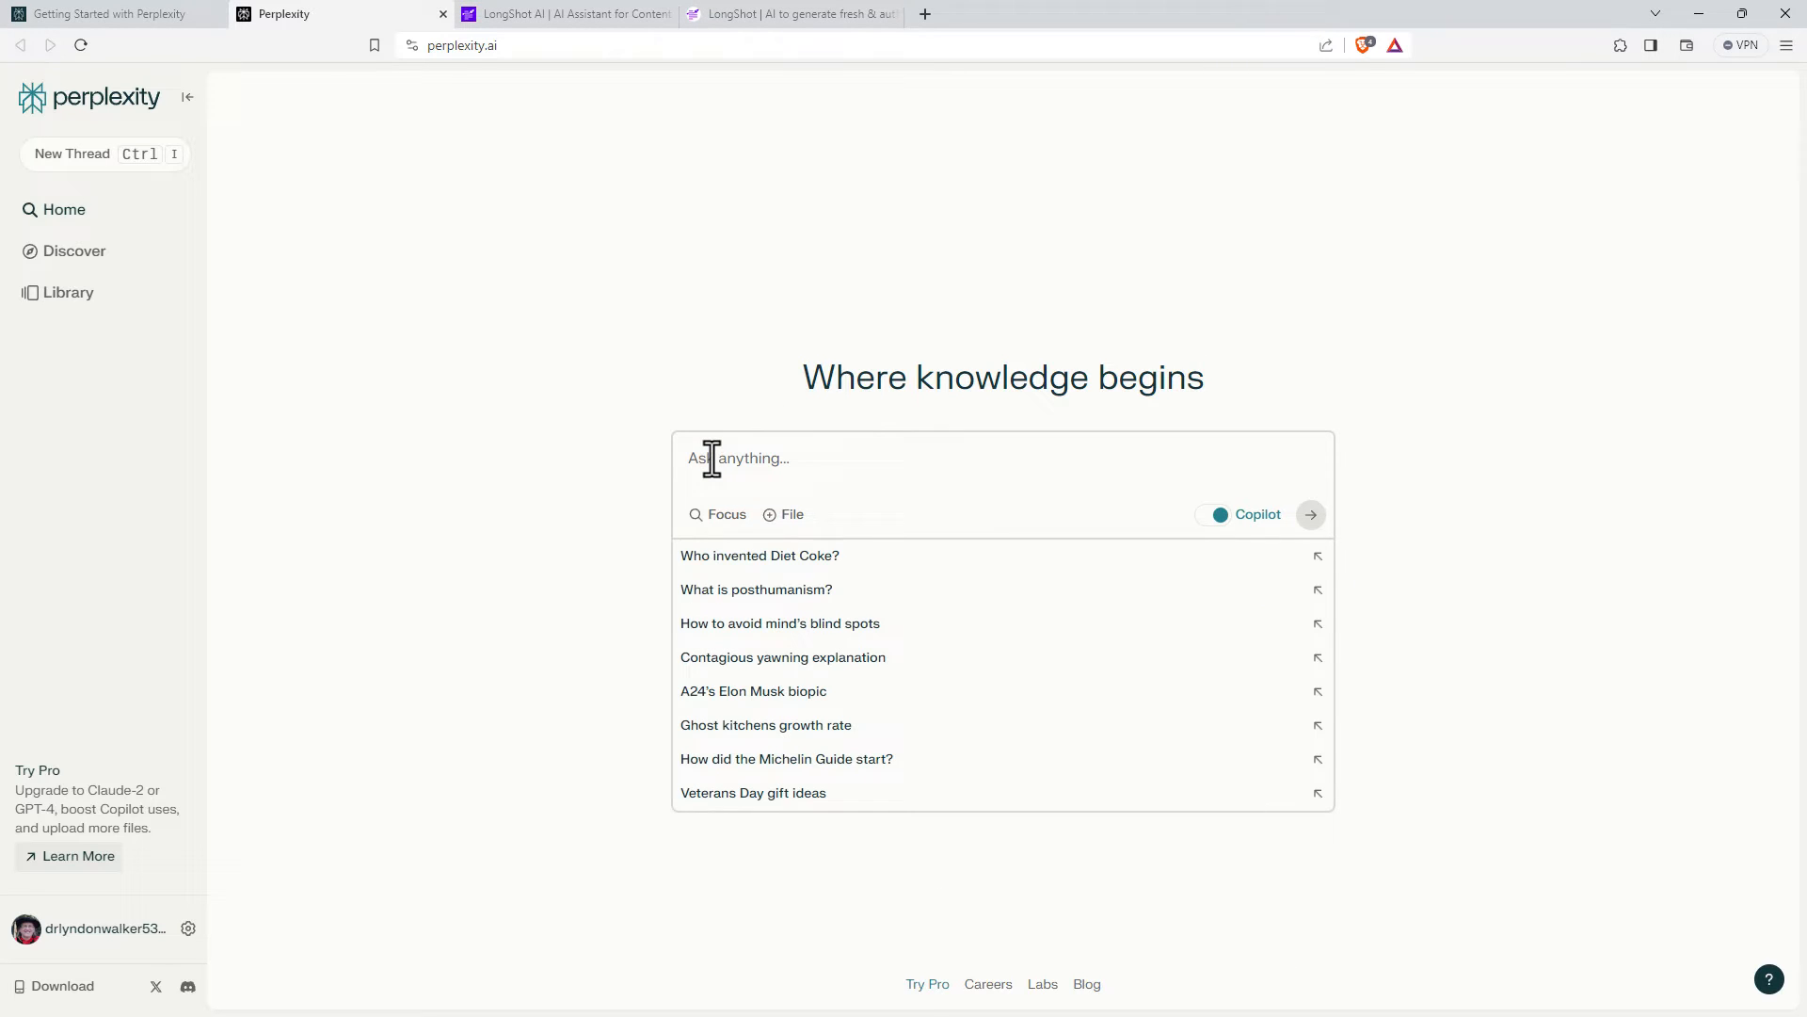
type("Does creatine increase muscle growth?")
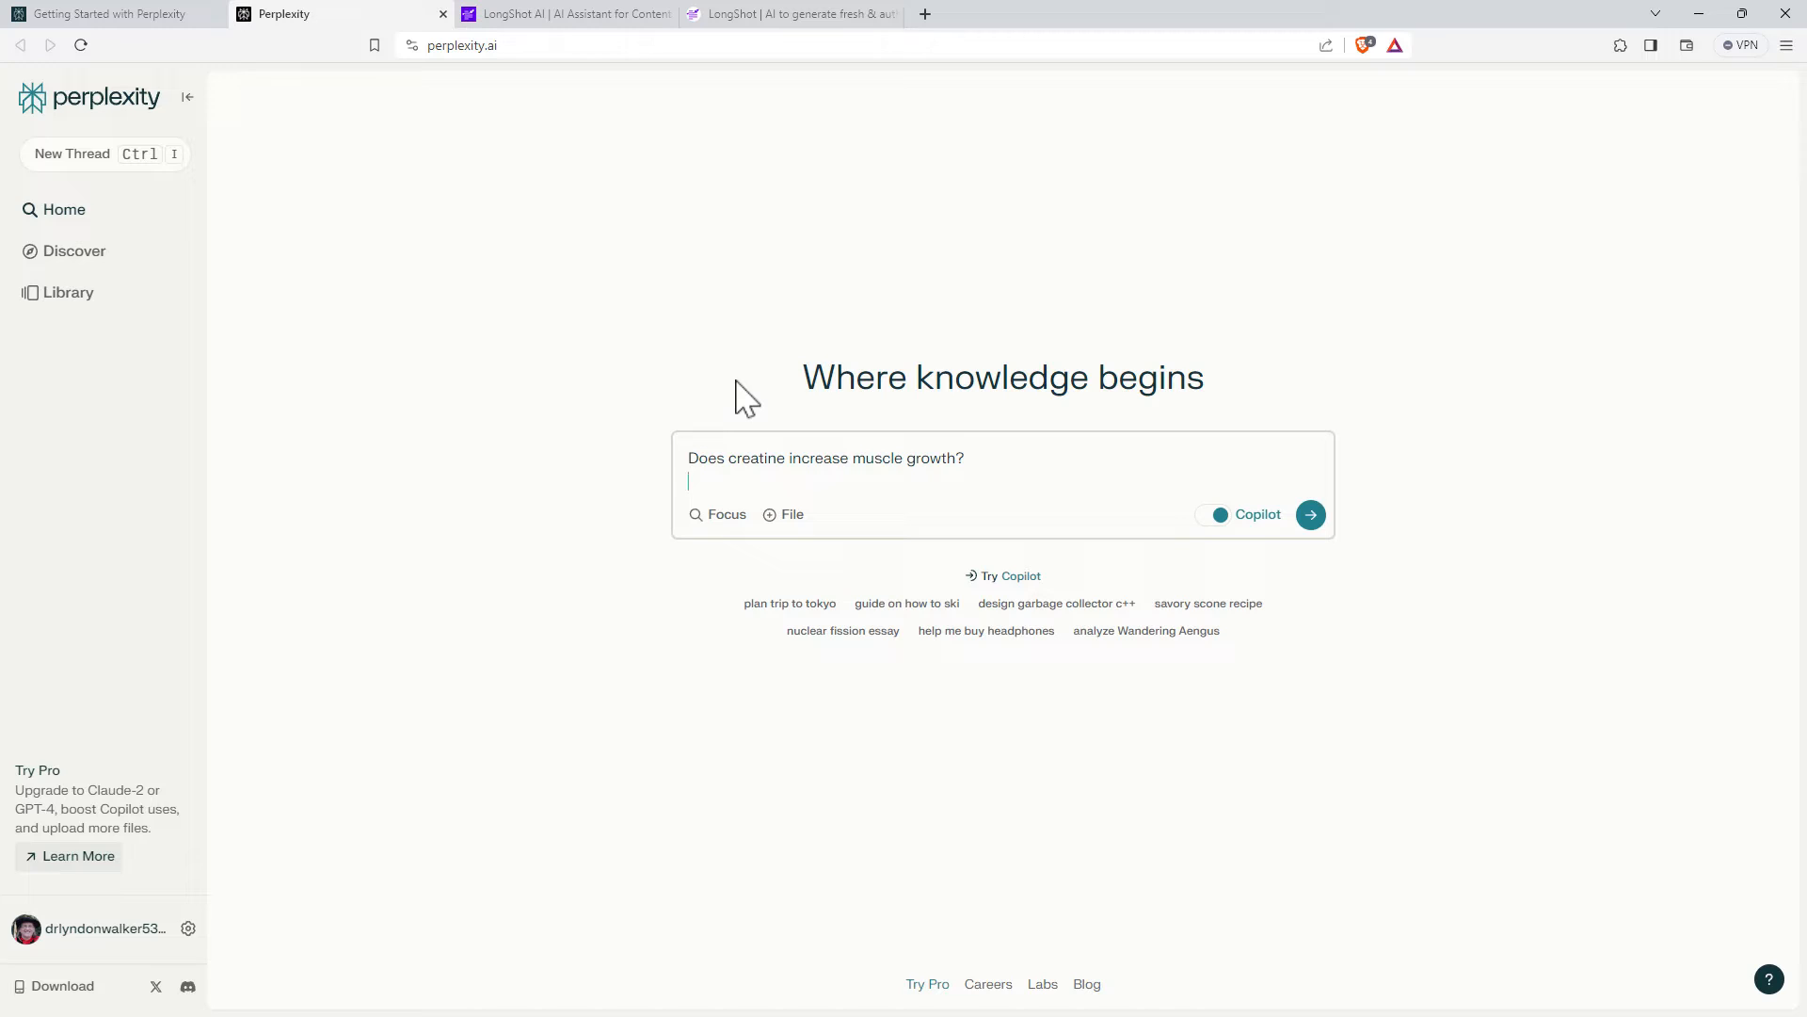
mouse_move(1677, 450)
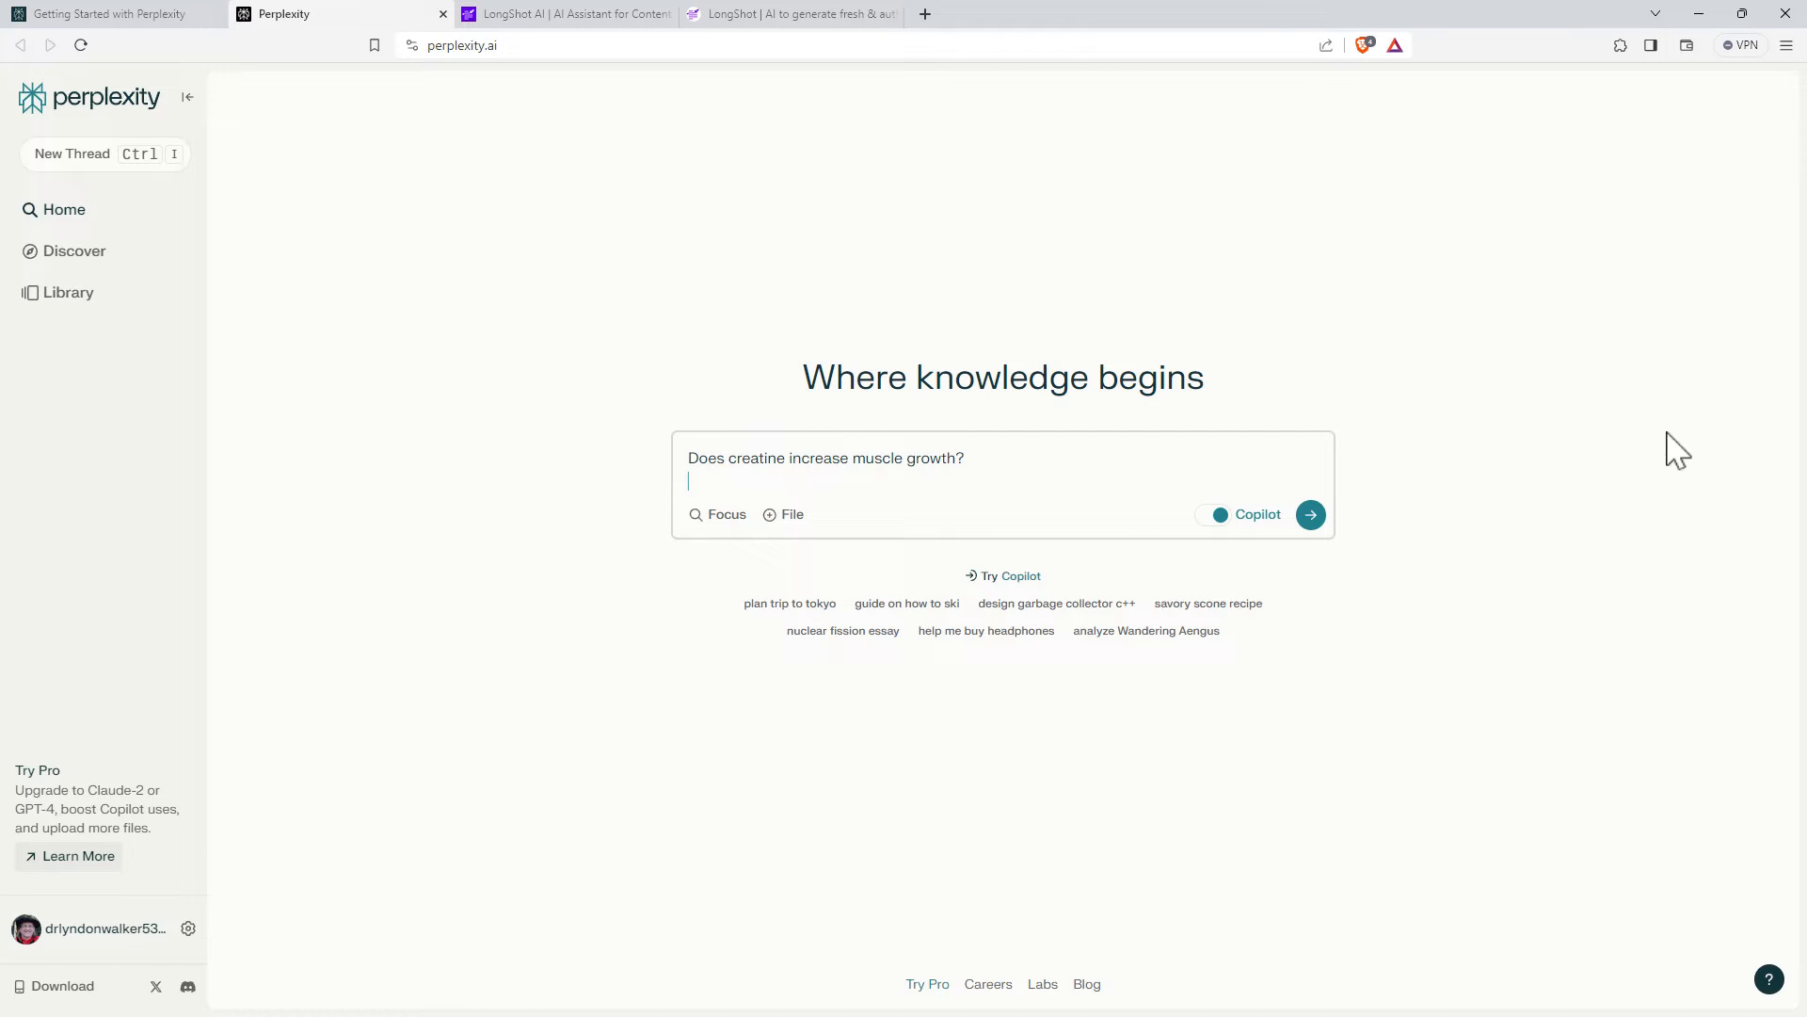
mouse_move(1626, 467)
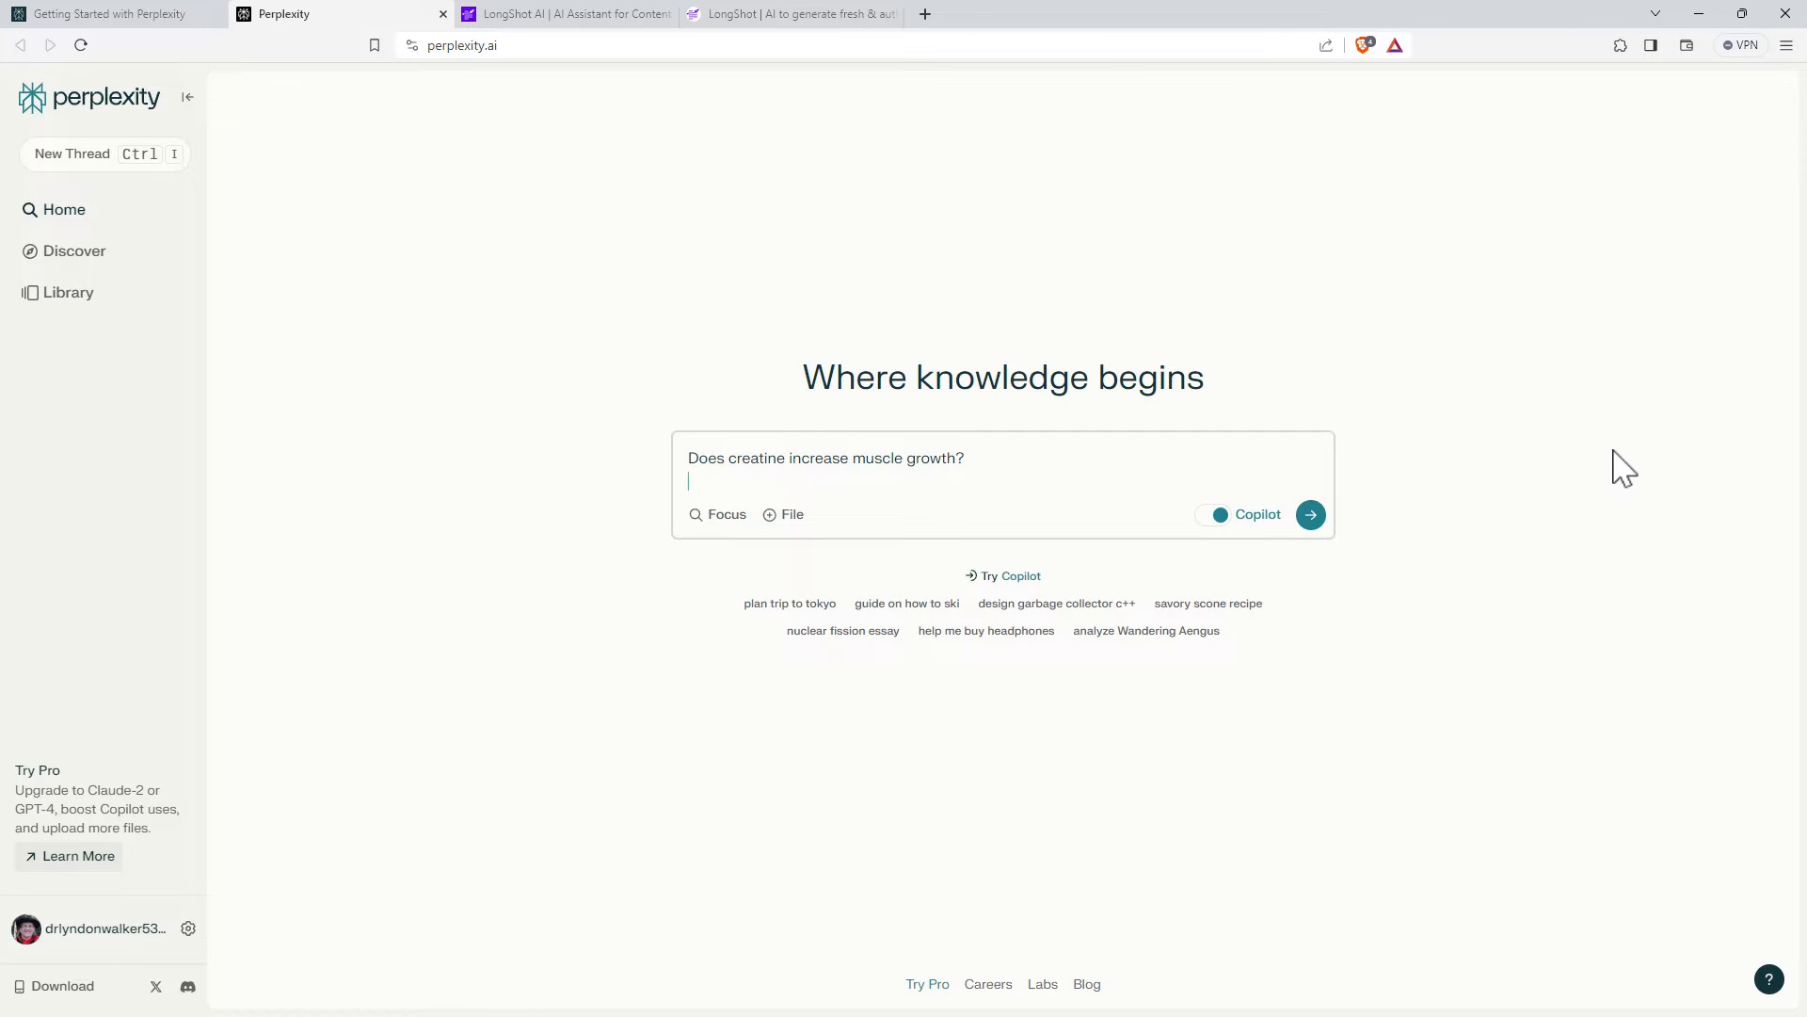
mouse_move(1465, 531)
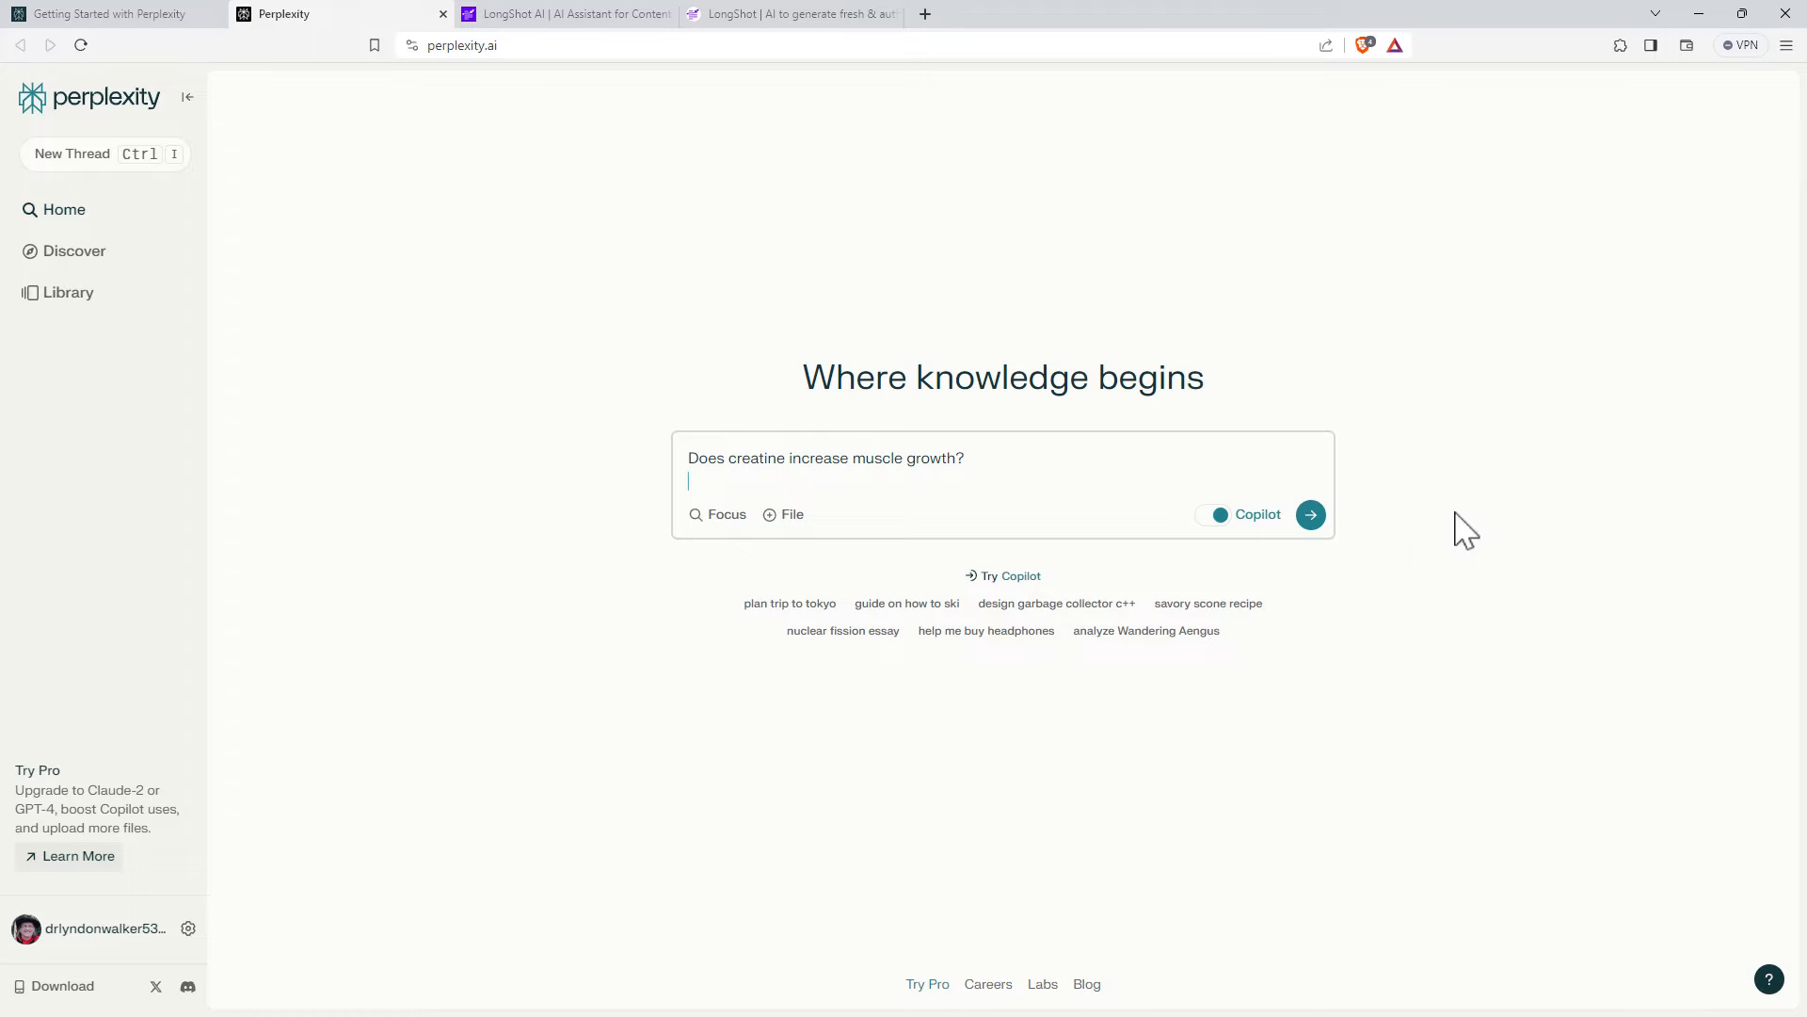
left_click(1311, 514)
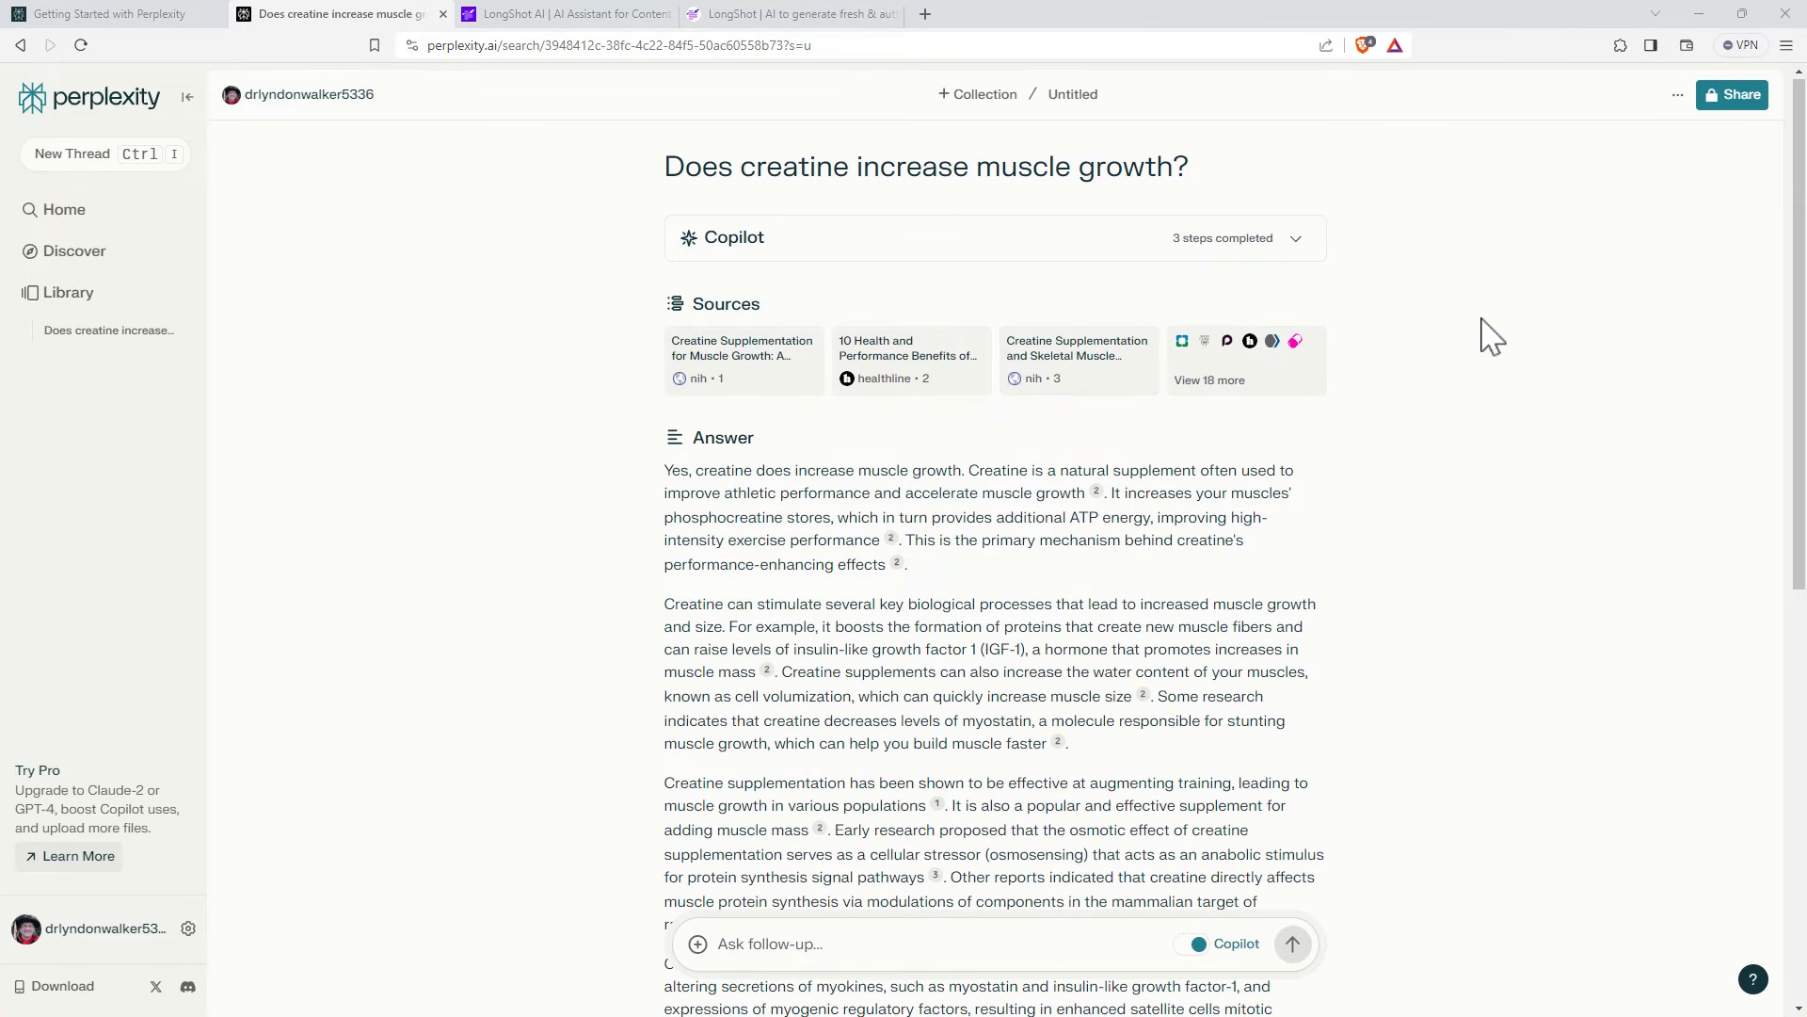
scroll("down", 3)
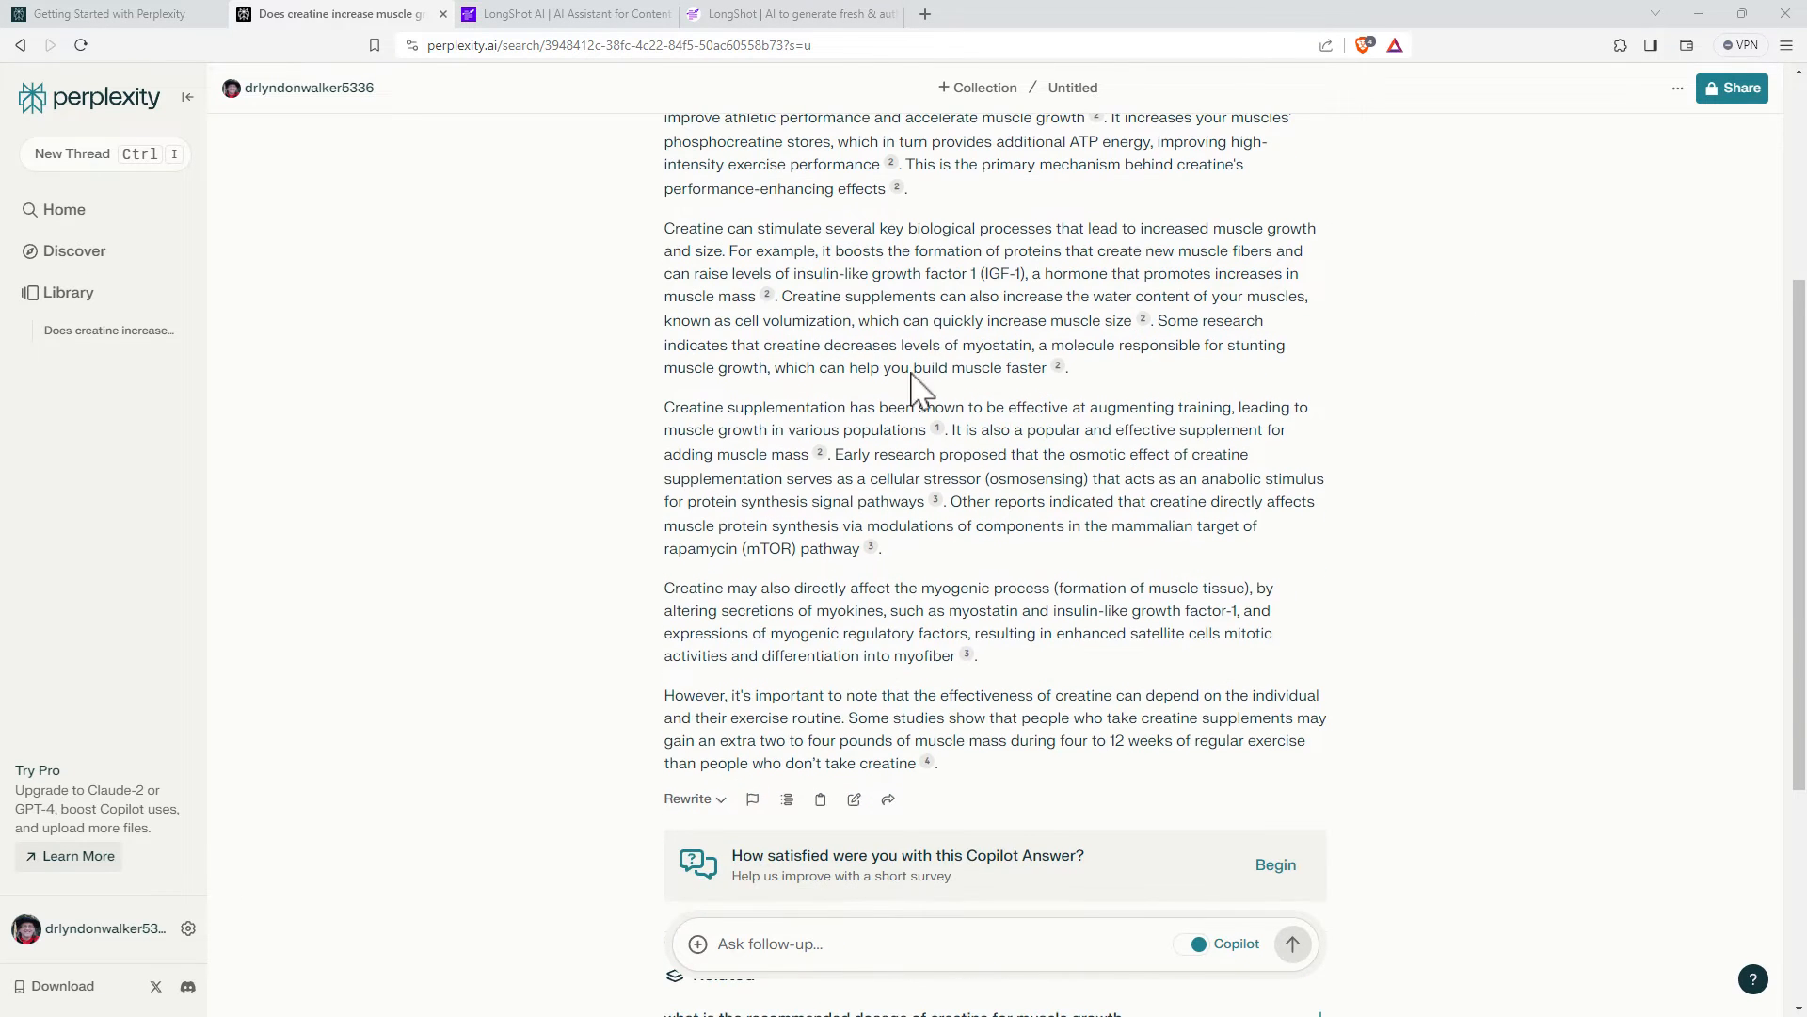
mouse_move(1057, 367)
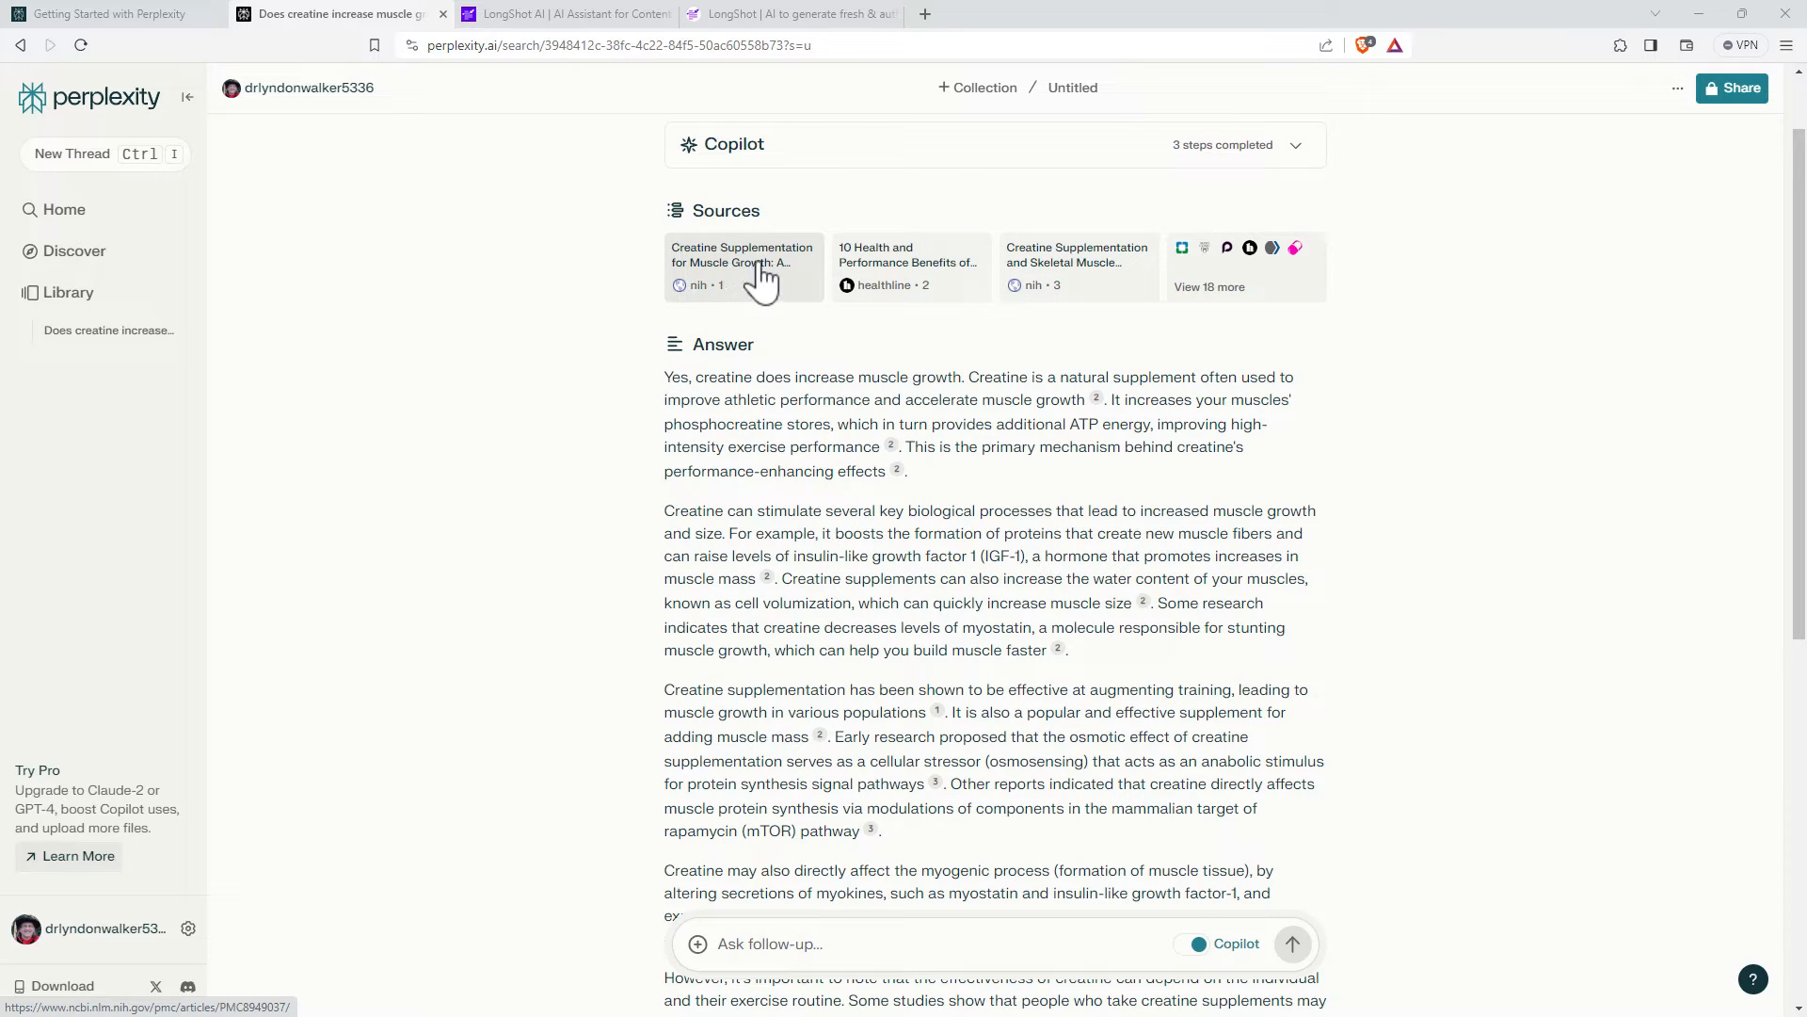
mouse_move(918, 299)
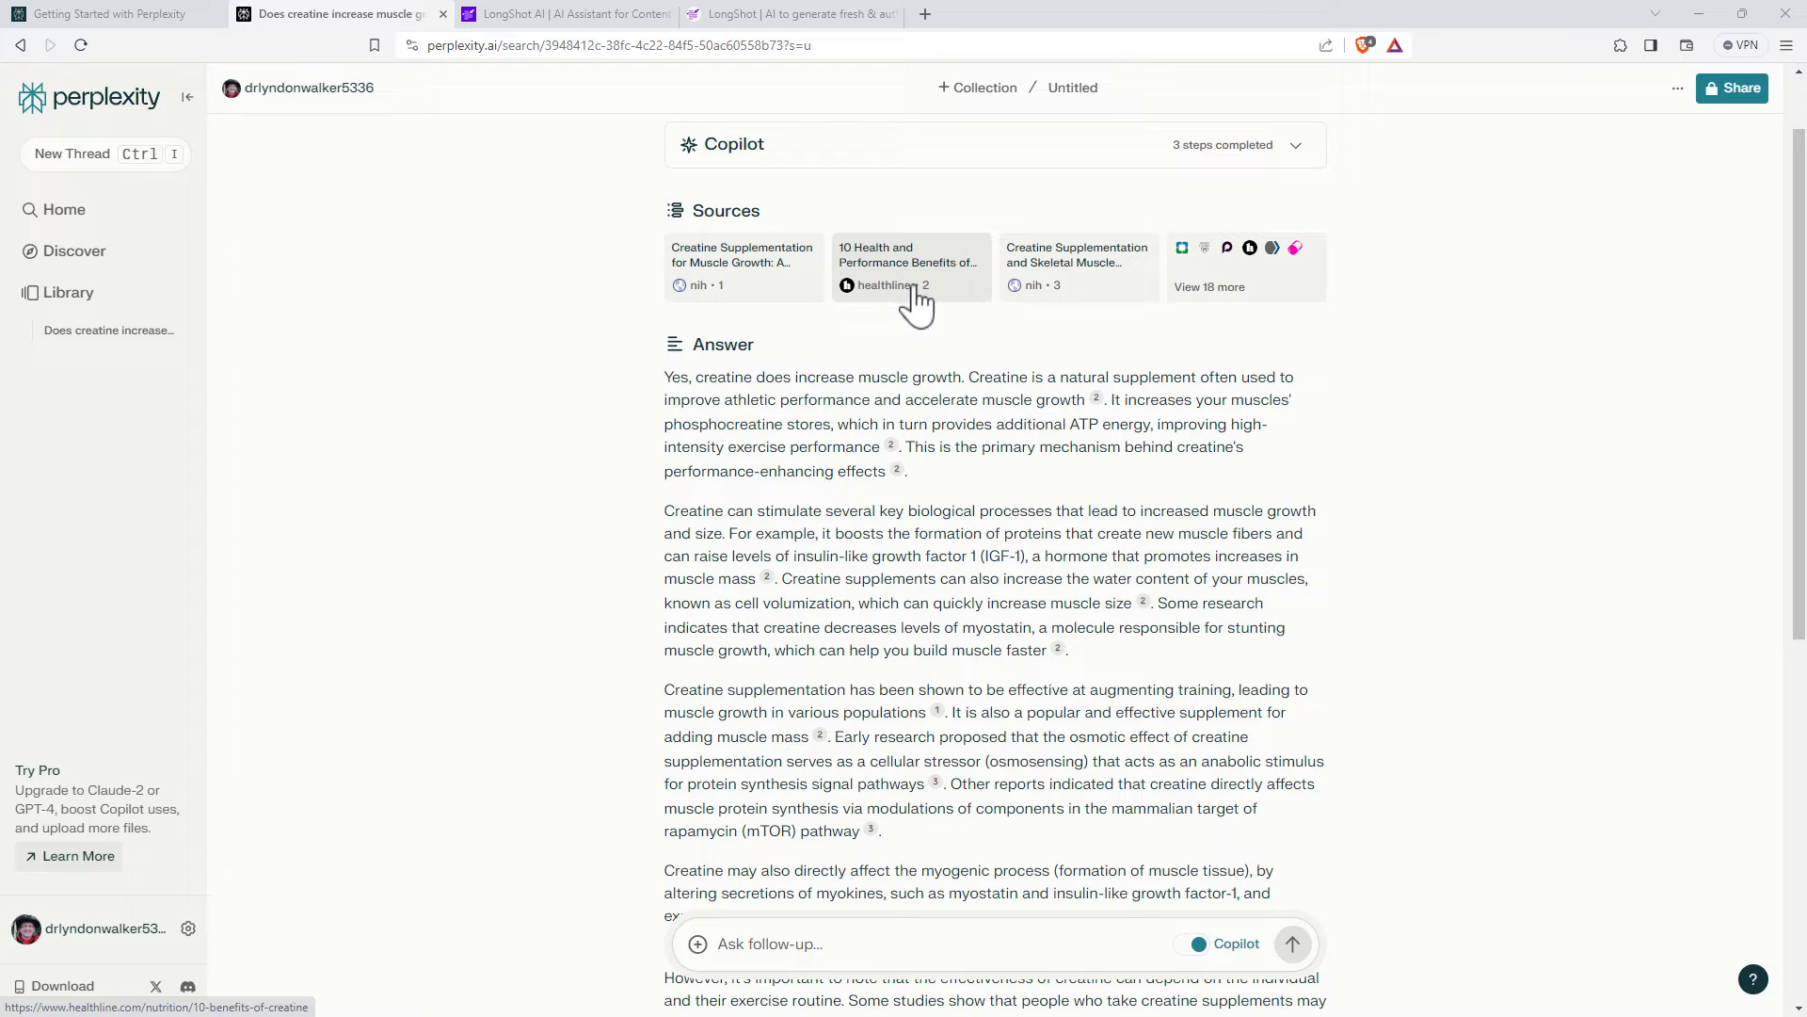
mouse_move(1416, 369)
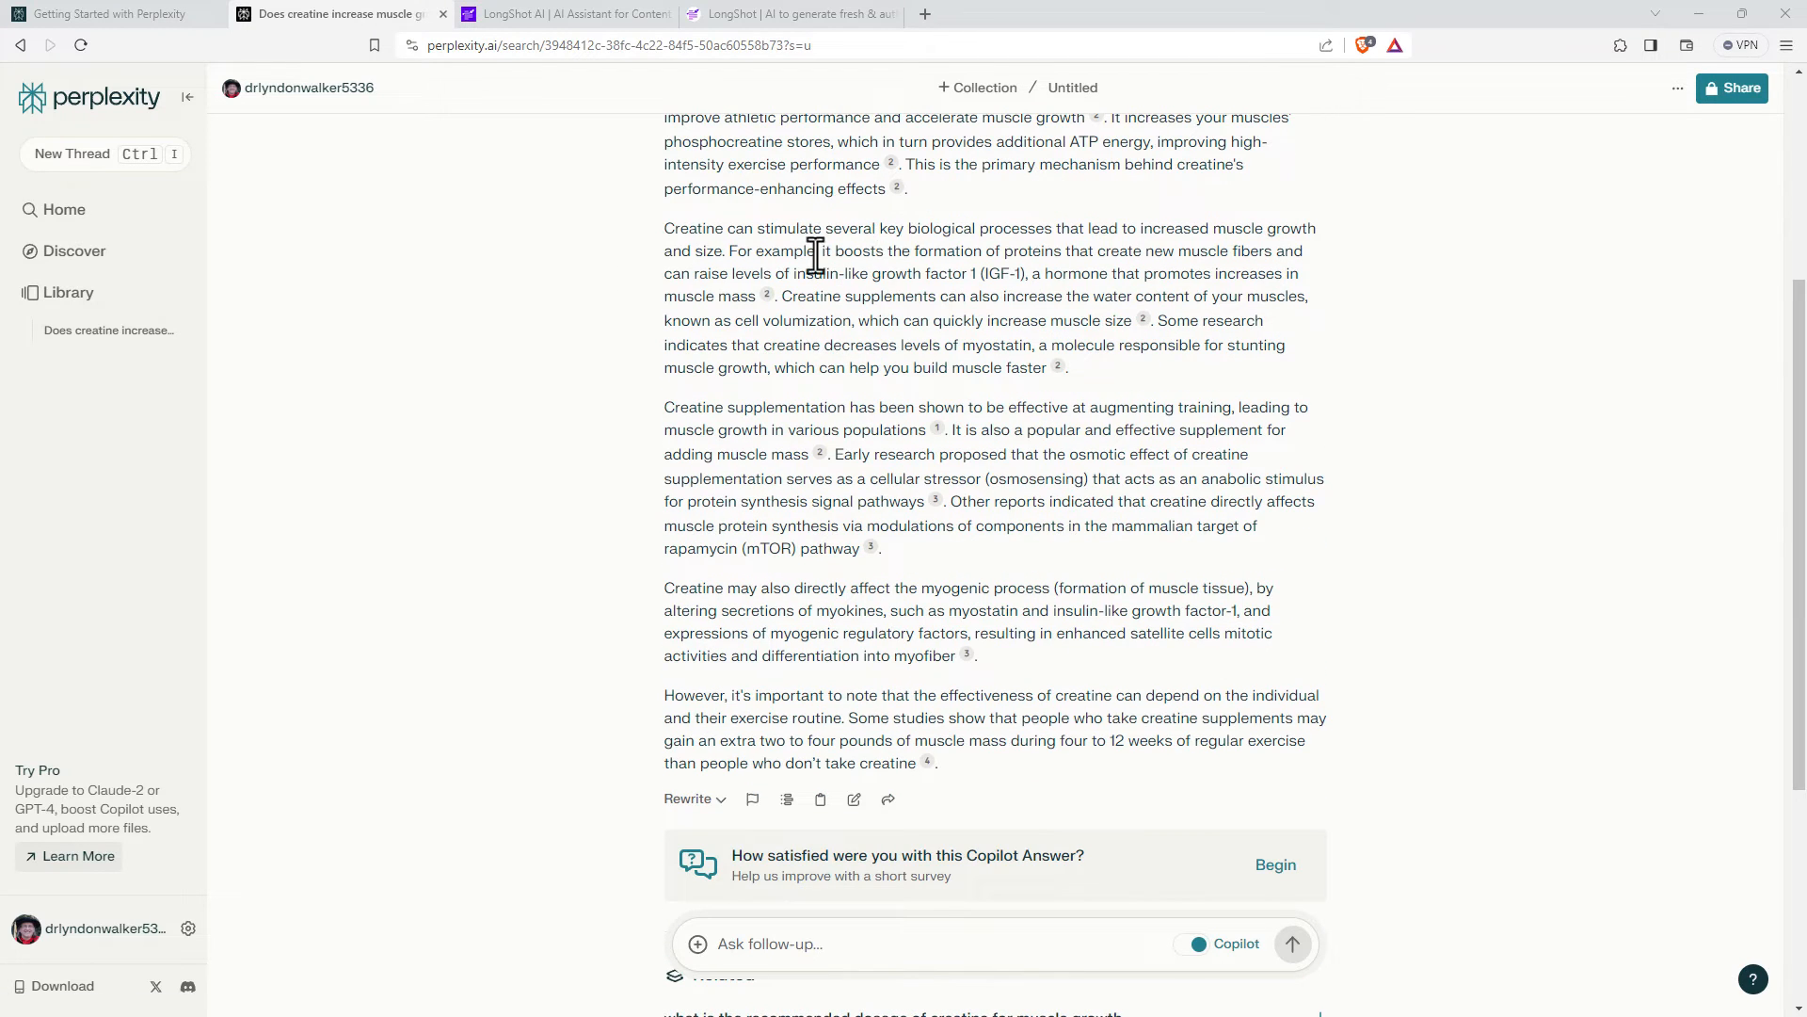
mouse_move(1202, 376)
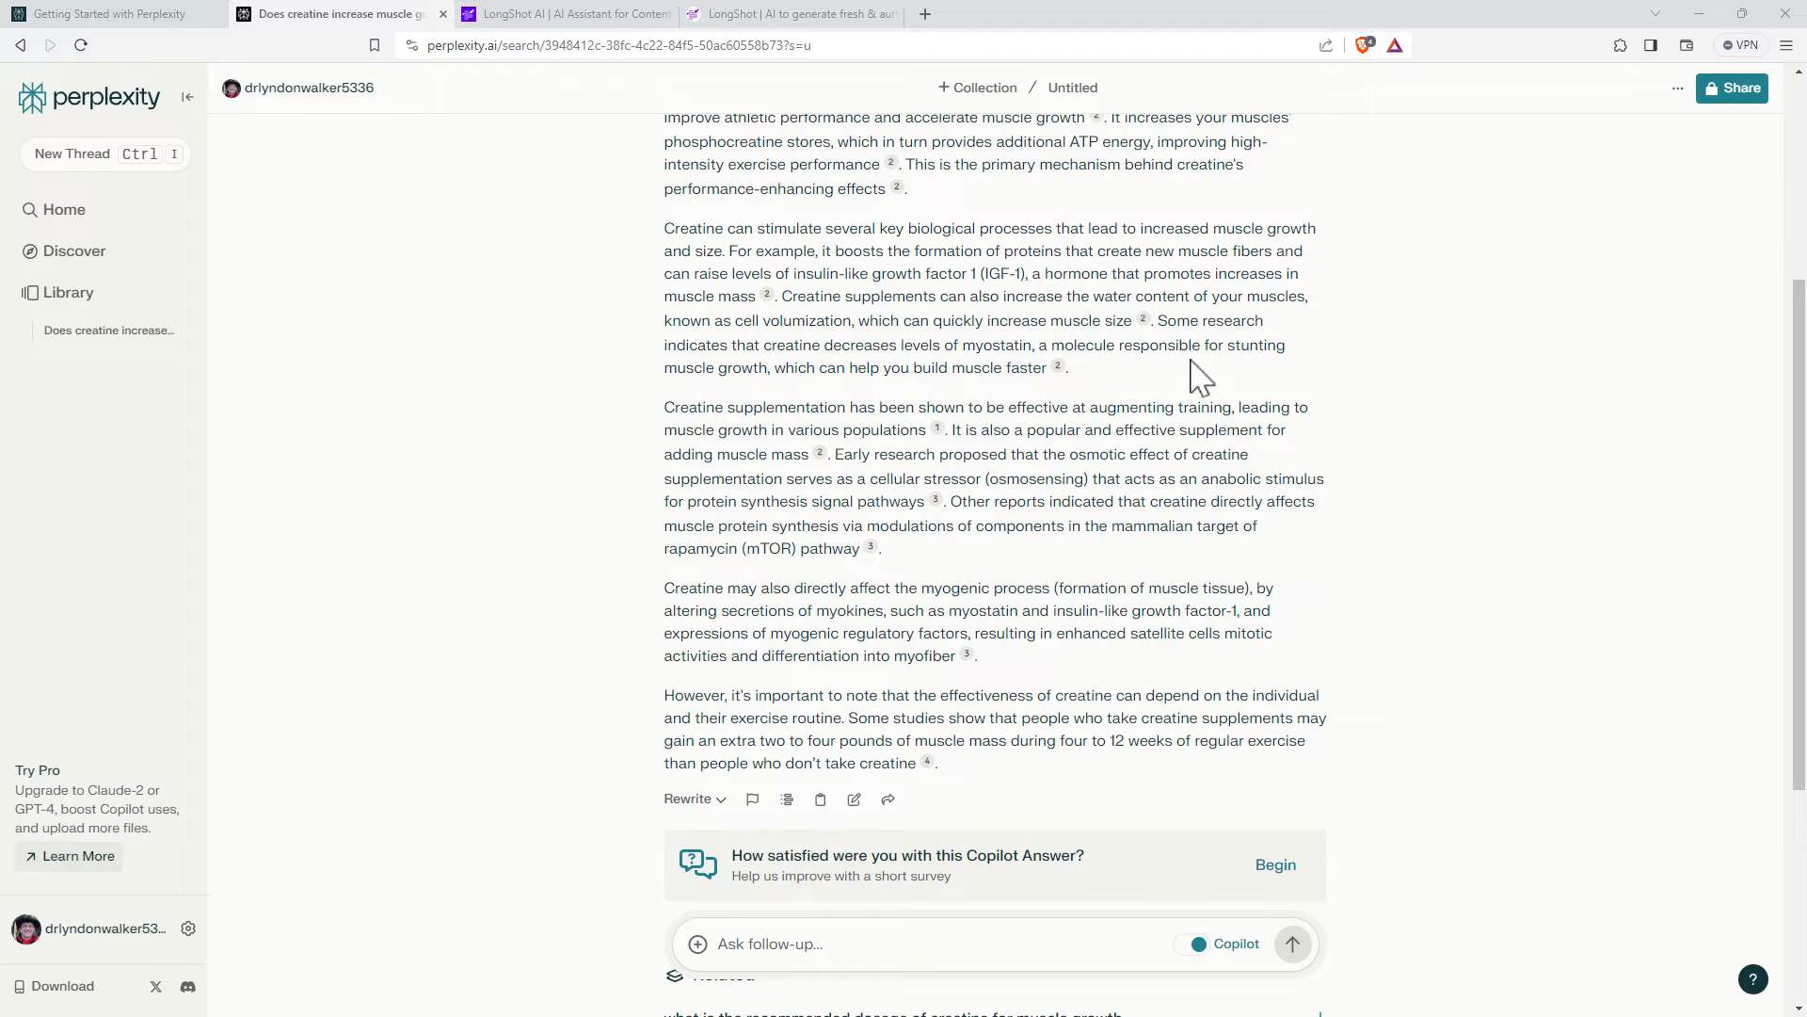
scroll("down", 3)
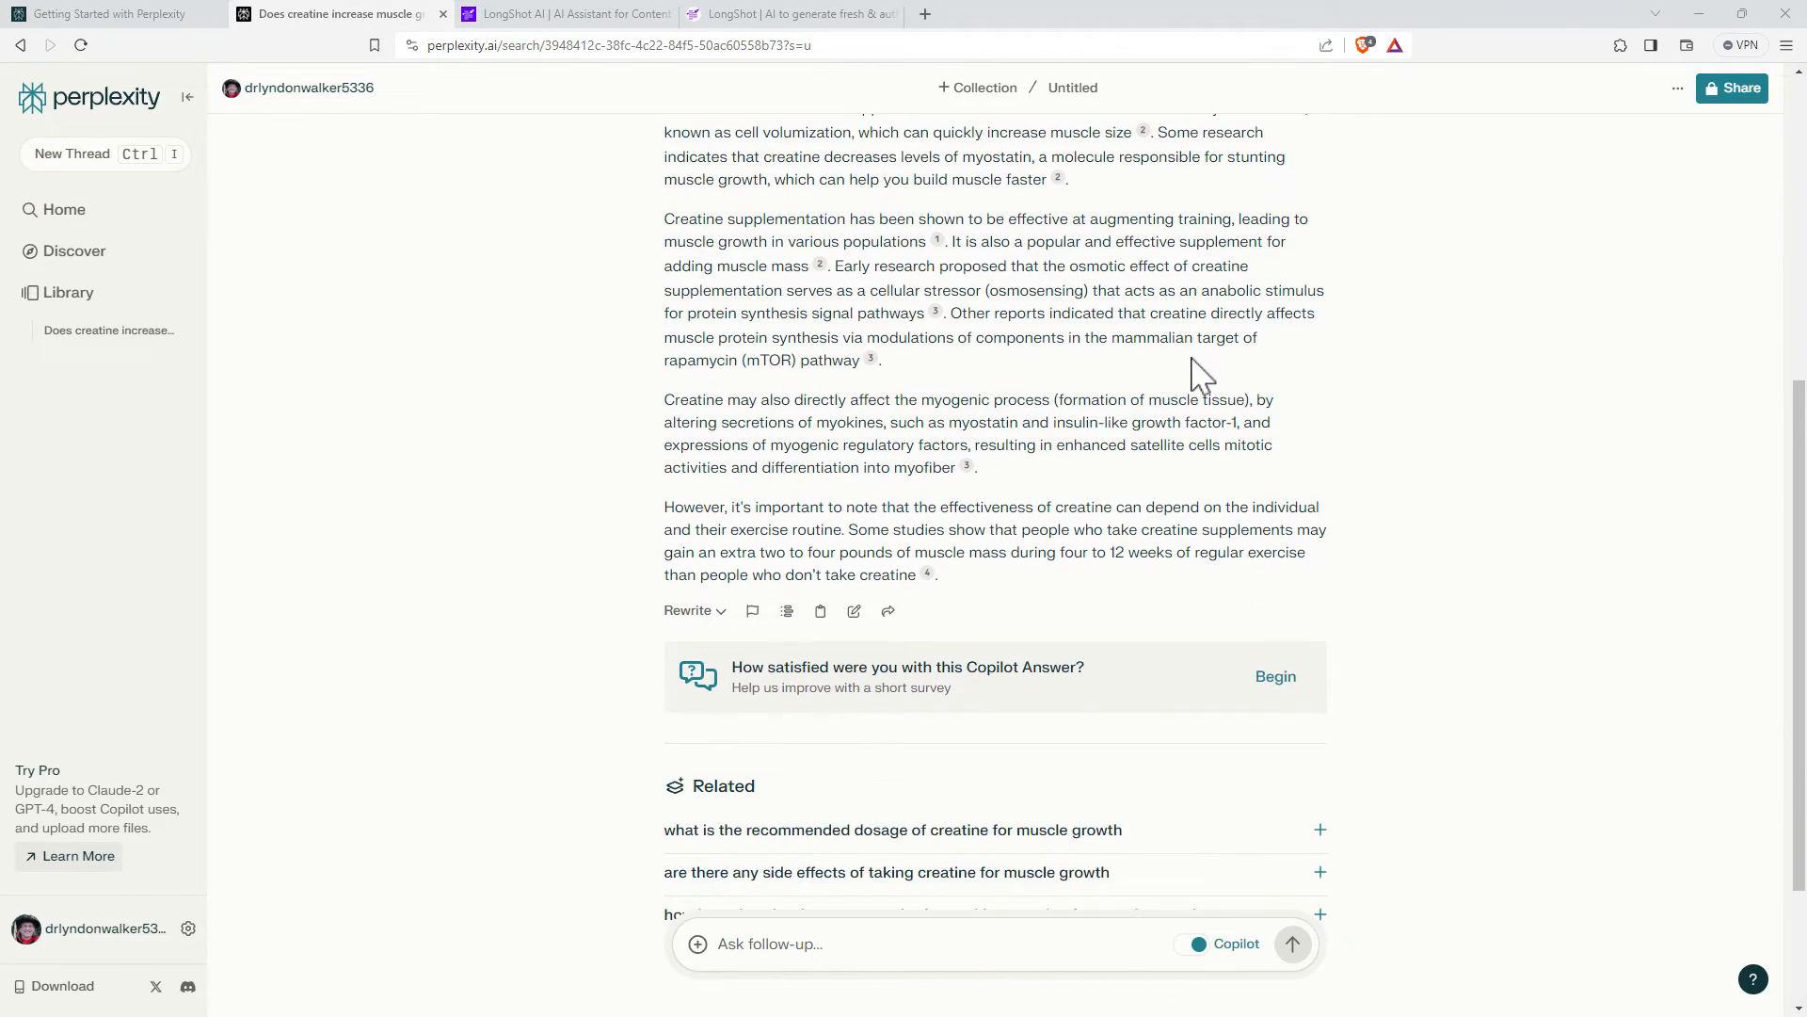
scroll("down", 3)
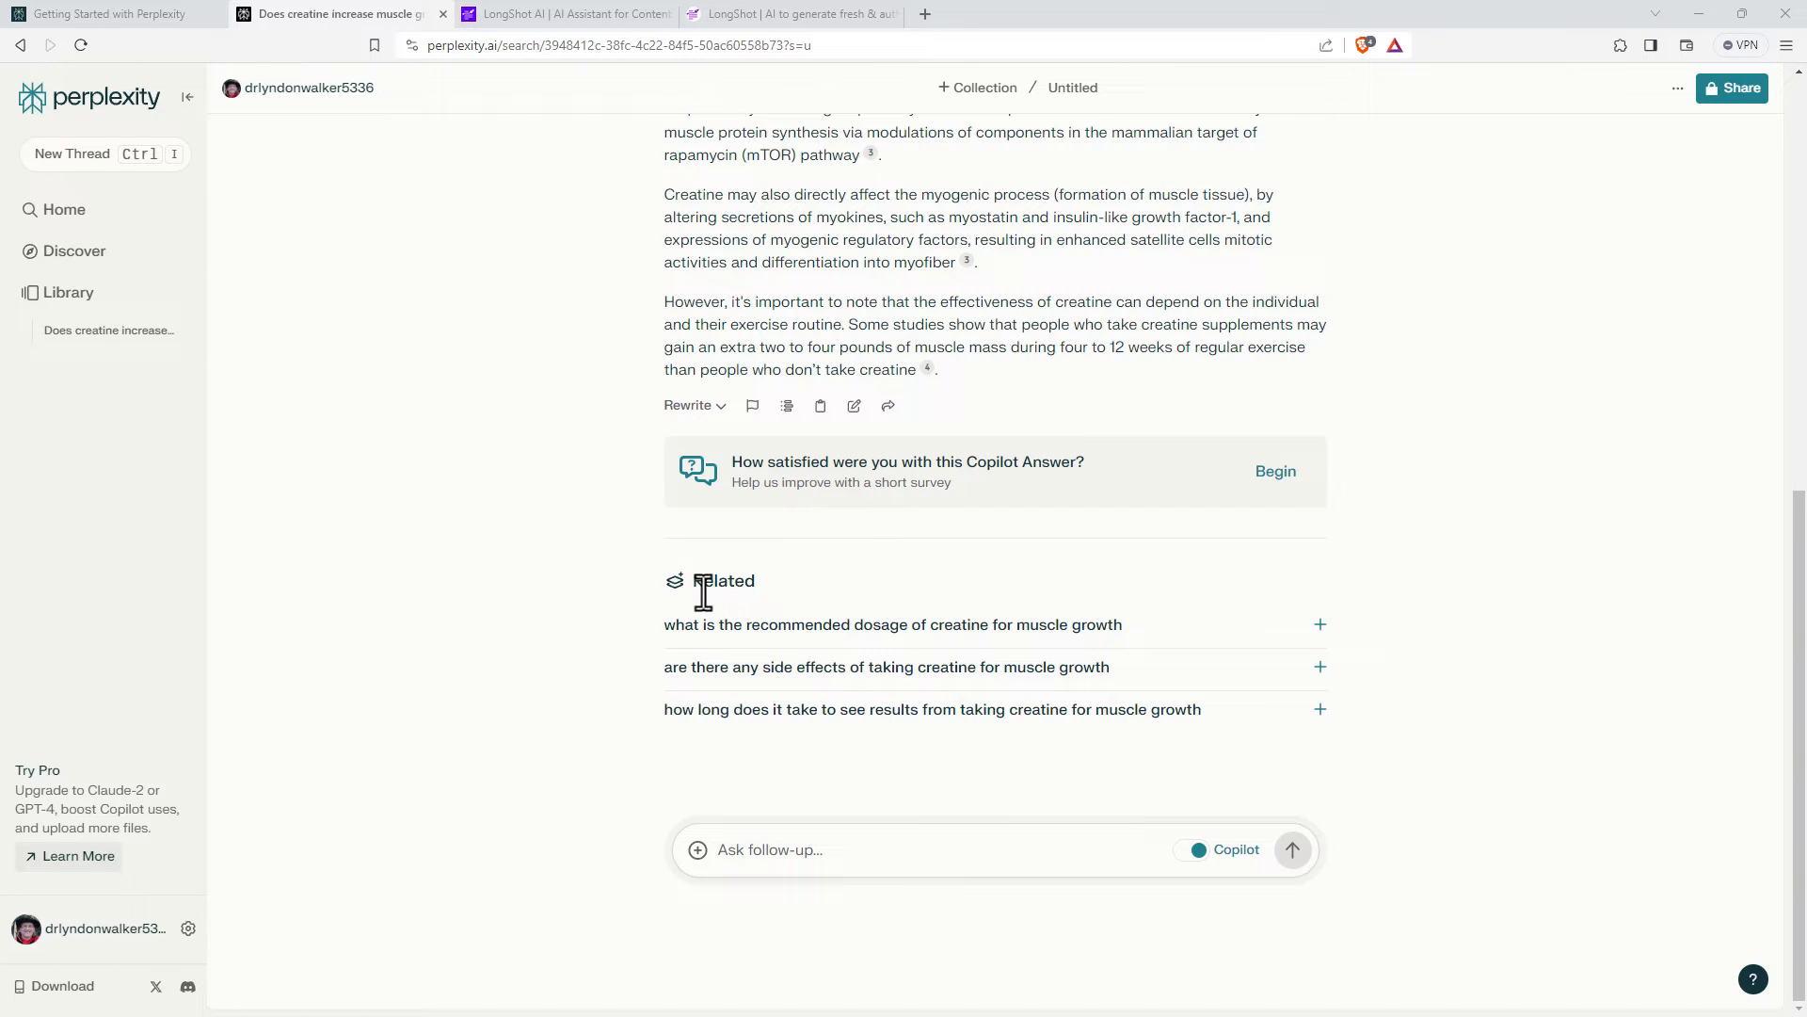
mouse_move(799, 679)
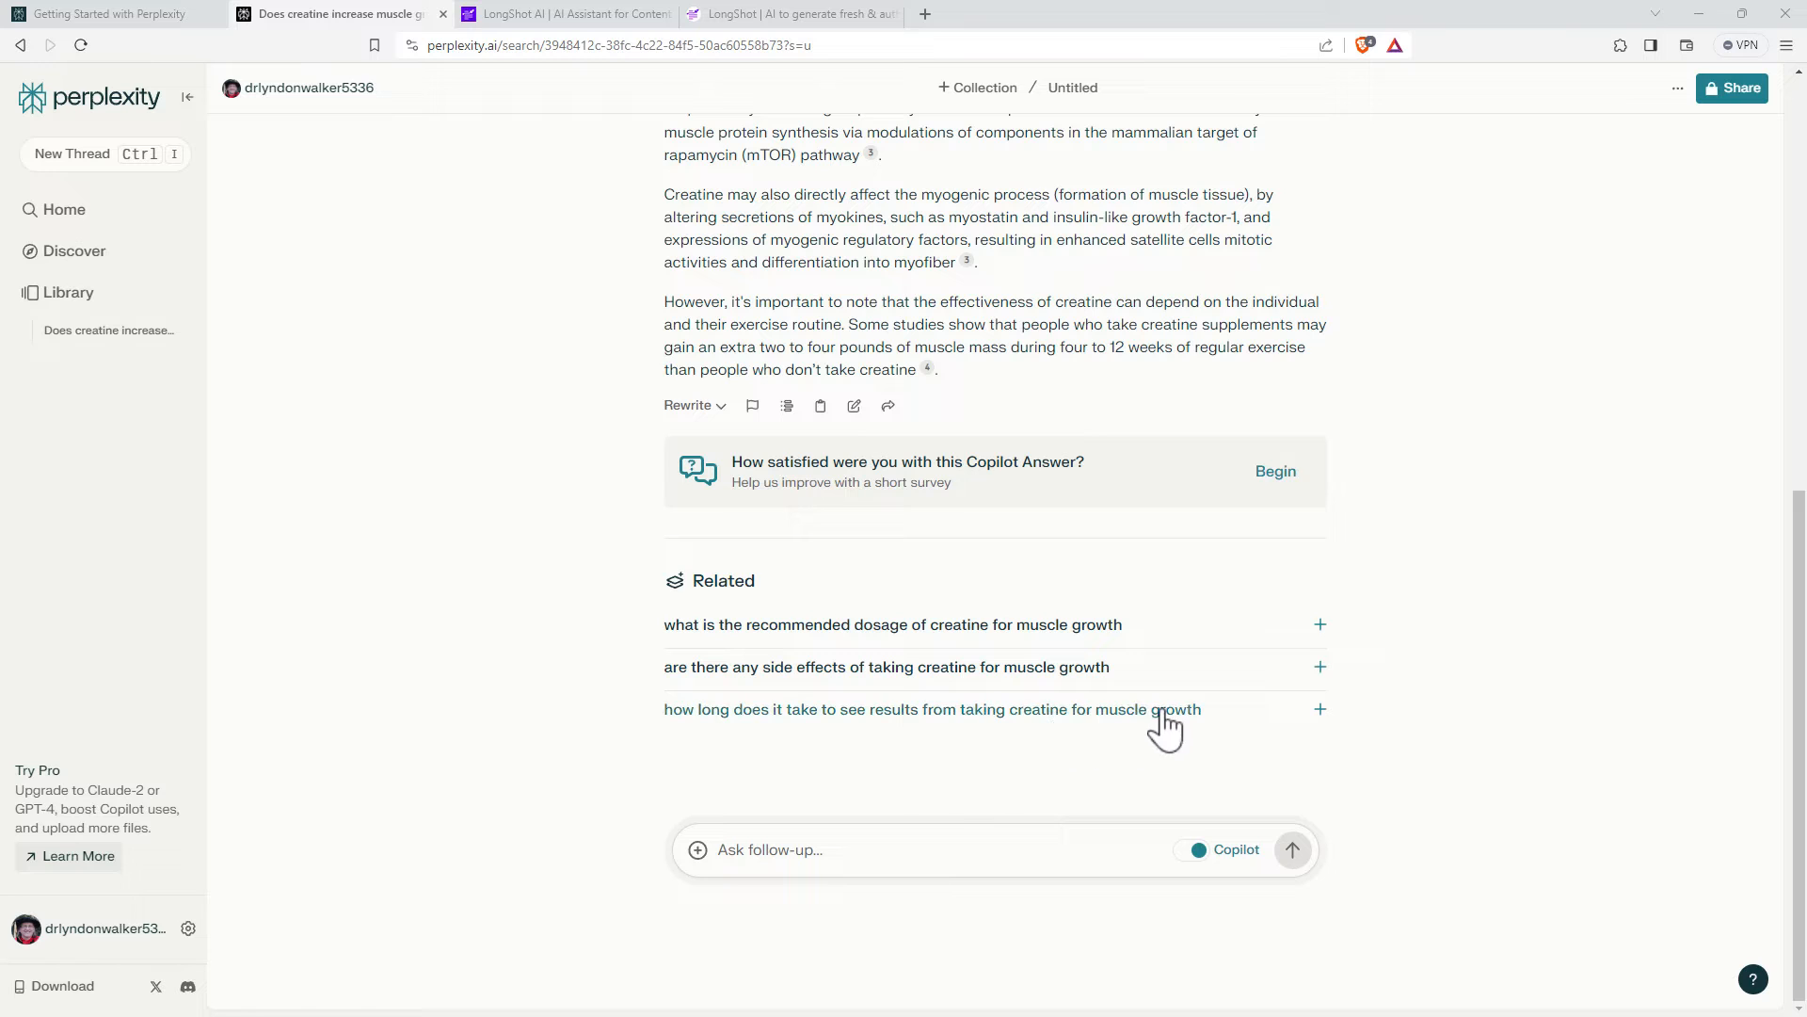
- Ask the related creatine dosage question and read the loading and maintenance answer
left_click(893, 623)
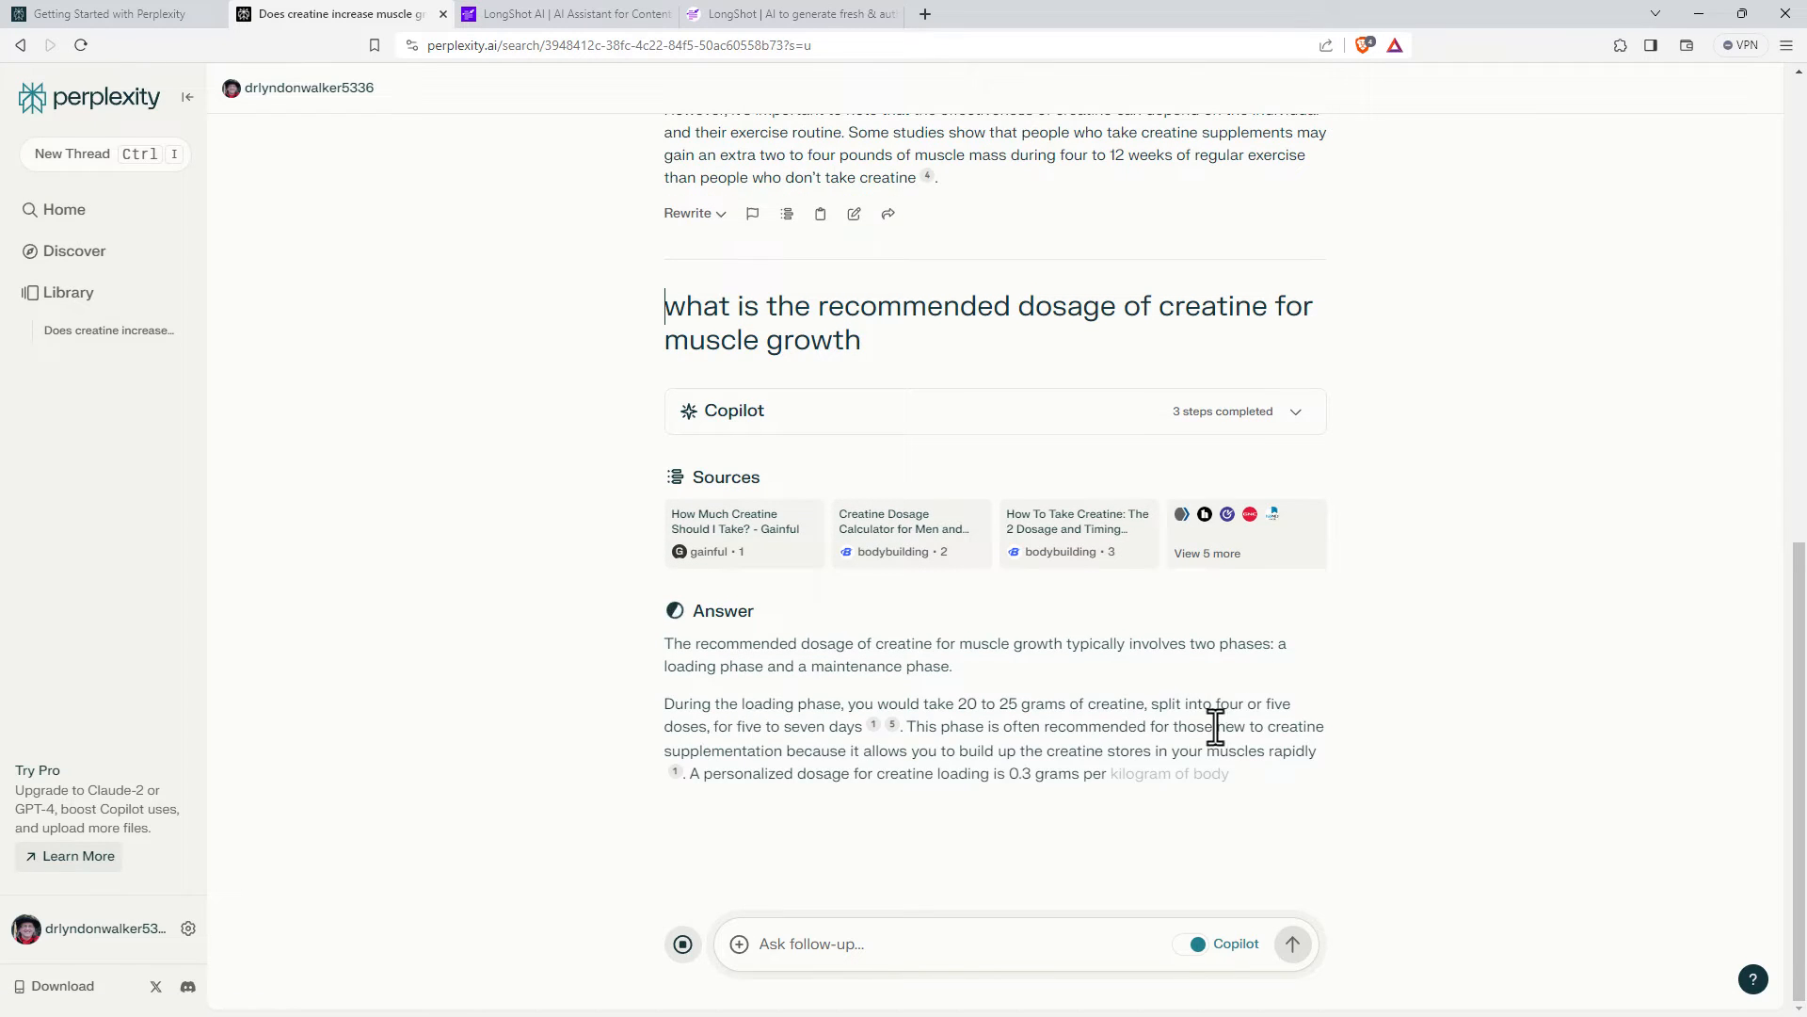
scroll("down", 3)
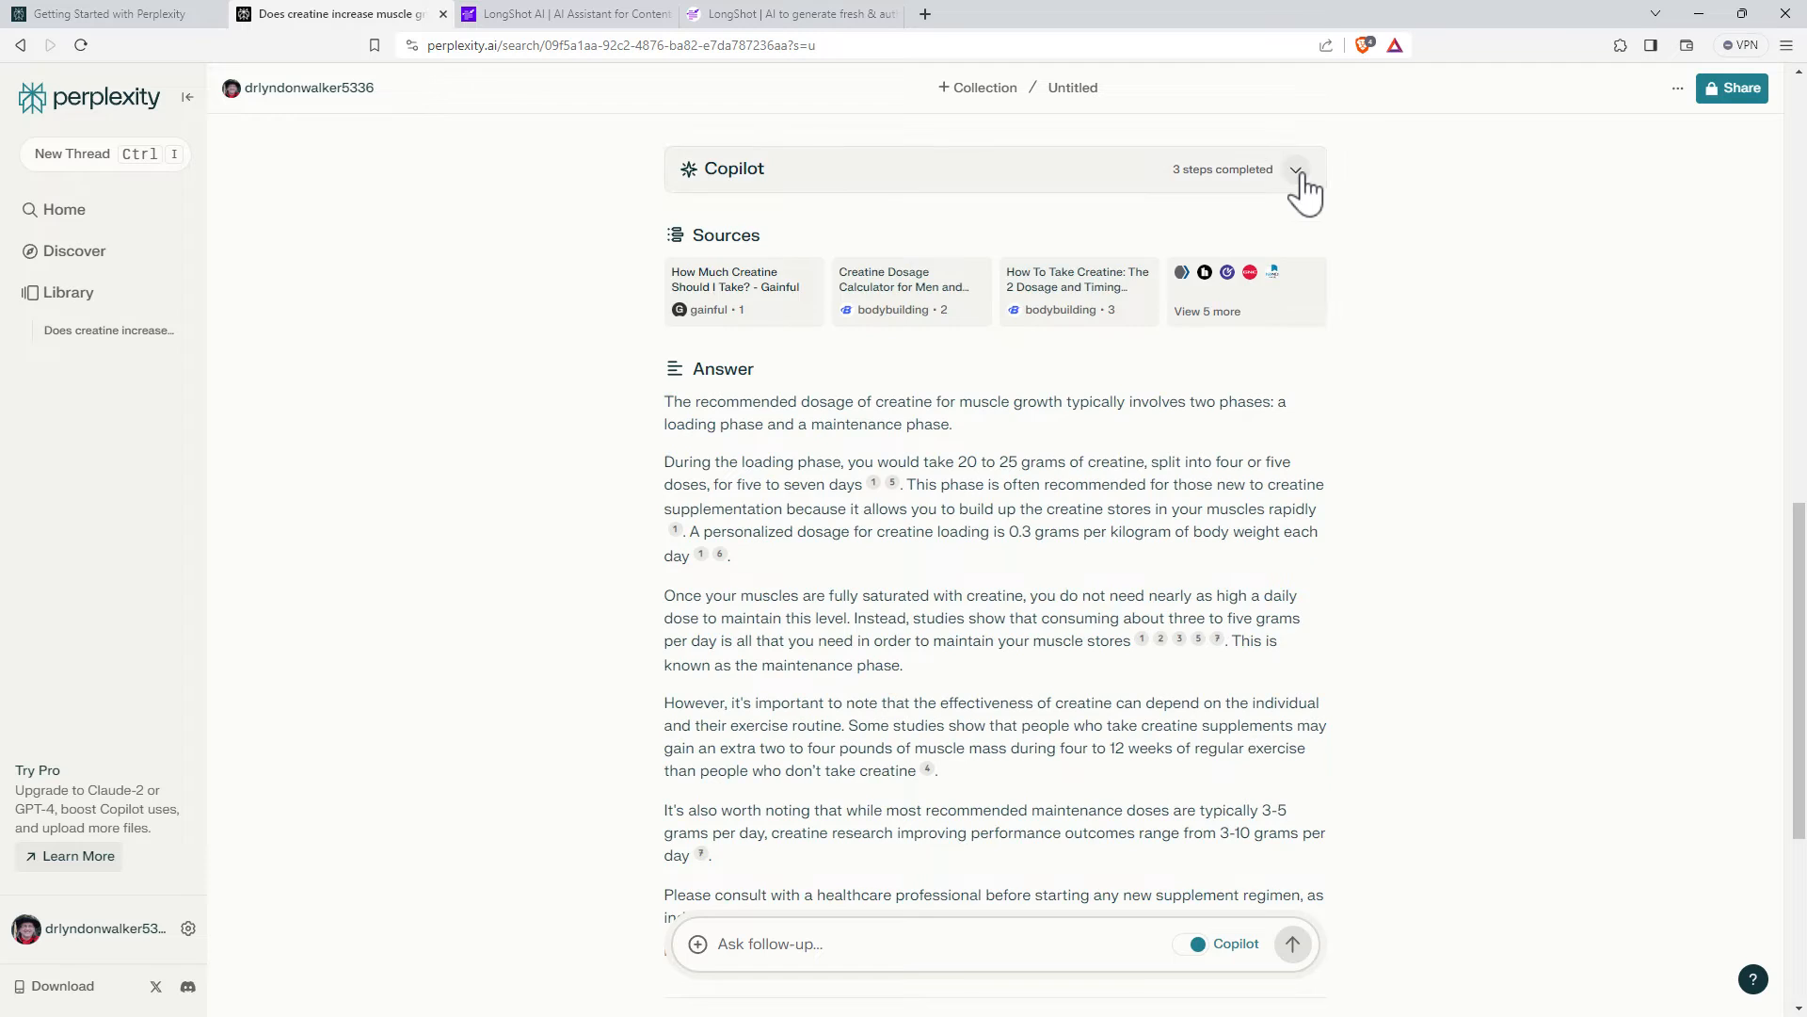
scroll("down", 3)
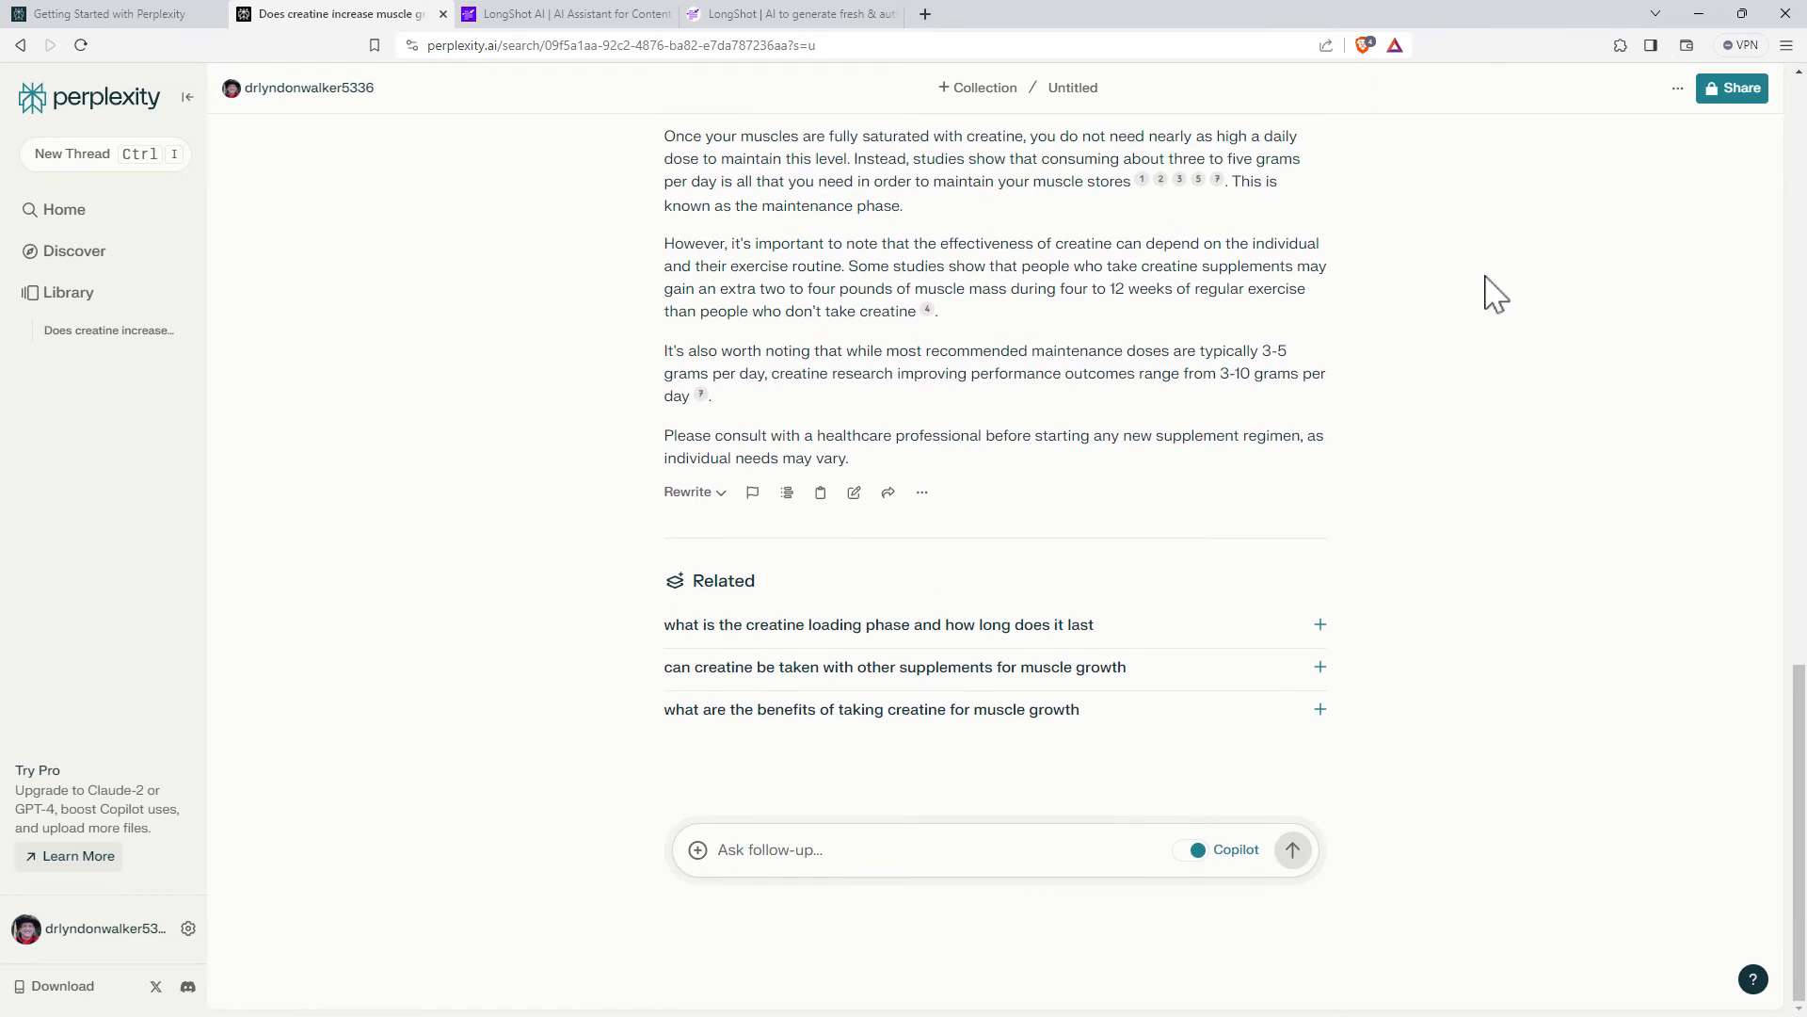
scroll("up", 3)
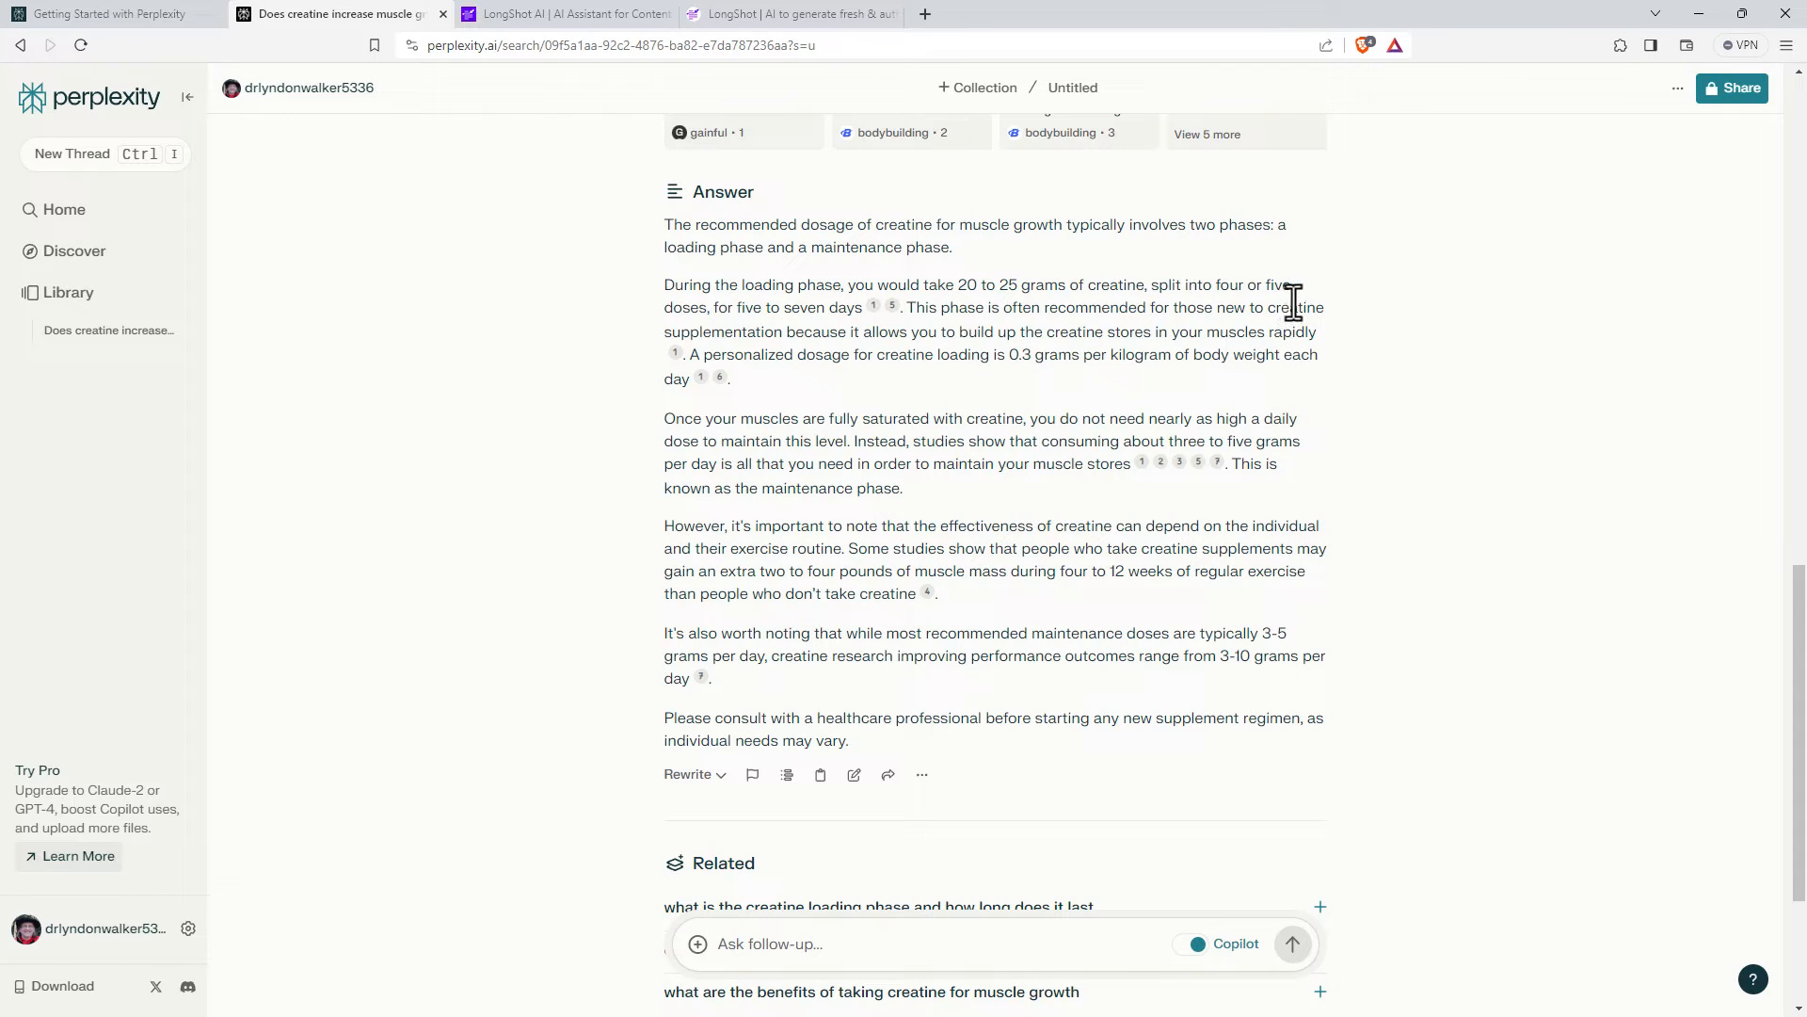
mouse_move(1518, 380)
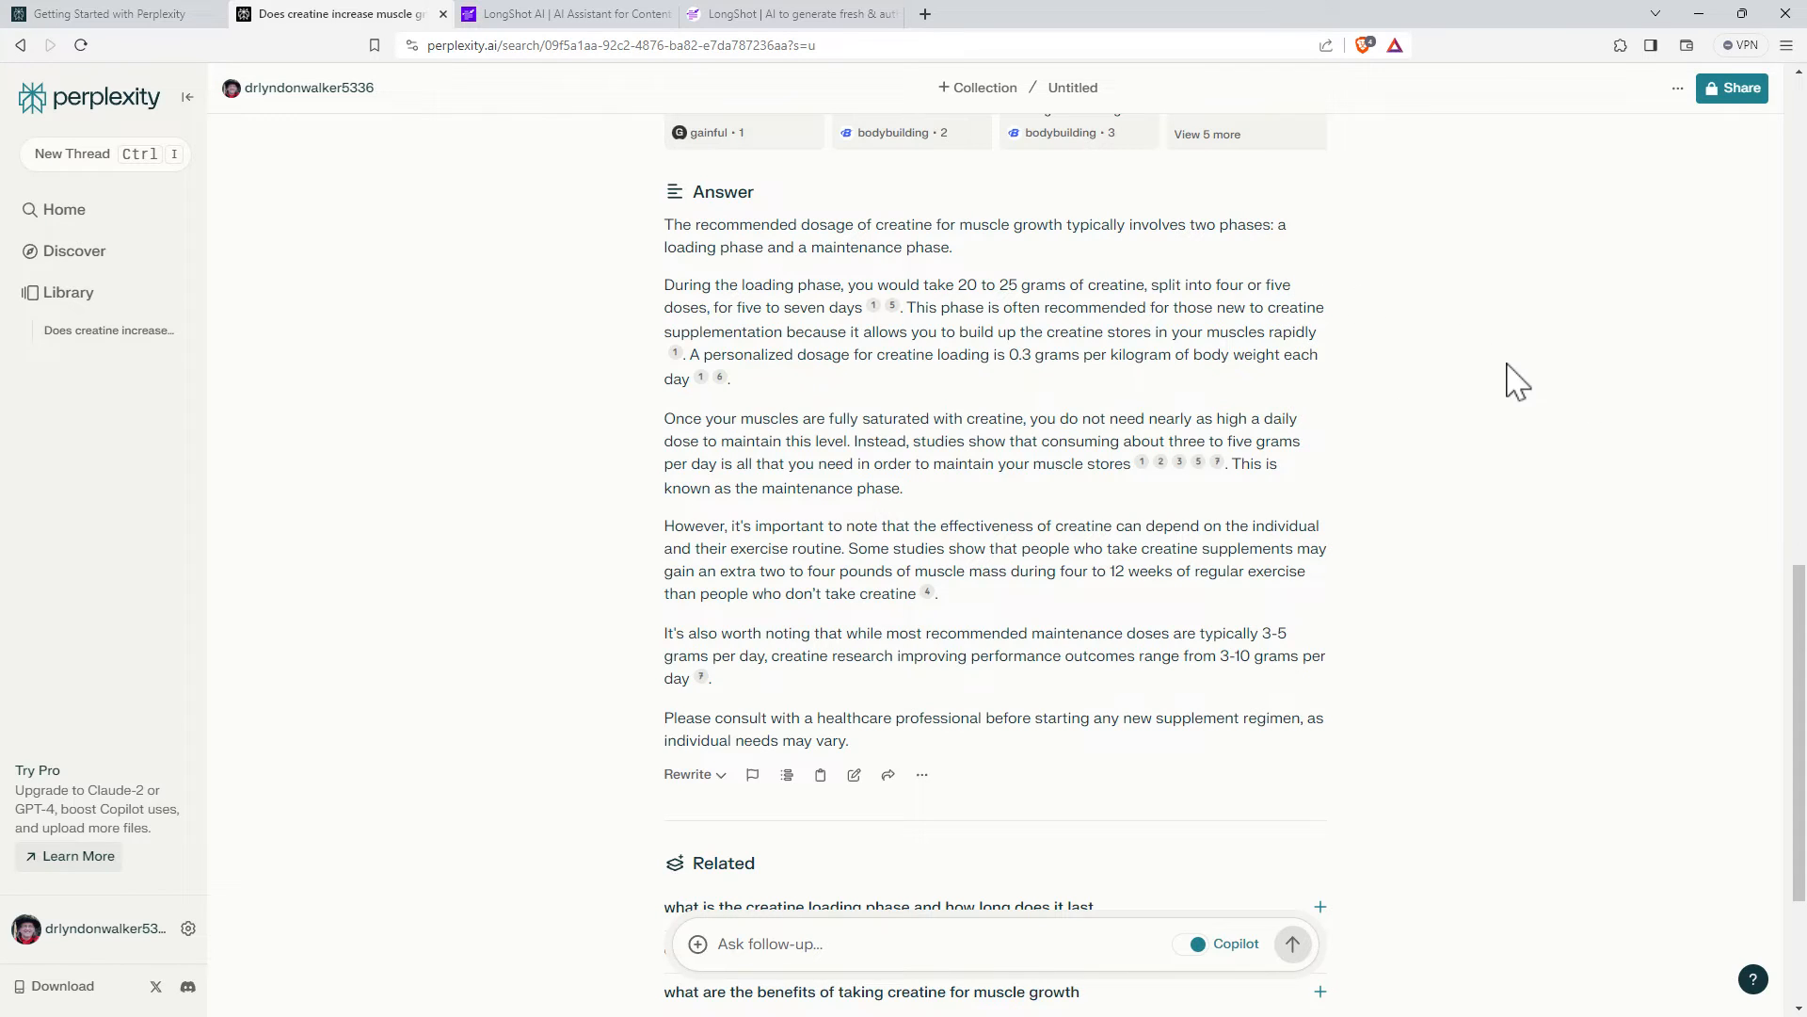
mouse_move(1463, 415)
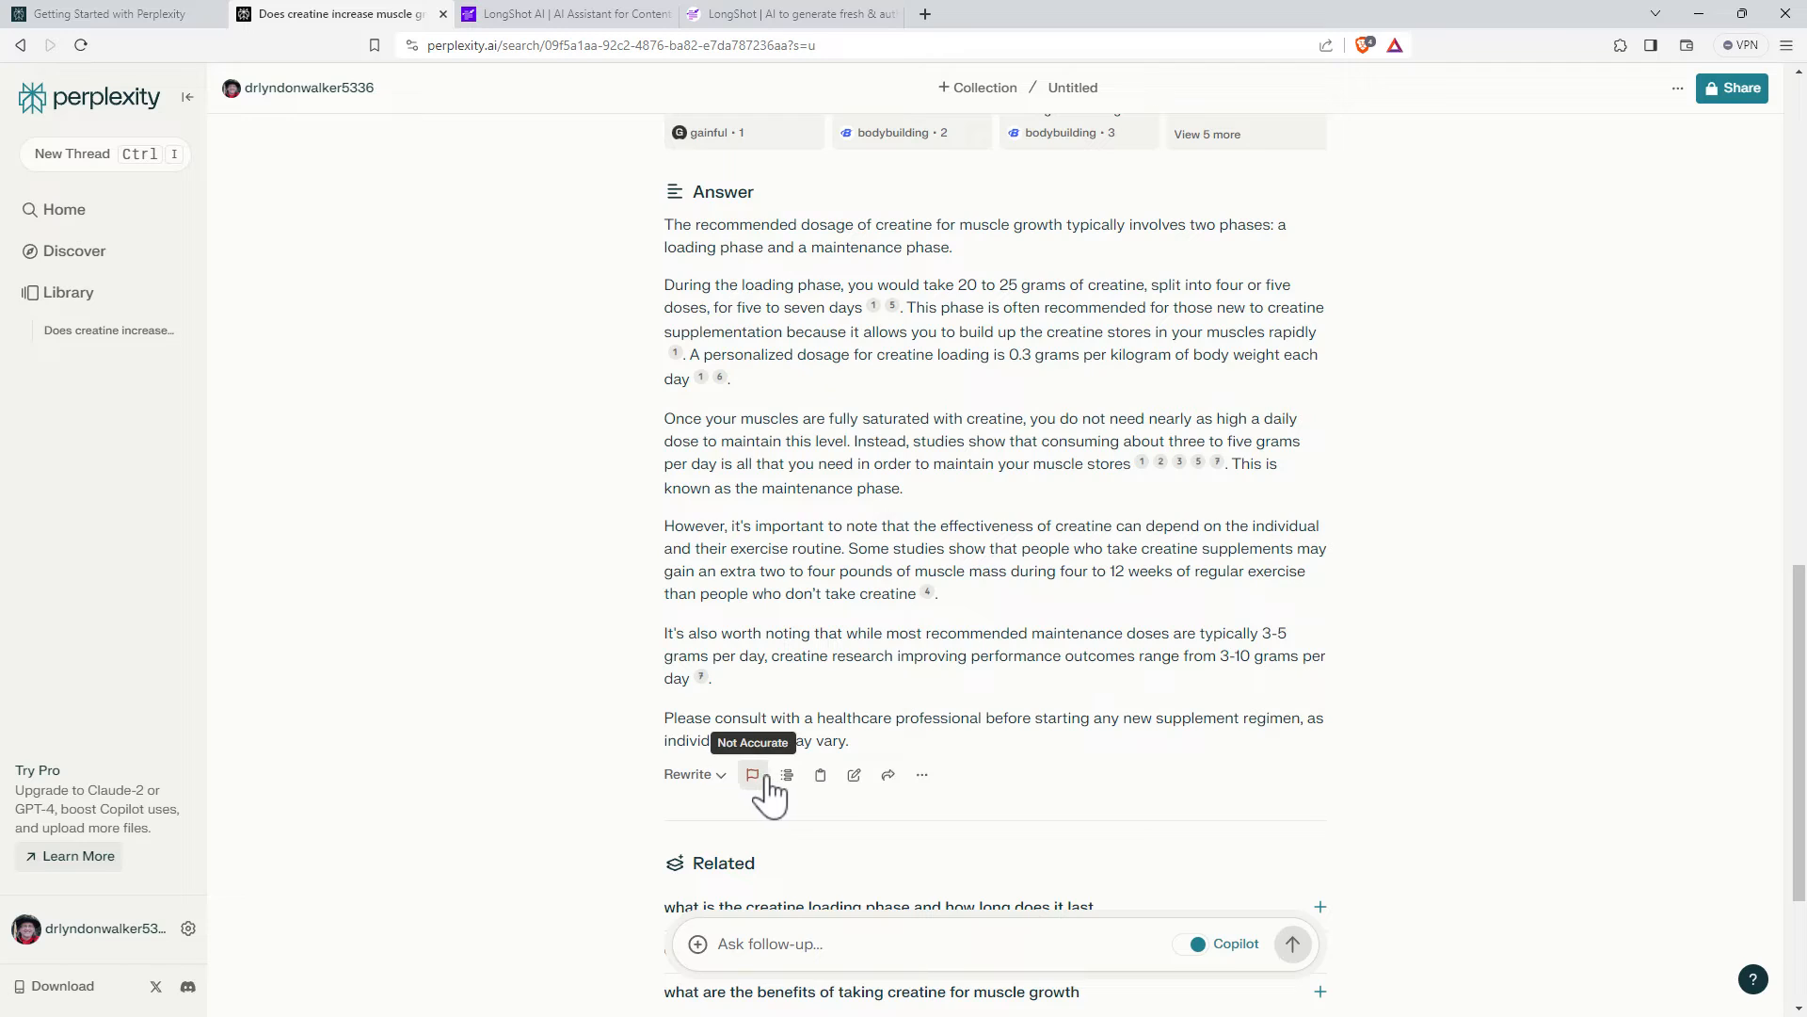
mouse_move(821, 774)
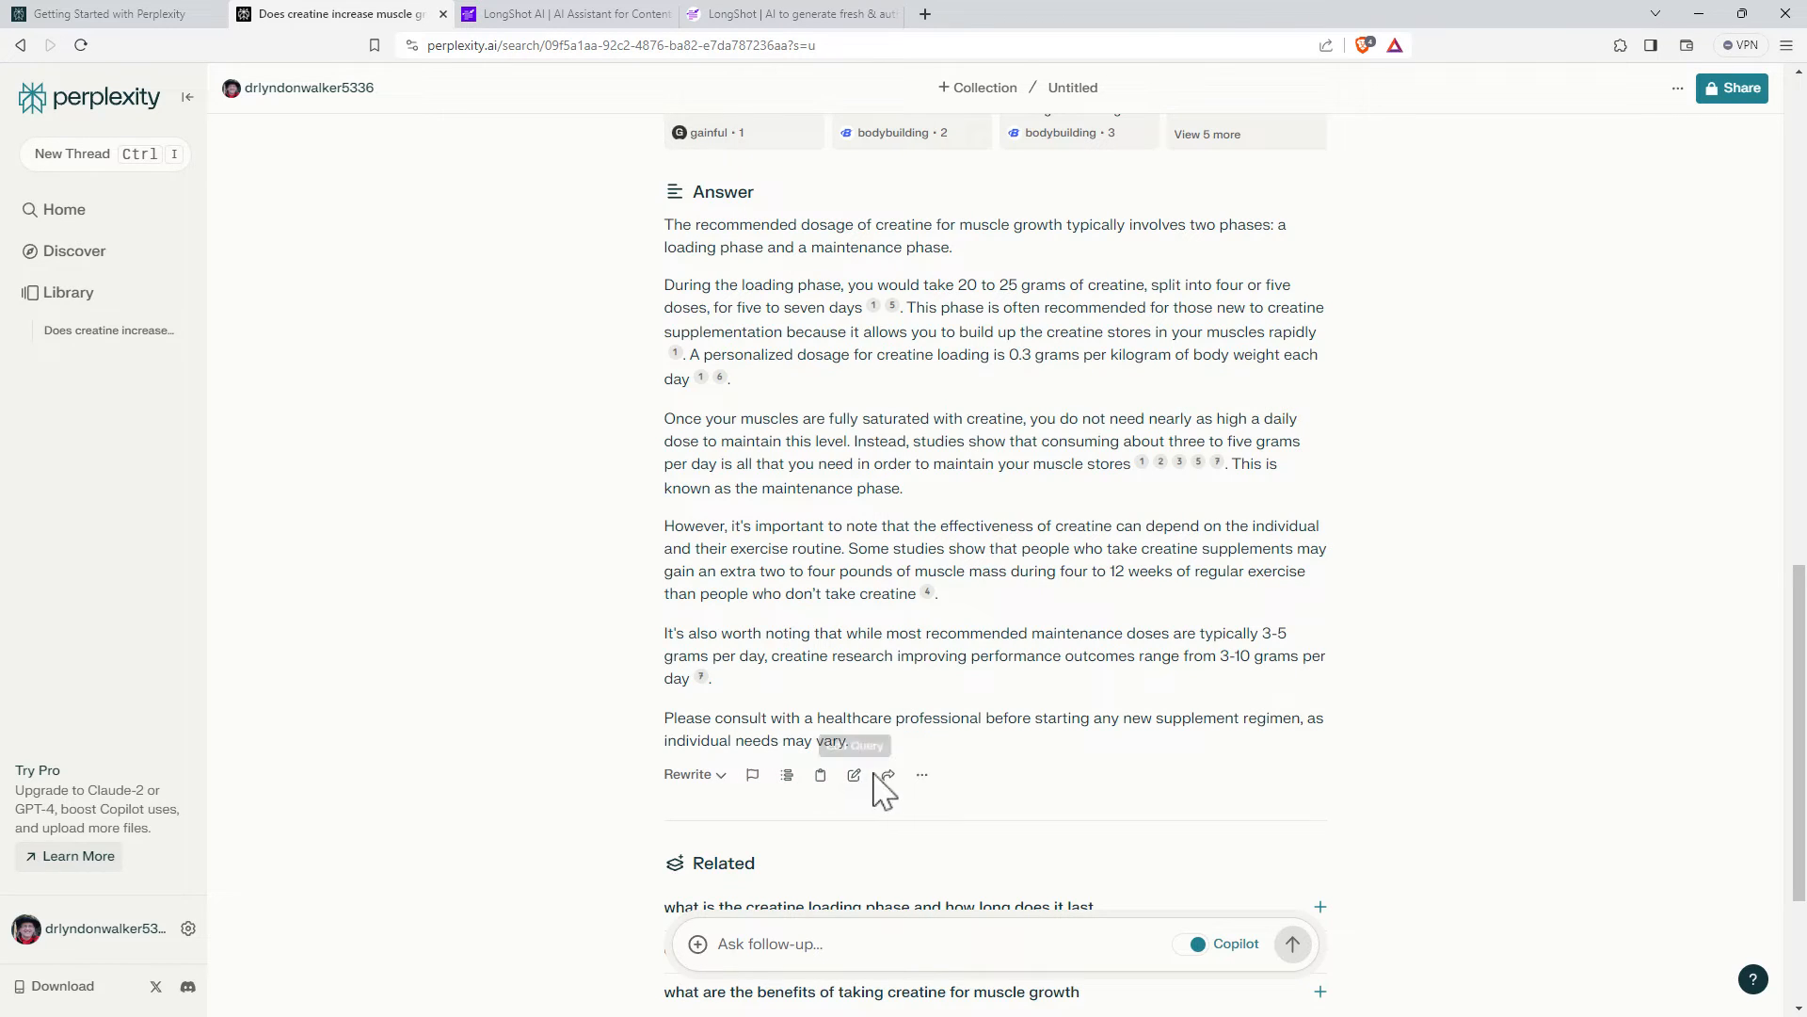
mouse_move(921, 779)
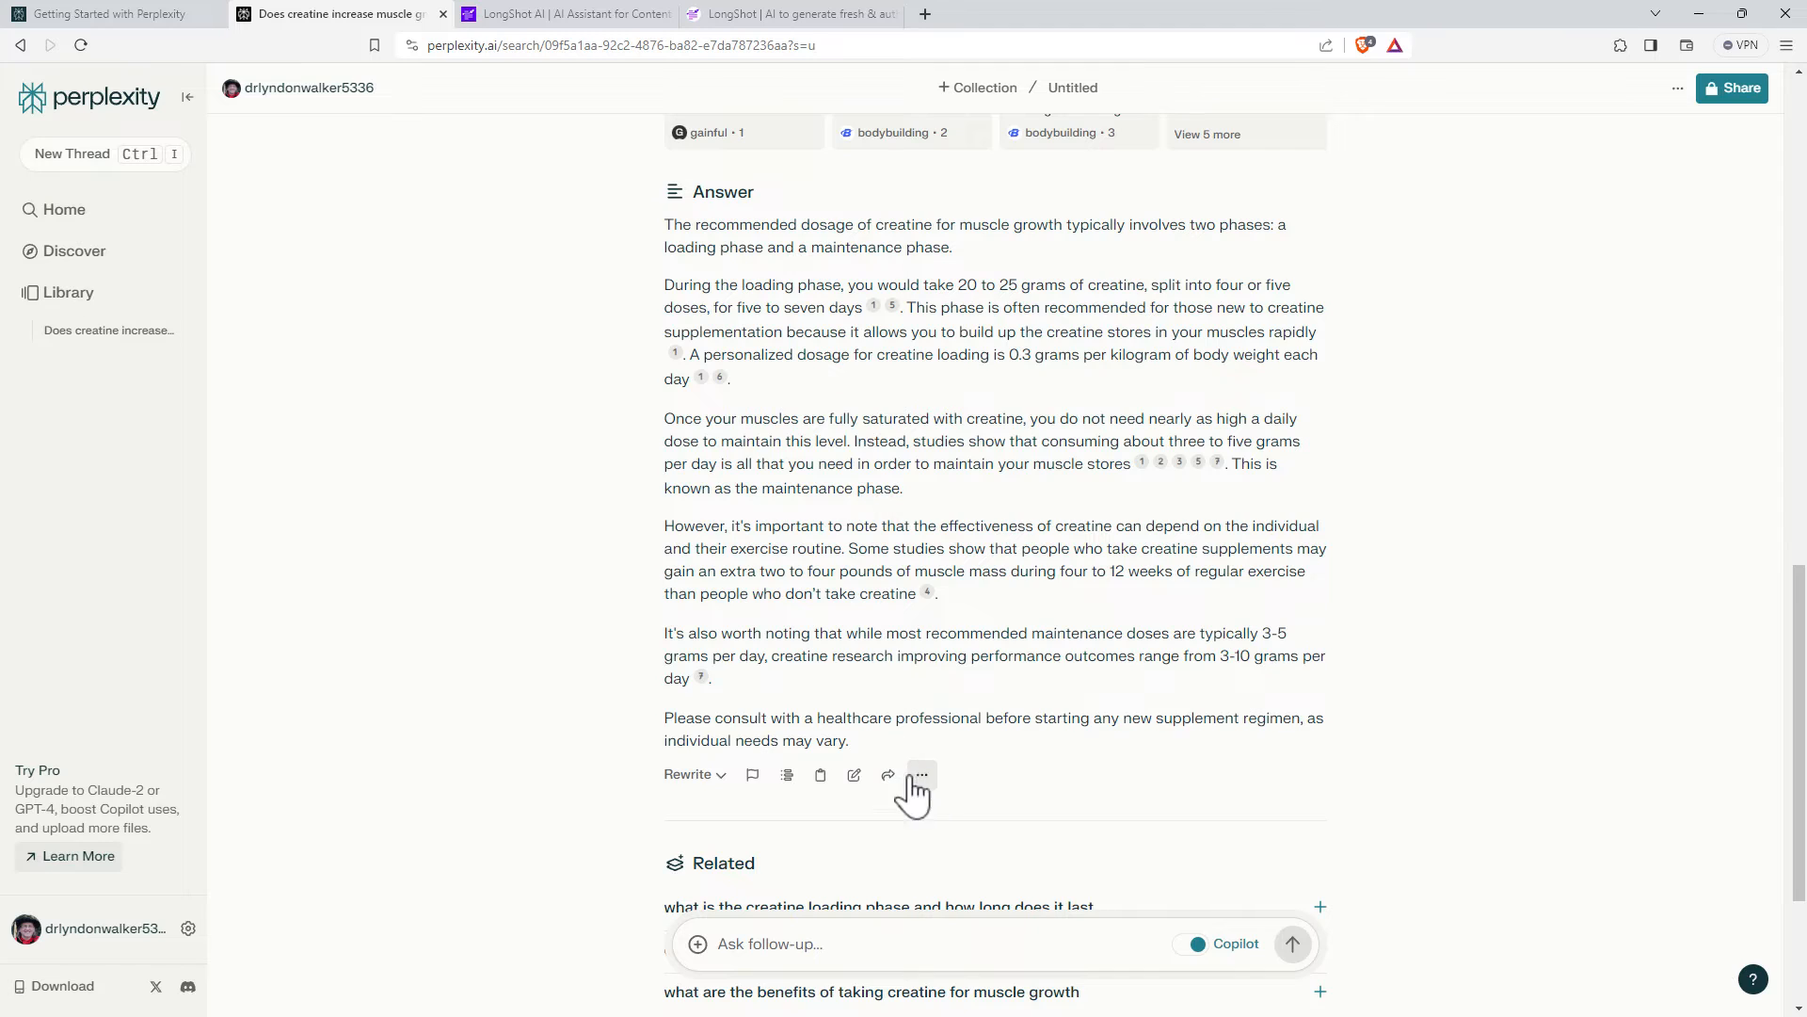
left_click(694, 774)
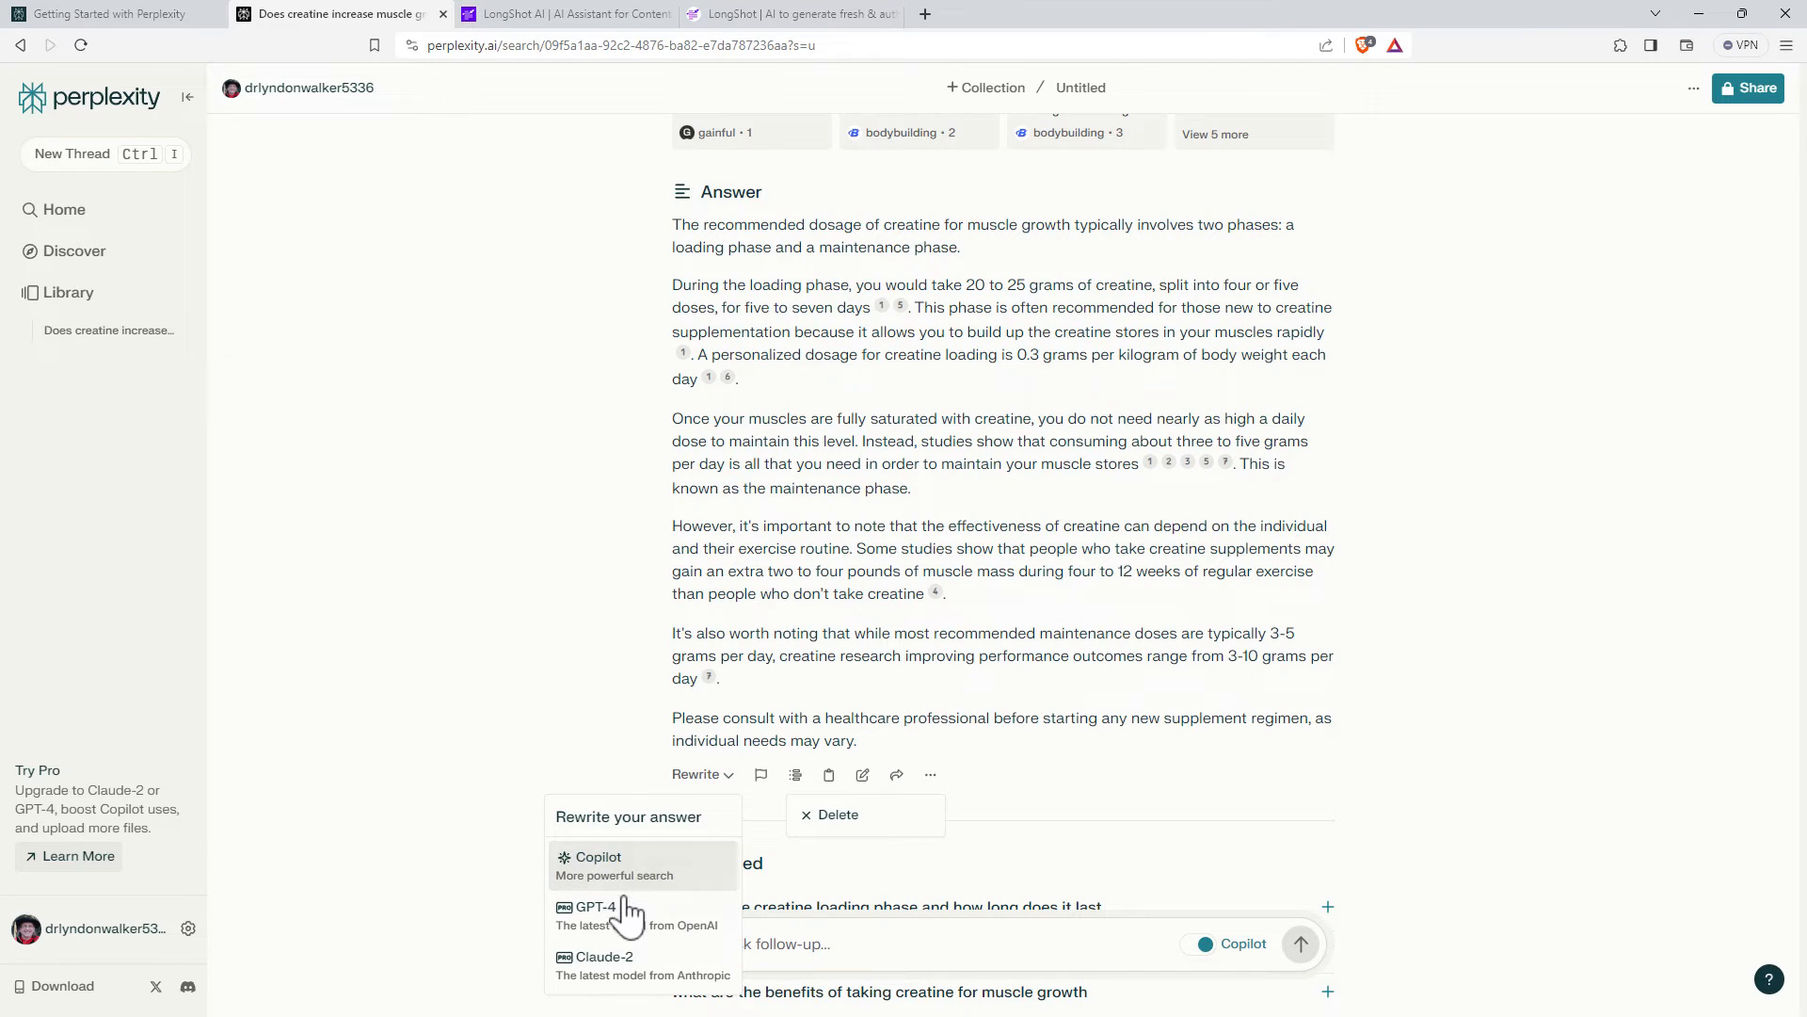
mouse_move(622, 962)
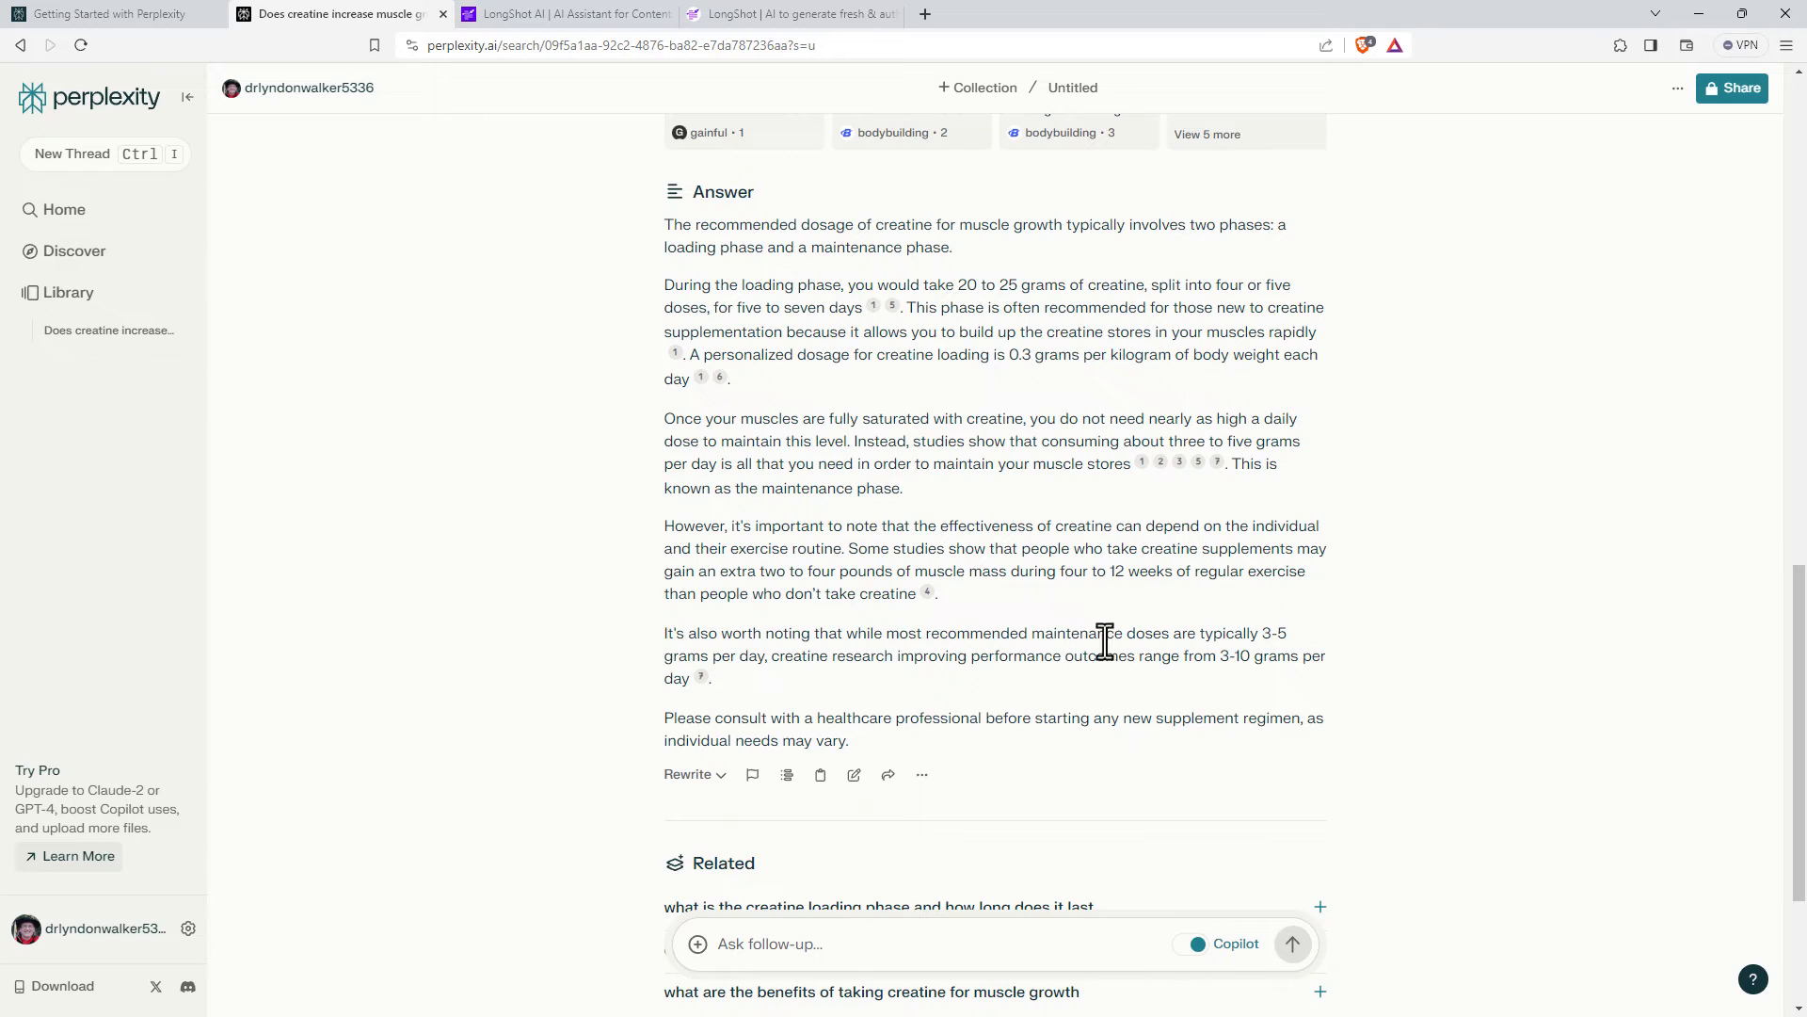
scroll("down", 3)
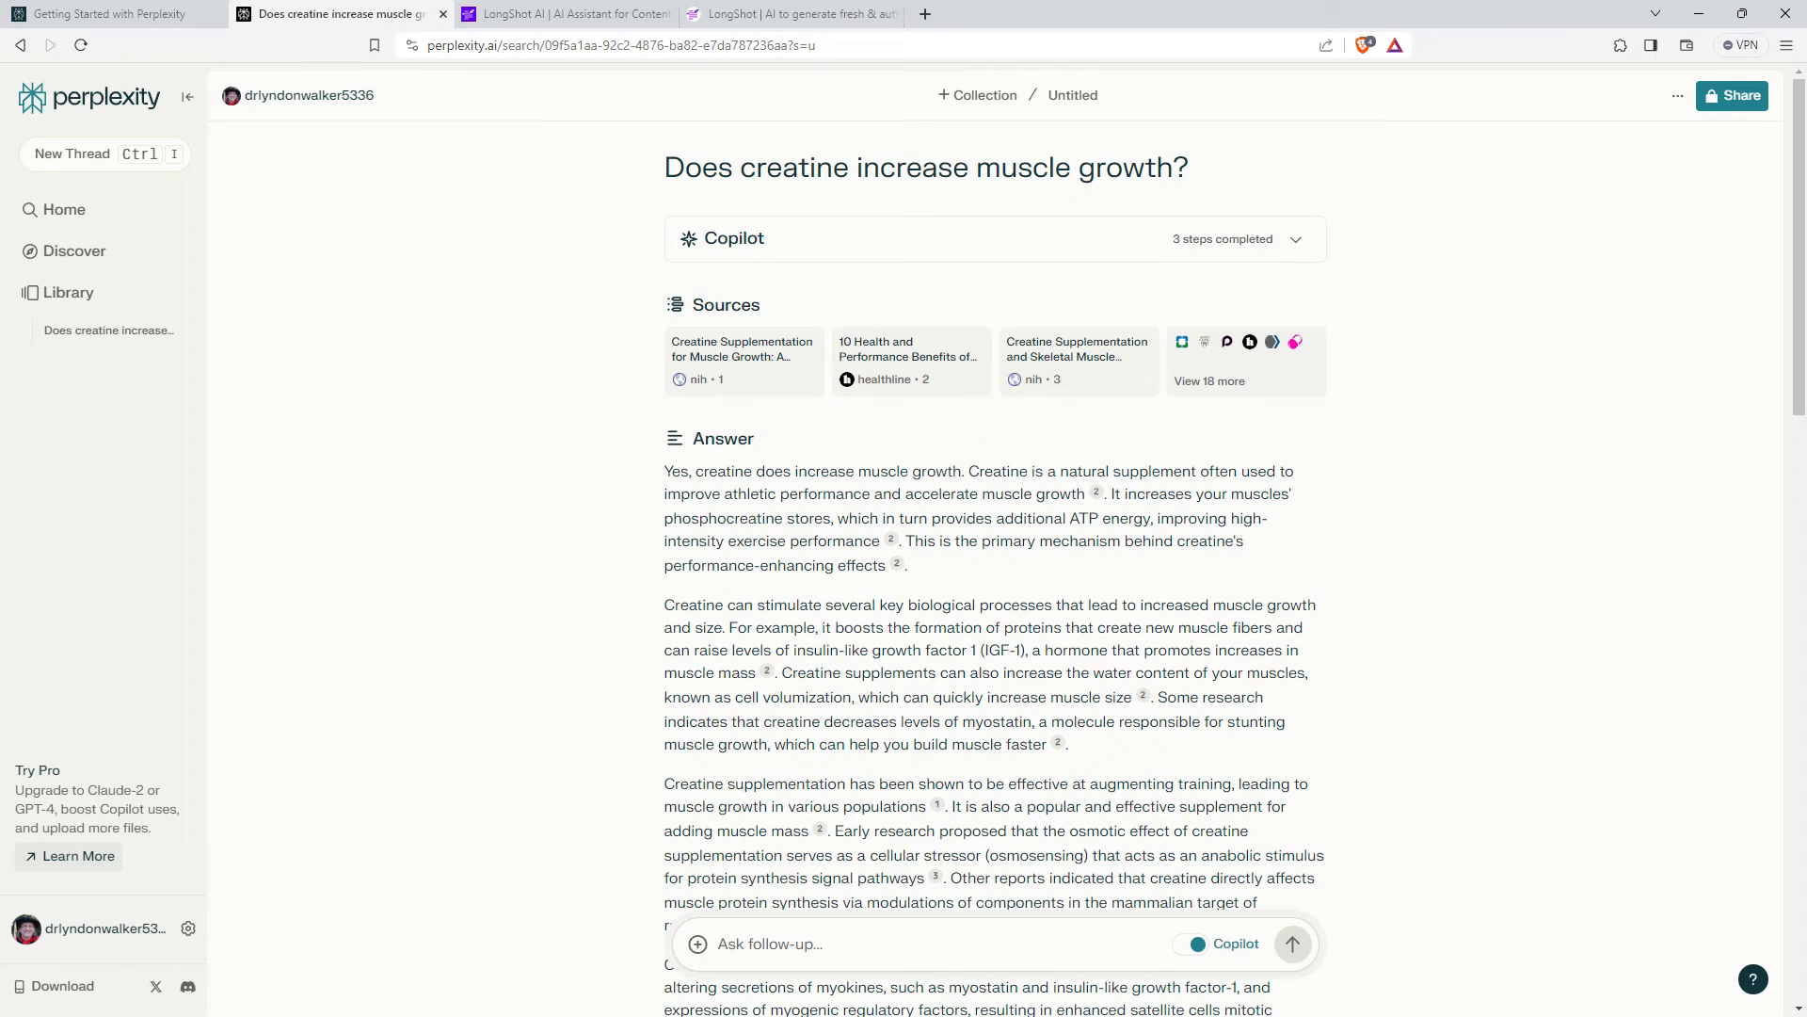
mouse_move(1504, 297)
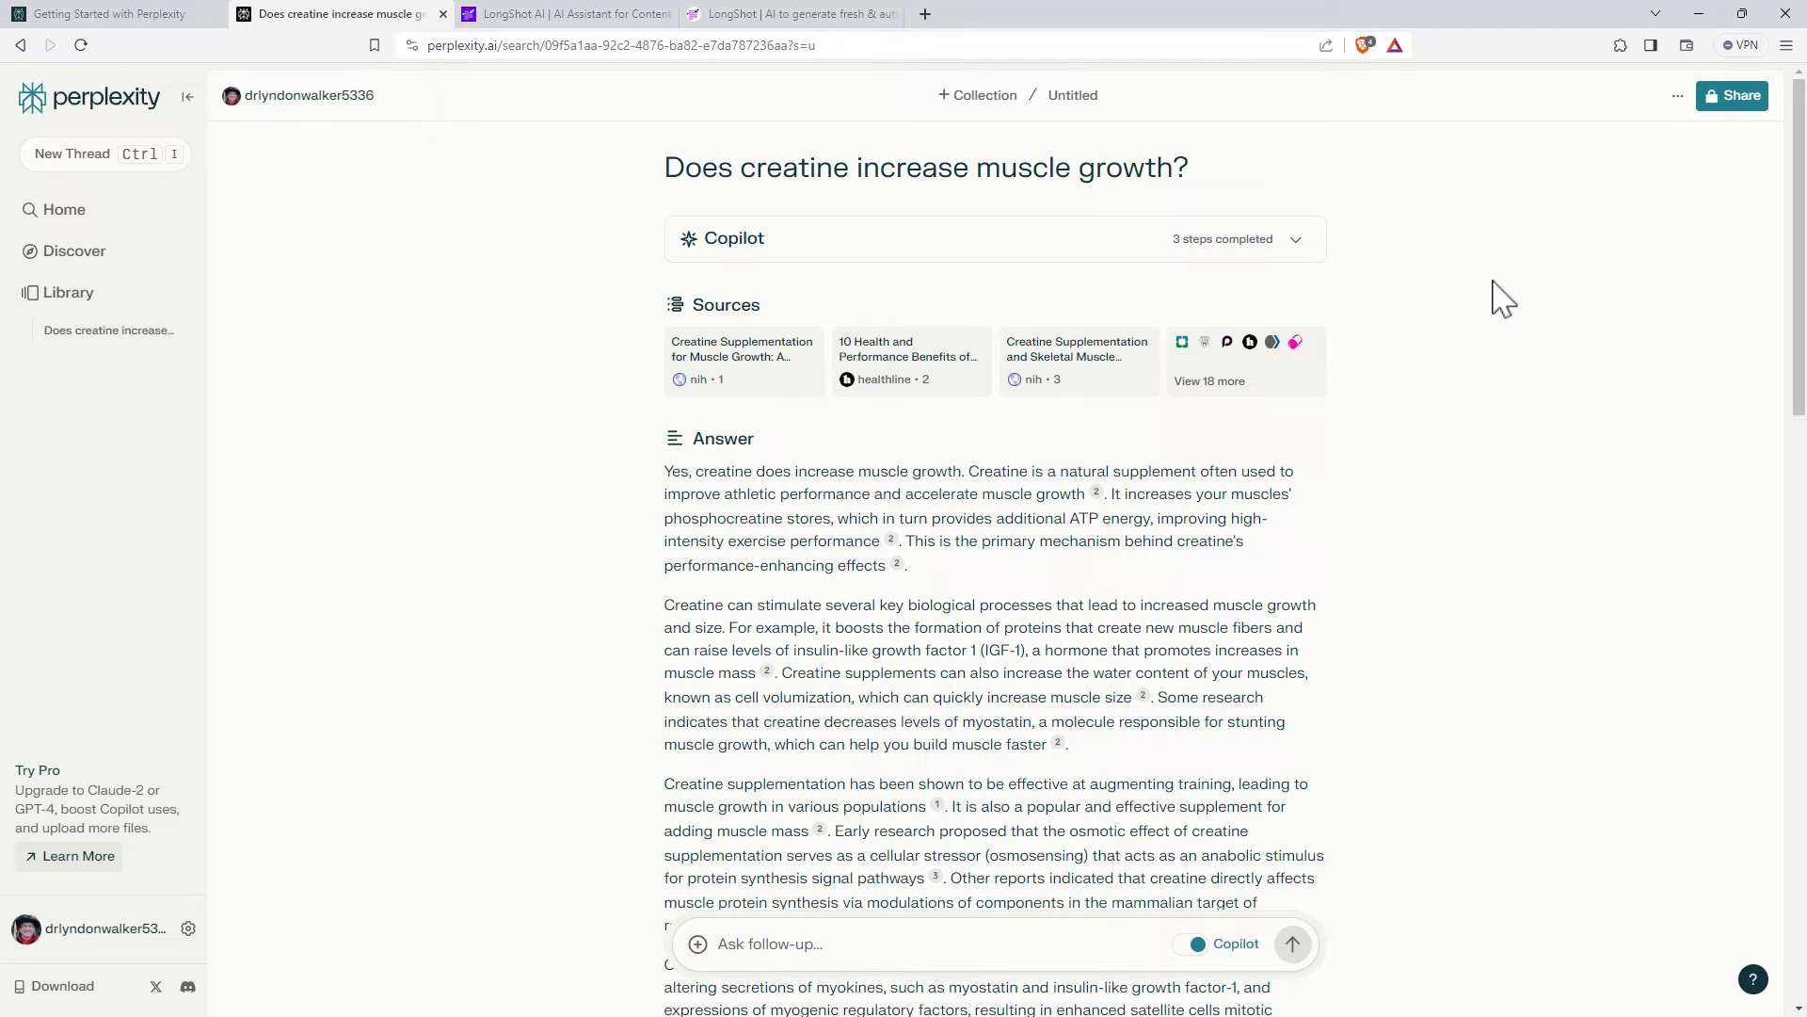
mouse_move(104, 153)
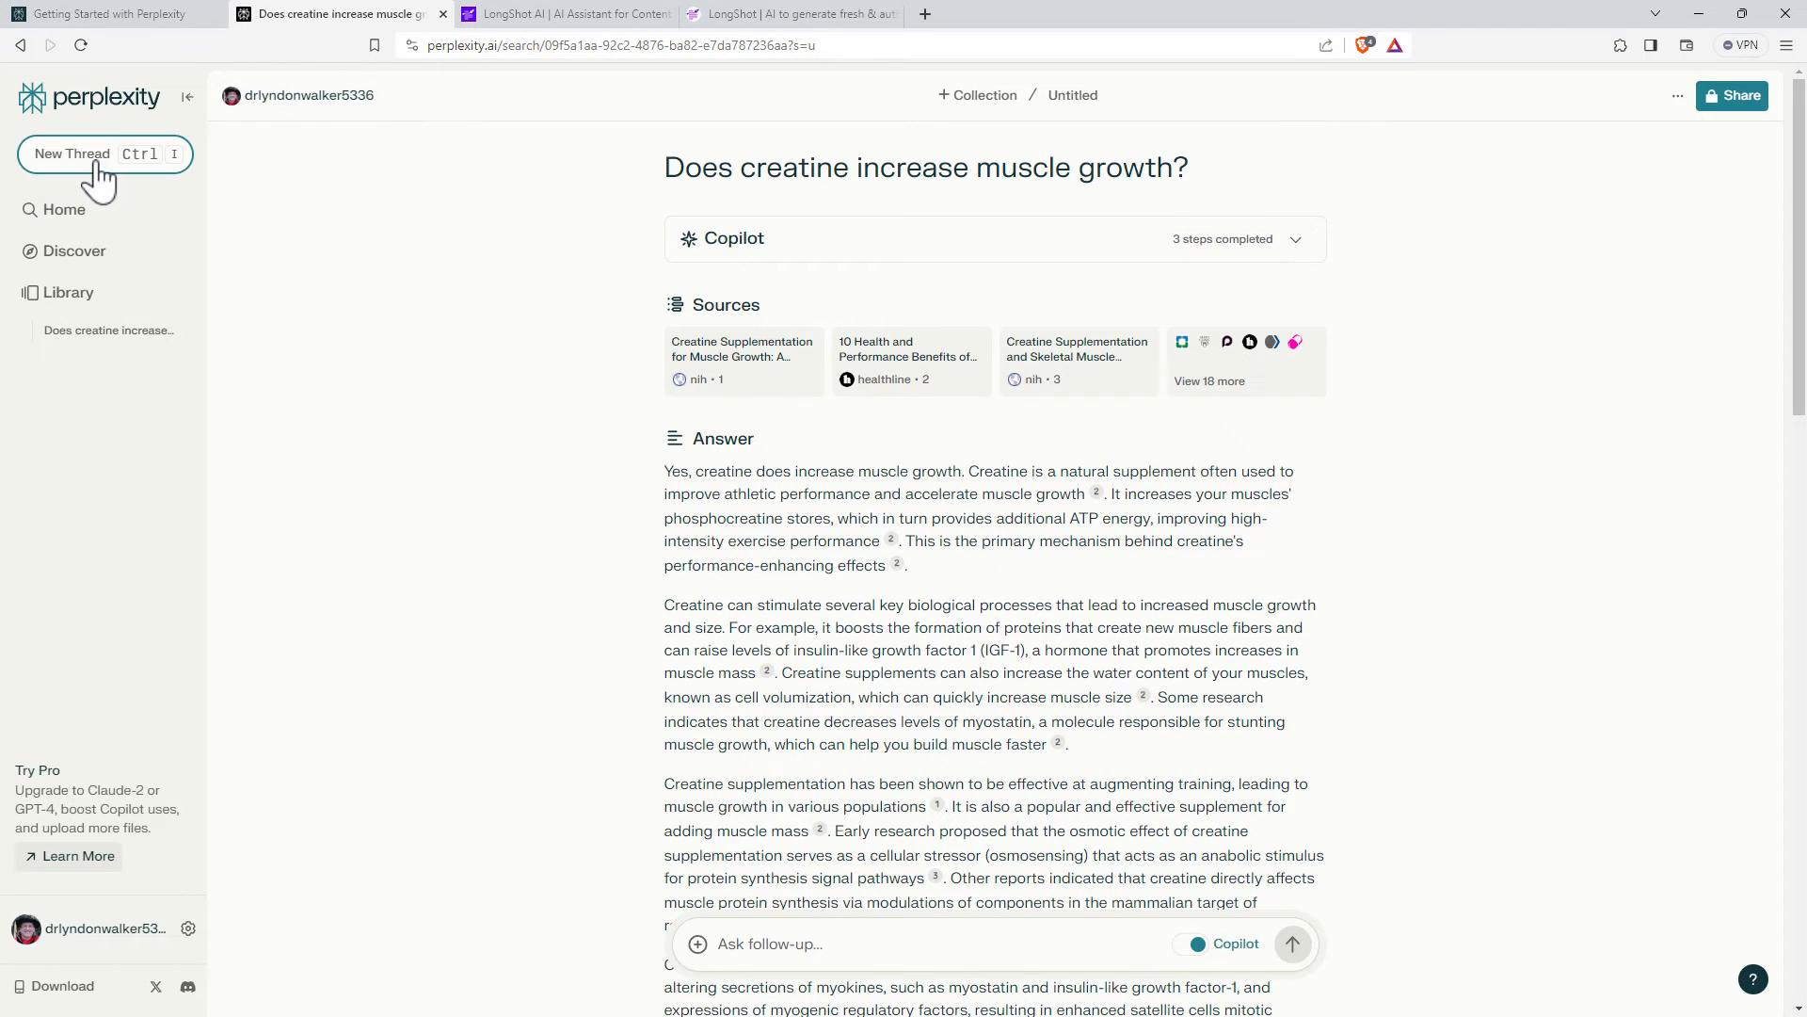
- Start a new thread and submit the New Zealand ethnic intermarriage since the 1980s question
left_click(72, 153)
type("Has ethnic intermarriage increased in New Zealand since the 1980s?")
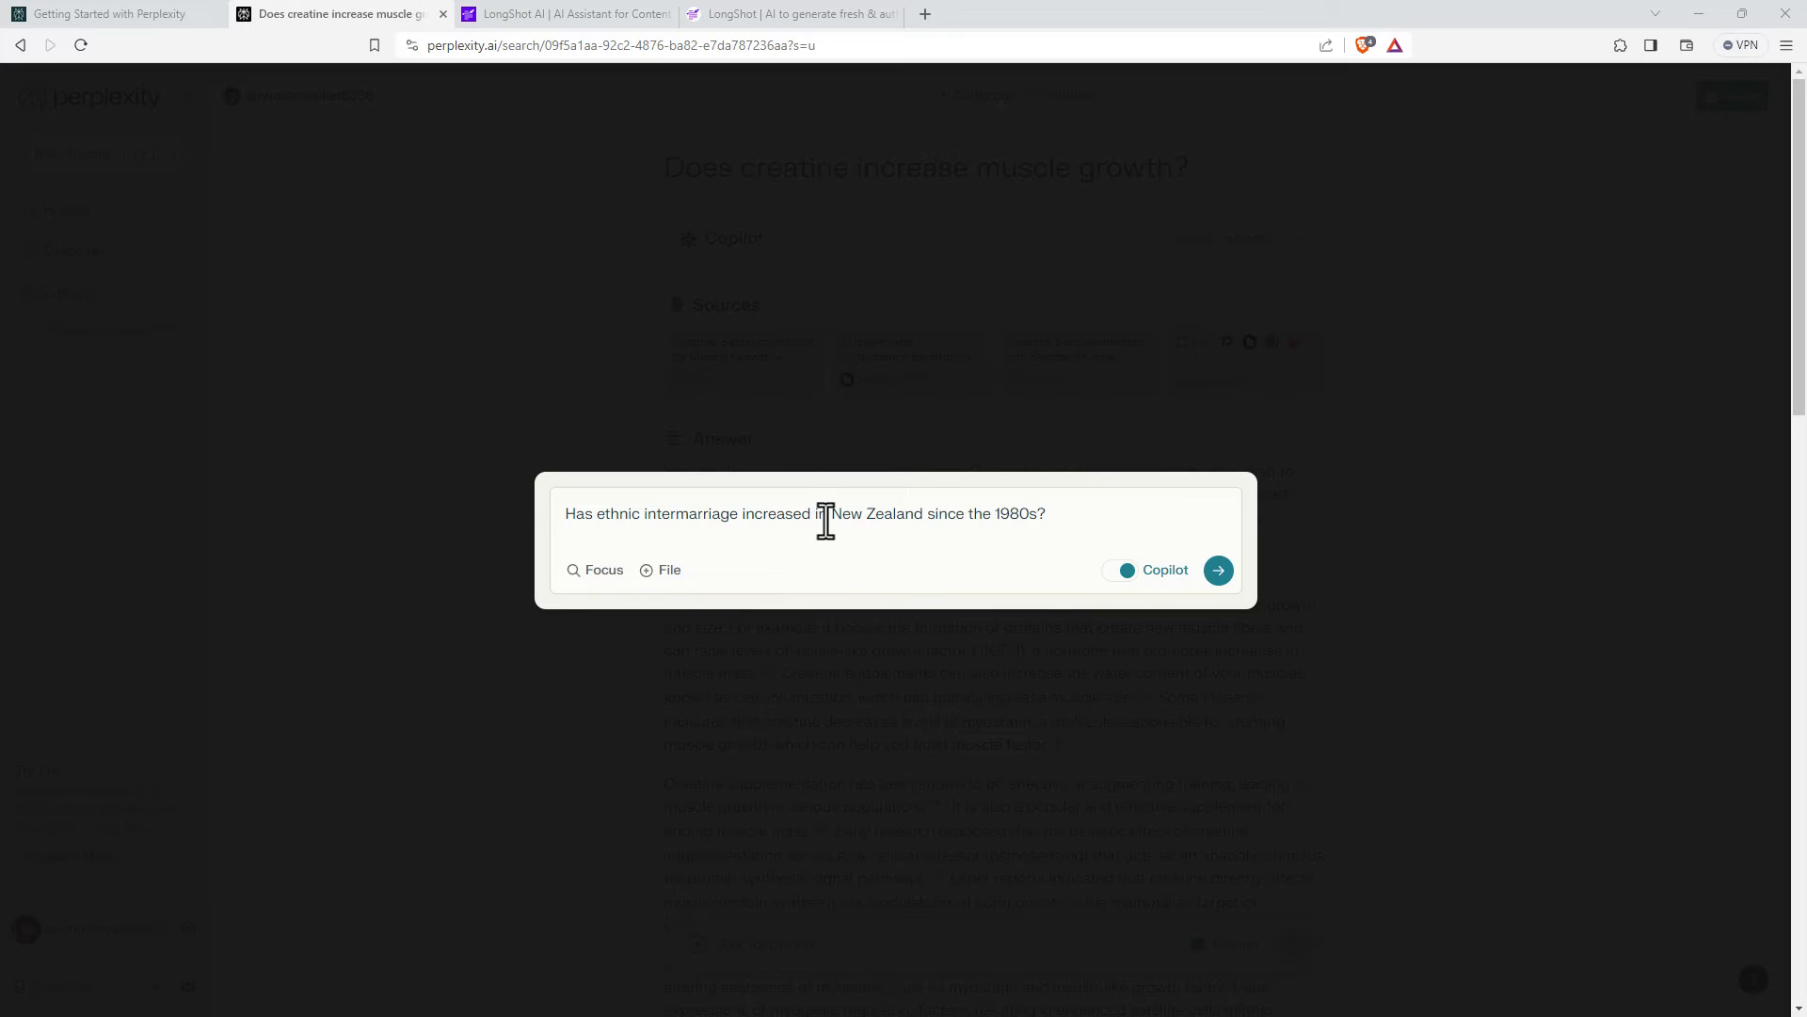
double_click(875, 513)
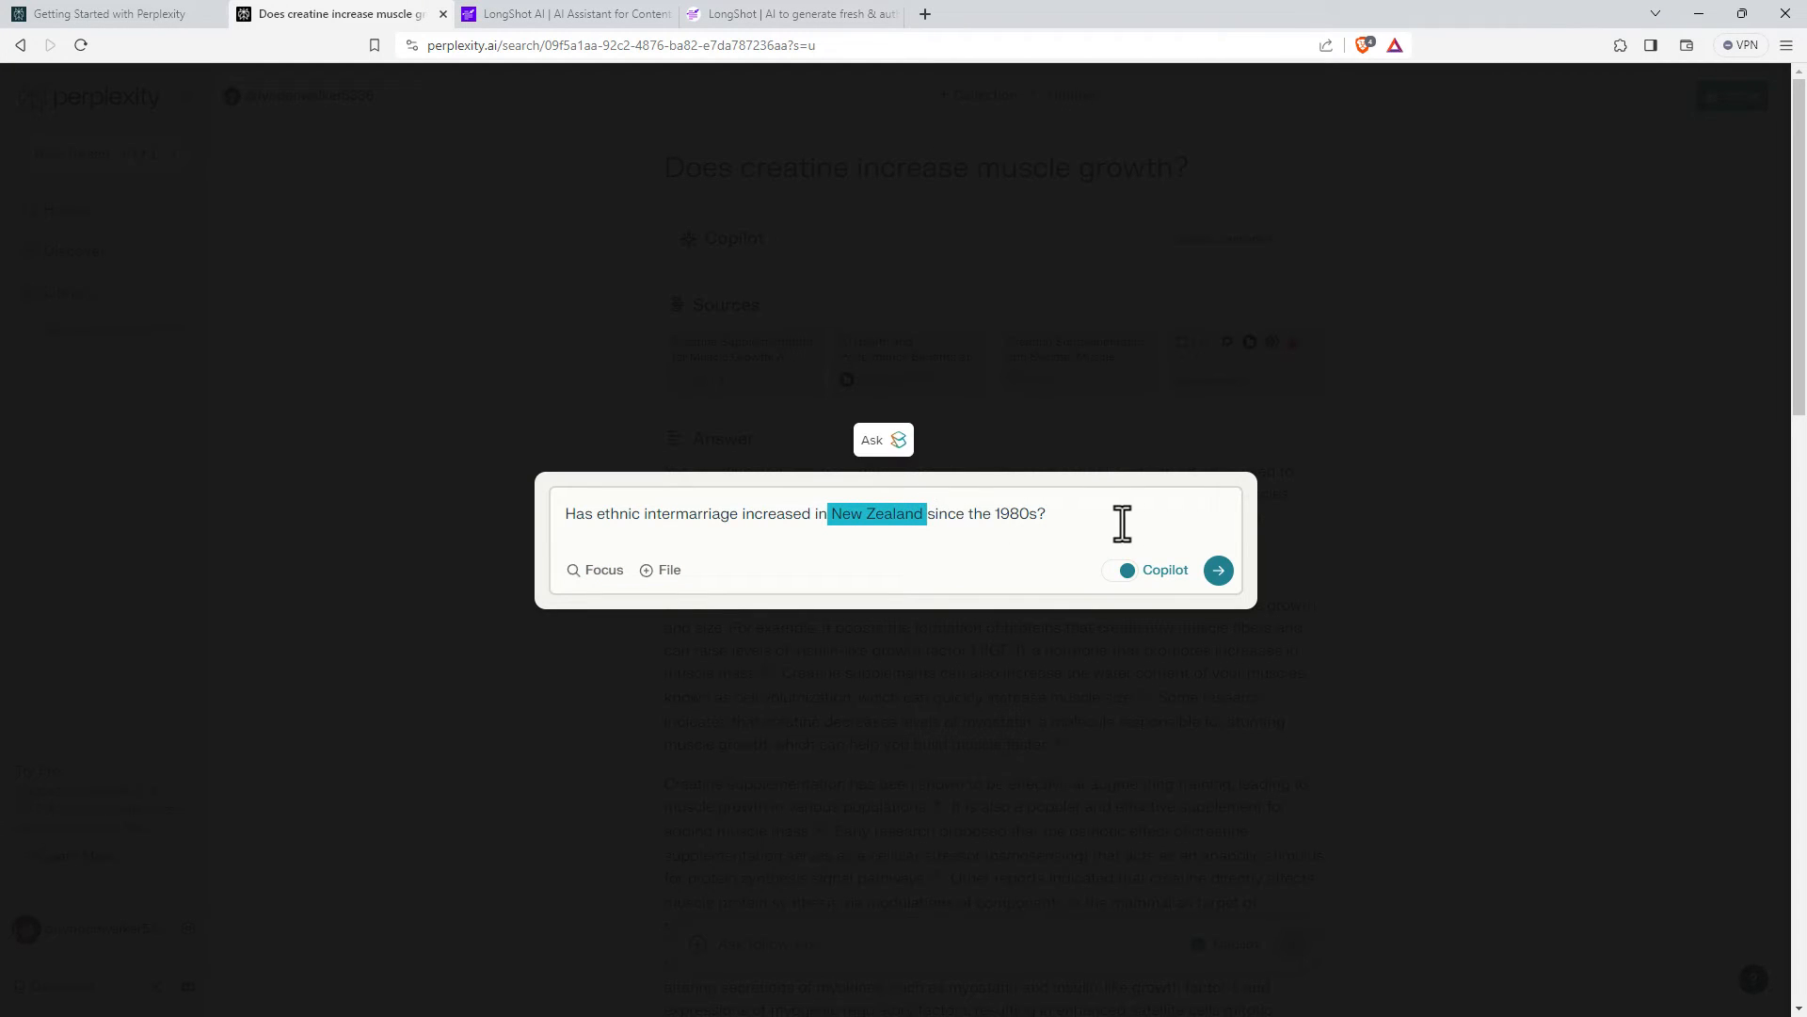
left_click(596, 569)
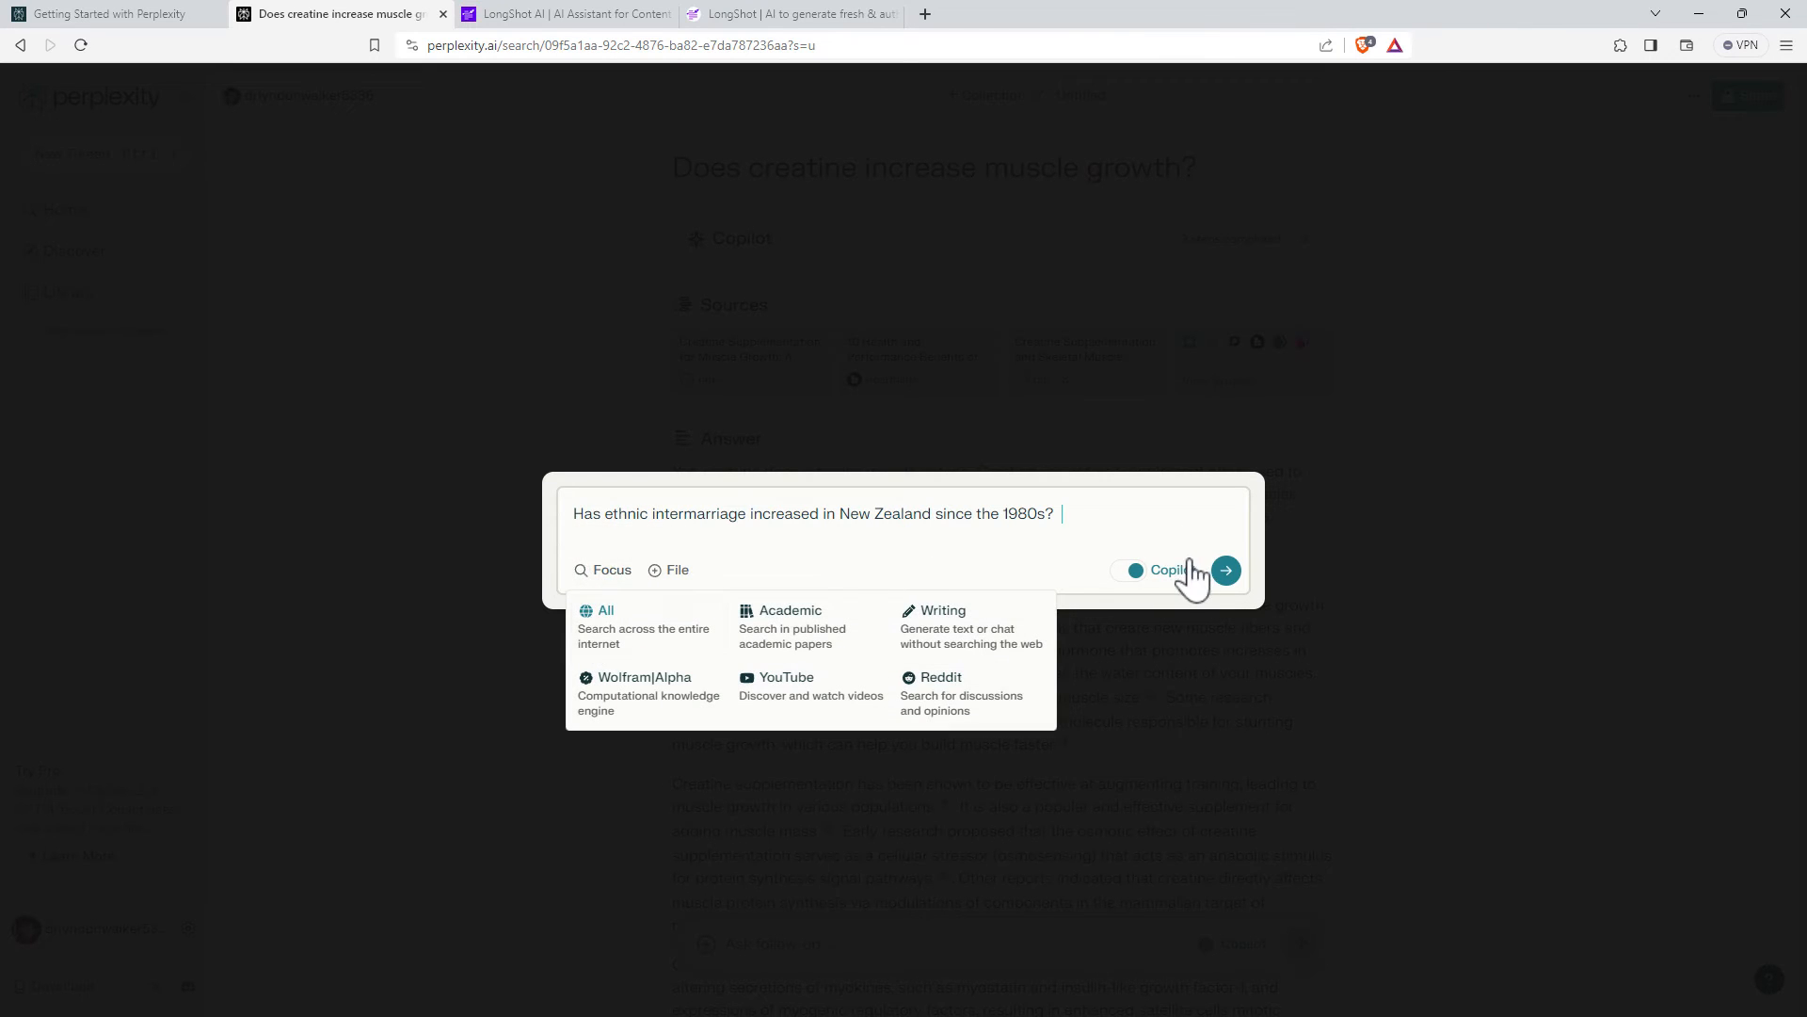
left_click(1224, 570)
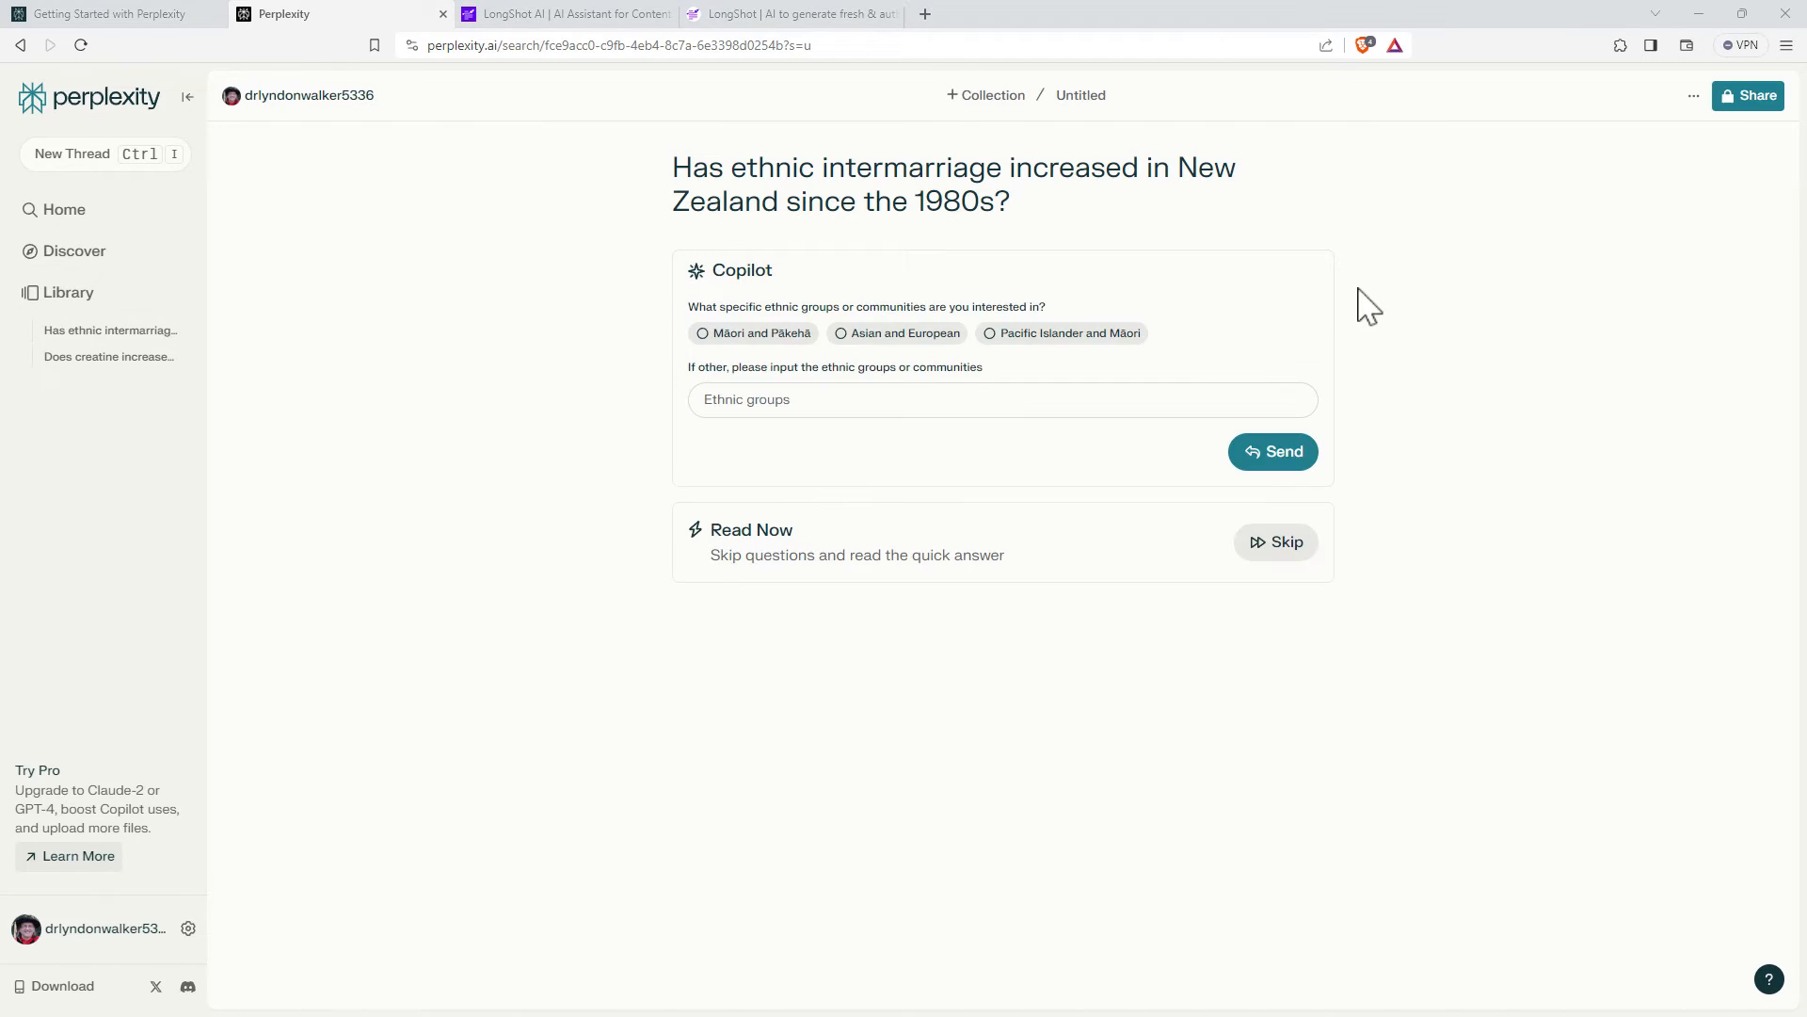
mouse_move(813, 345)
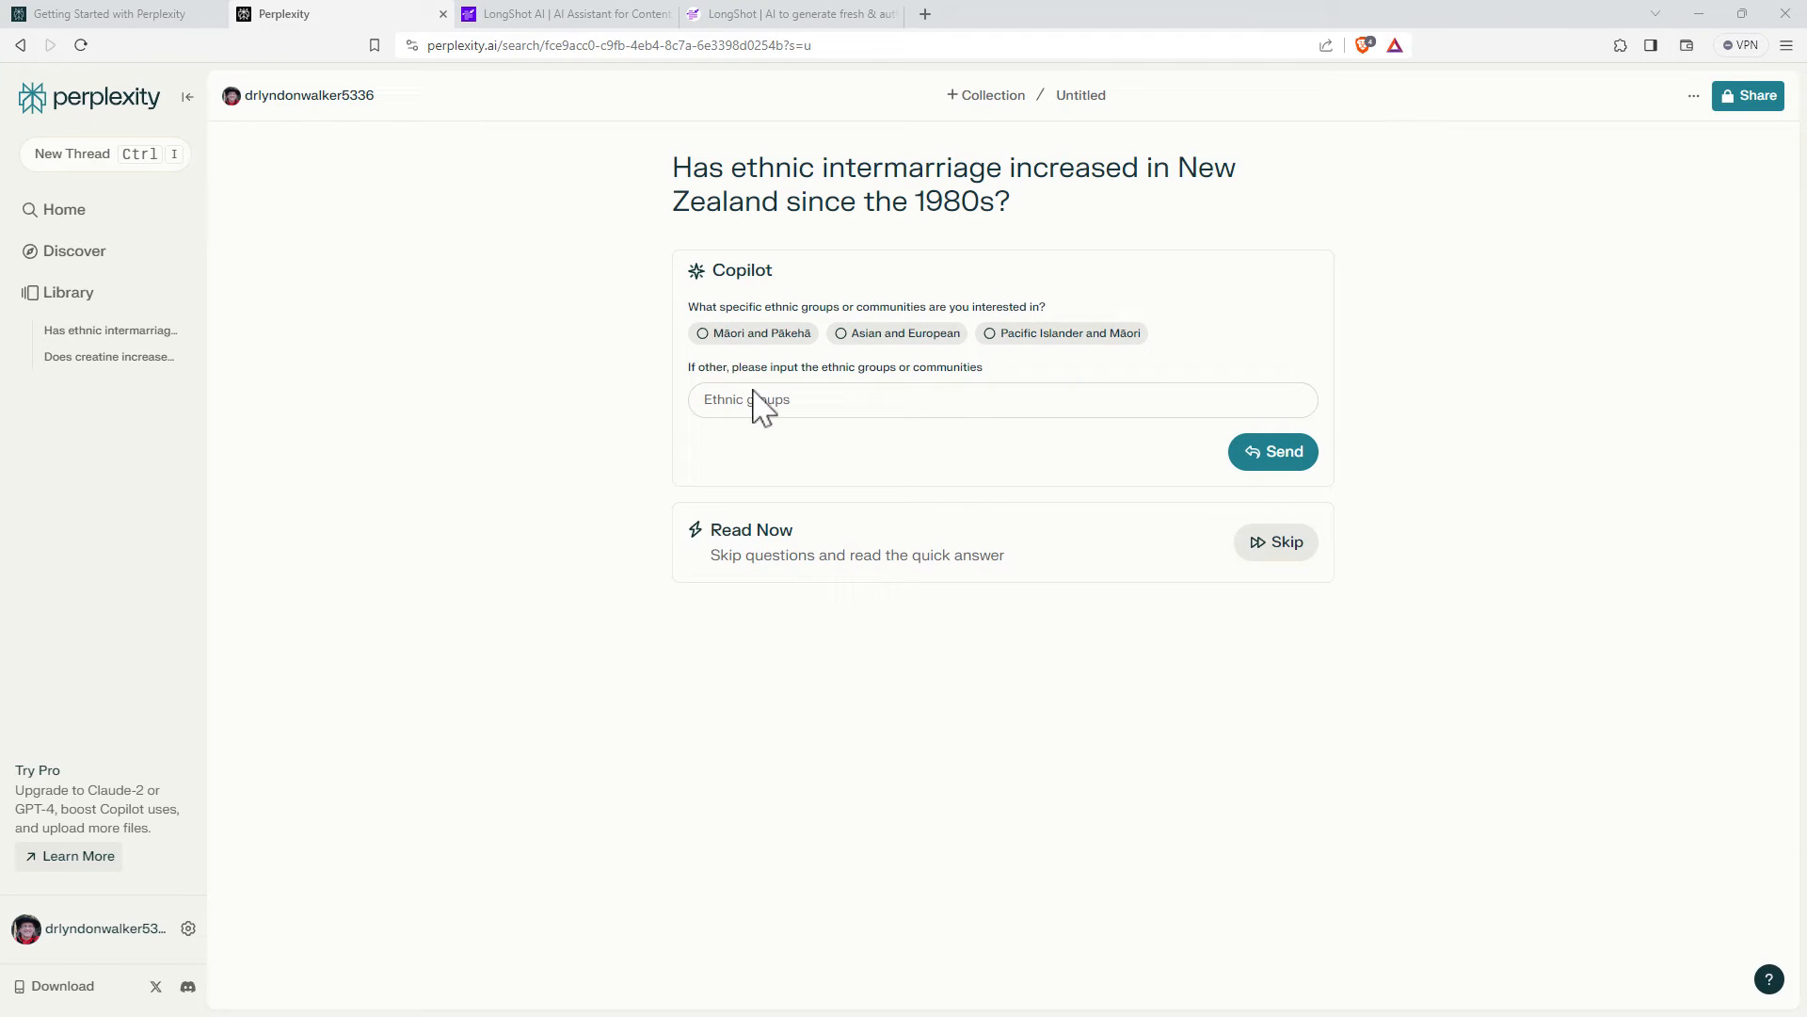
- Pick the Māori–Pākehā and other ethnic group pairs, then proceed to Copilot's answer
left_click(753, 333)
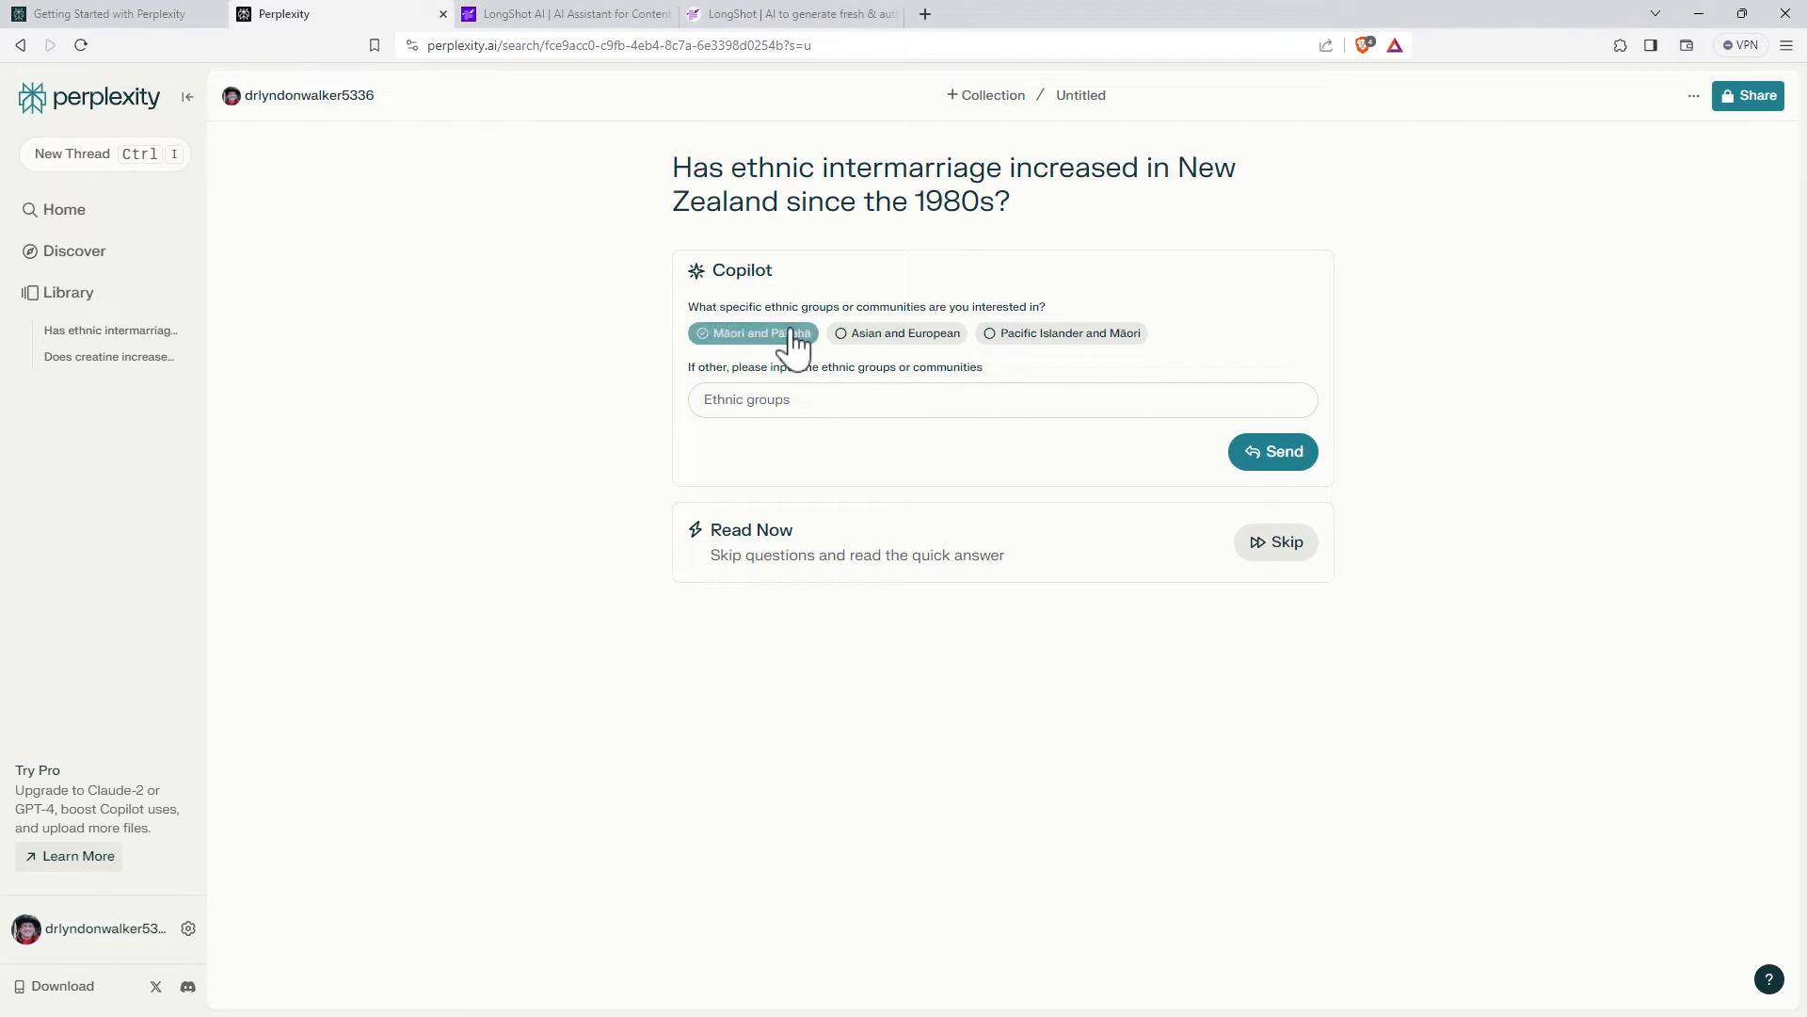
left_click(906, 333)
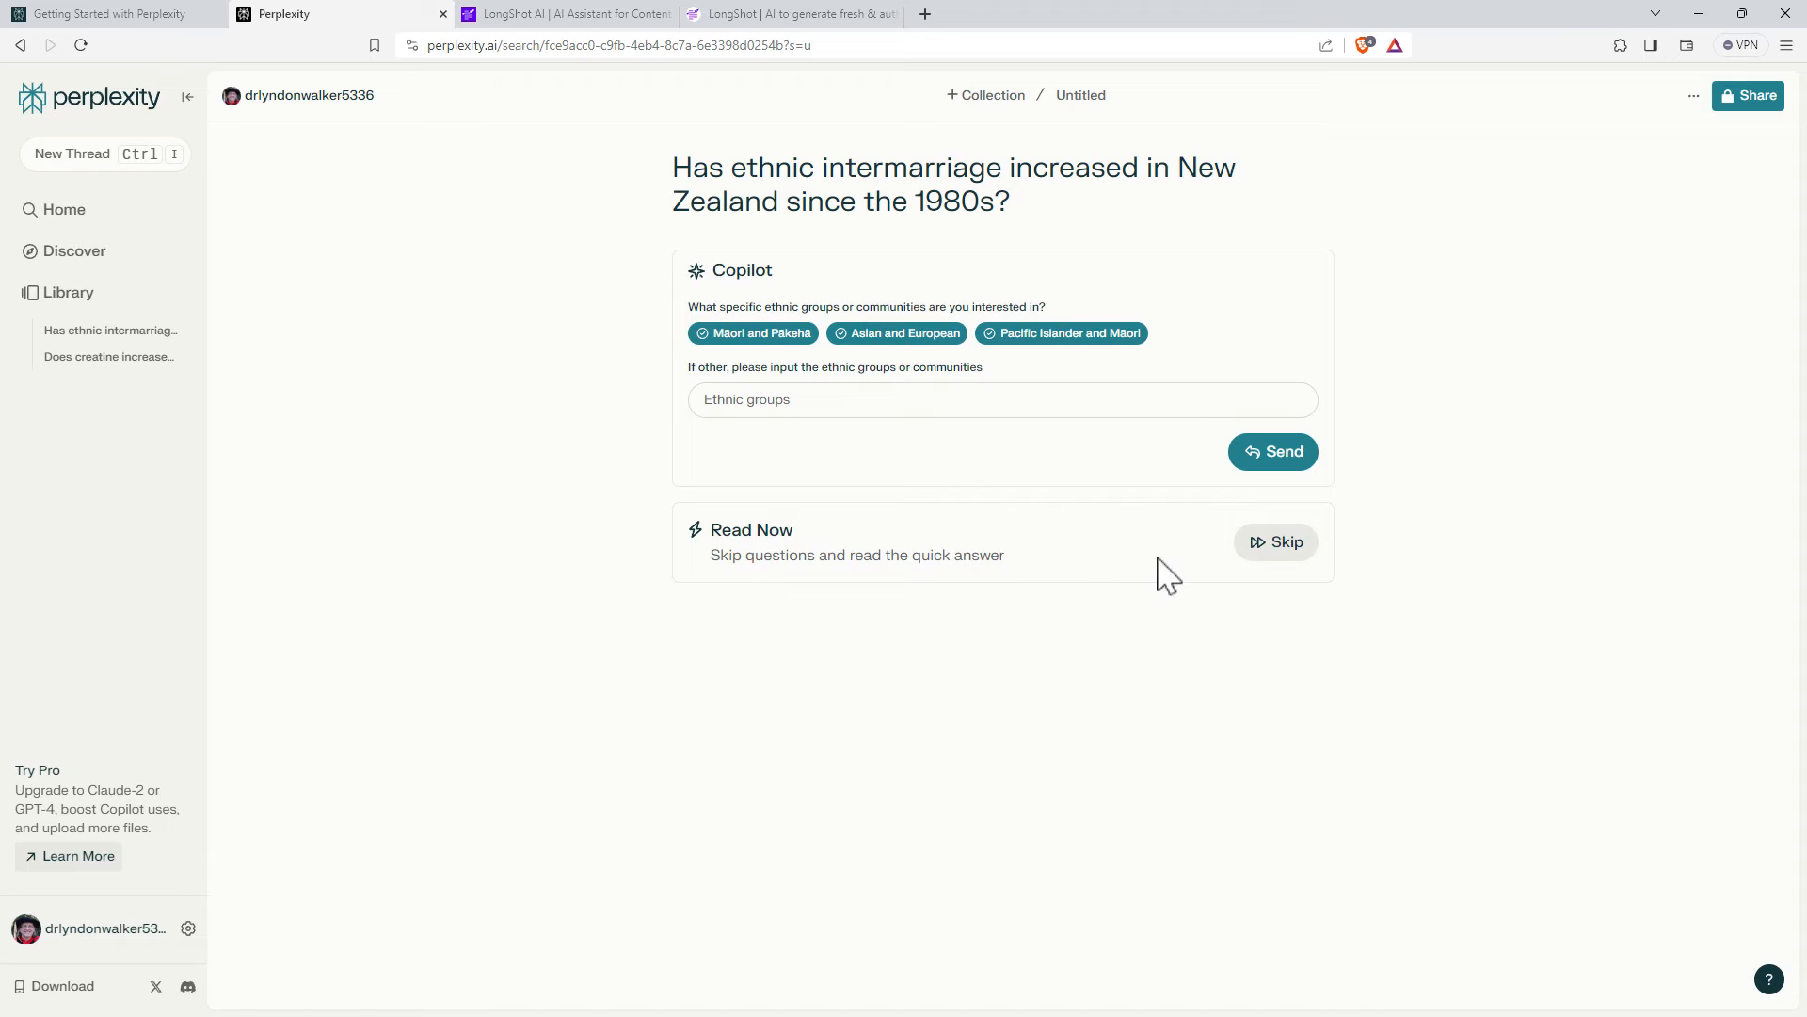
left_click(1273, 451)
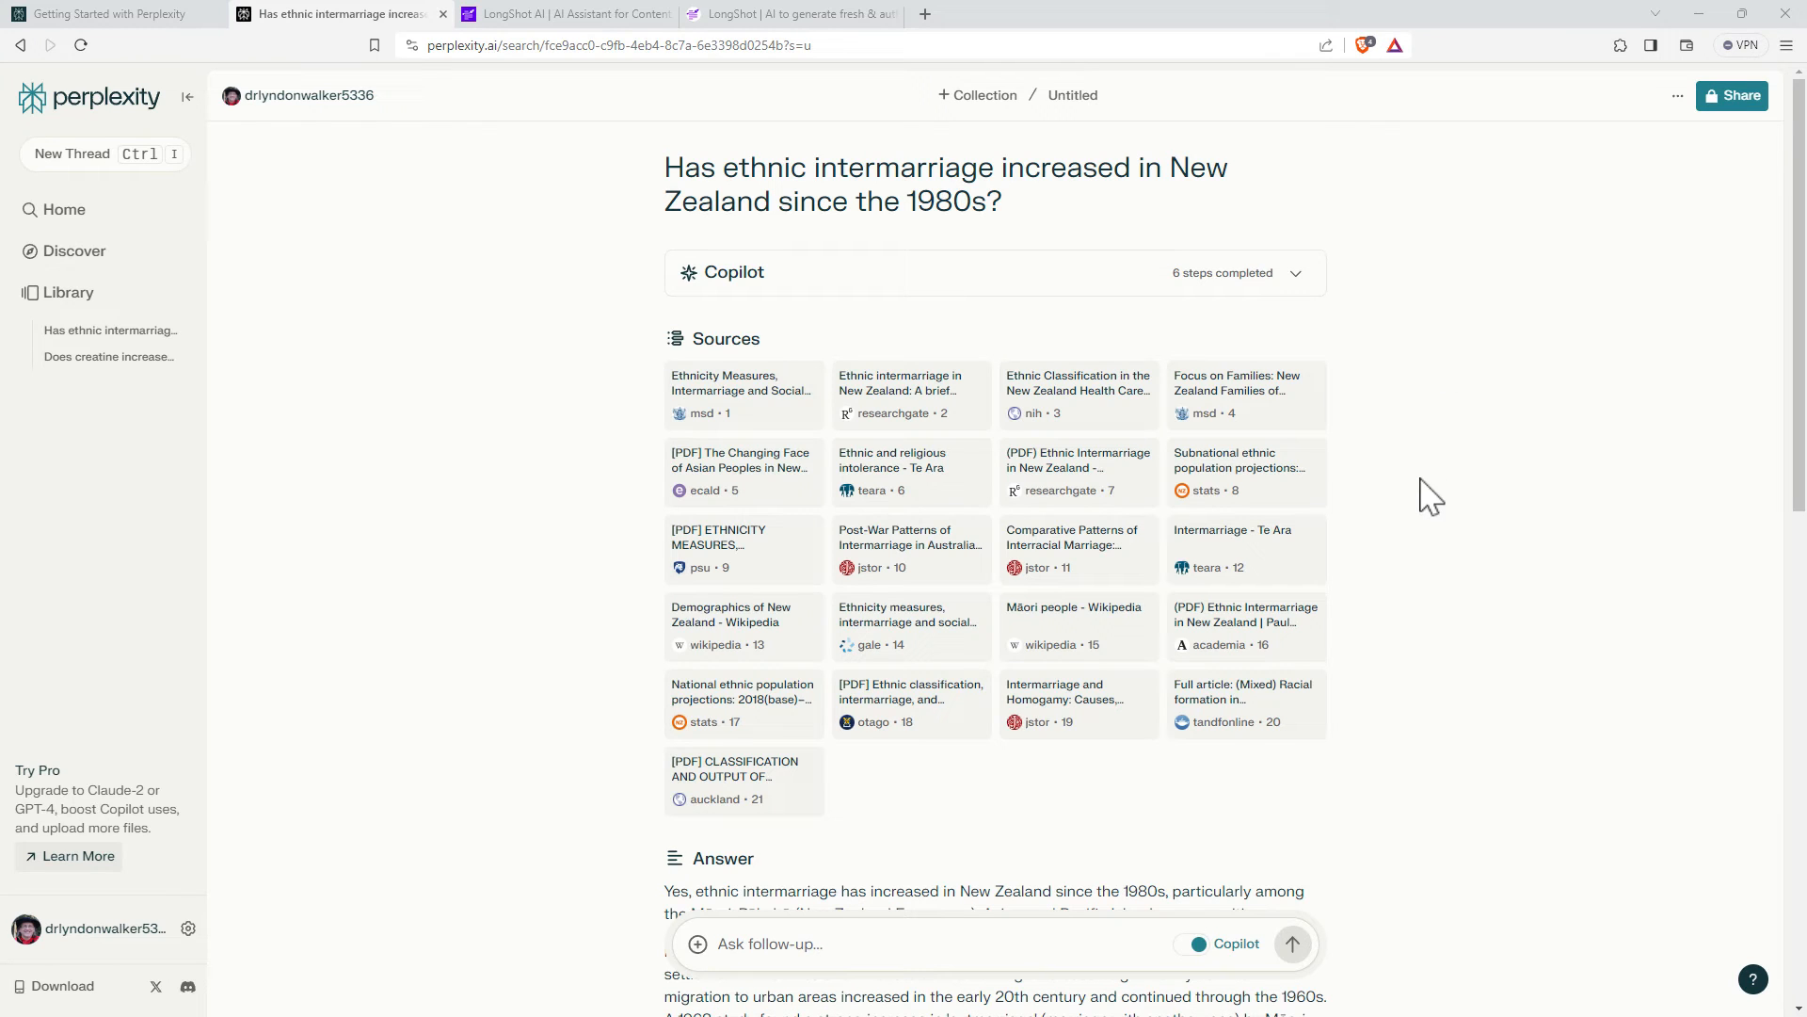
mouse_move(1244, 628)
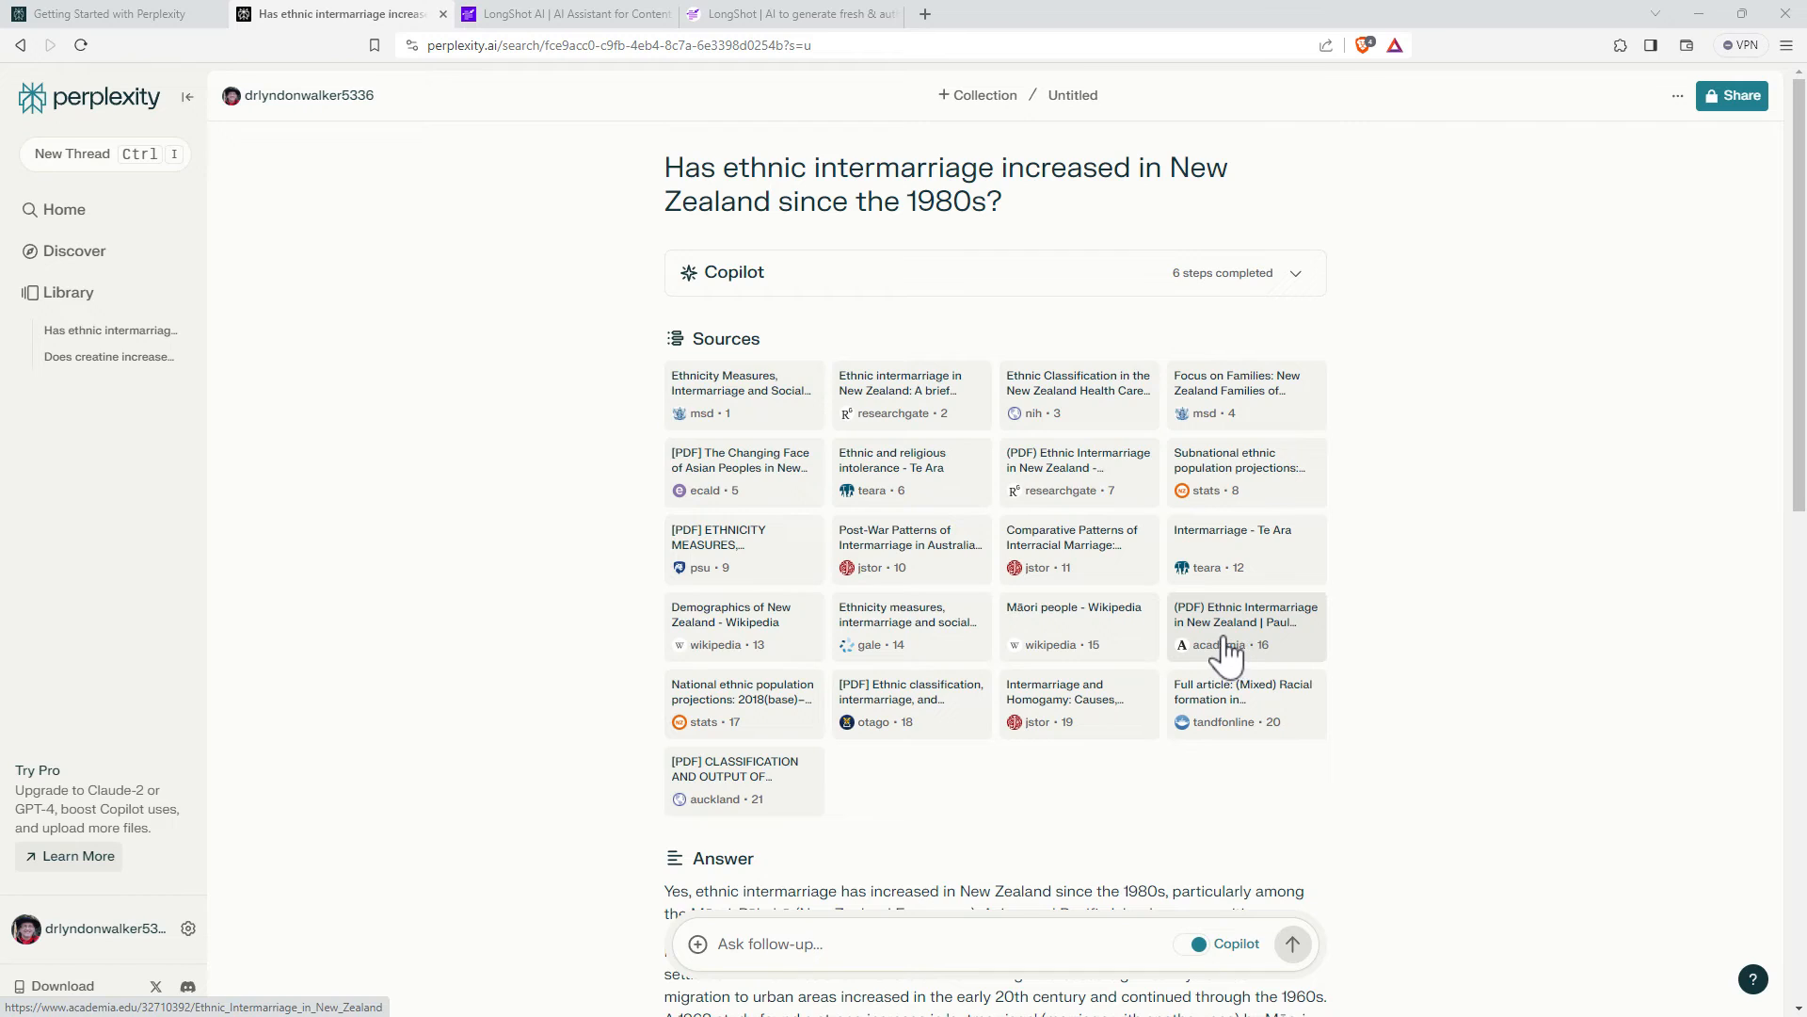
mouse_move(1244, 645)
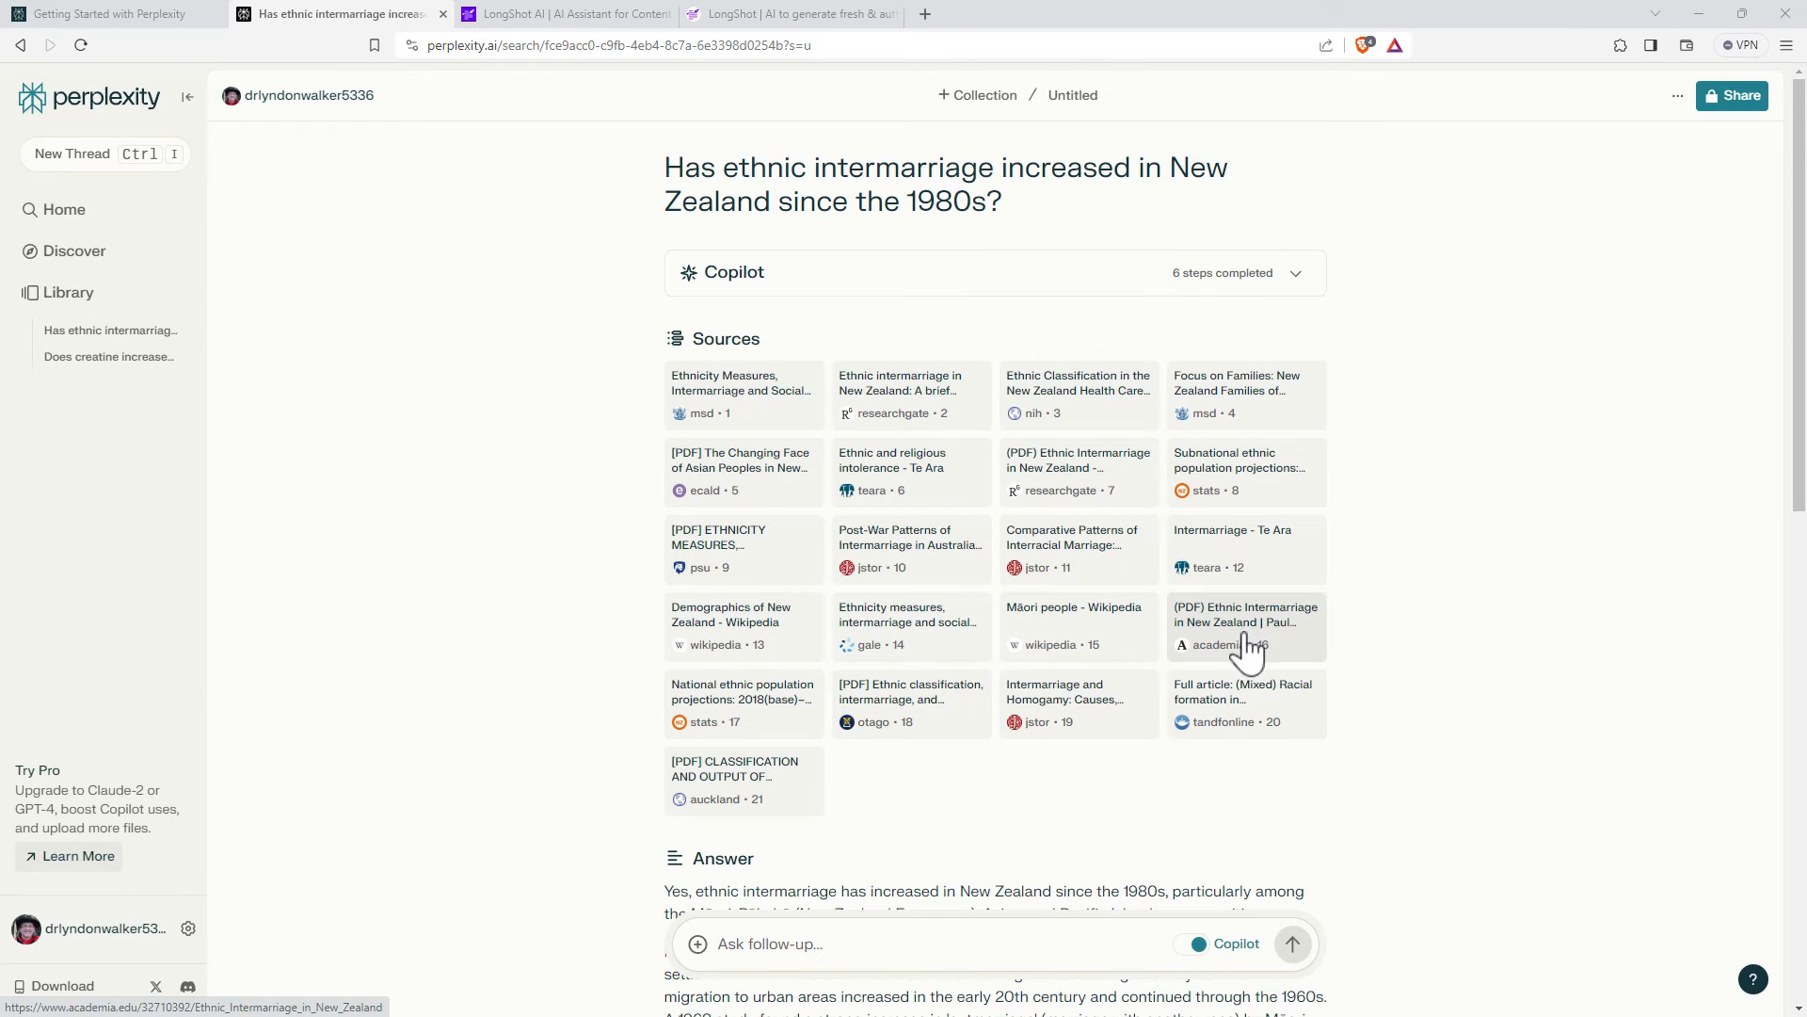
mouse_move(1283, 637)
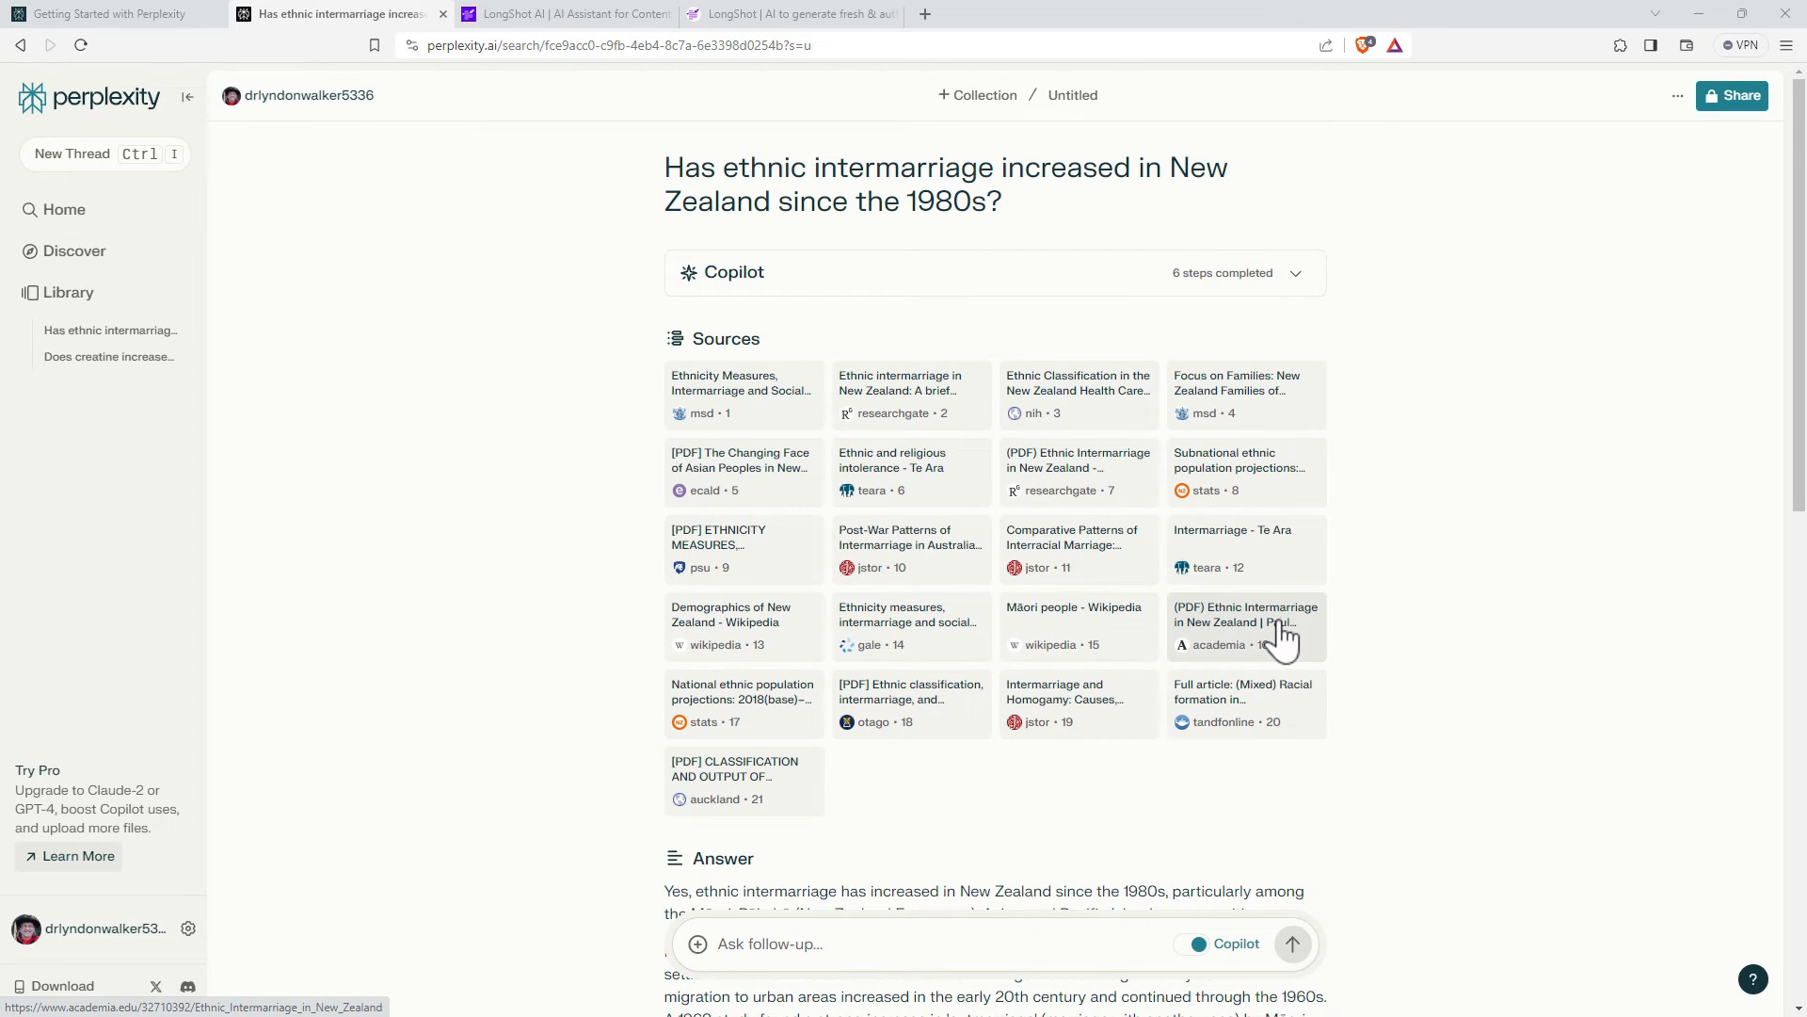
mouse_move(956, 502)
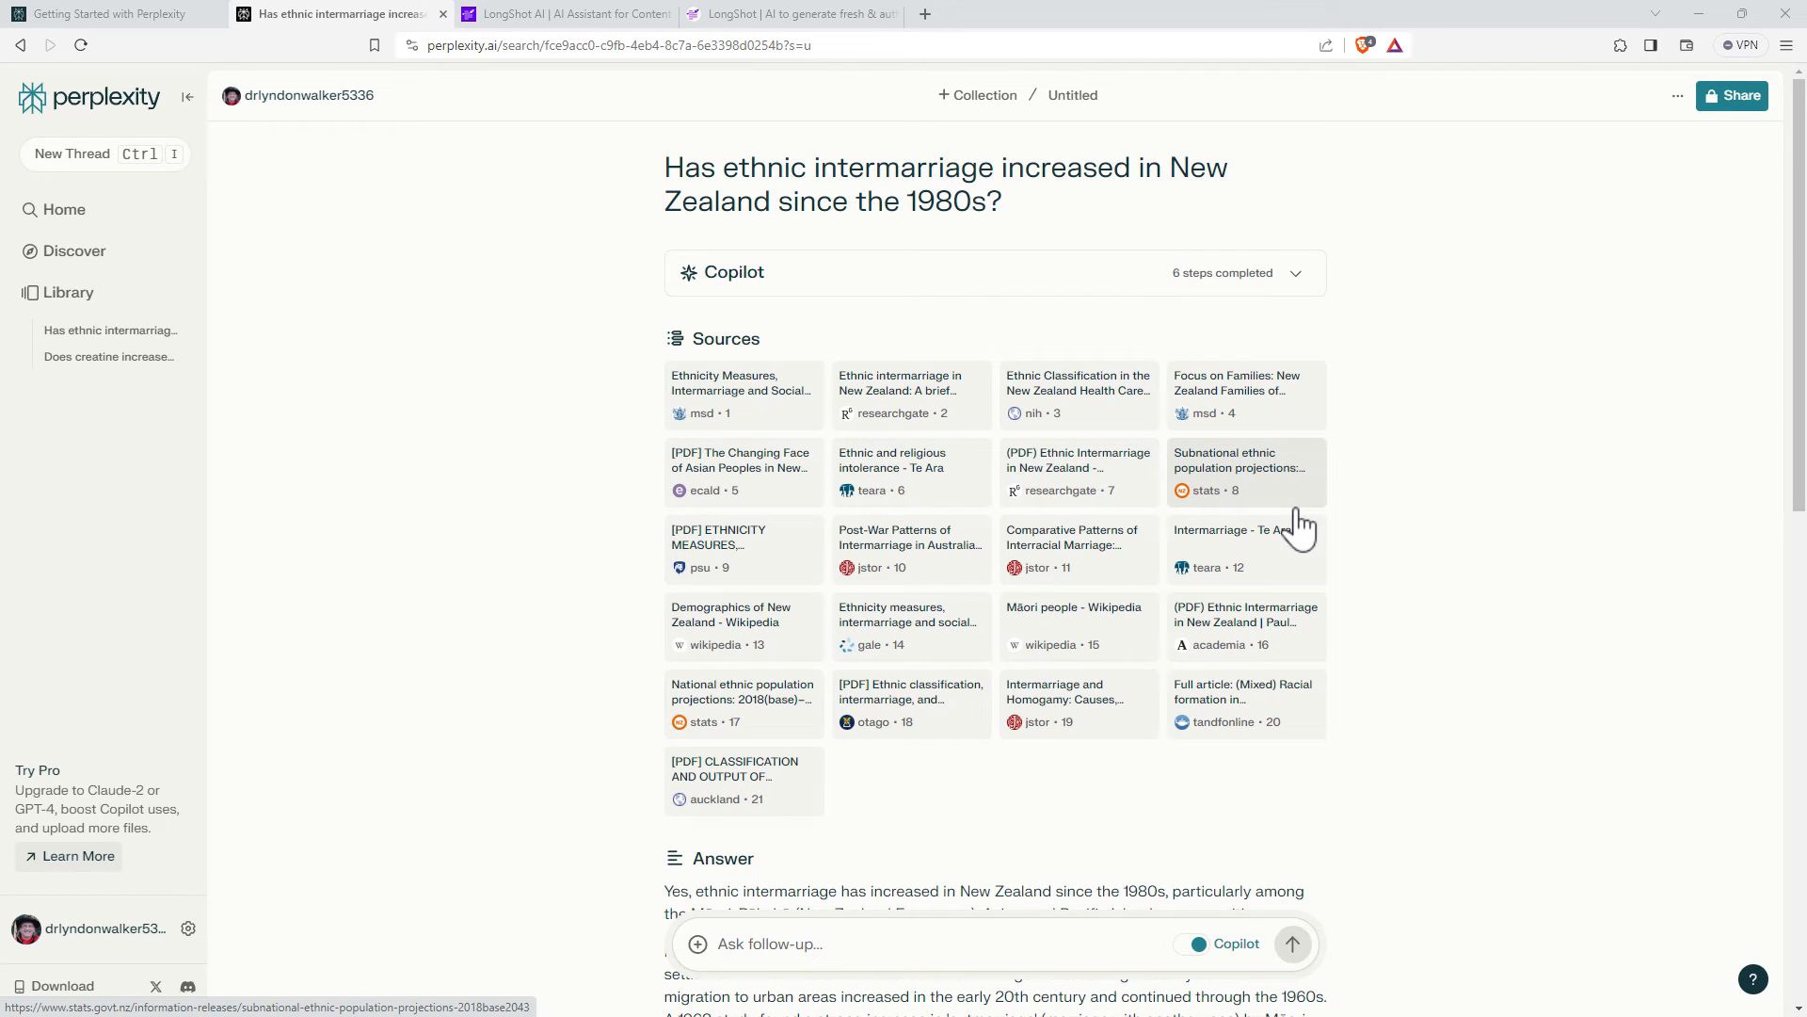
- Scroll to the end of the intermarriage answer to reveal three related questions
scroll("down", 3)
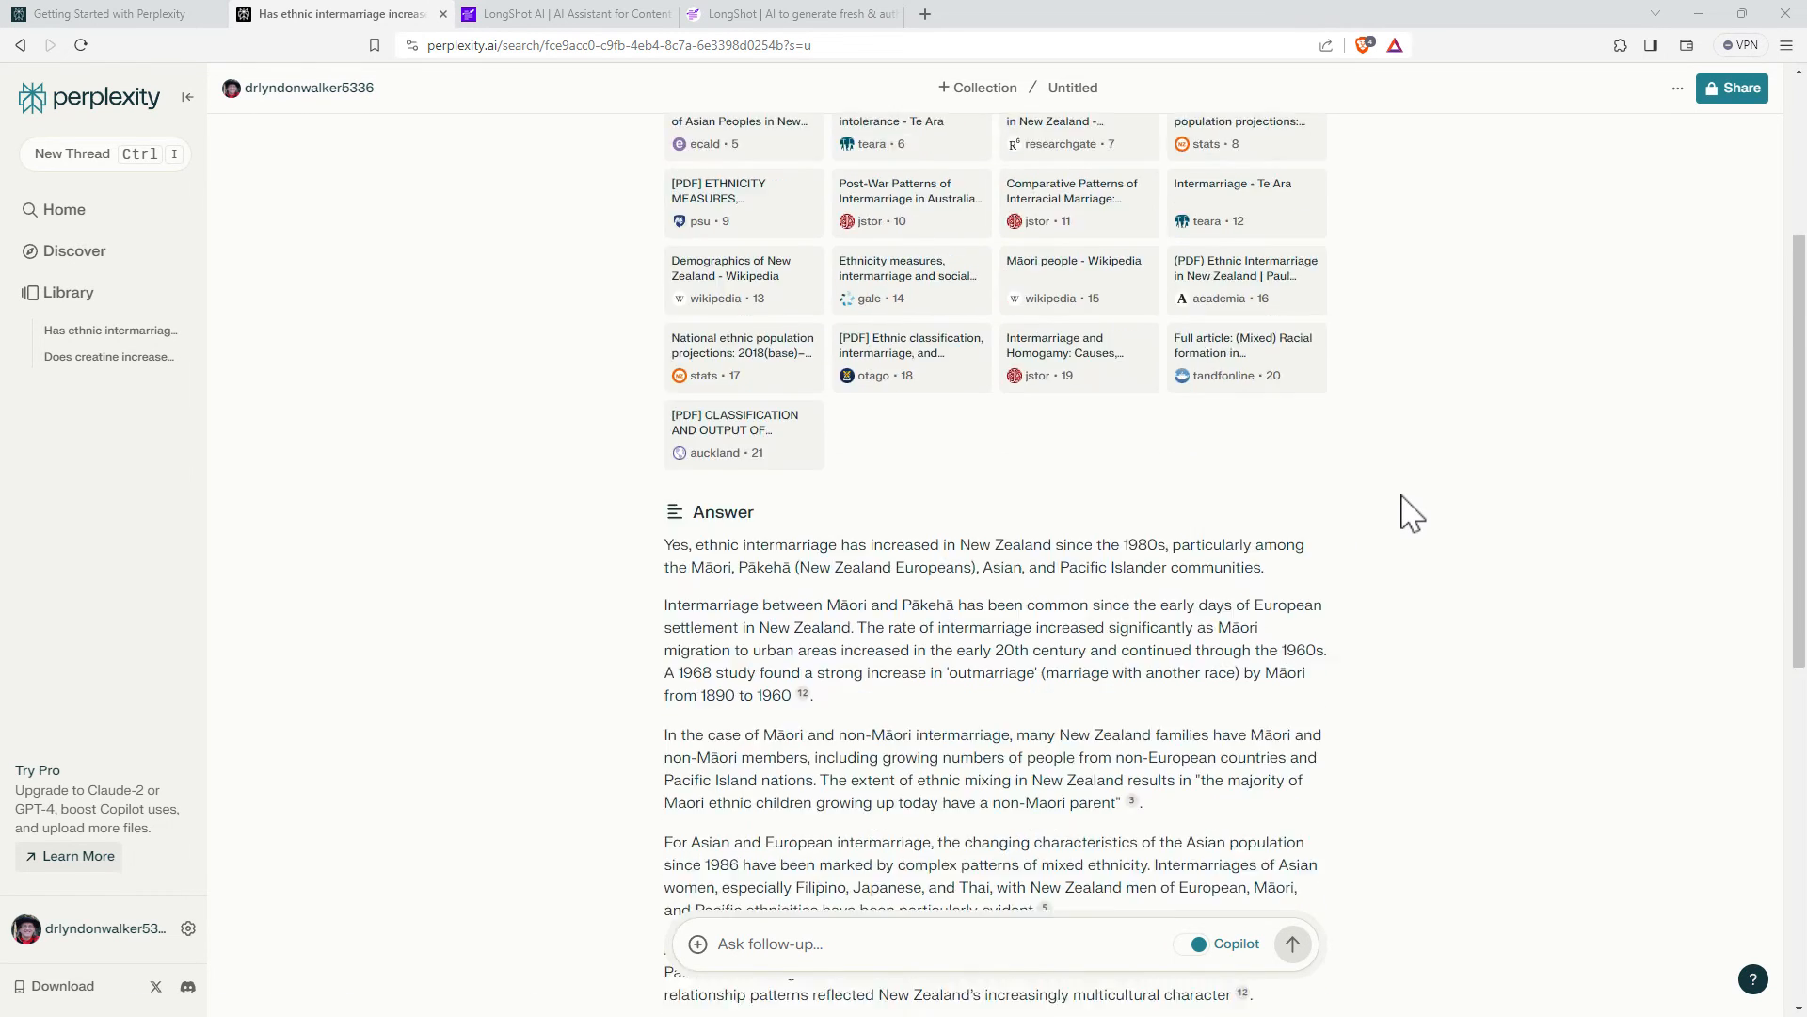
scroll("down", 3)
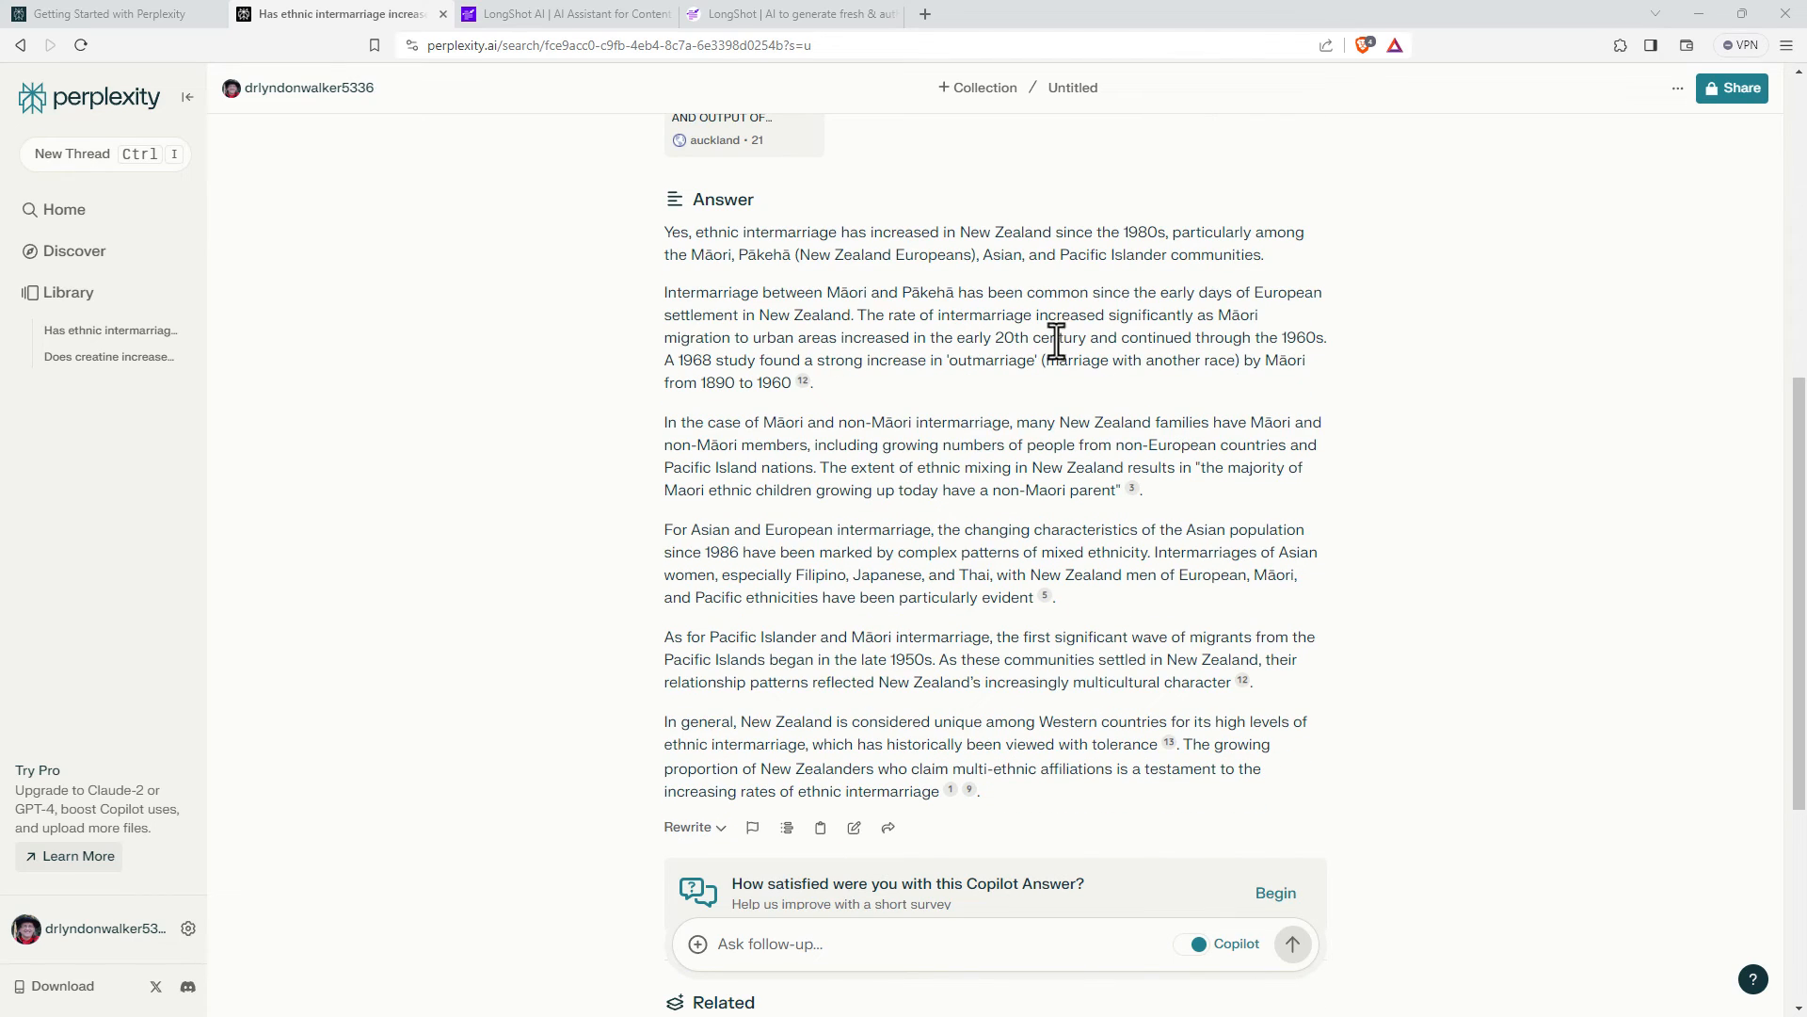
mouse_move(1018, 339)
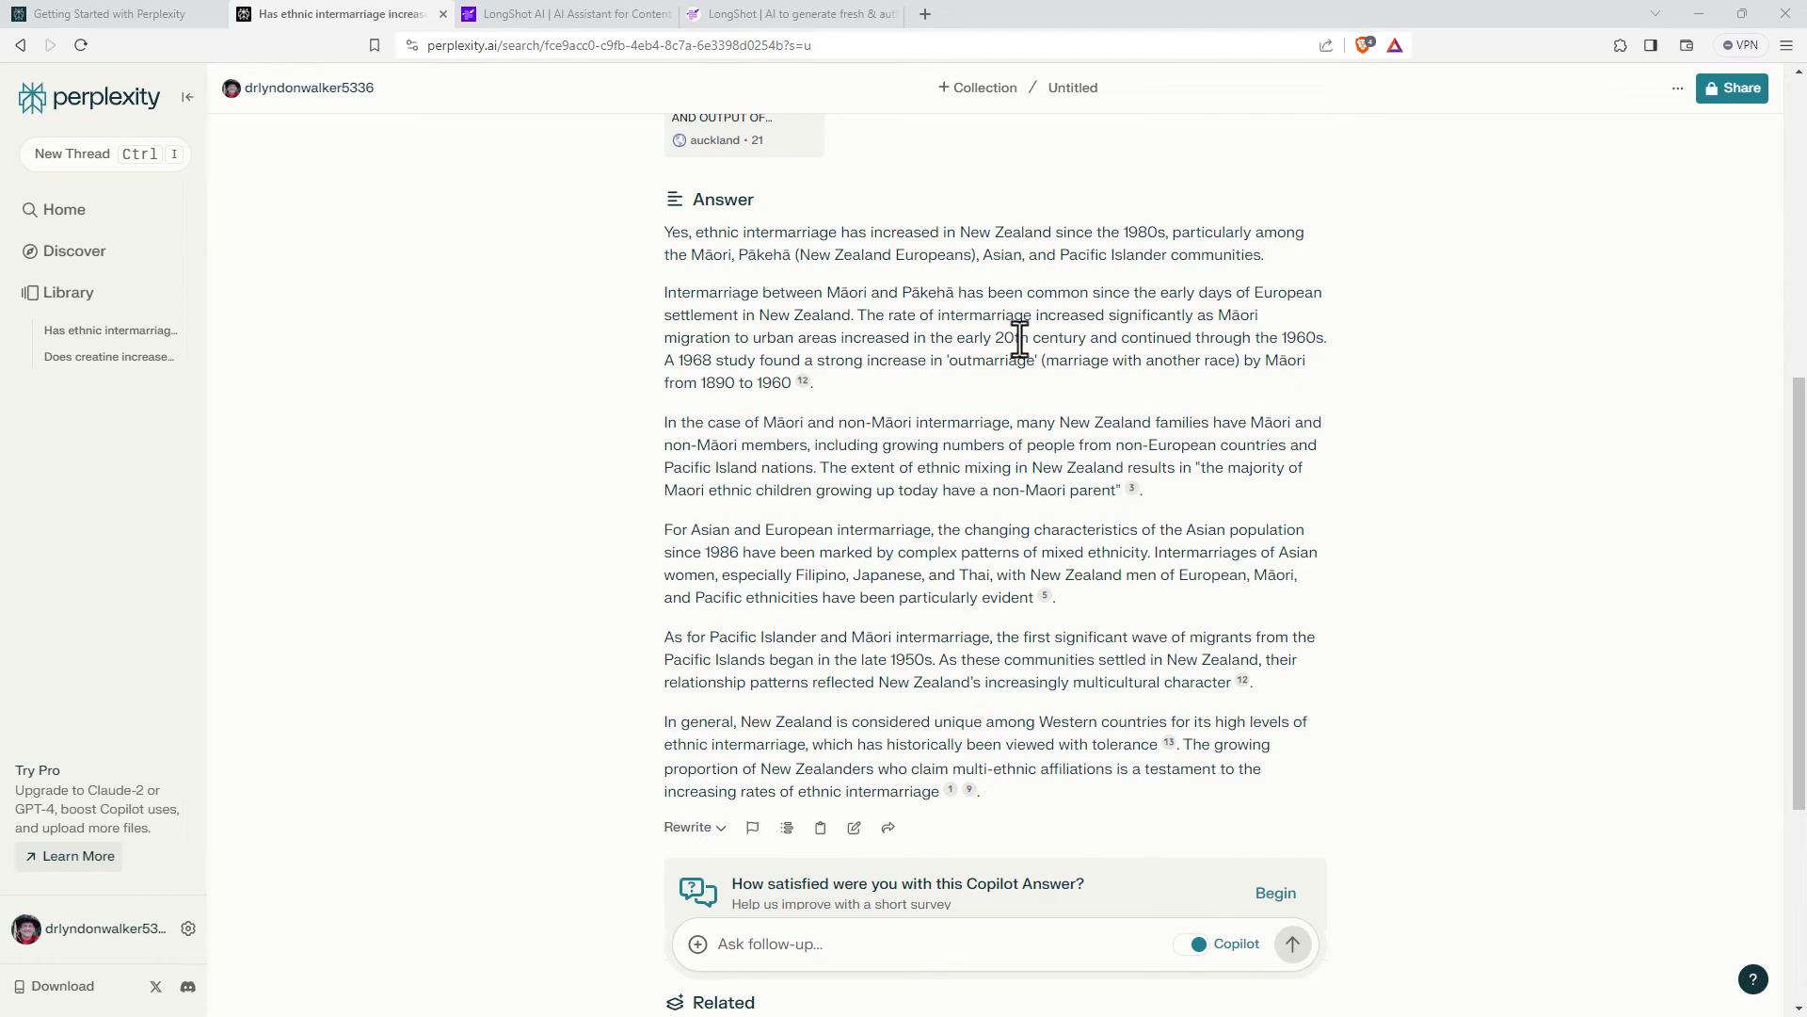
mouse_move(678, 364)
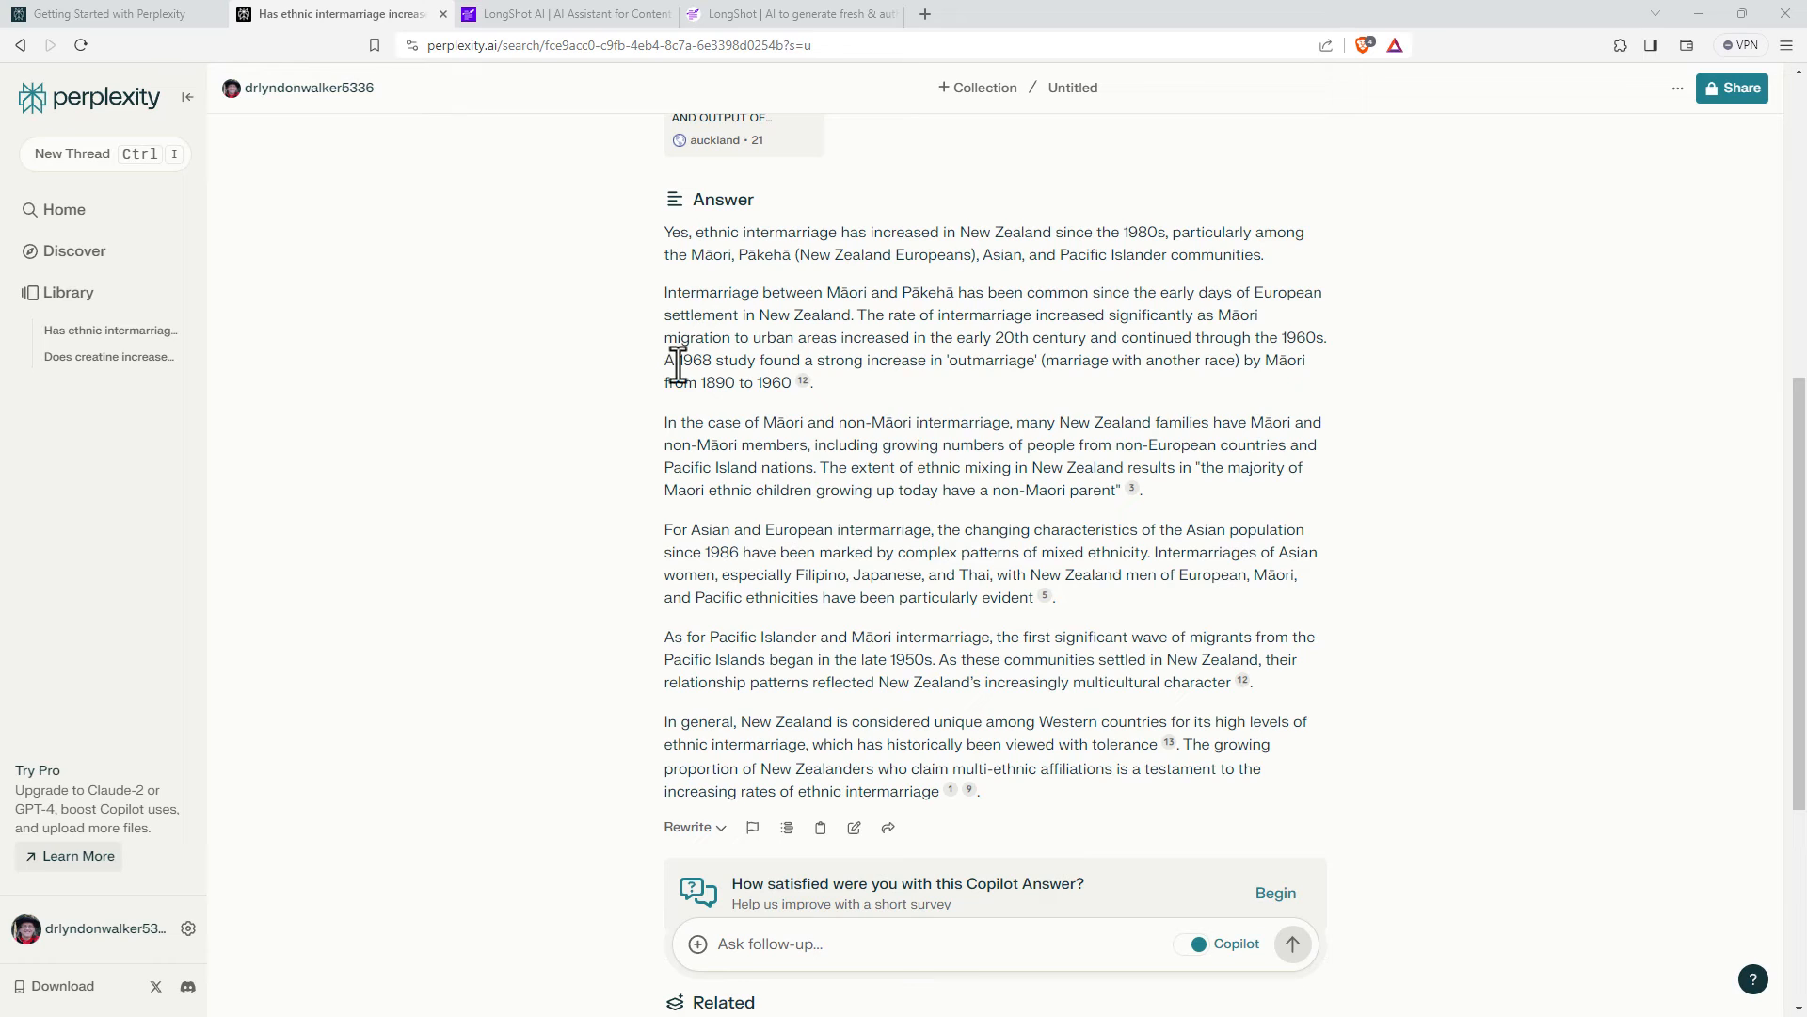
mouse_move(734, 364)
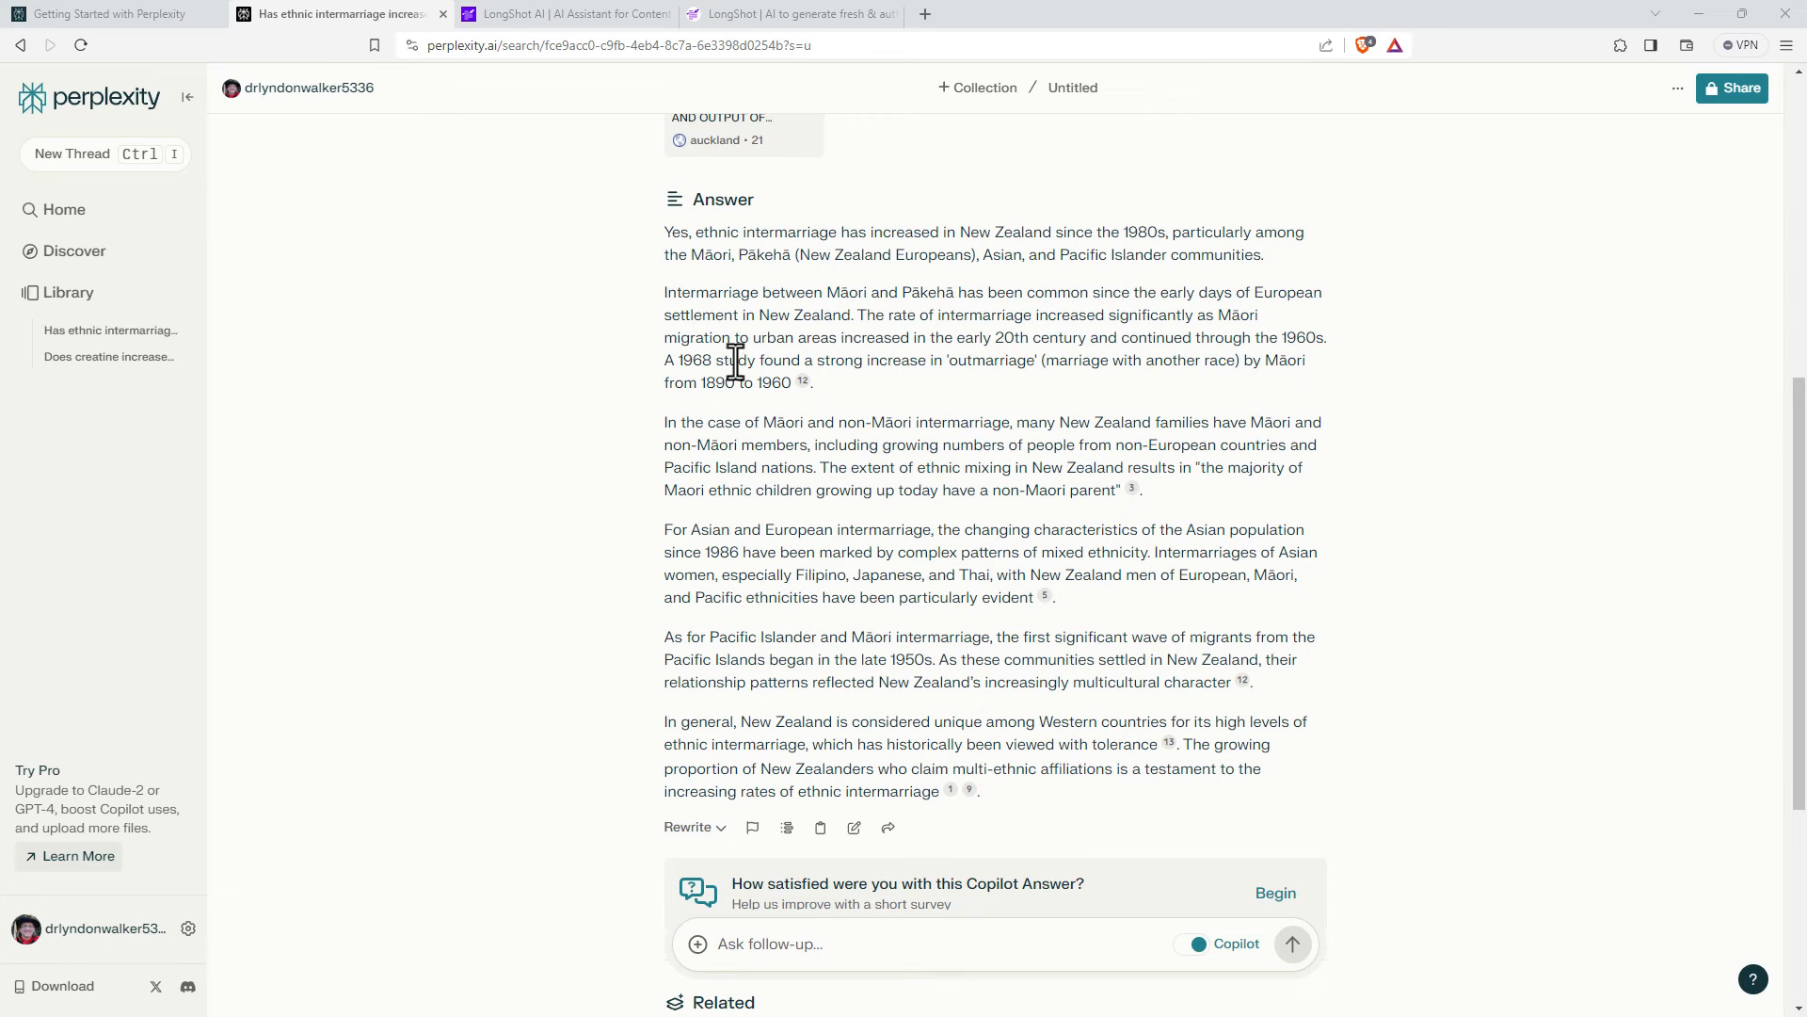
mouse_move(674, 364)
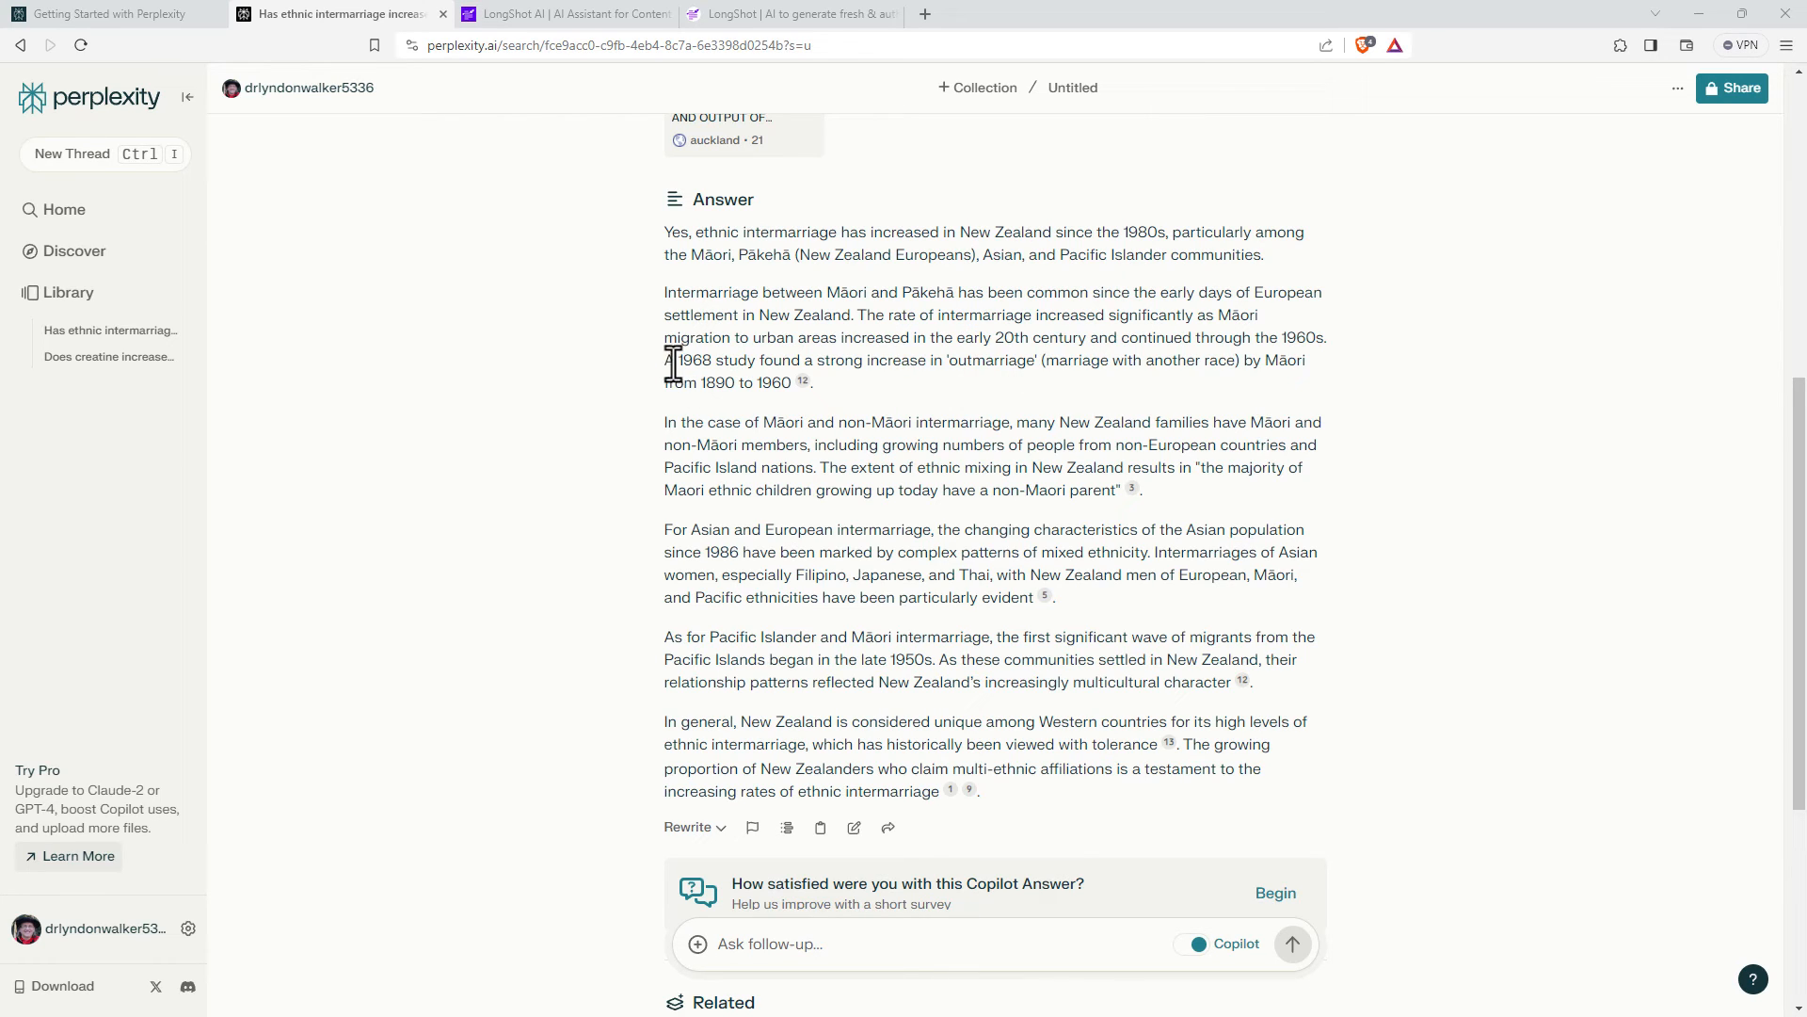
mouse_move(1211, 349)
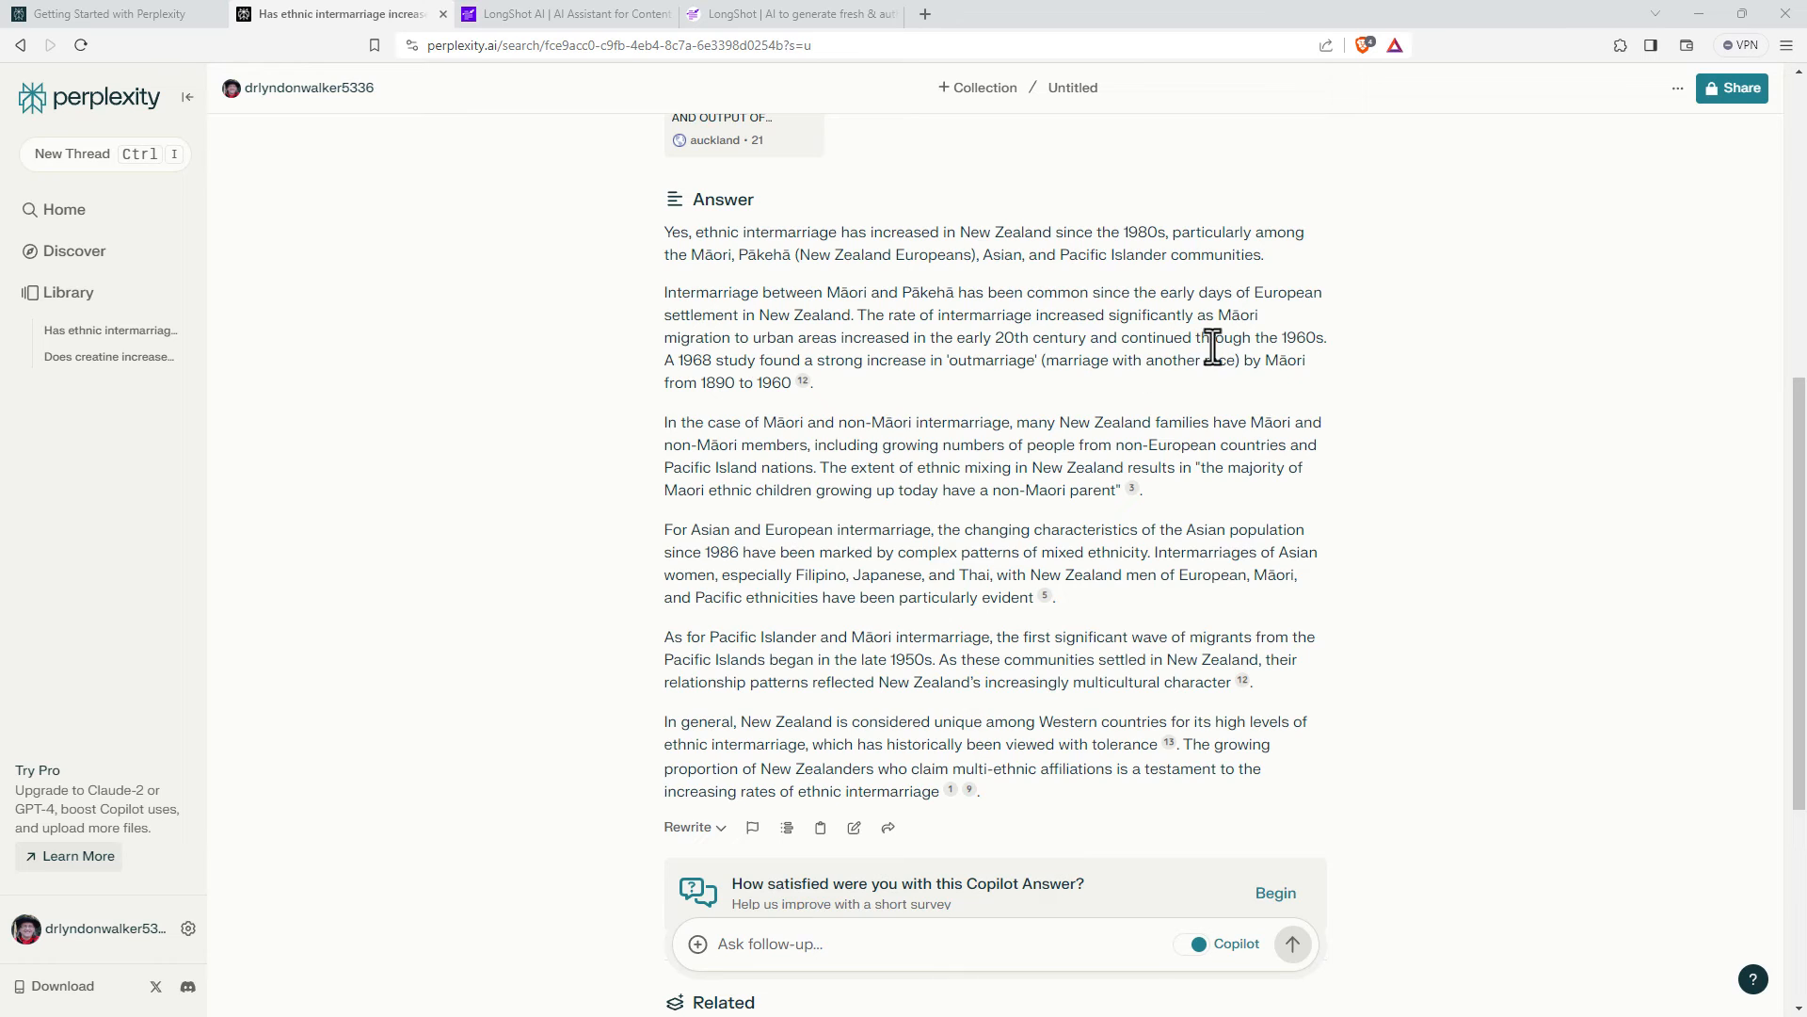
scroll("down", 3)
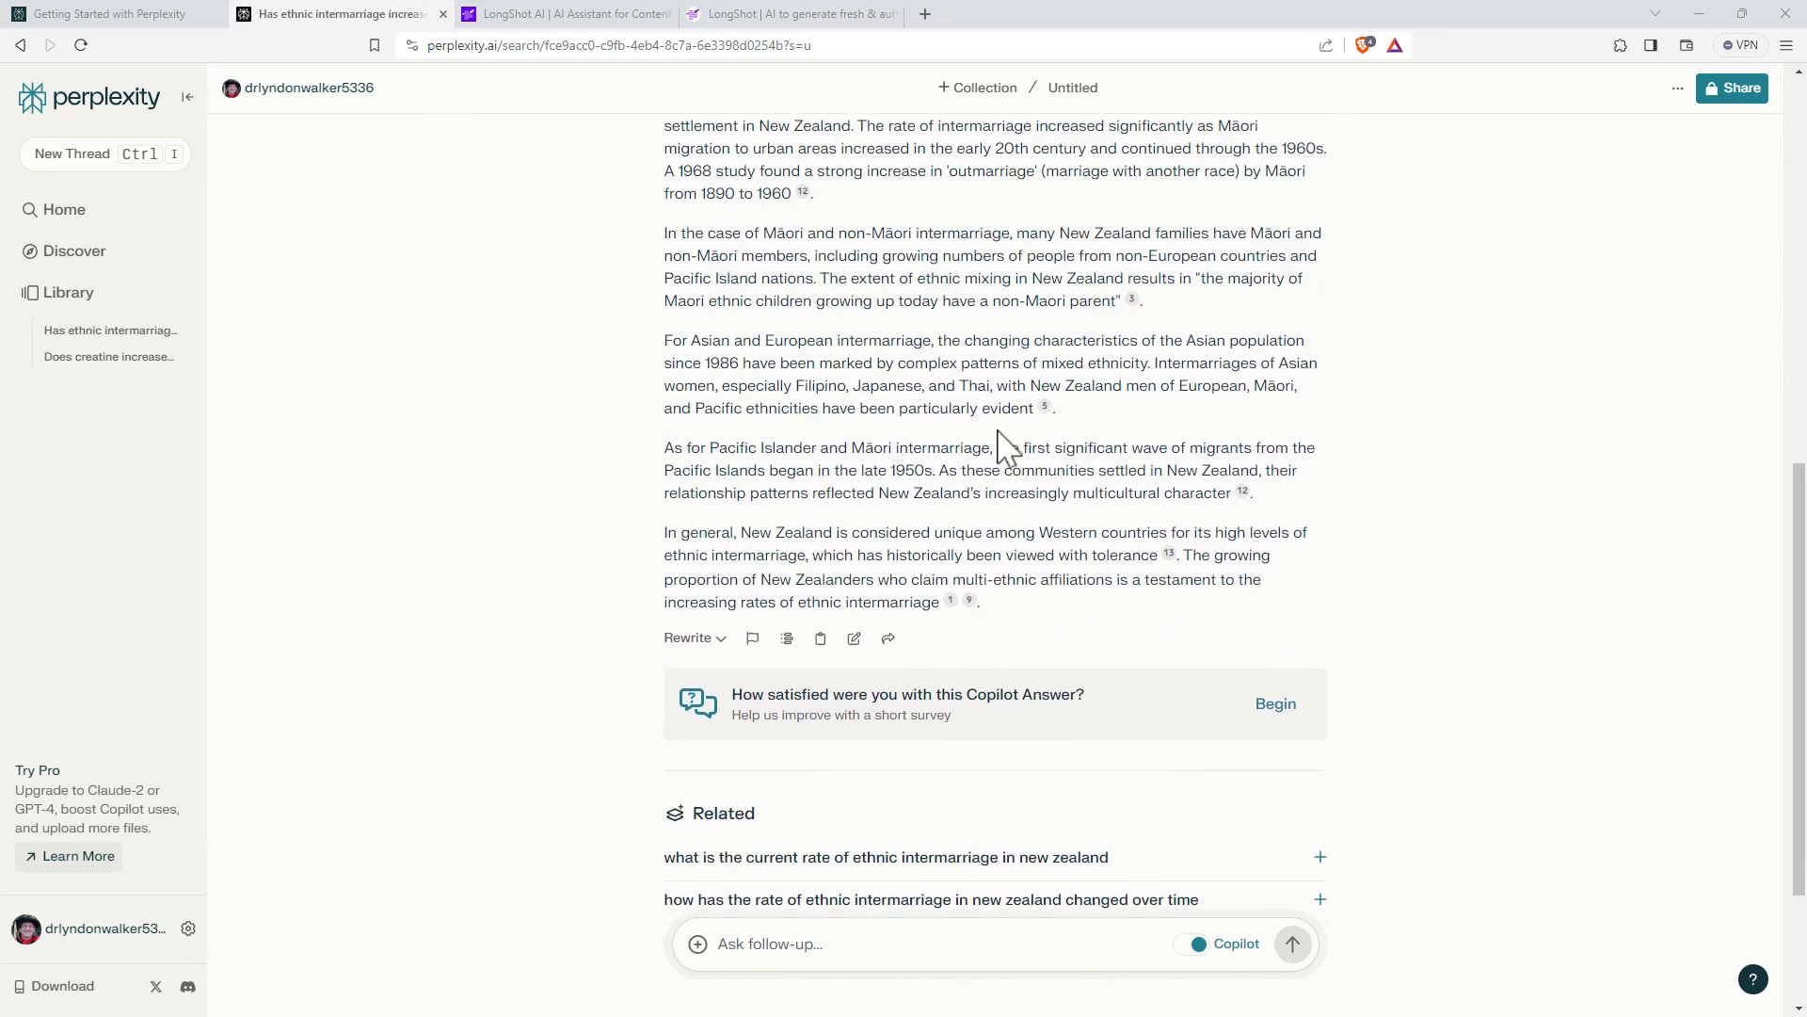
scroll("down", 3)
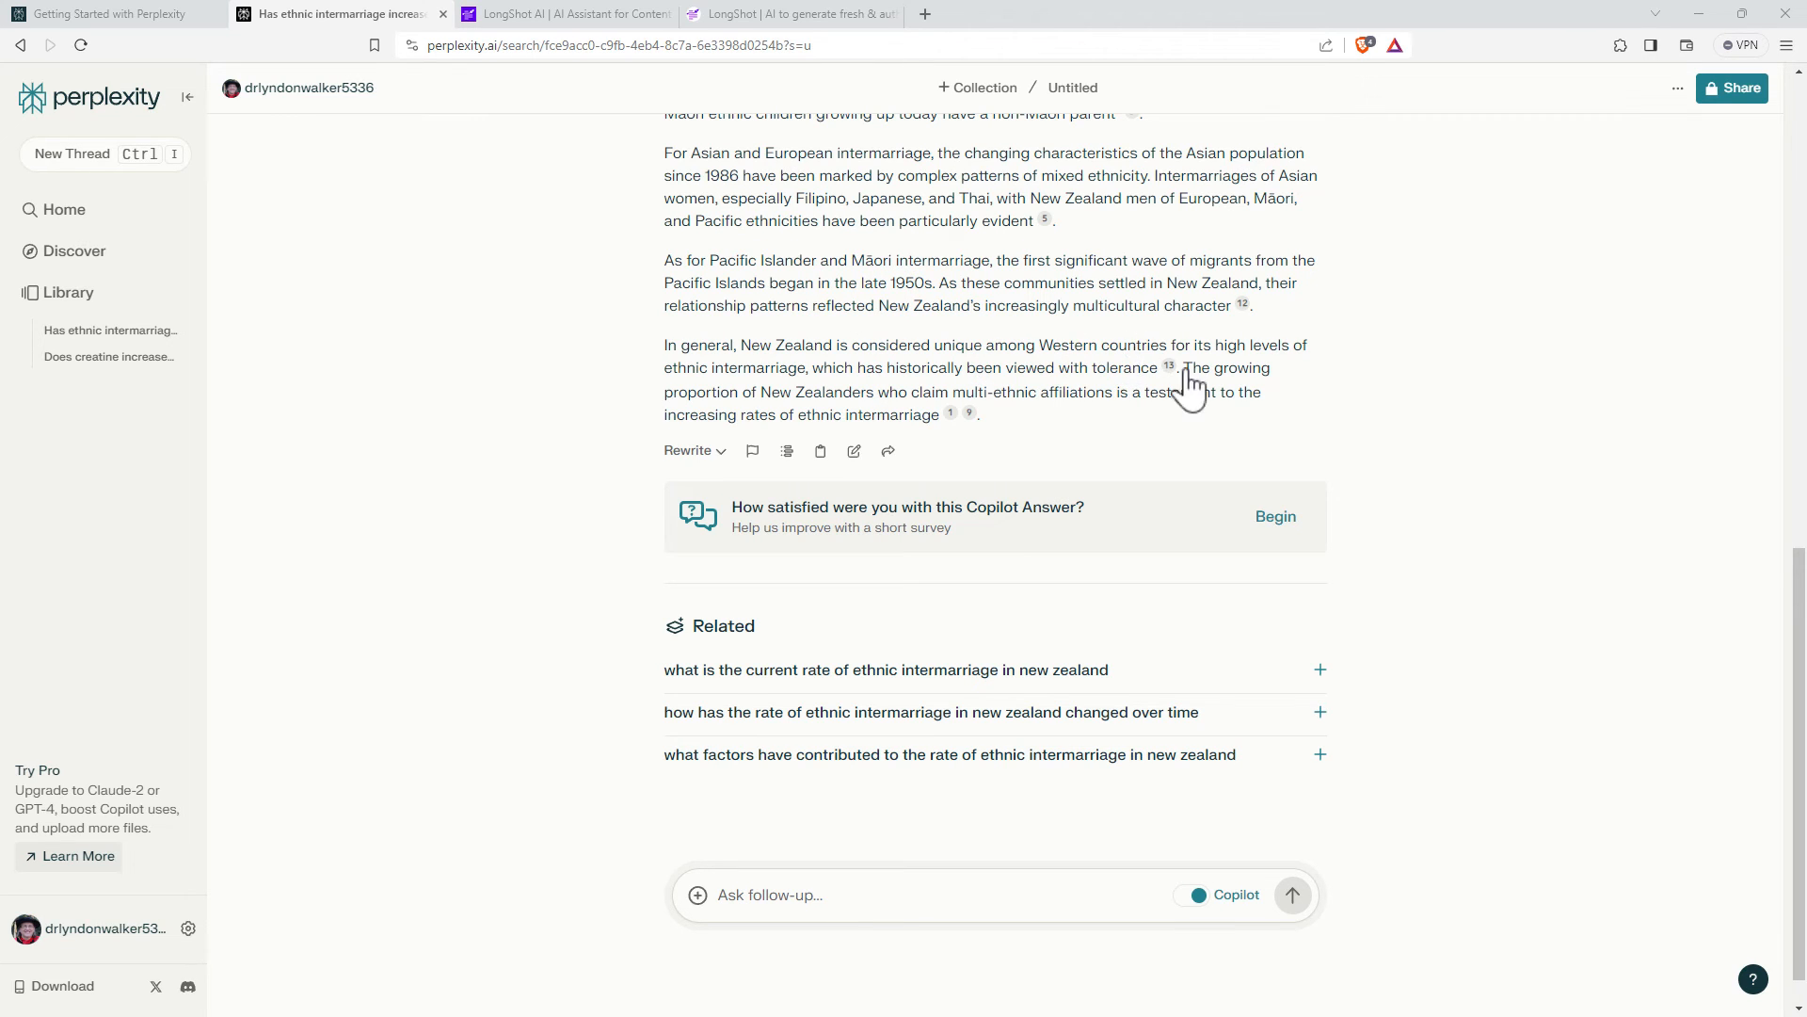
mouse_move(1092, 392)
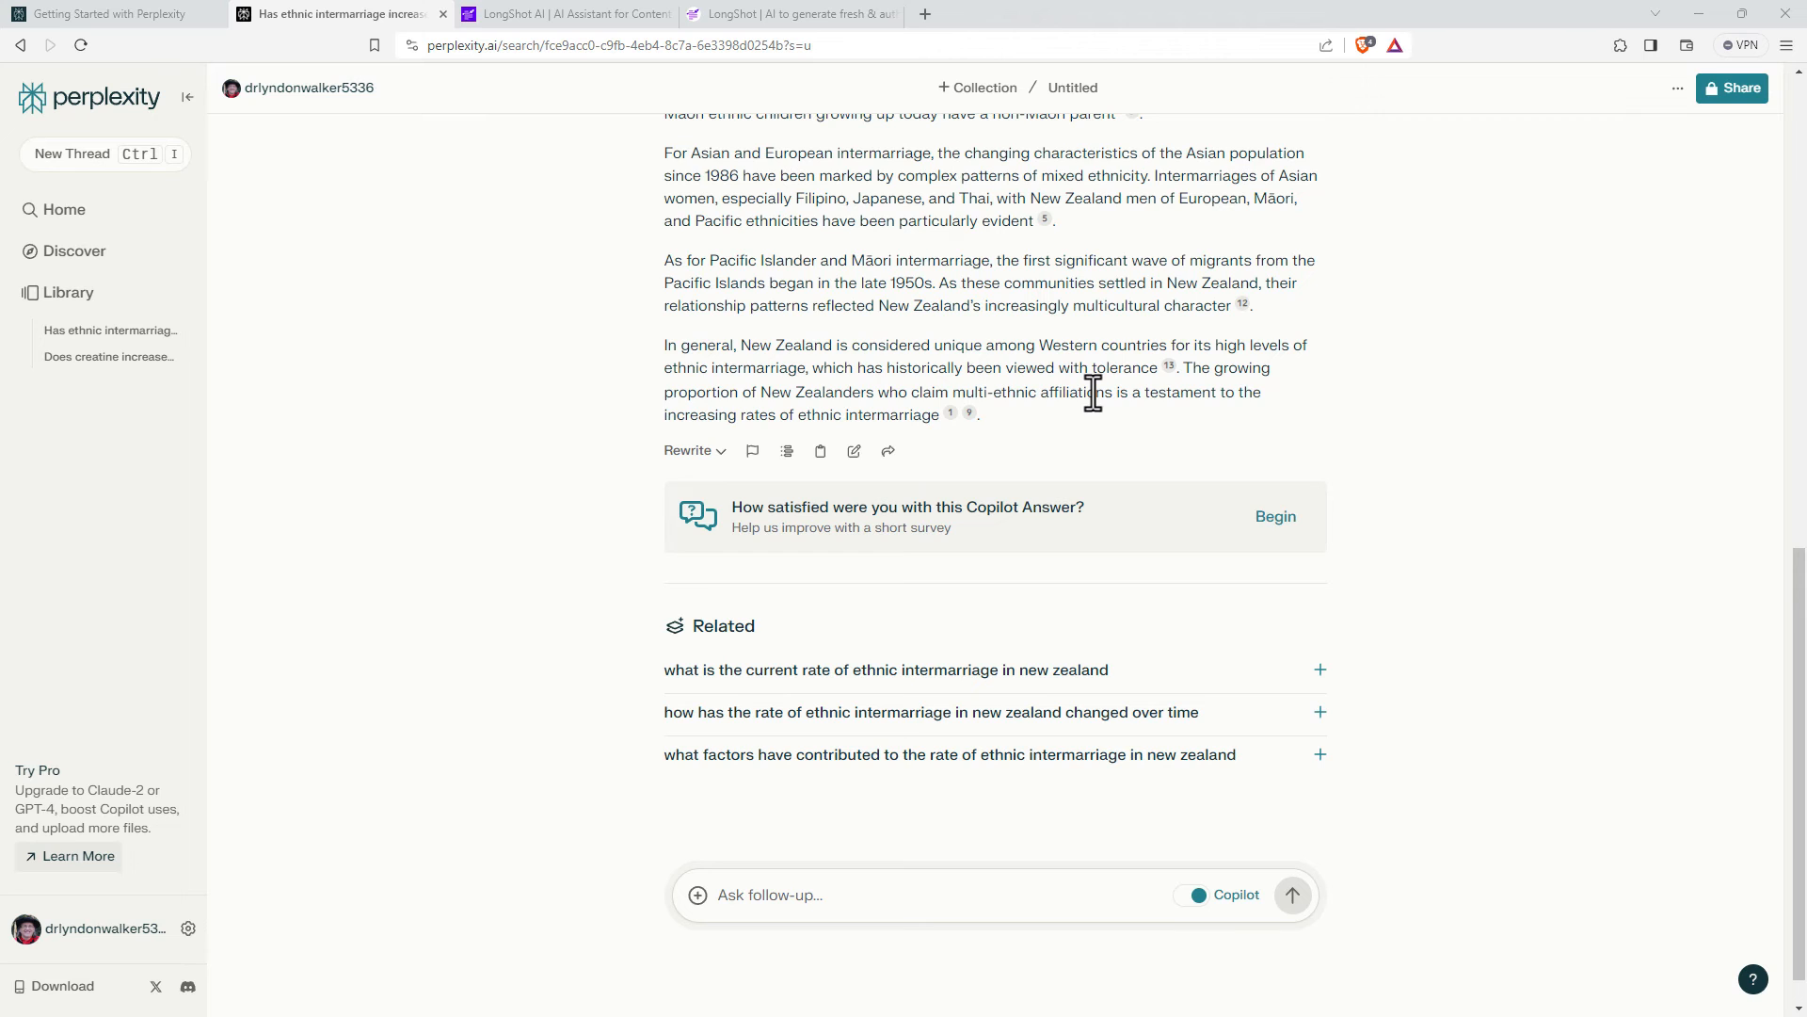
mouse_move(1124, 400)
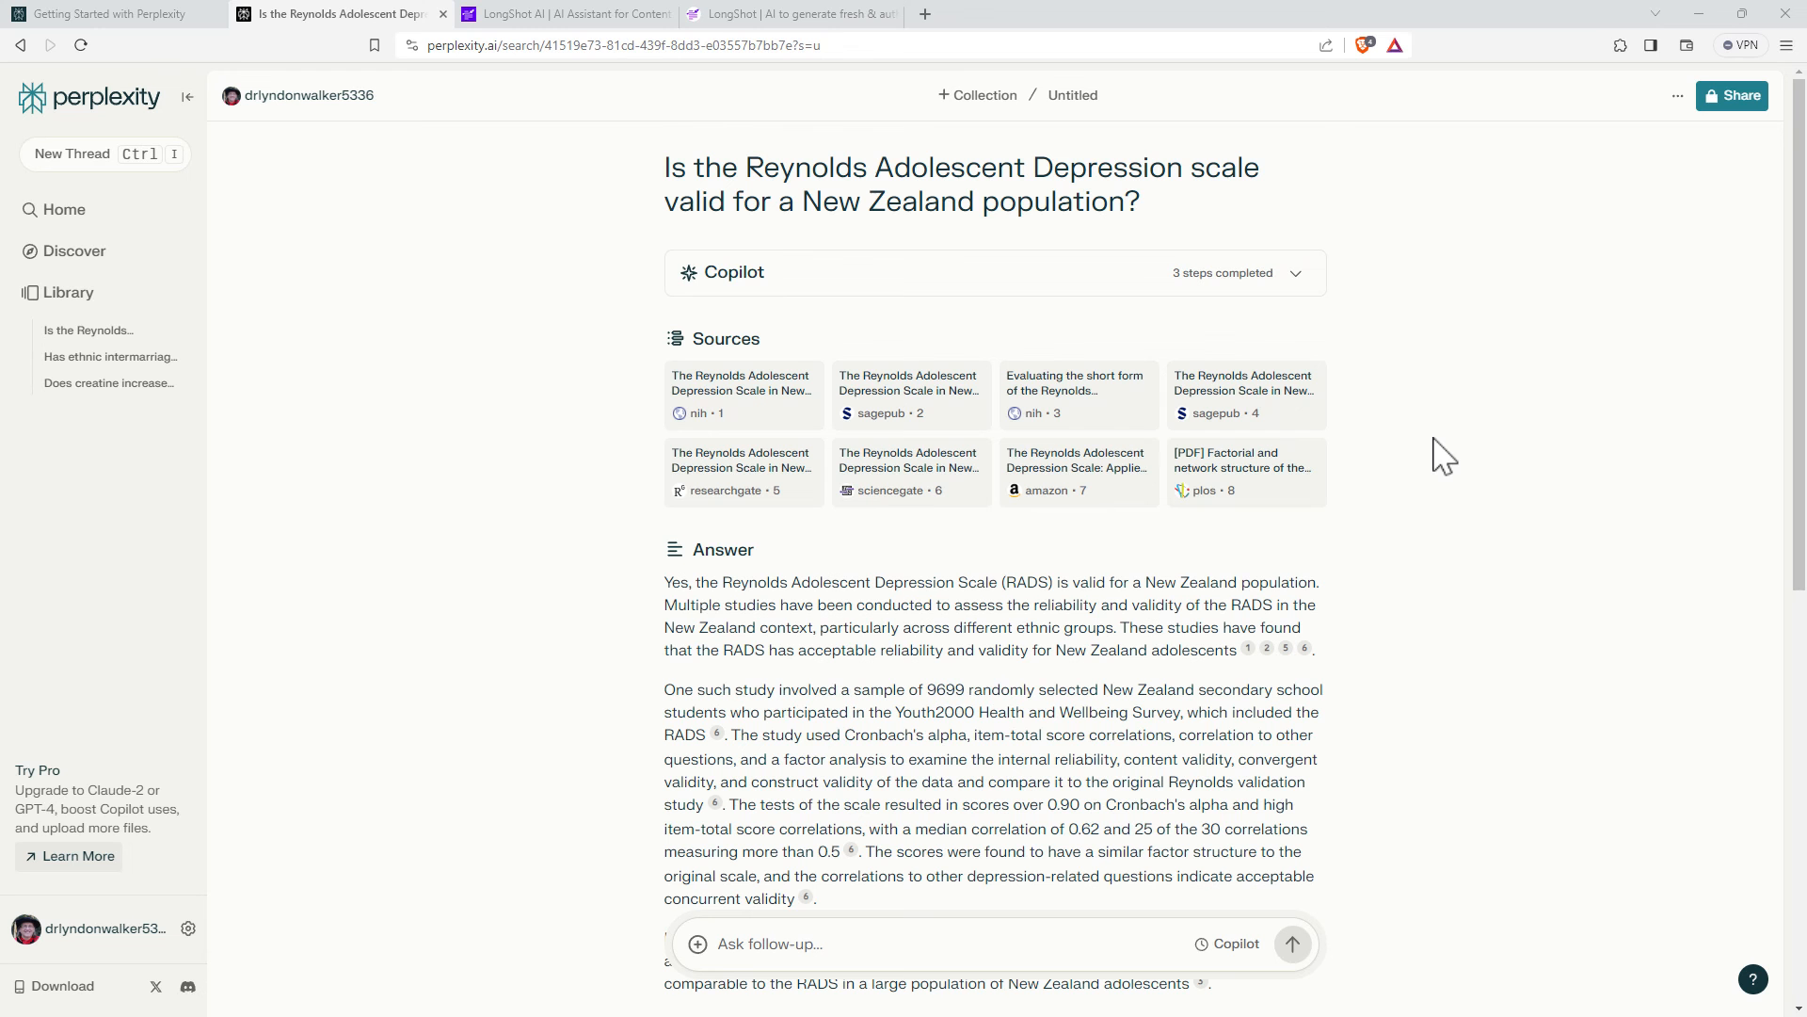
mouse_move(1380, 396)
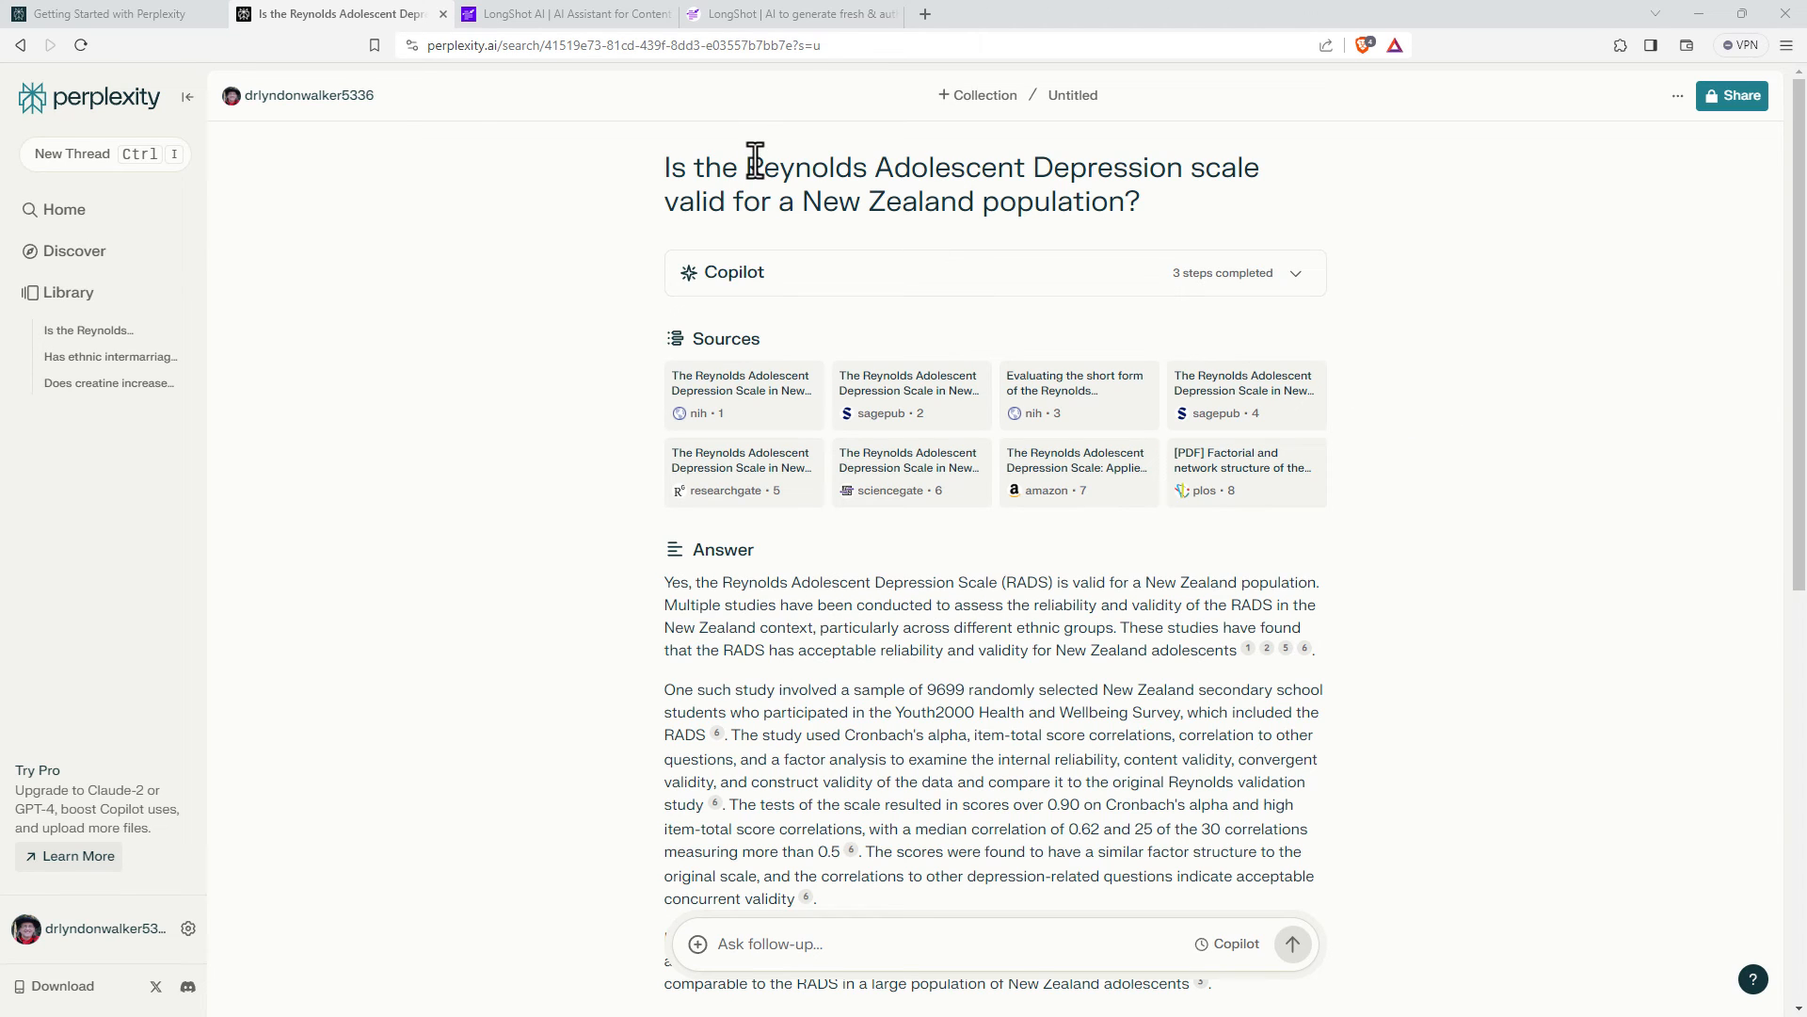
mouse_move(790, 189)
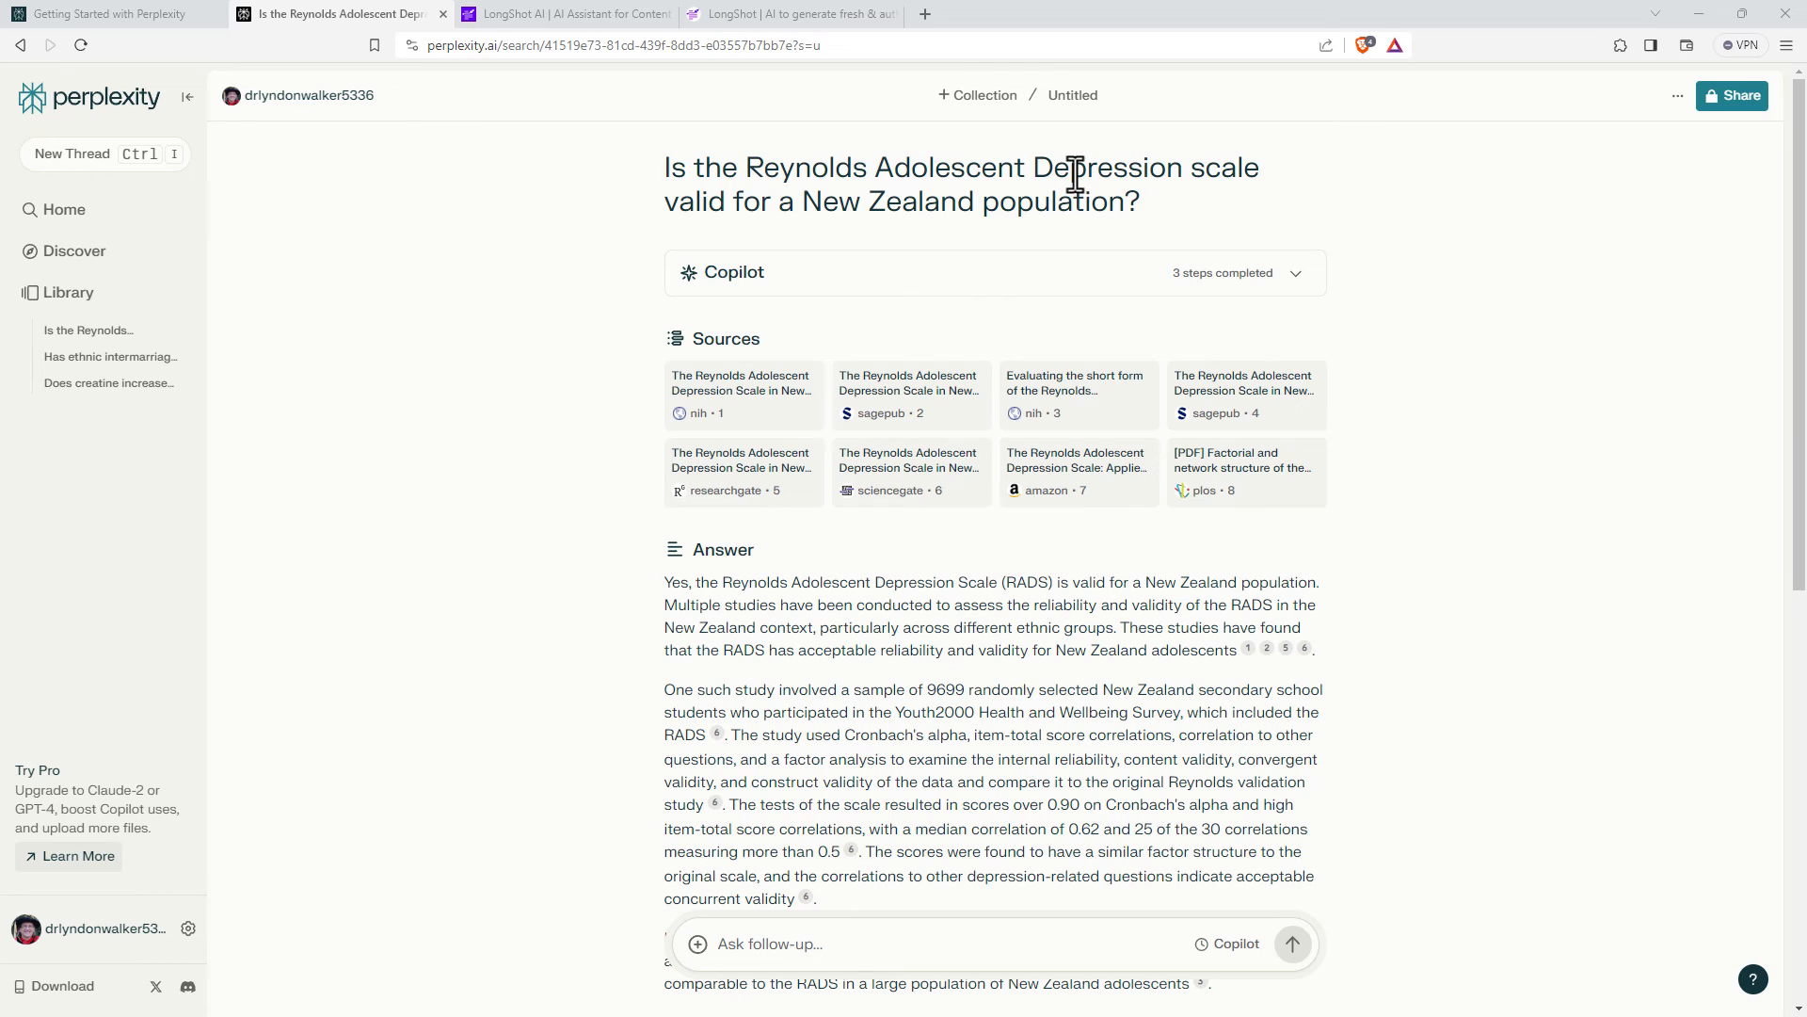
mouse_move(746, 403)
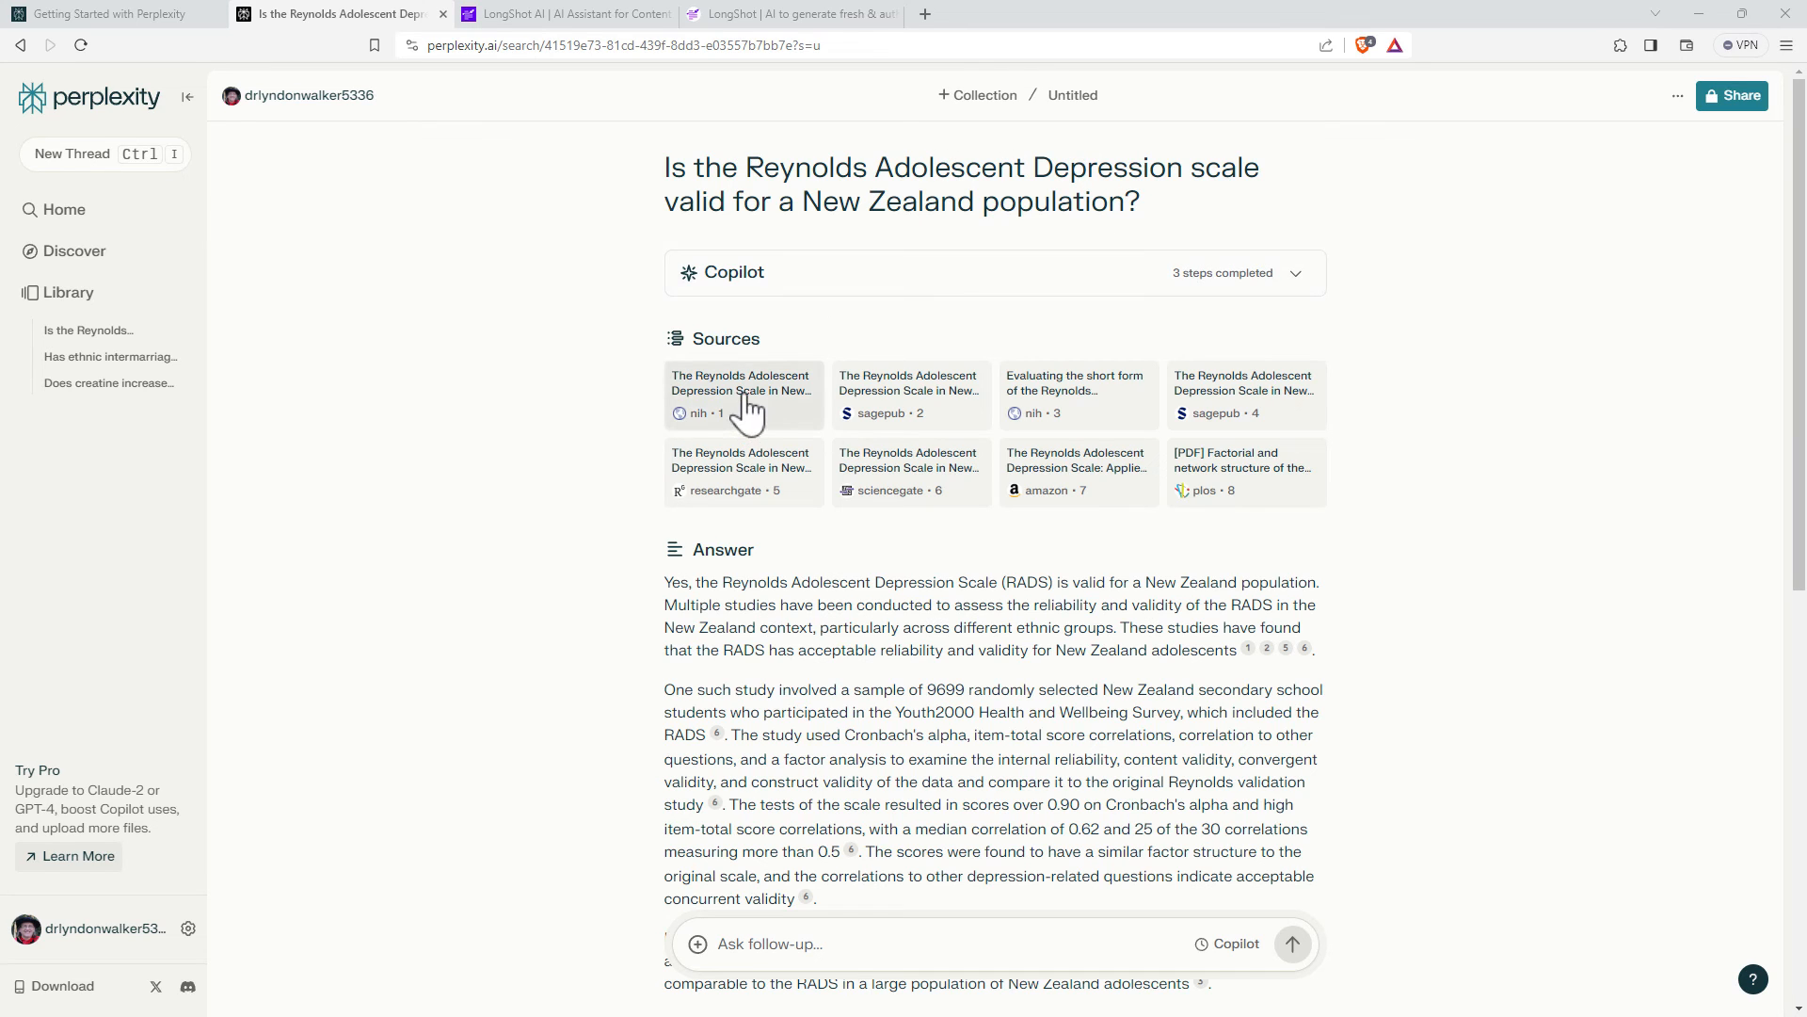
mouse_move(743, 392)
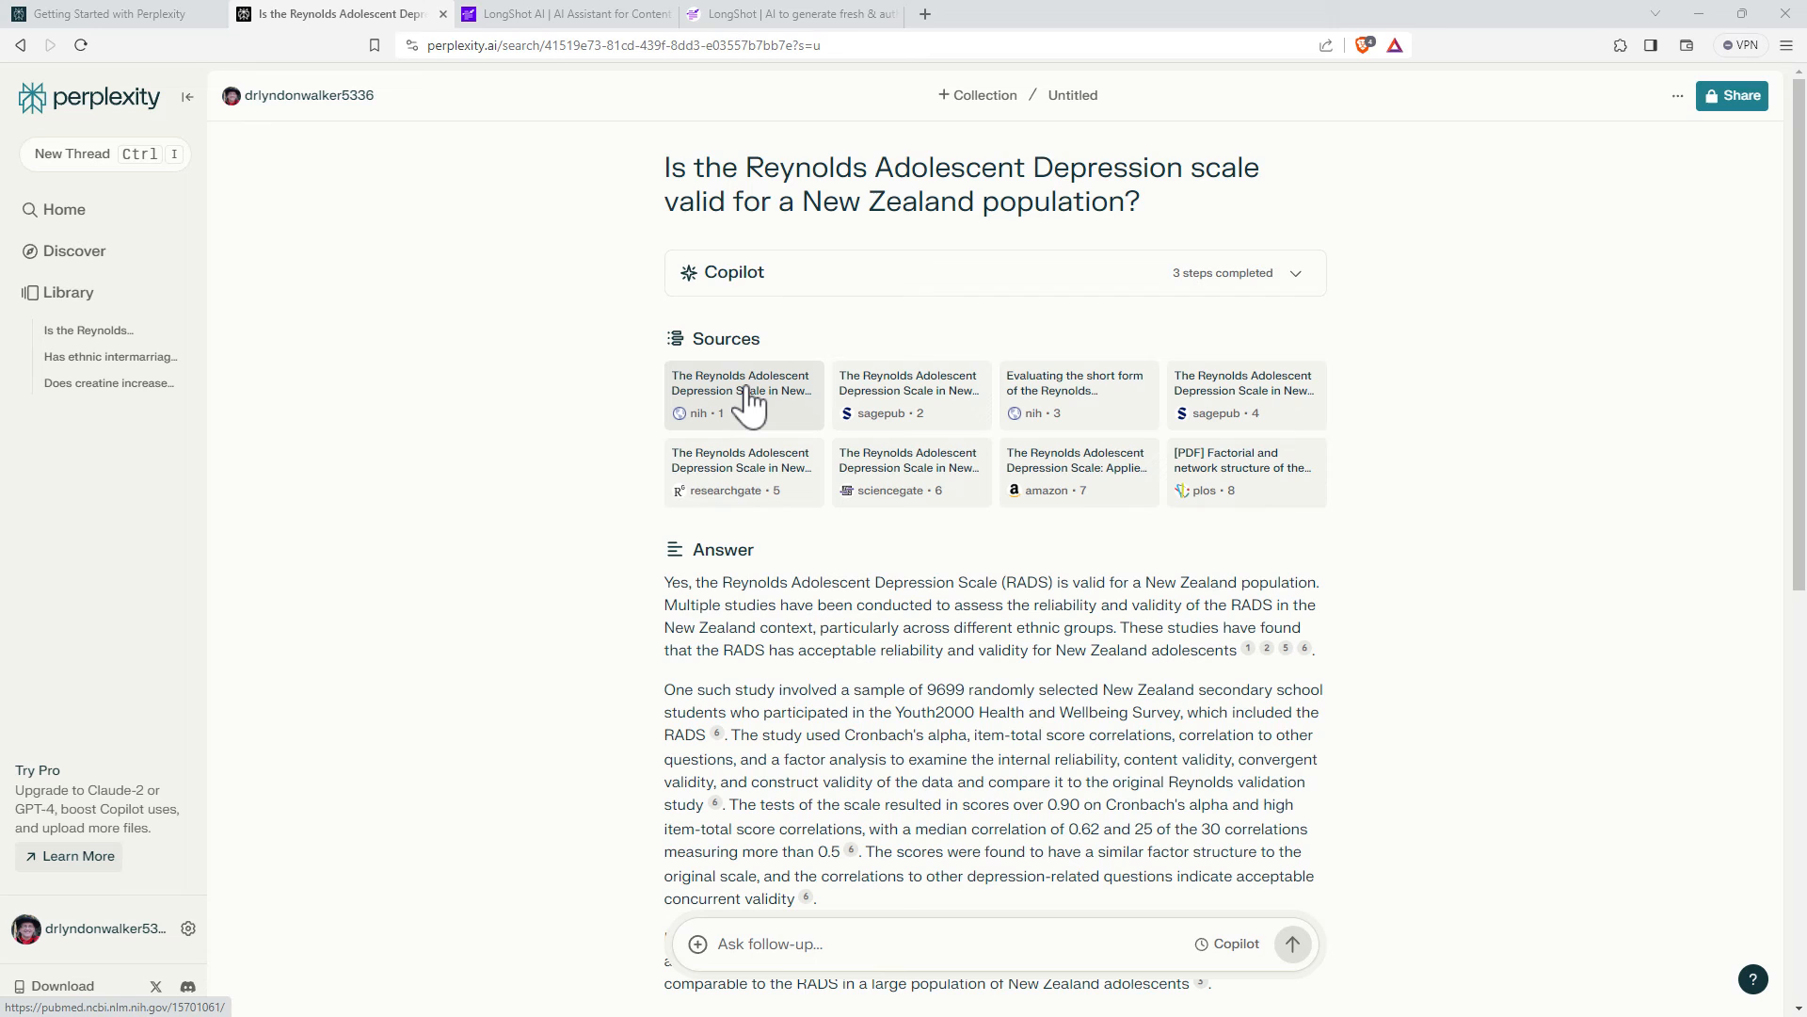
mouse_move(750, 404)
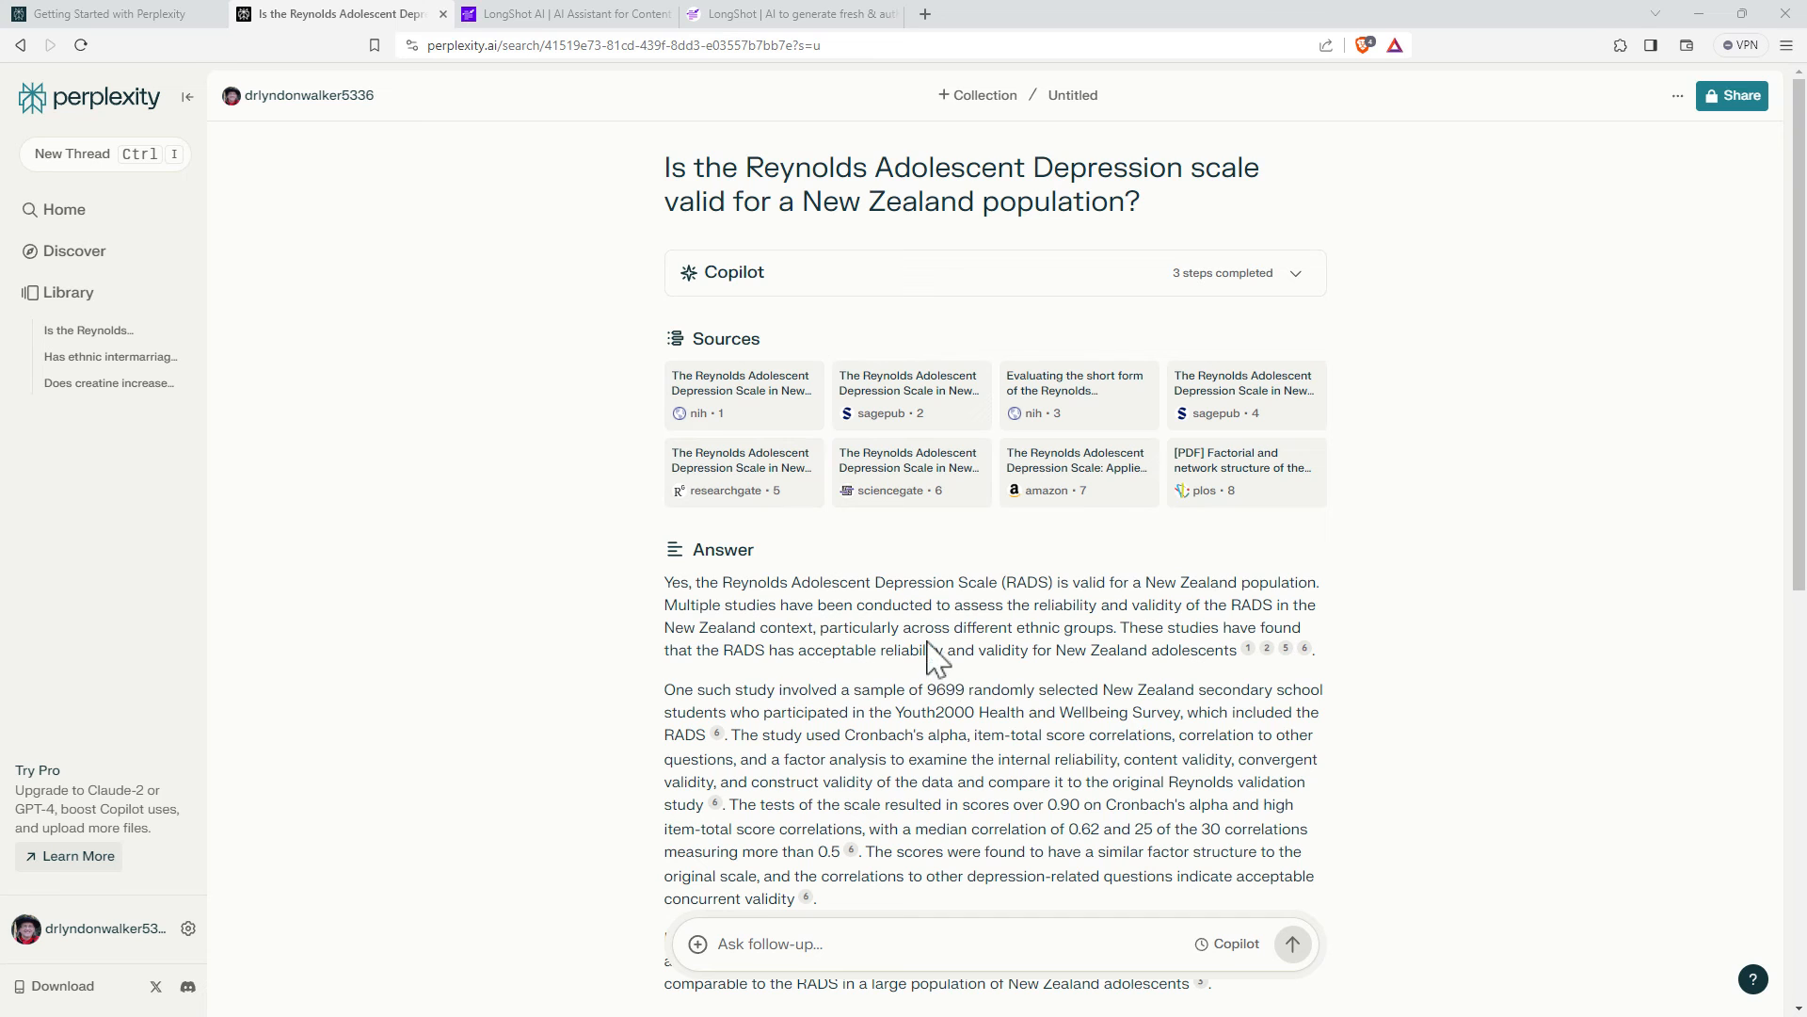
- Scroll through the Reynolds scale answer to its conclusion that RADS and RADS-SF are valid
scroll("down", 3)
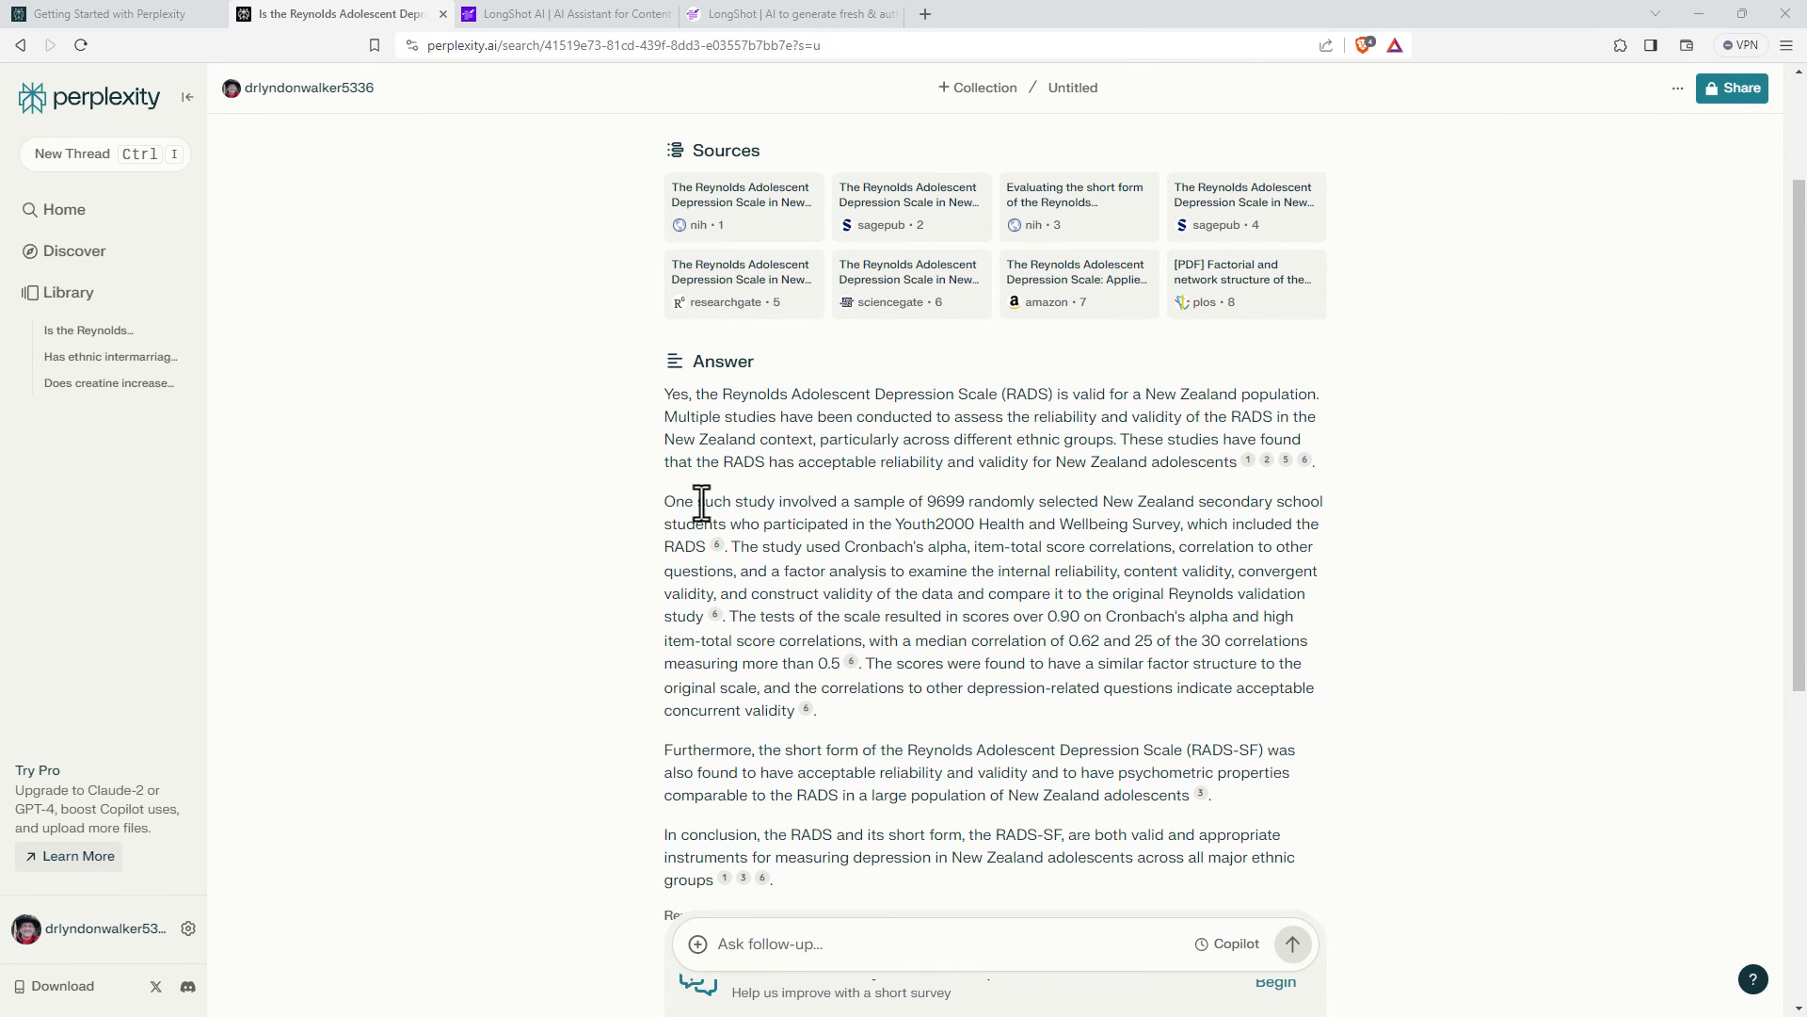
scroll("down", 3)
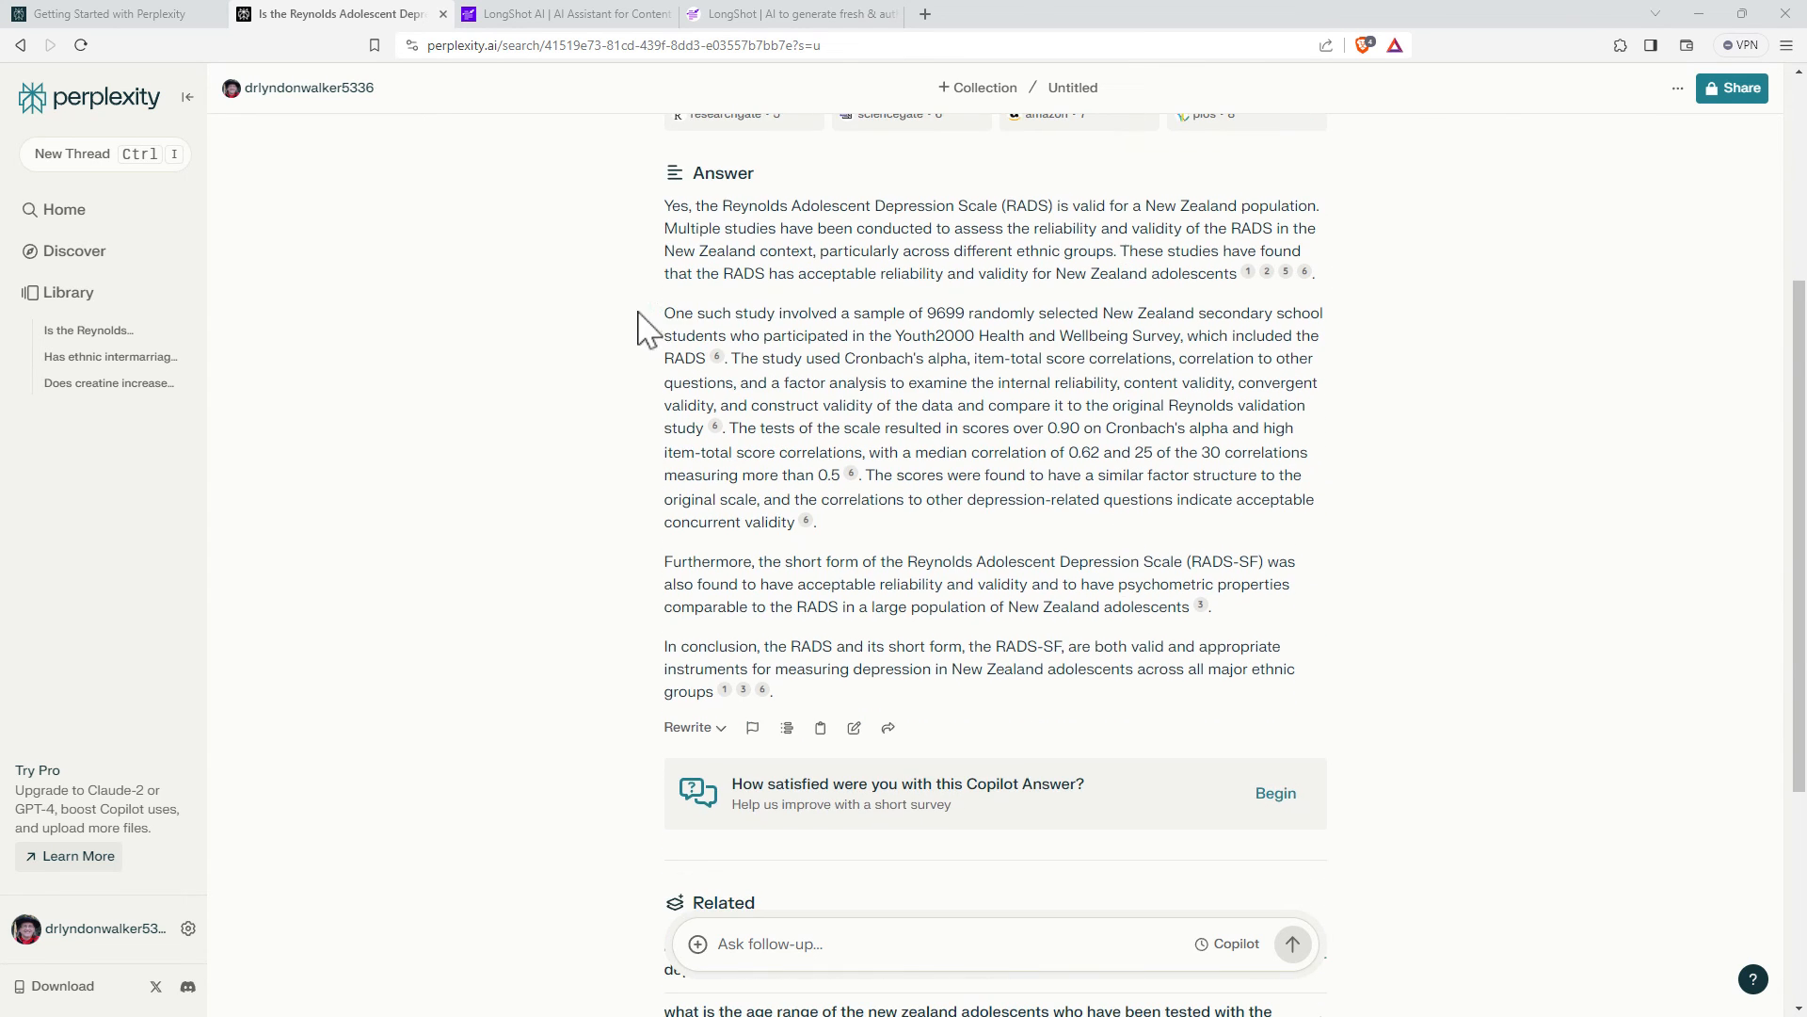
mouse_move(1000, 538)
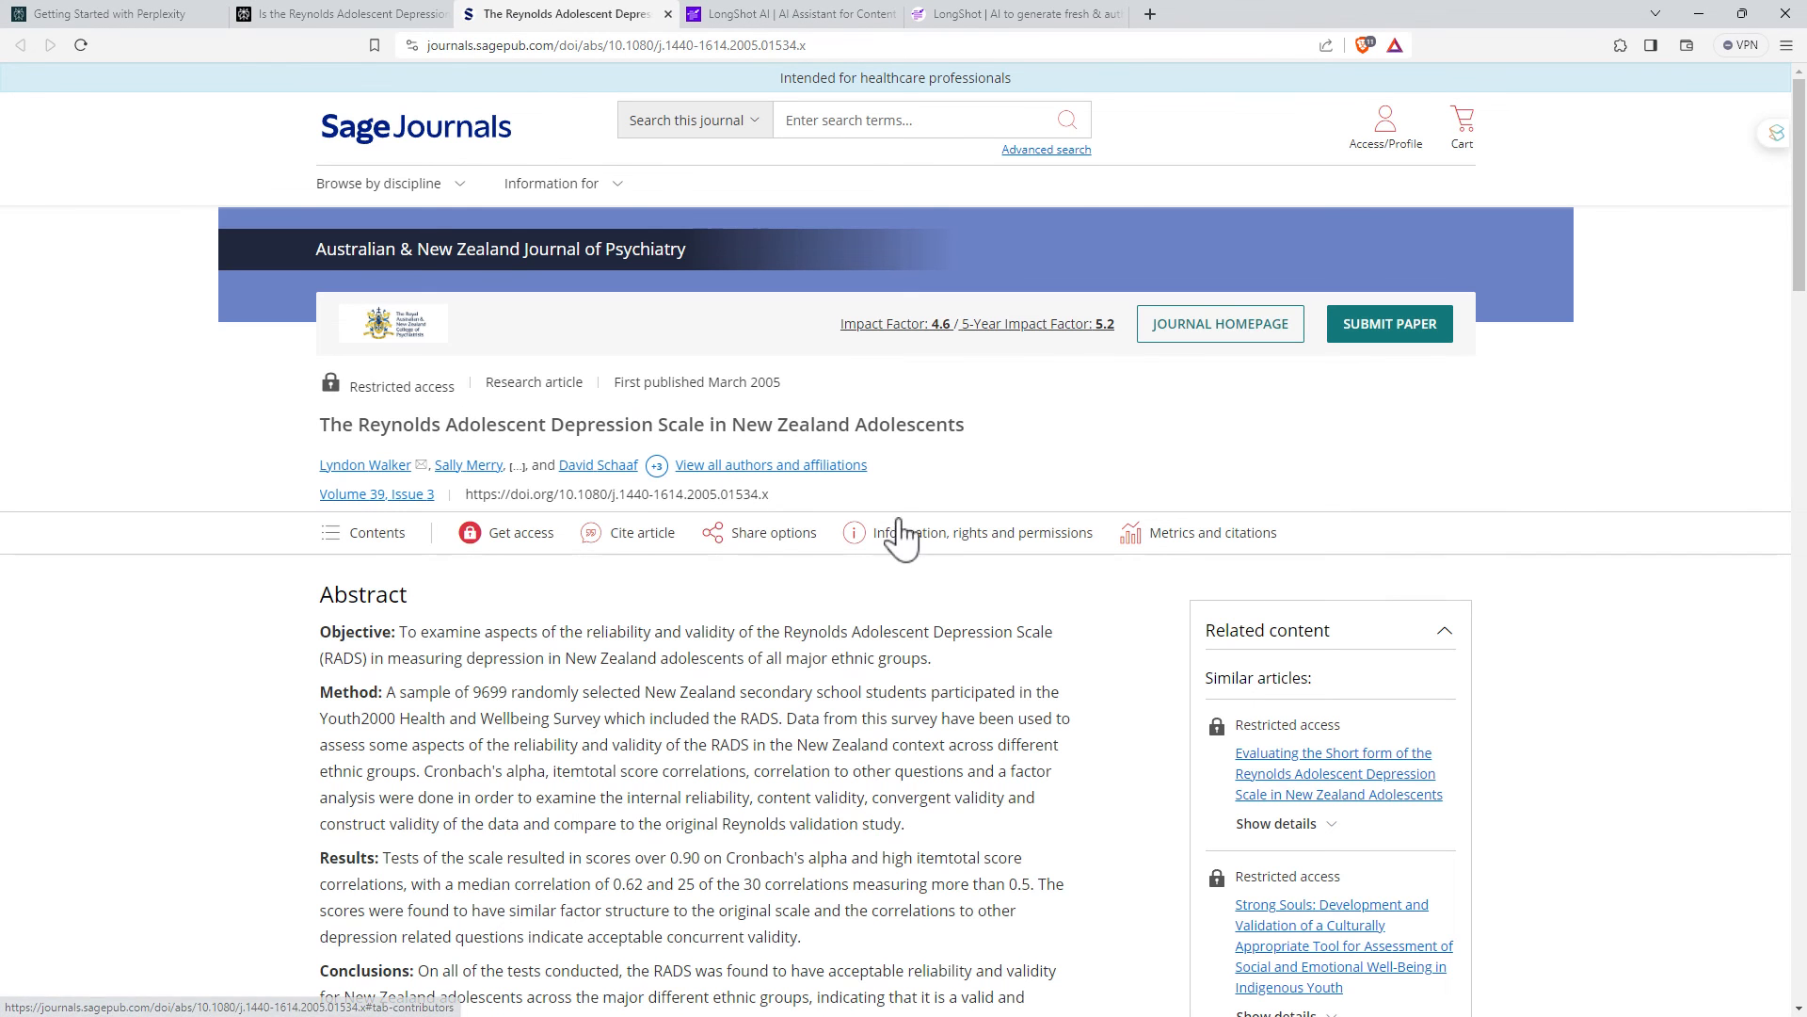
- Switch back to the Perplexity tab with the Reynolds scale thread
left_click(334, 14)
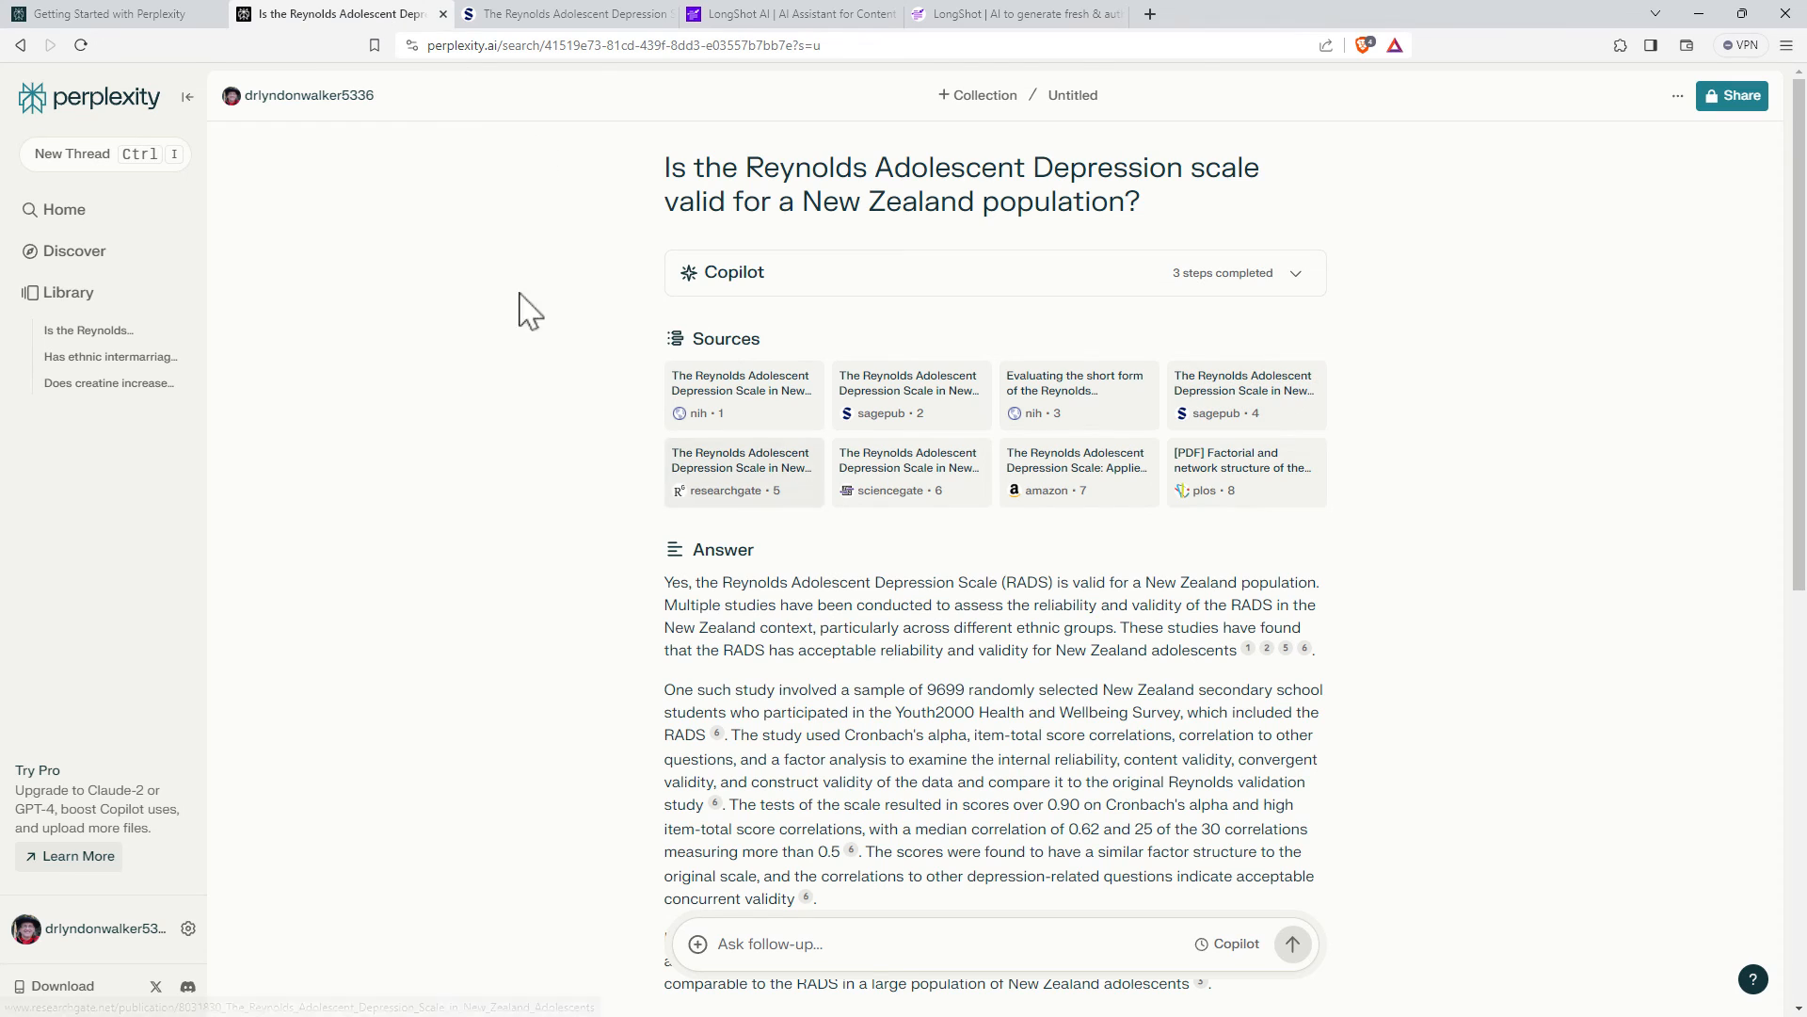
mouse_move(1210, 349)
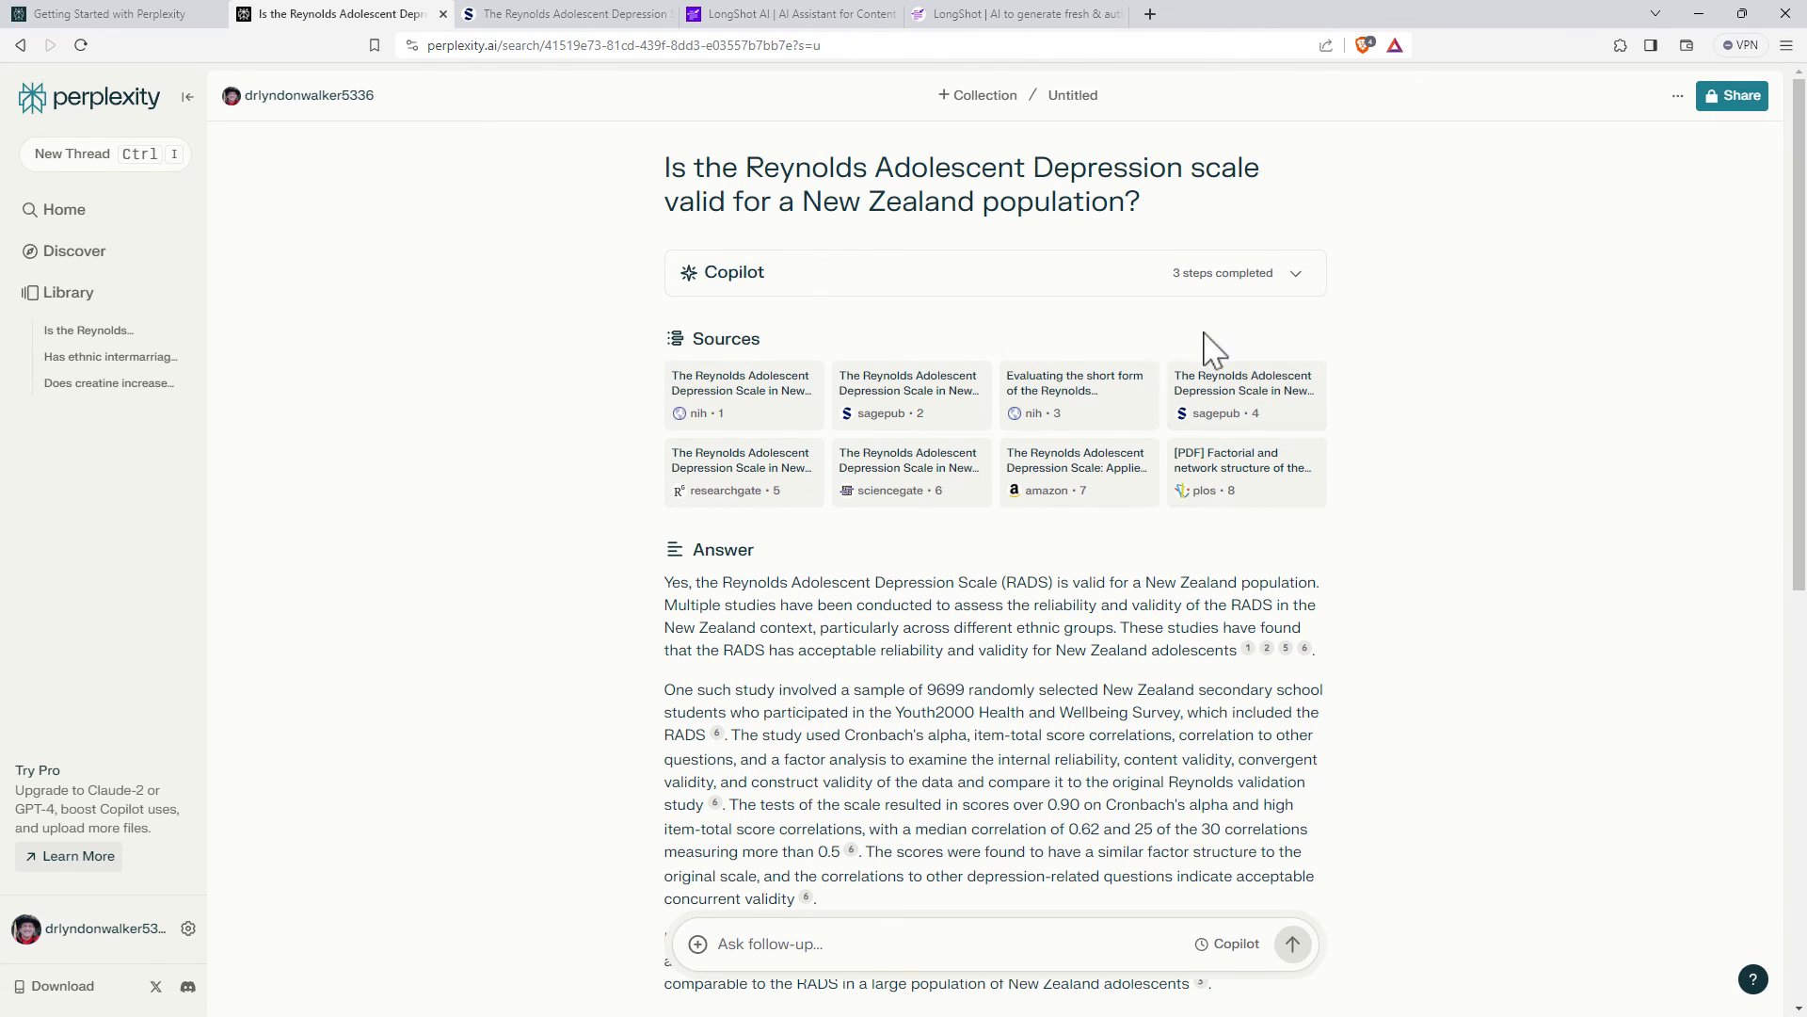
mouse_move(1161, 359)
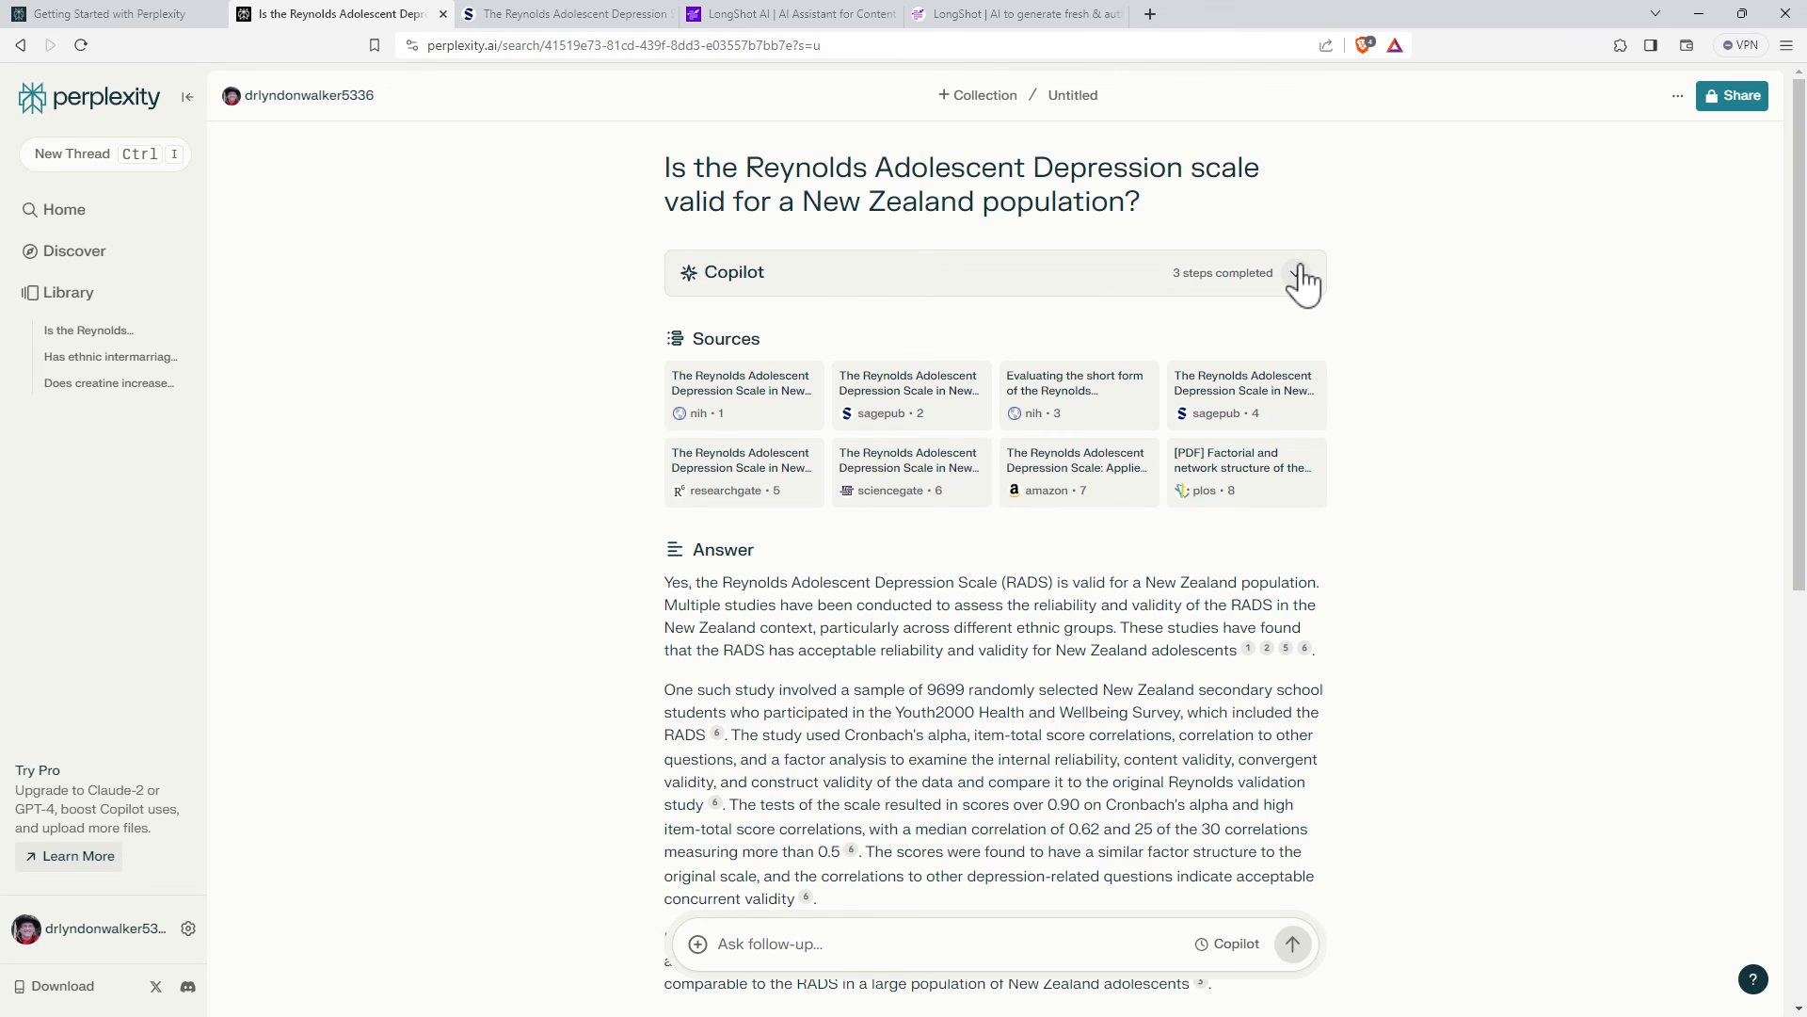
mouse_move(628, 225)
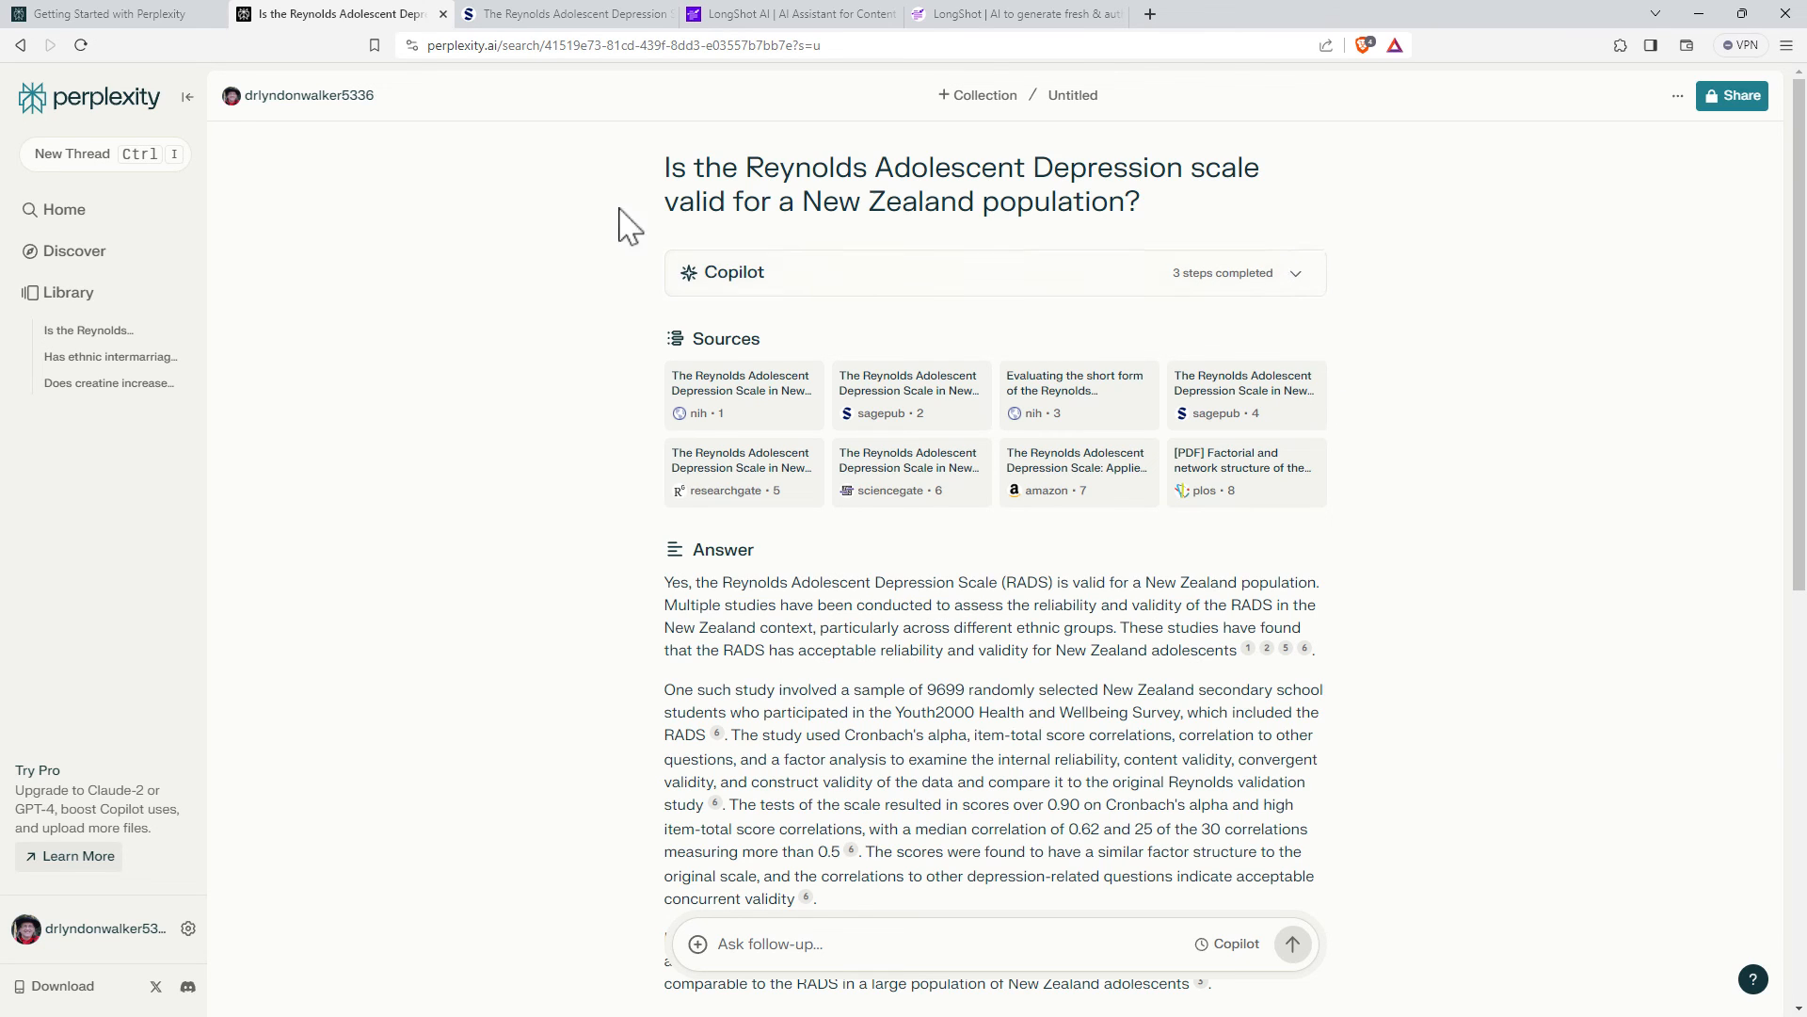
mouse_move(587, 305)
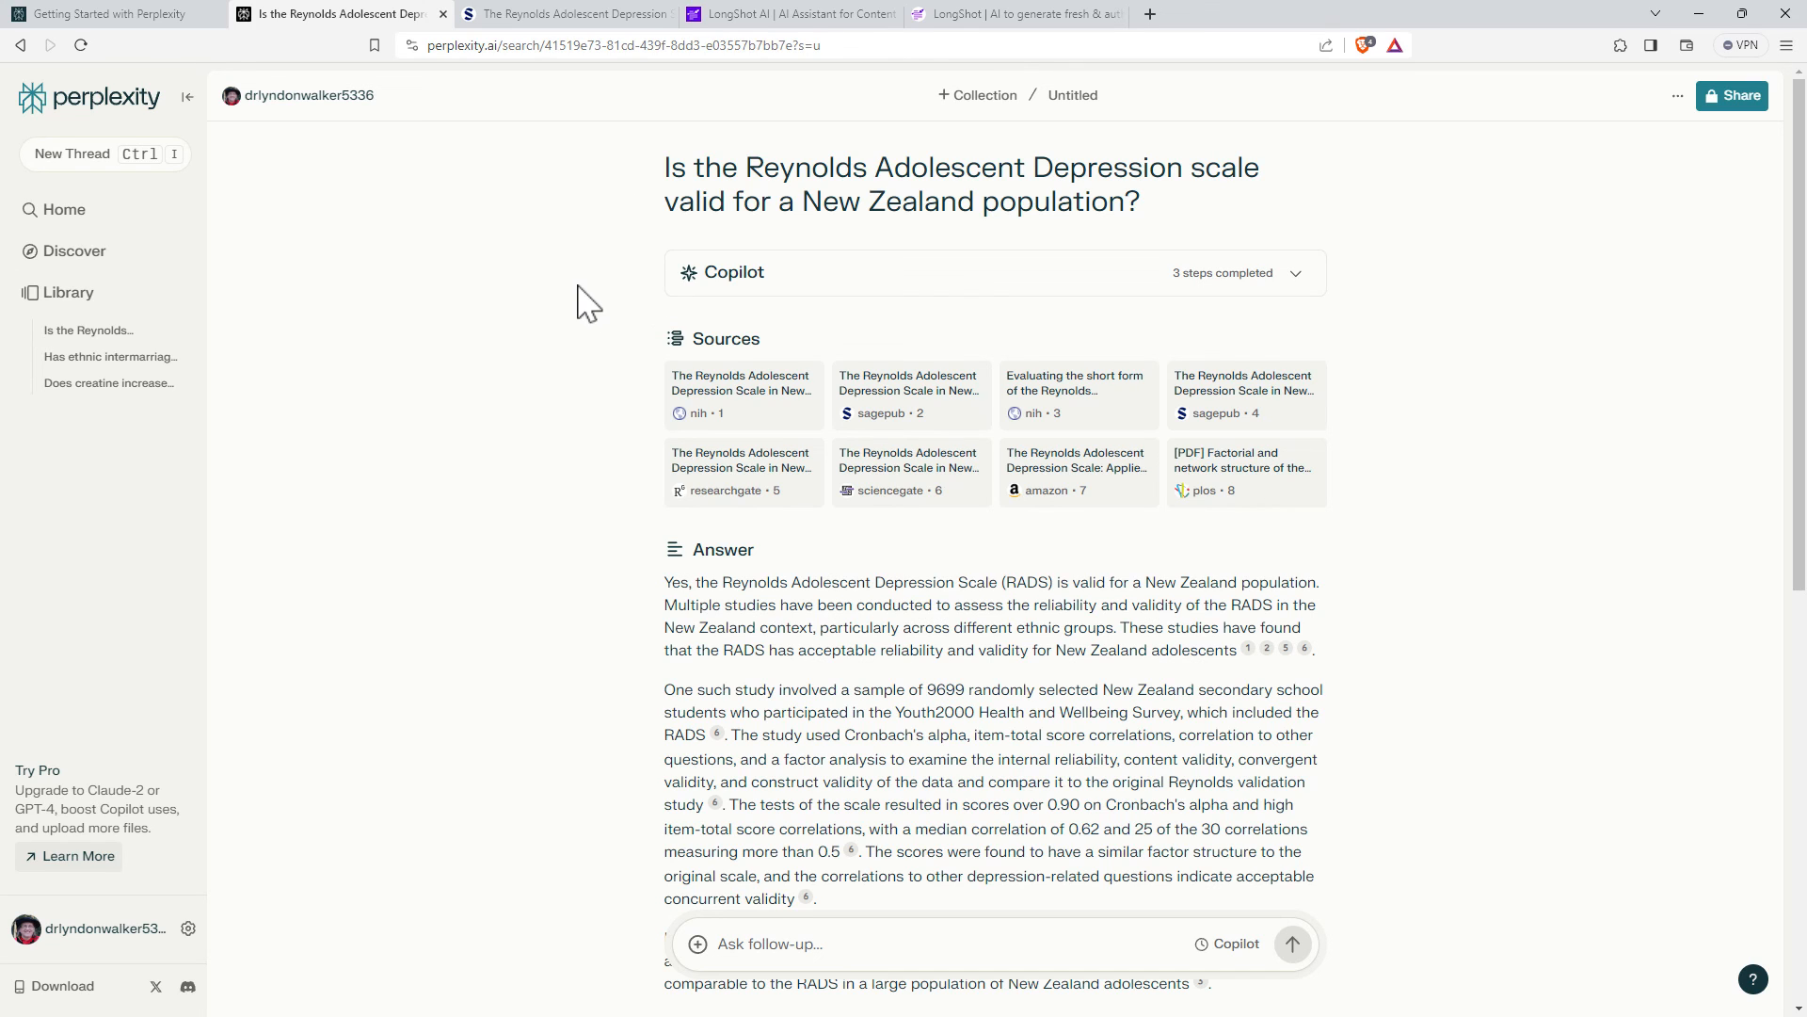
mouse_move(565, 381)
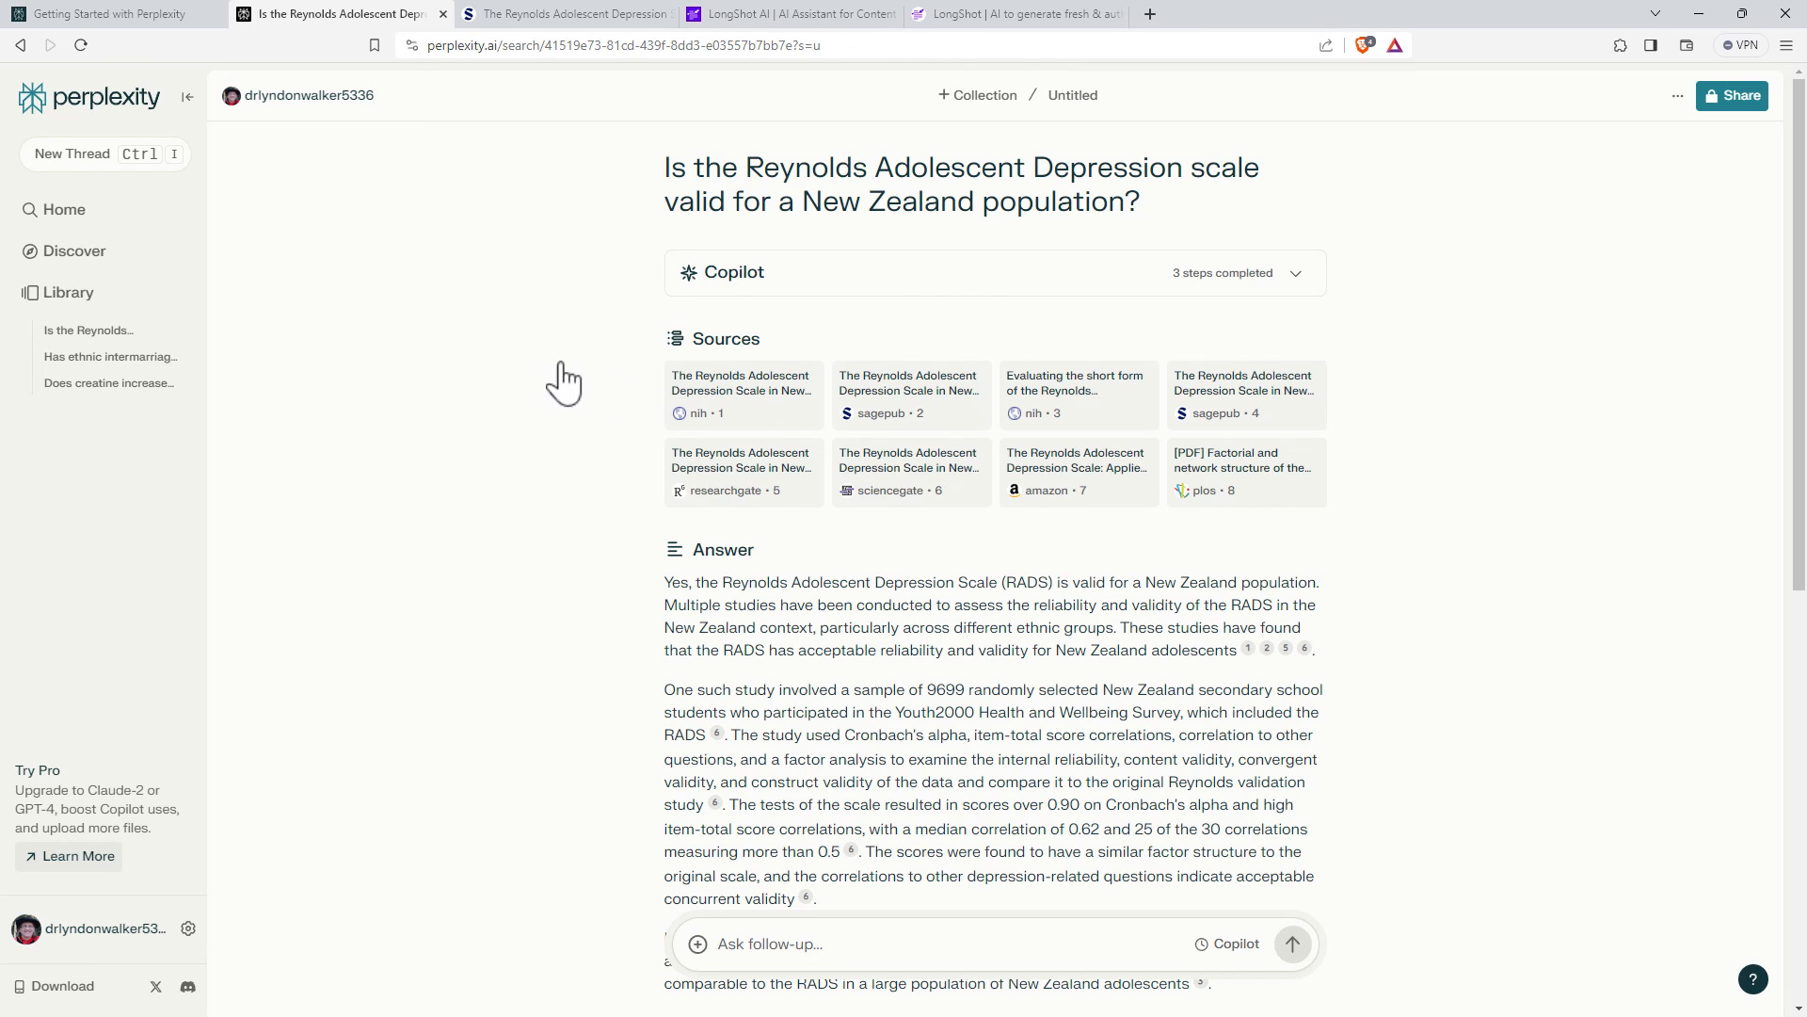
mouse_move(565, 401)
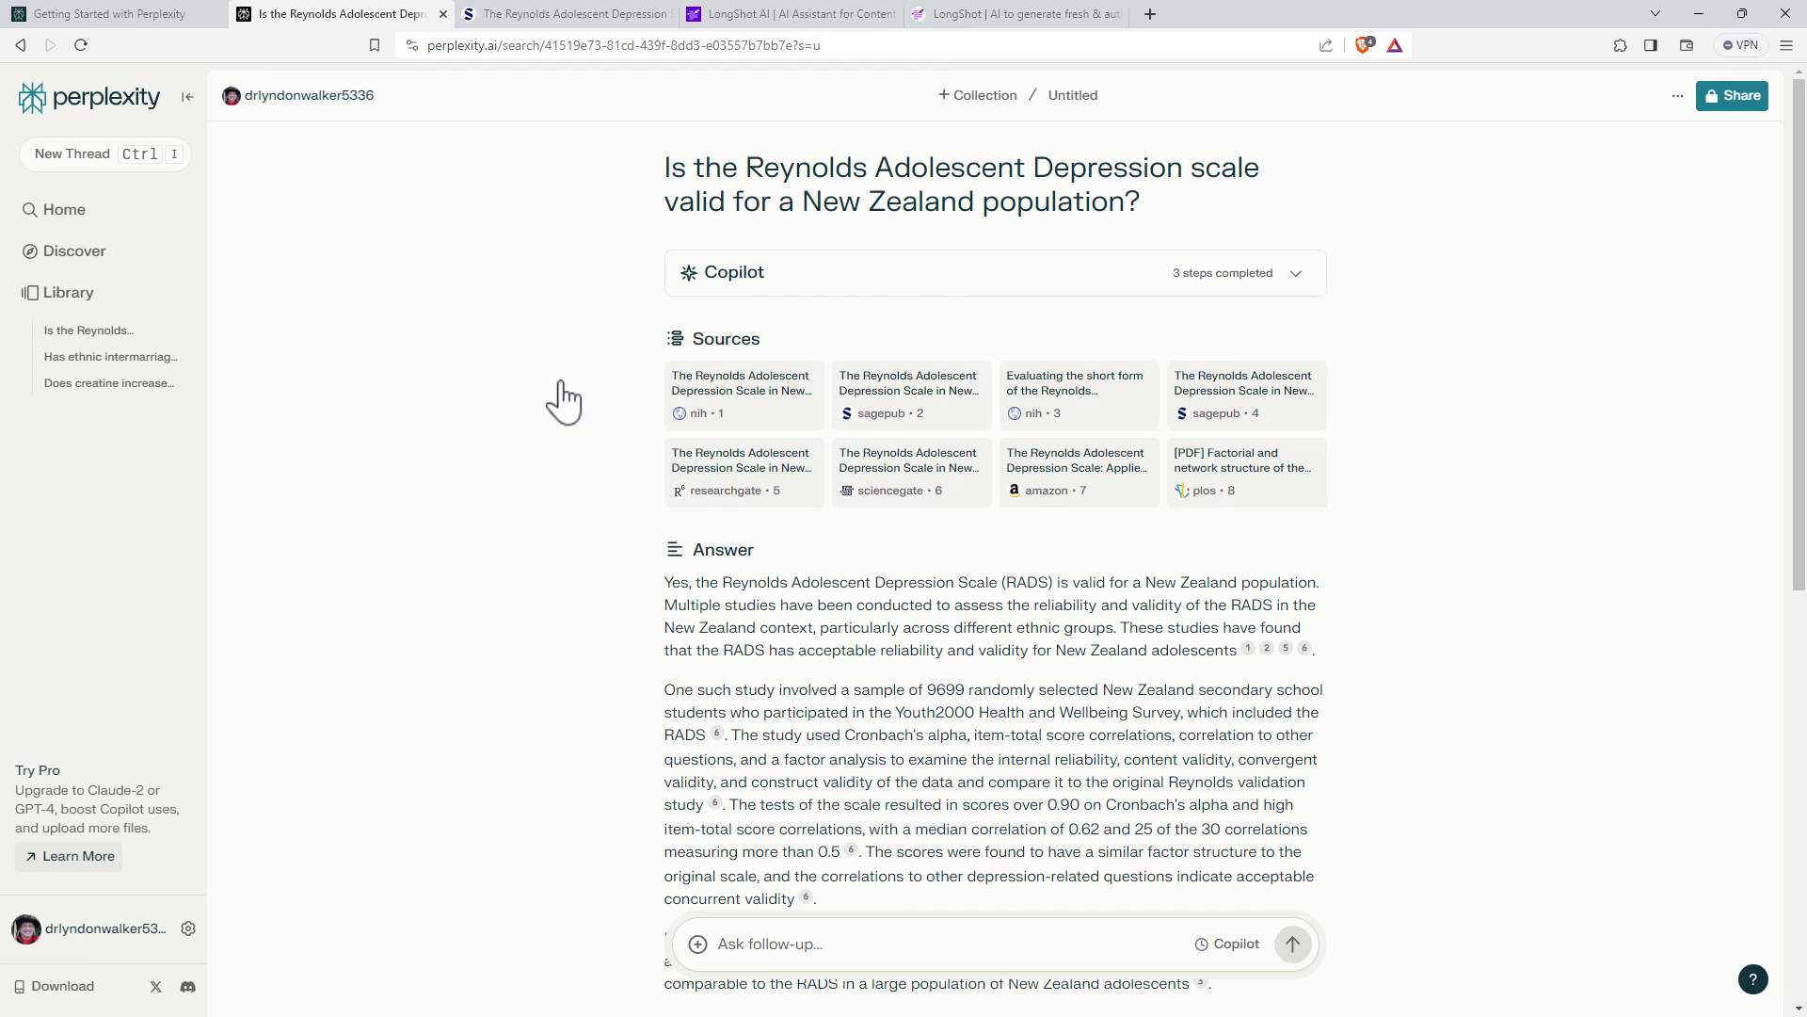
mouse_move(46, 775)
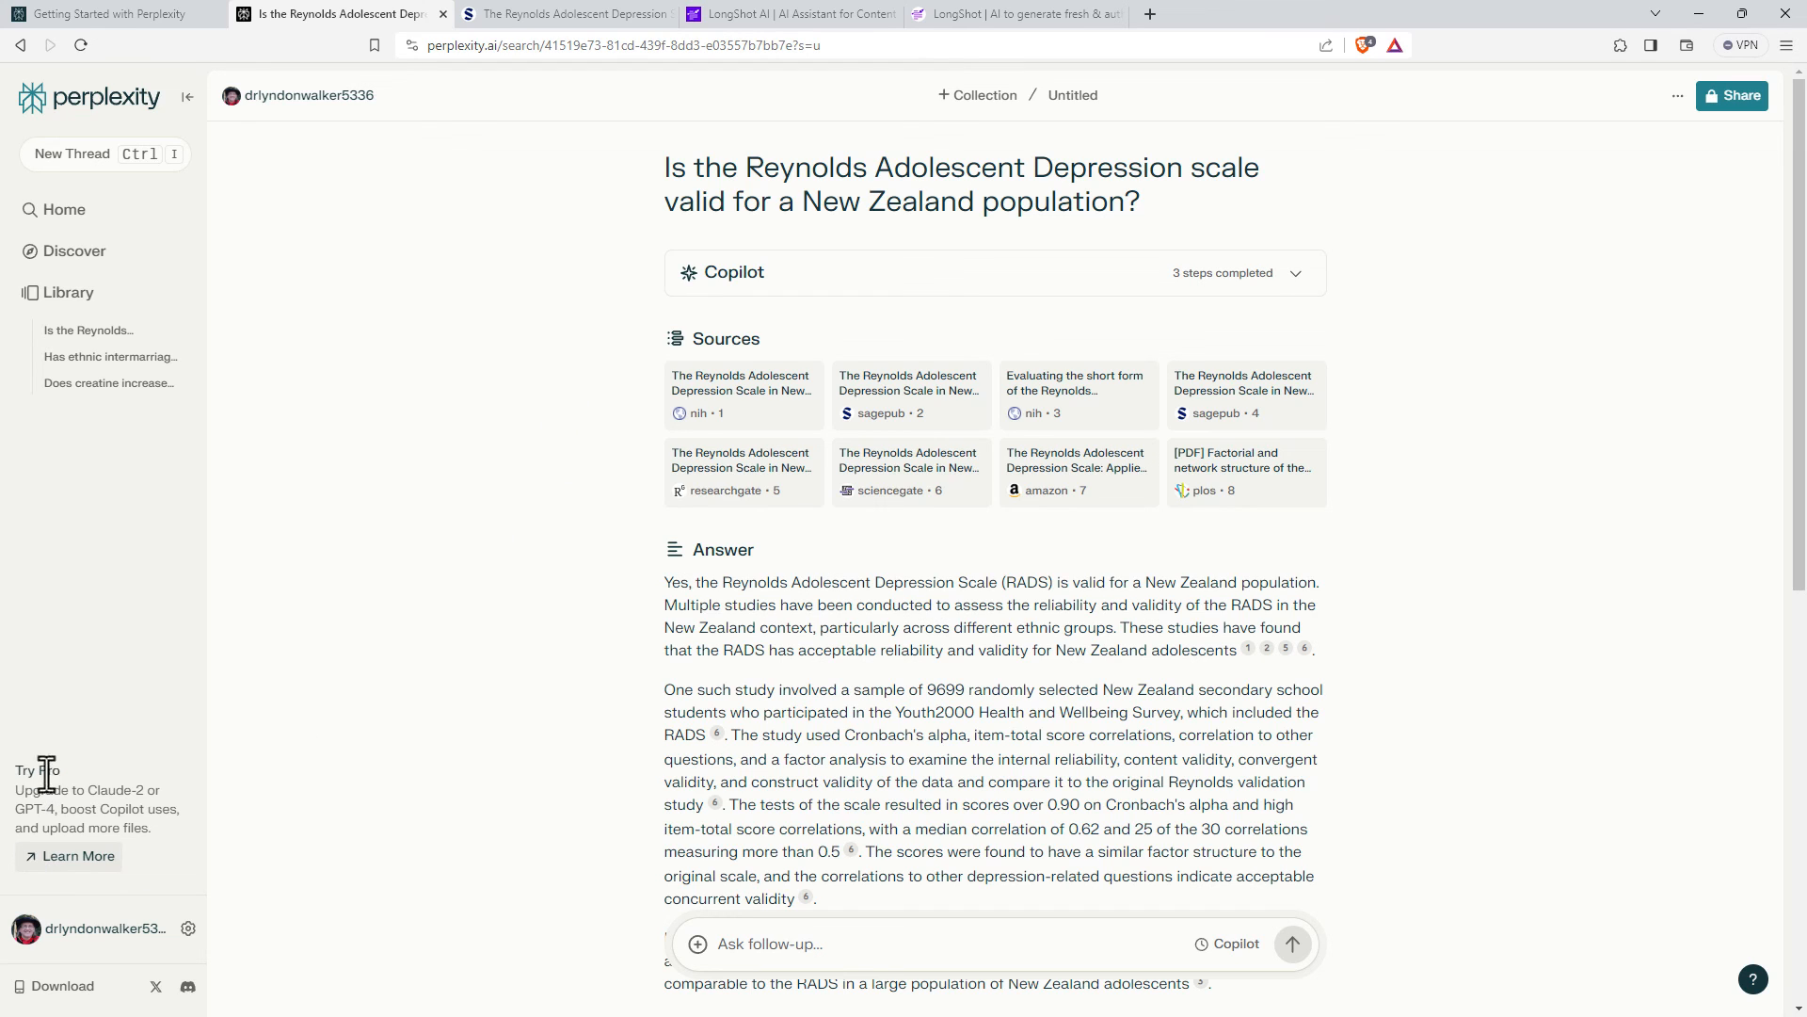
mouse_move(510, 581)
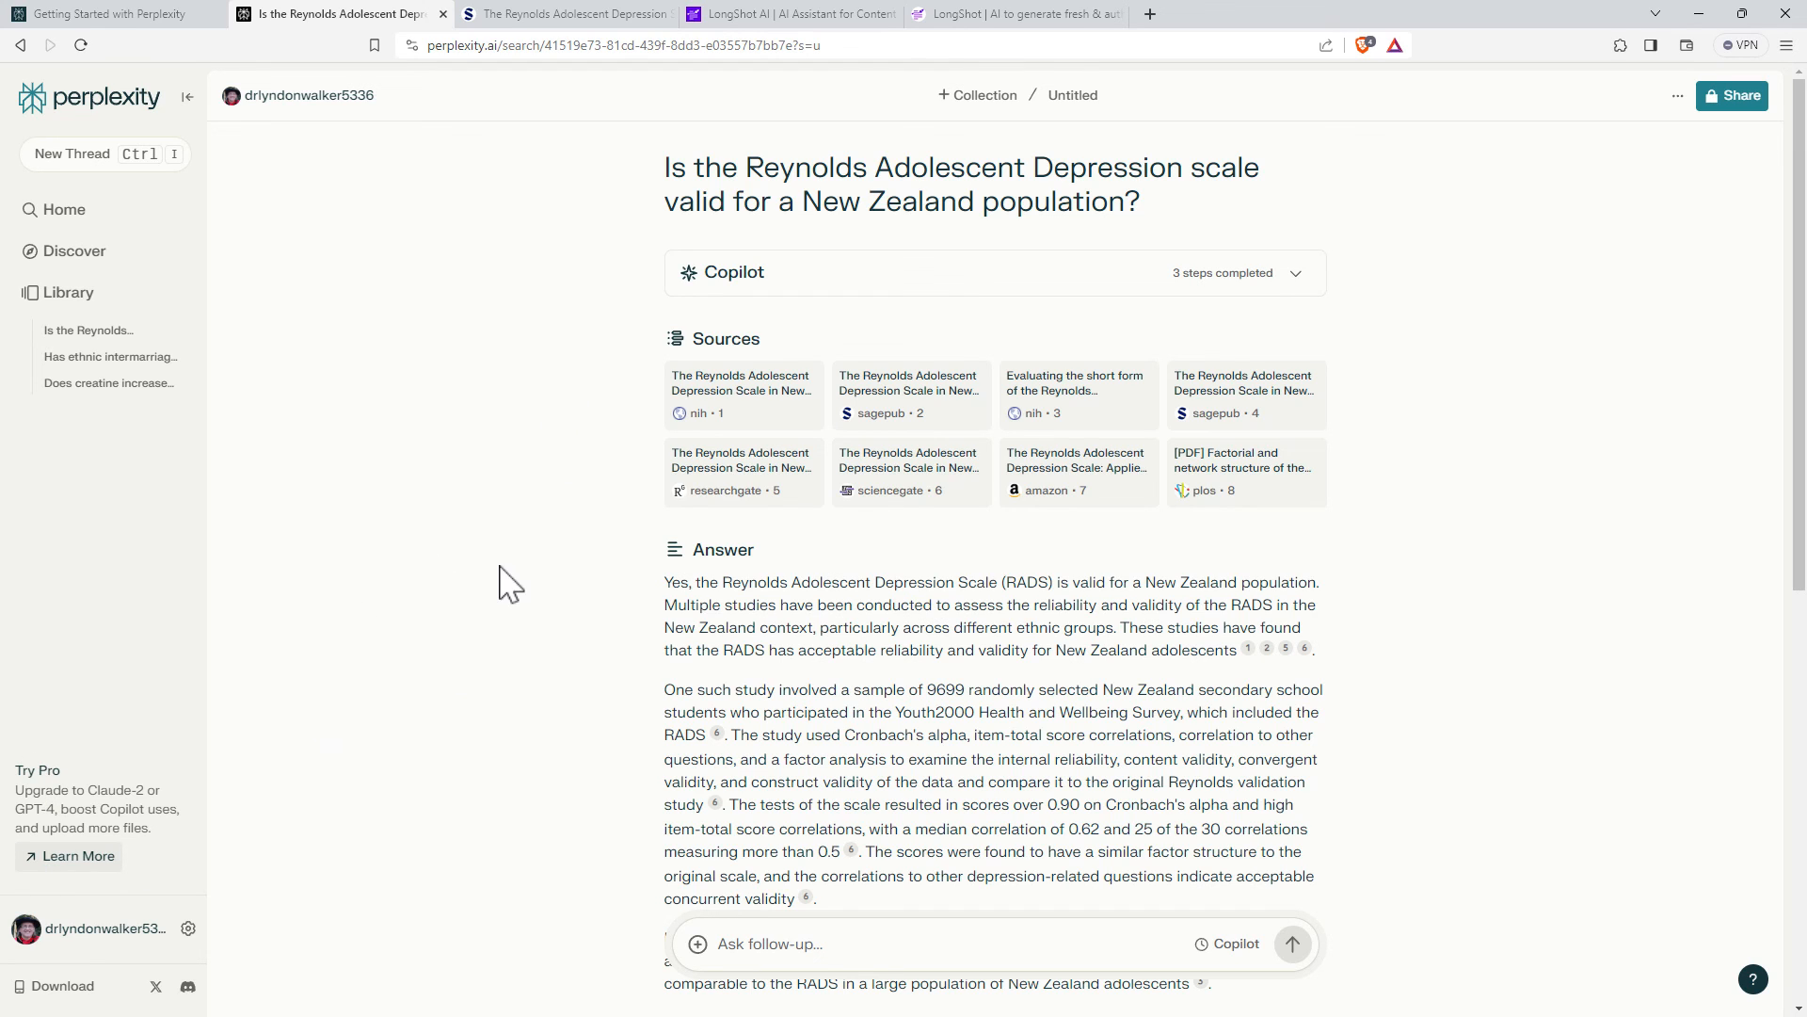
mouse_move(1460, 412)
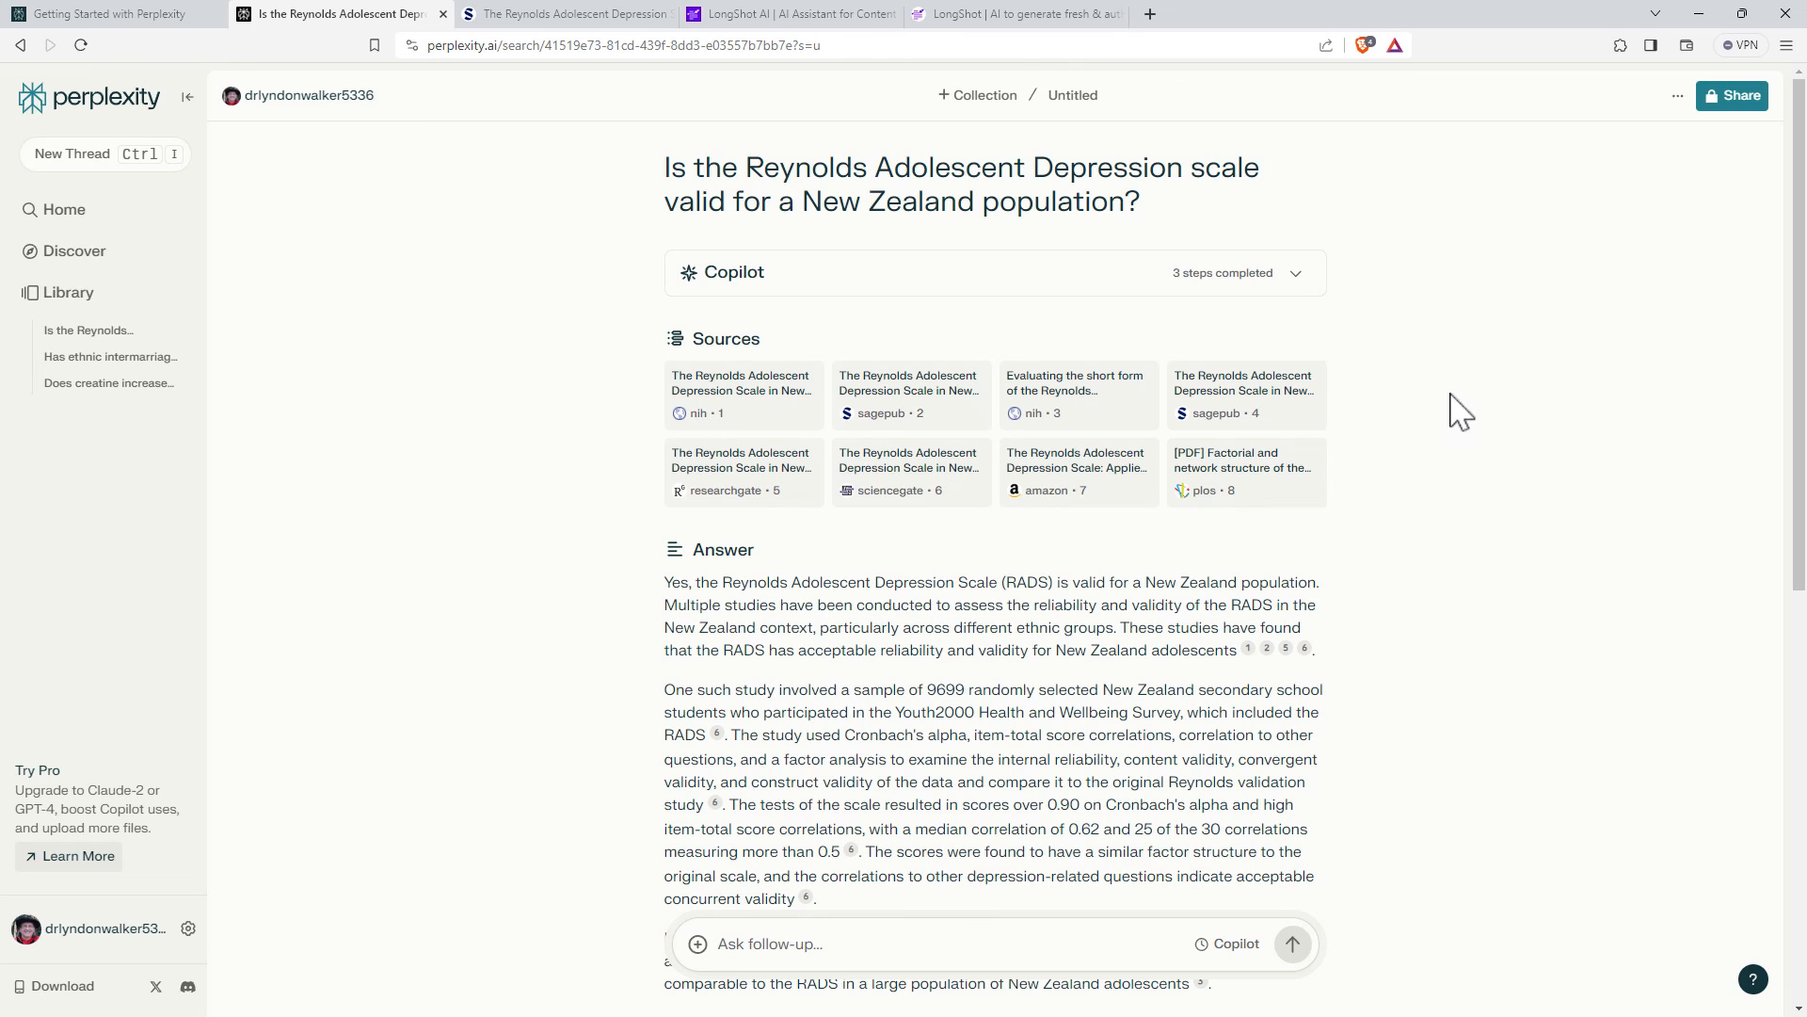
mouse_move(1417, 367)
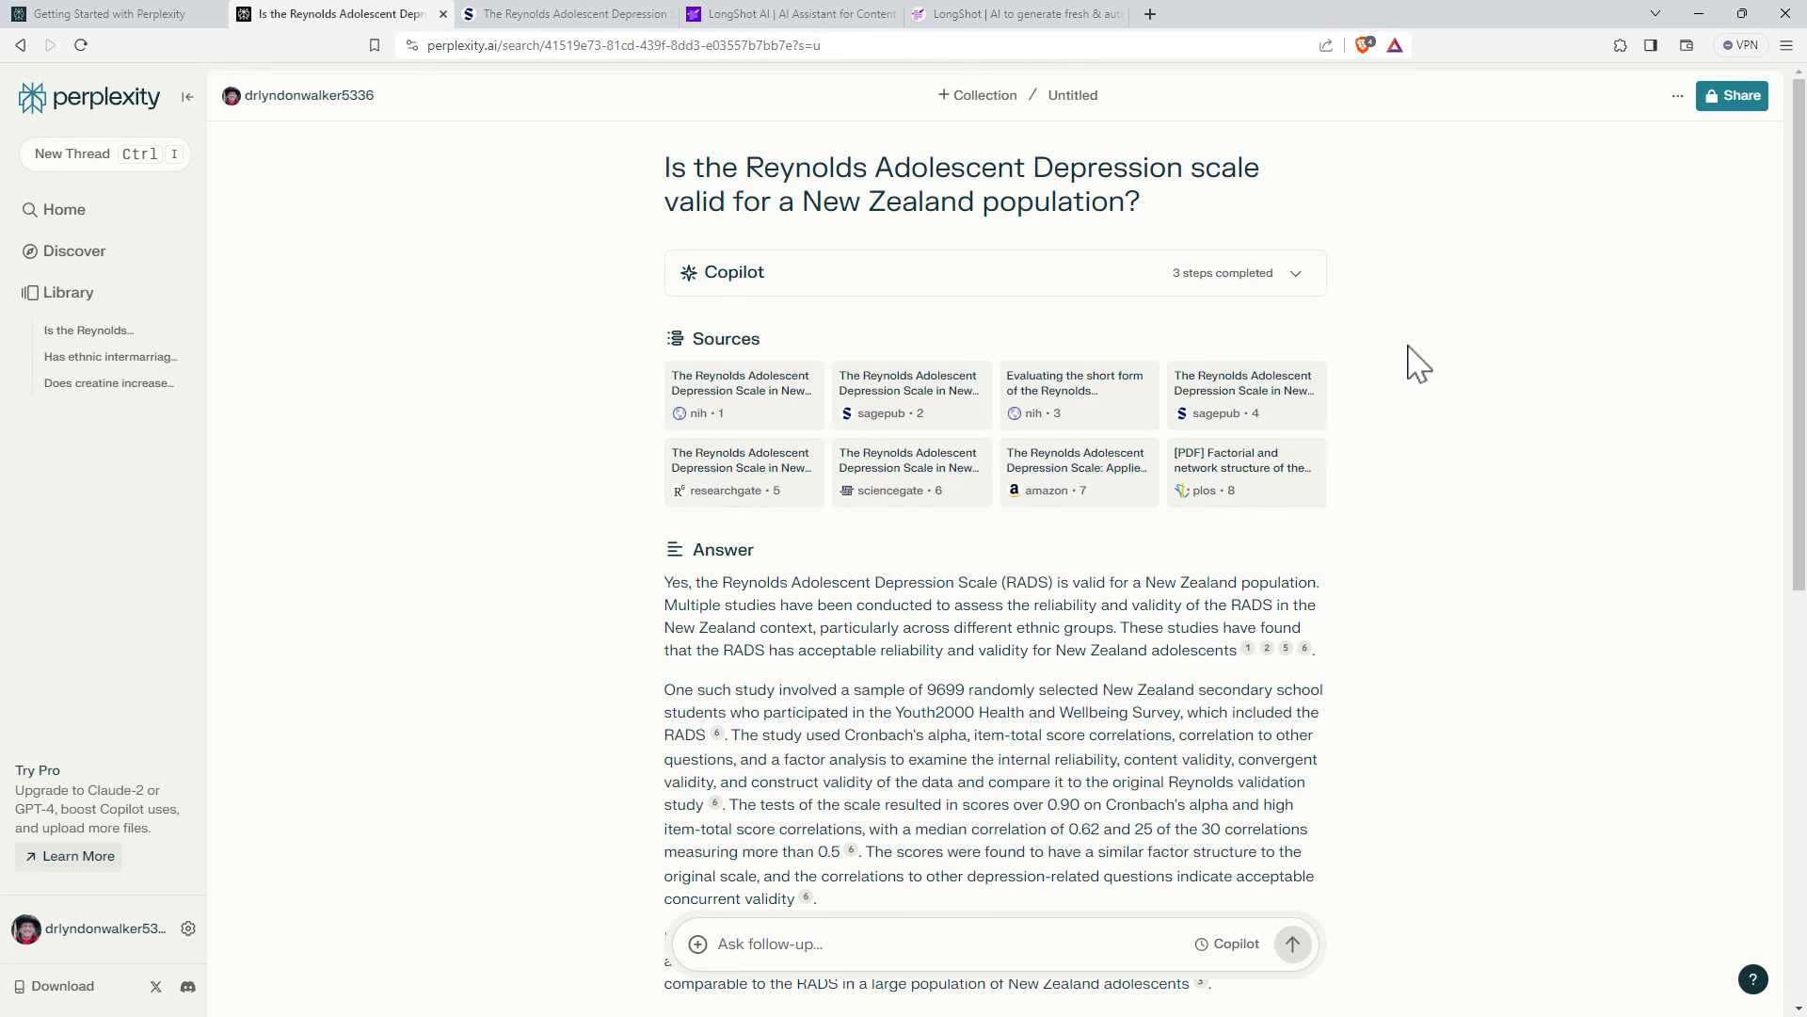
mouse_move(1442, 317)
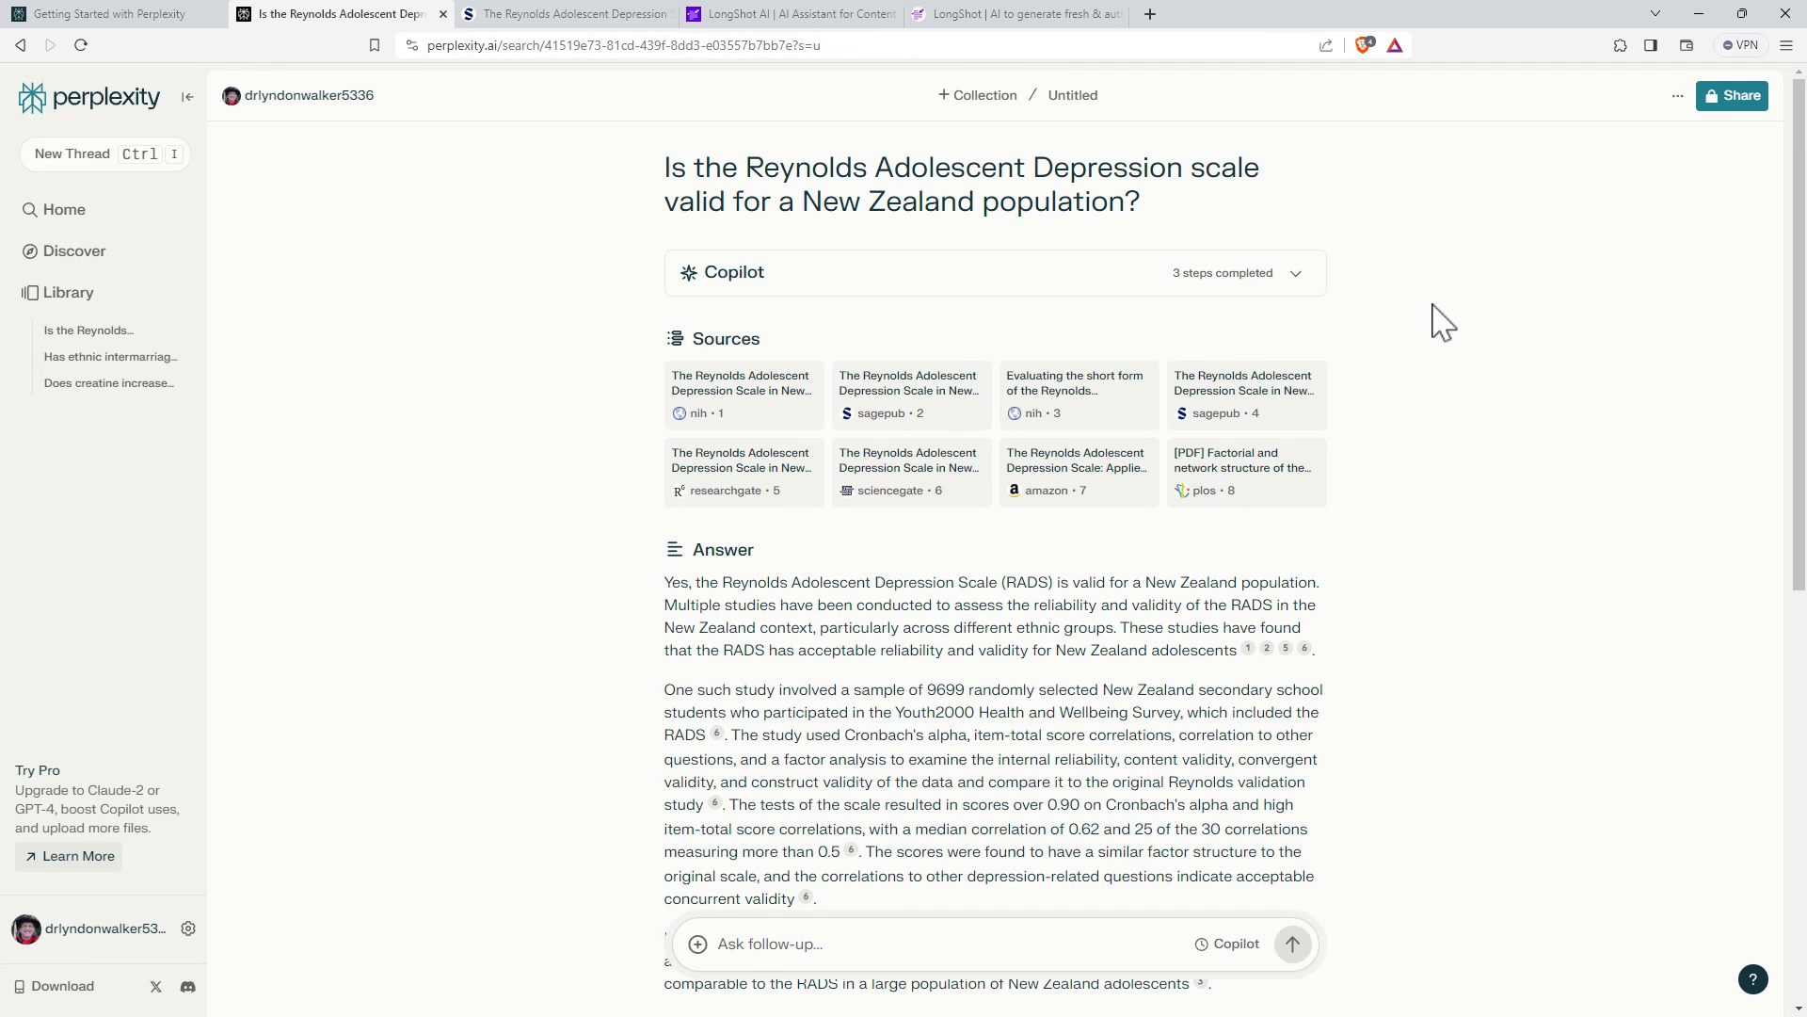
mouse_move(995, 363)
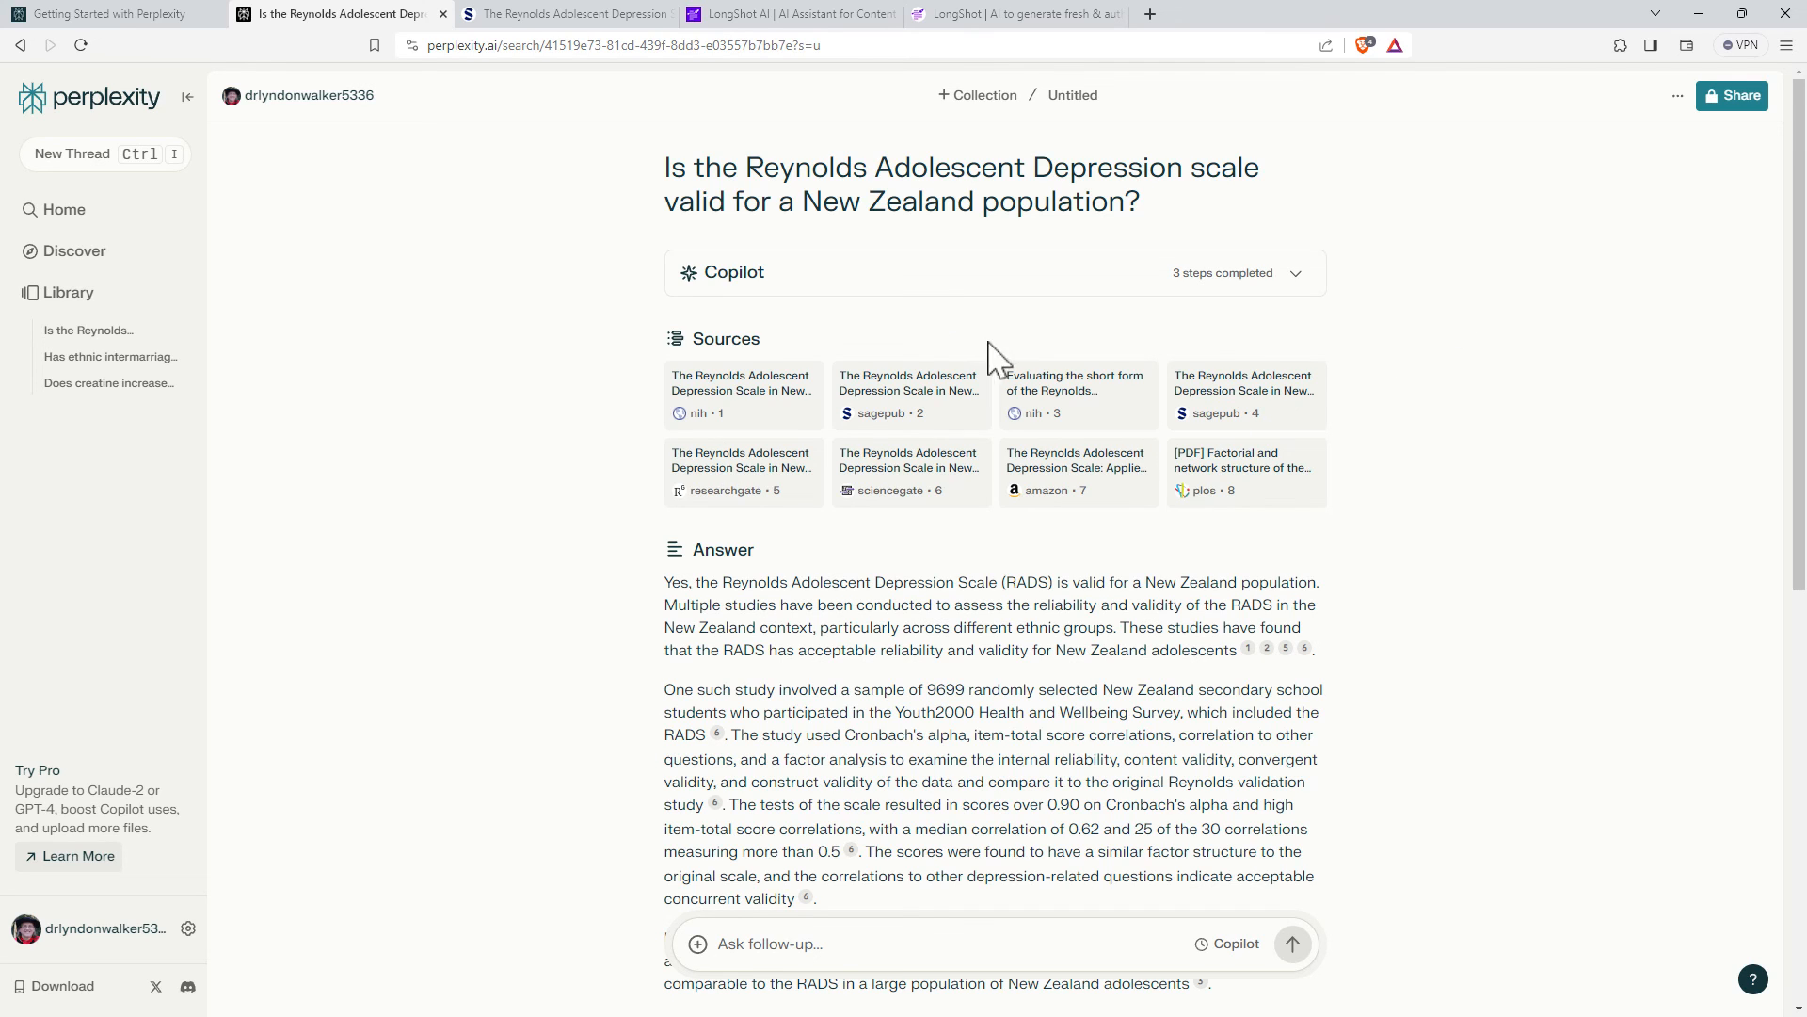
mouse_move(1283, 309)
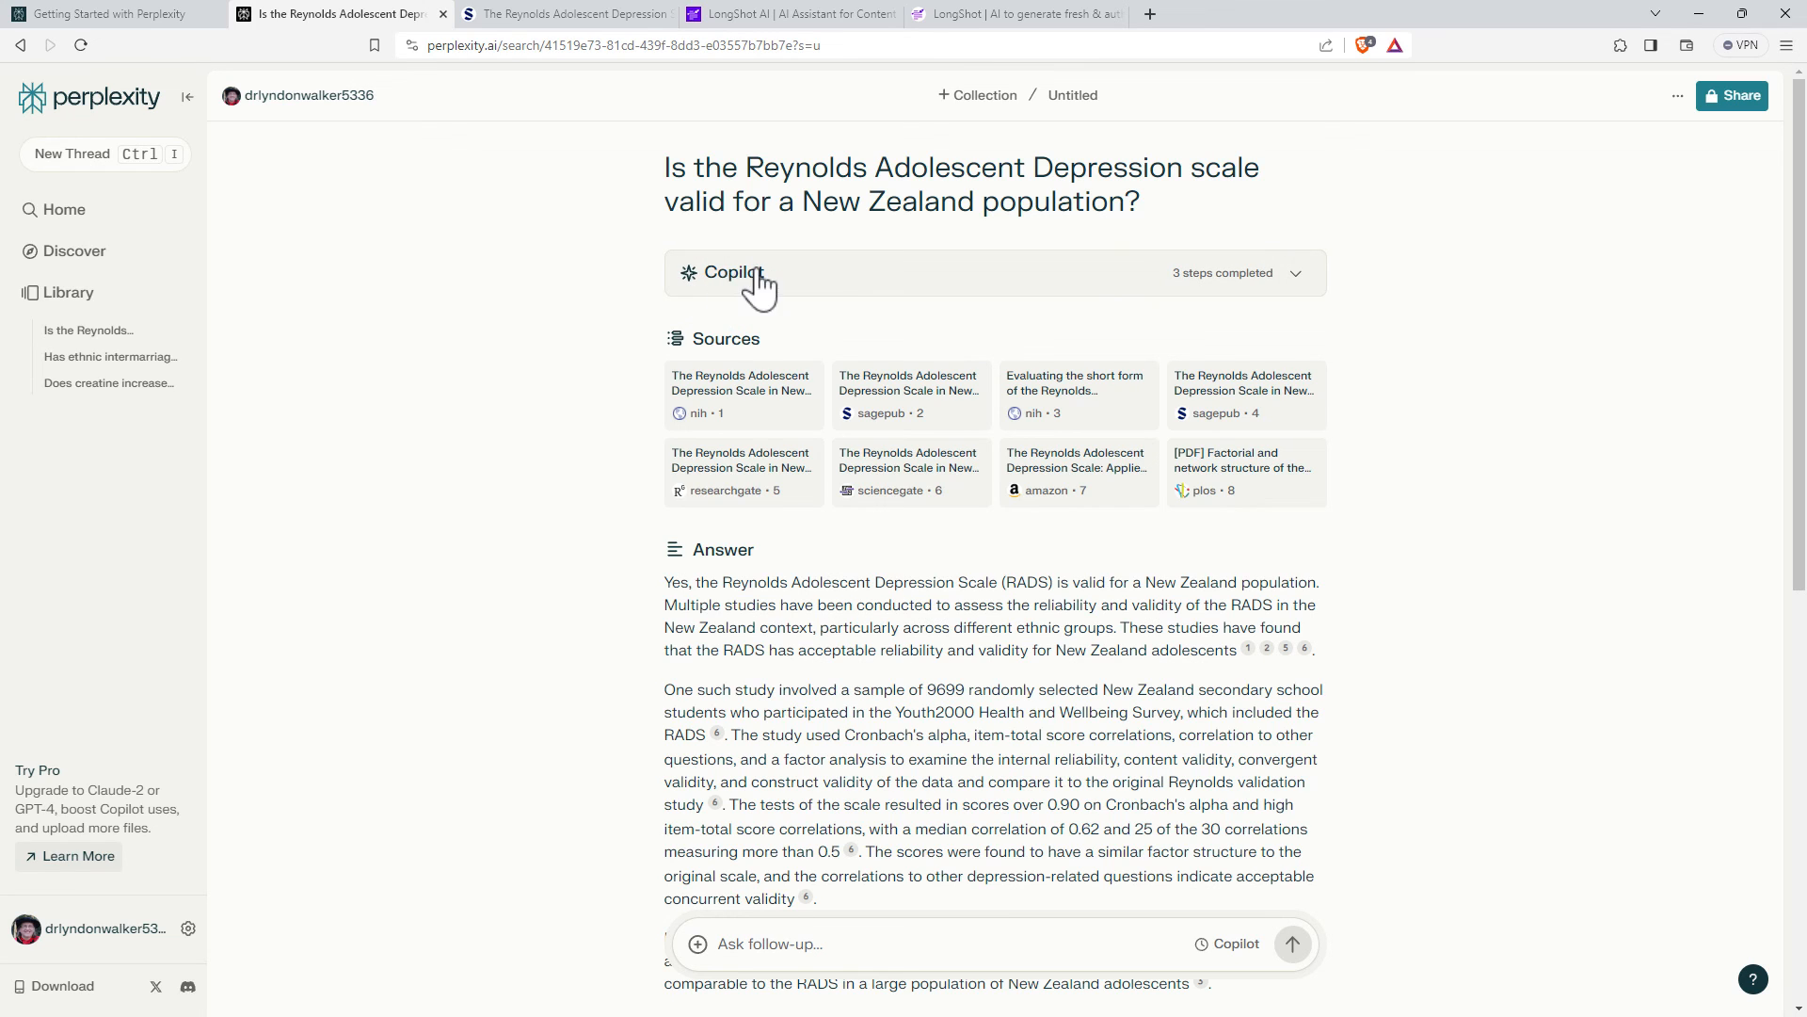
mouse_move(1433, 354)
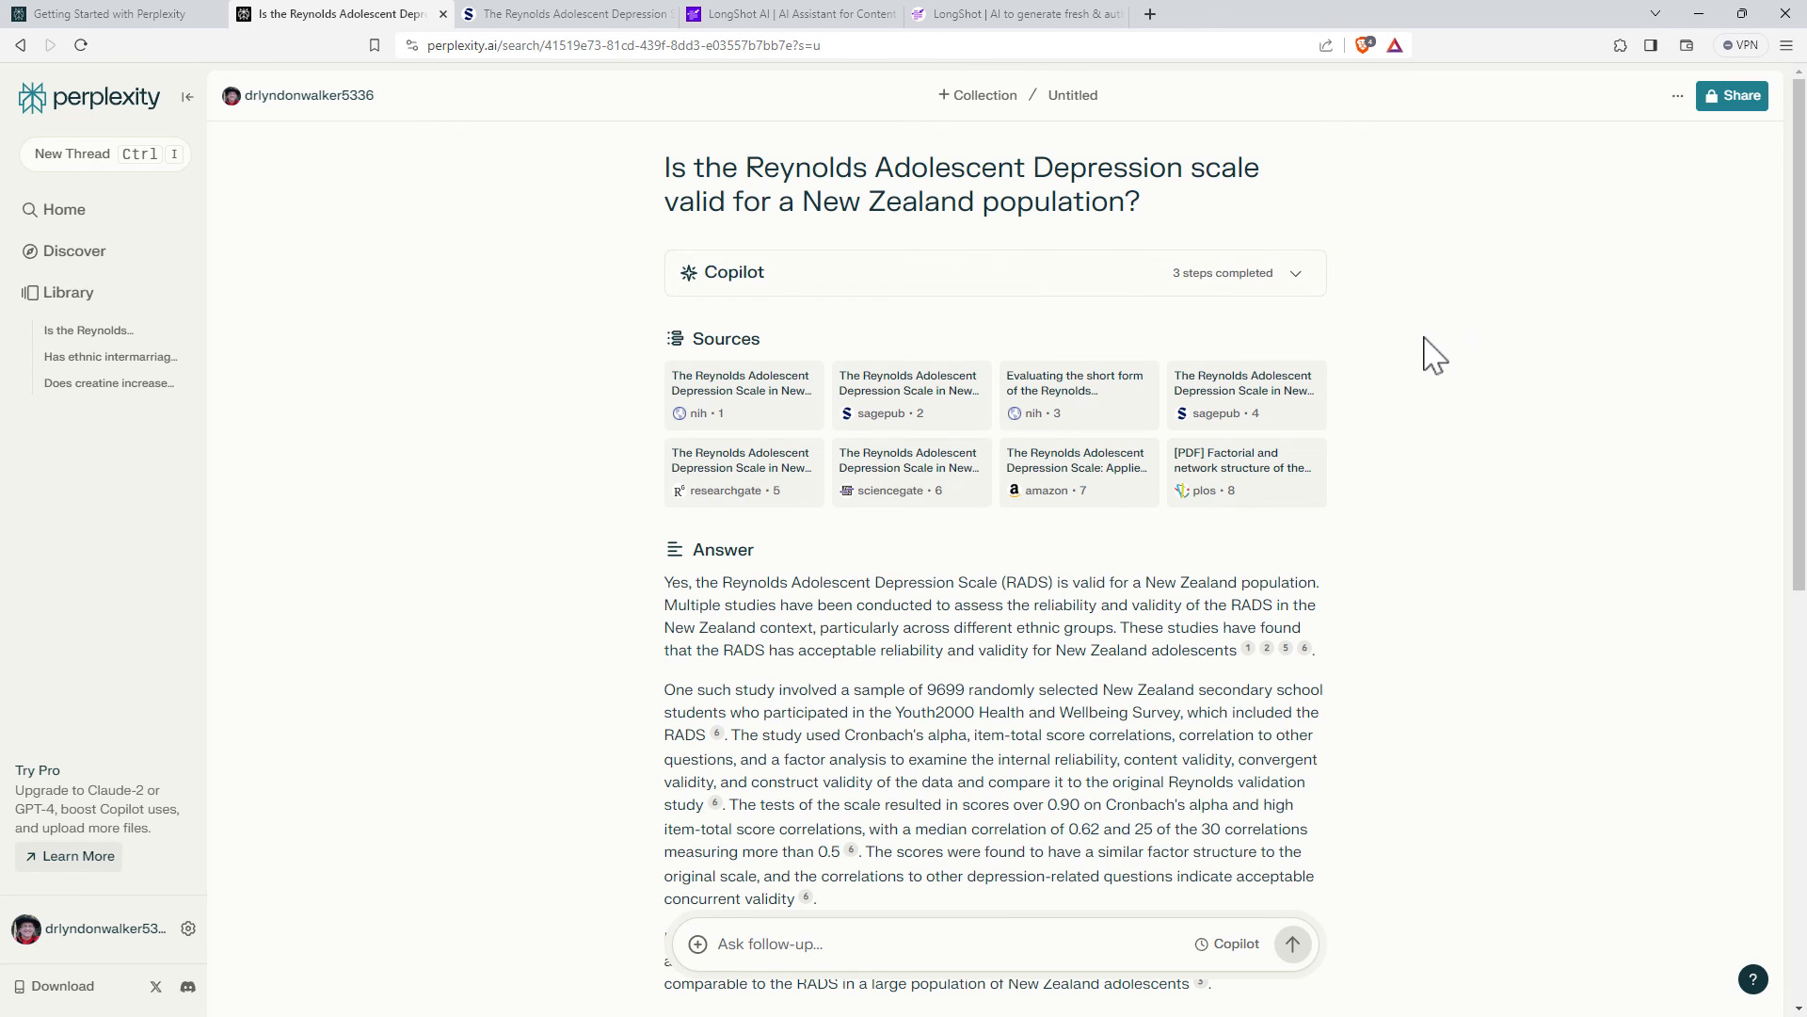
mouse_move(1447, 483)
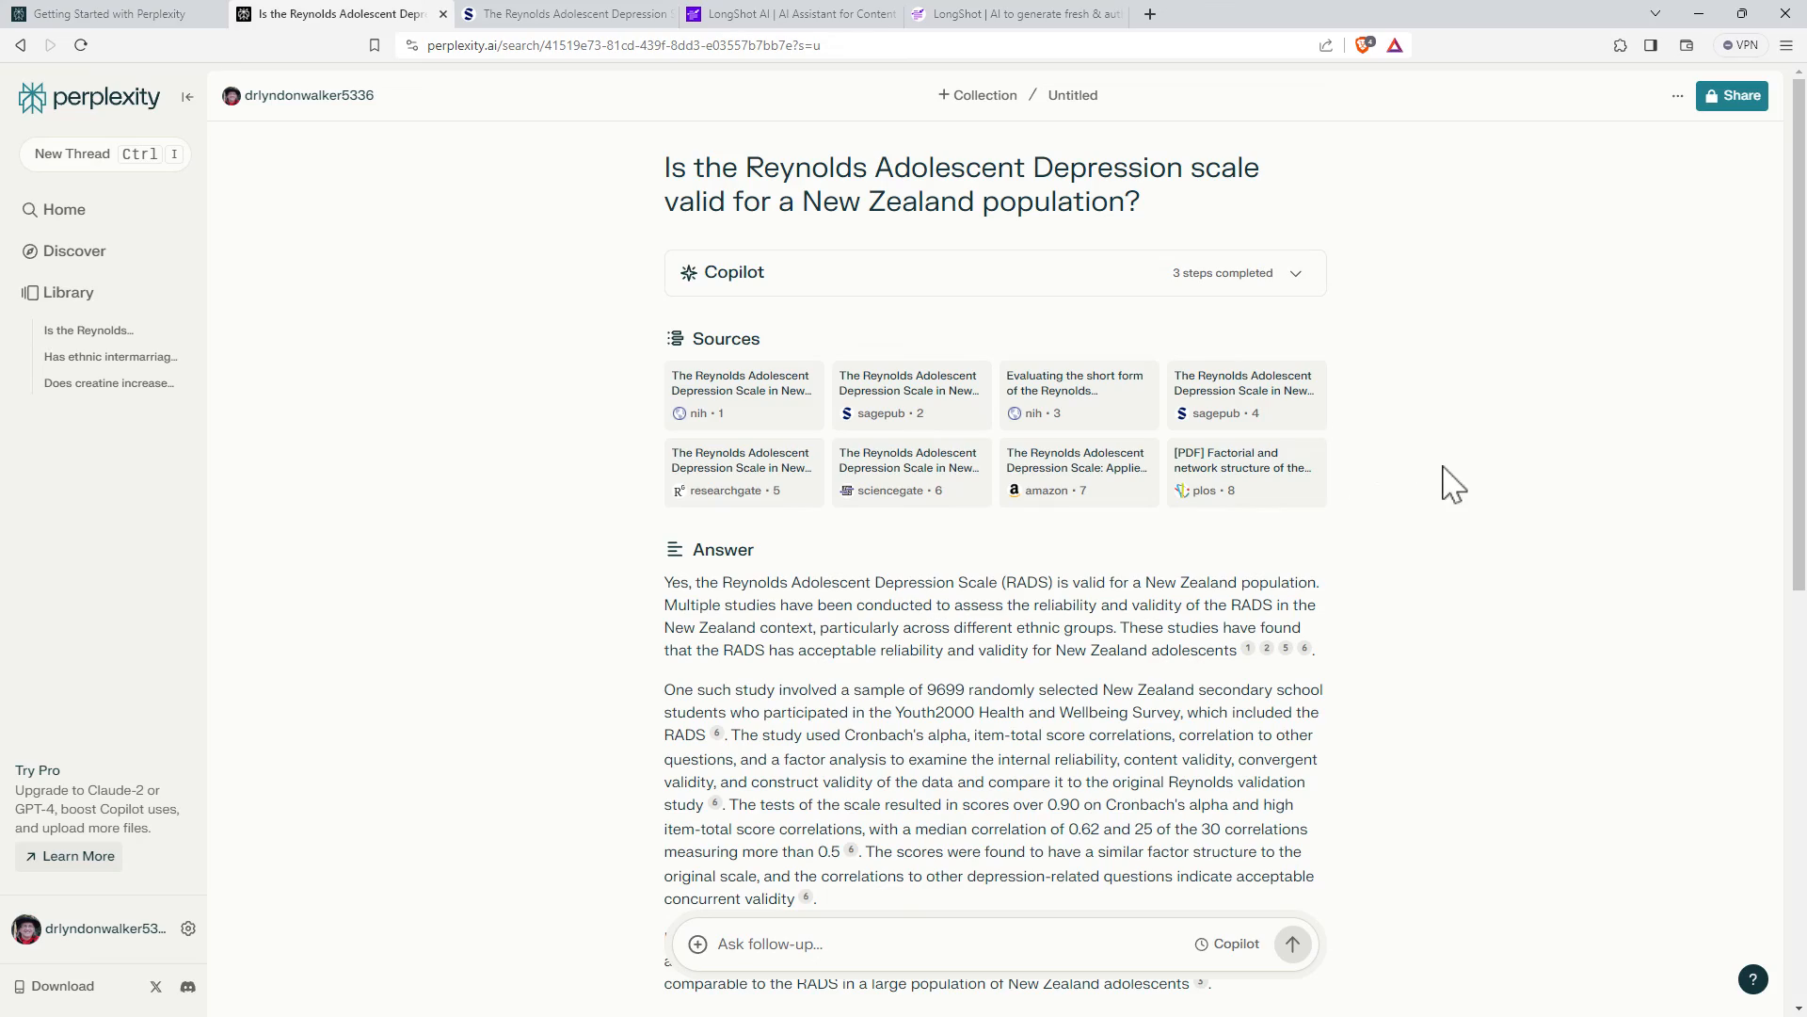